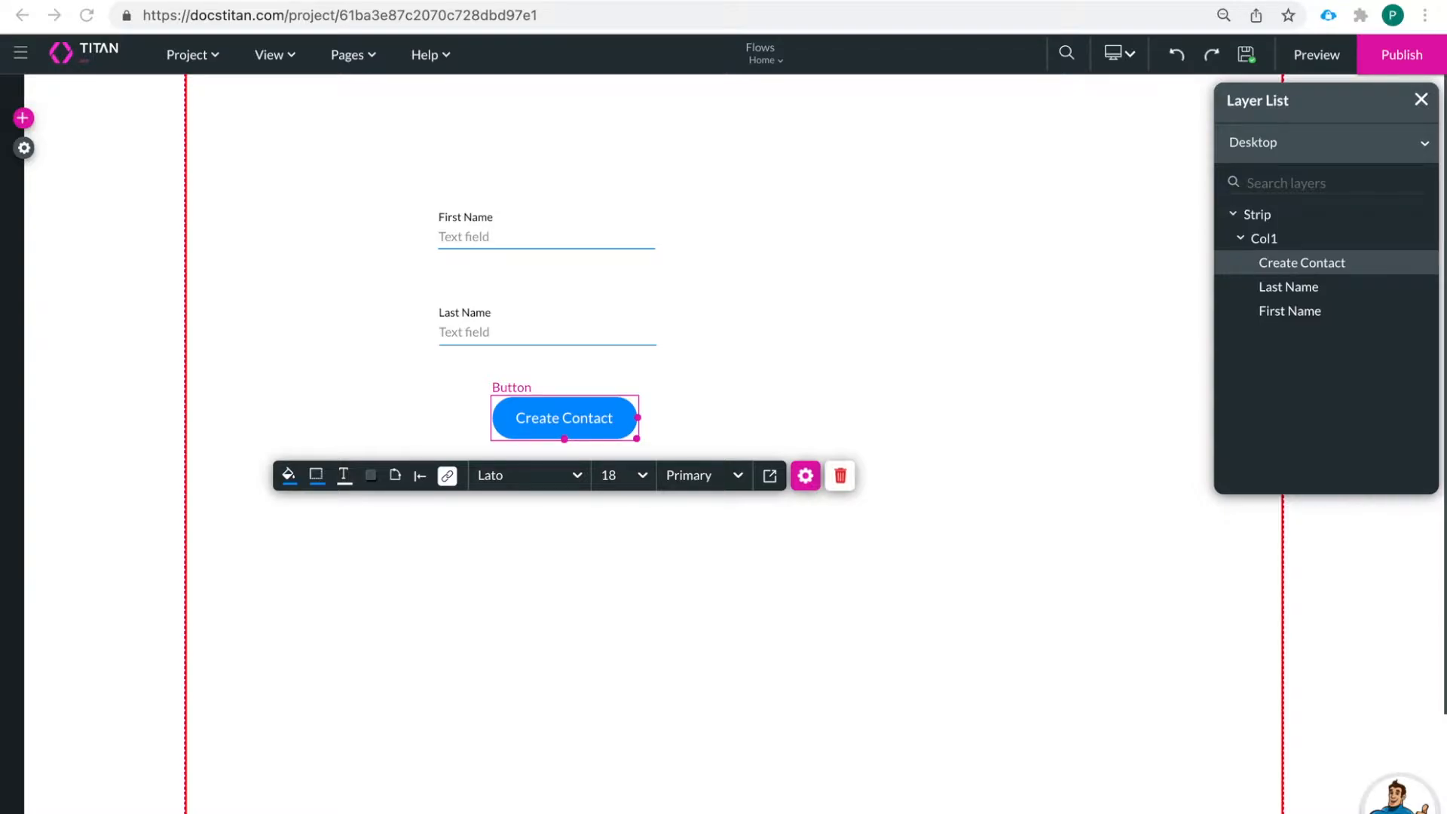
mouse_move(658, 611)
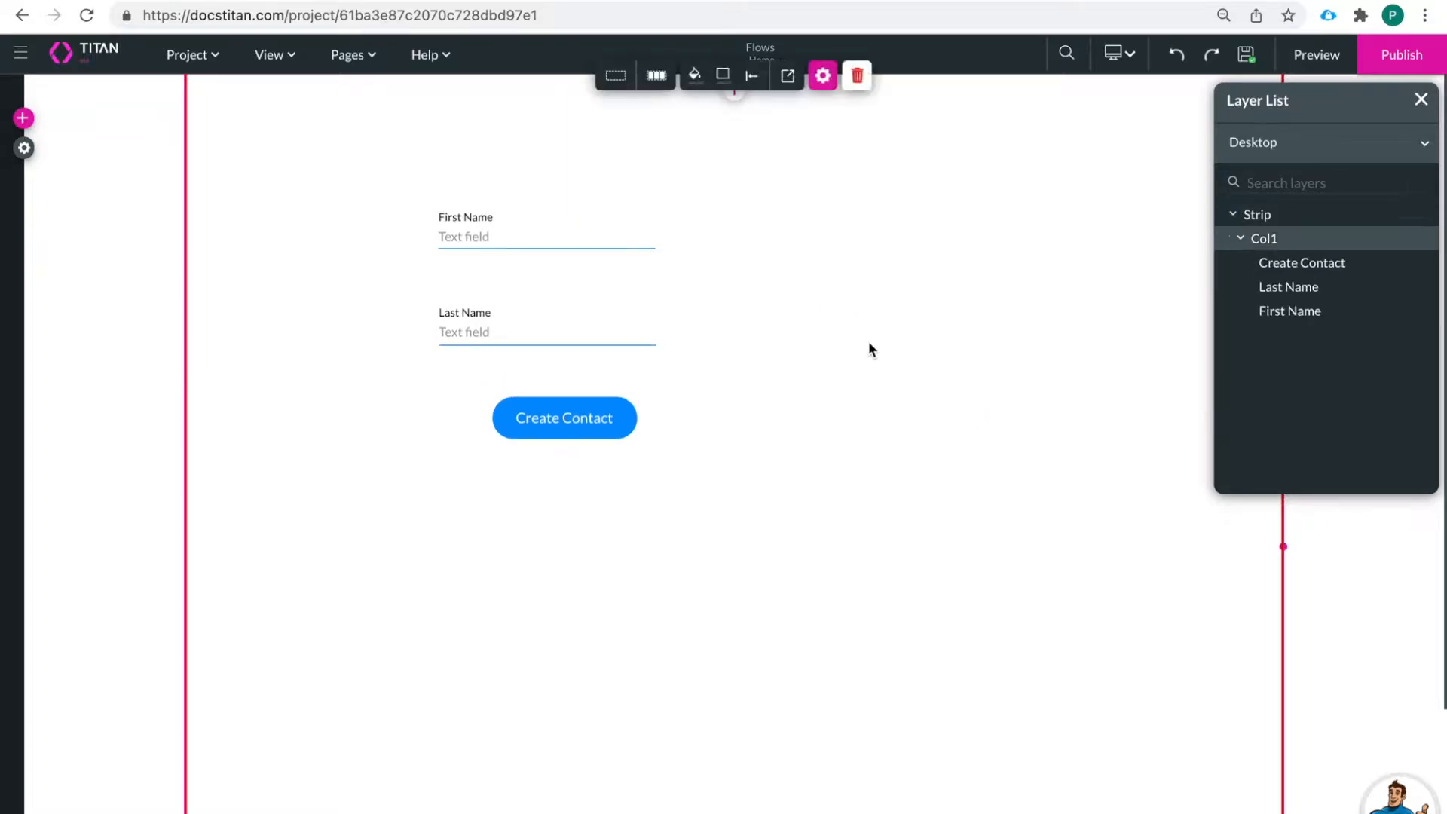
mouse_move(695, 534)
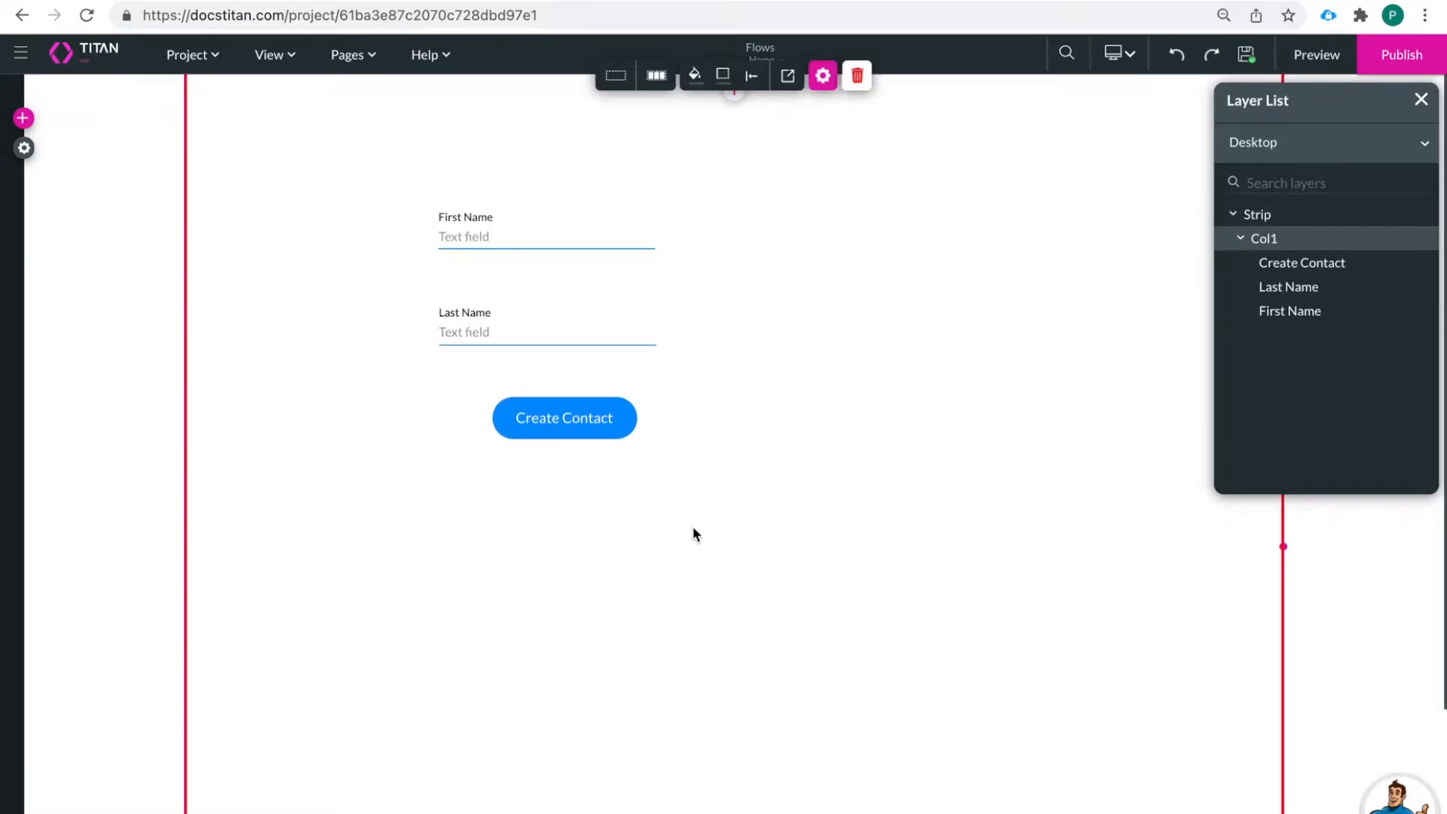
Switch from the Home page to Page 2 with the First/Last Name table and Url field
left_click(544, 230)
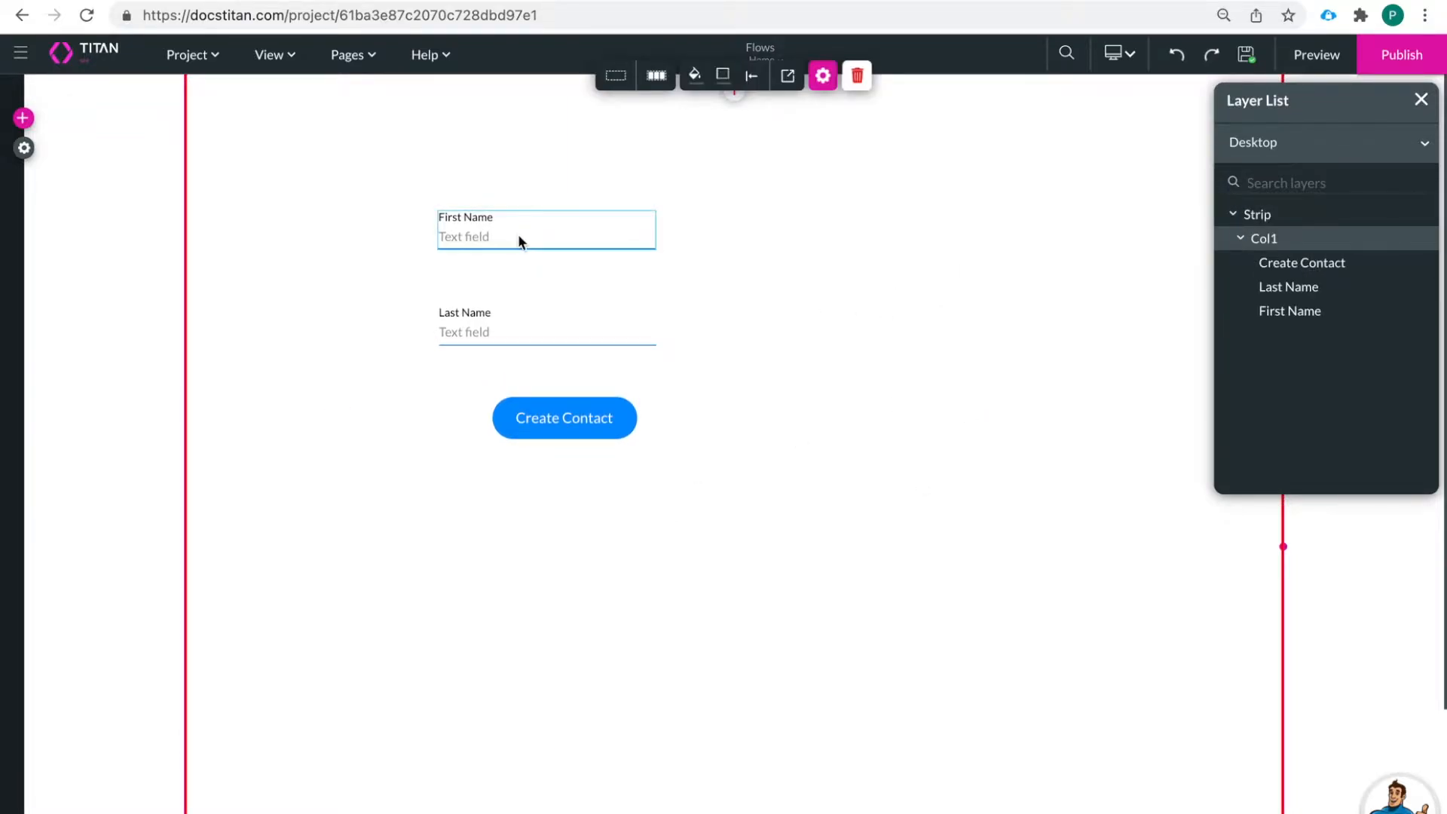
left_click(546, 326)
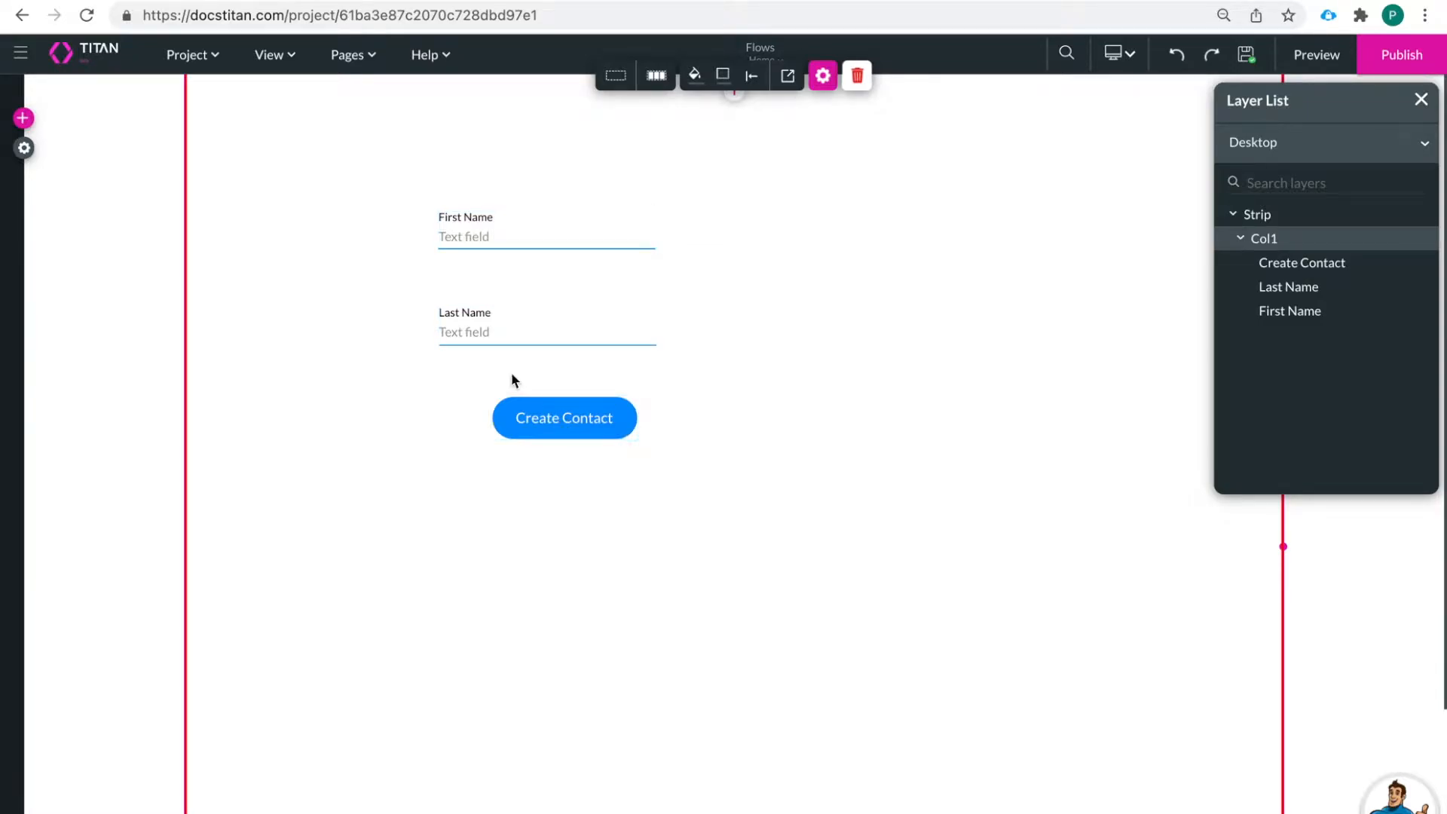
left_click(546, 236)
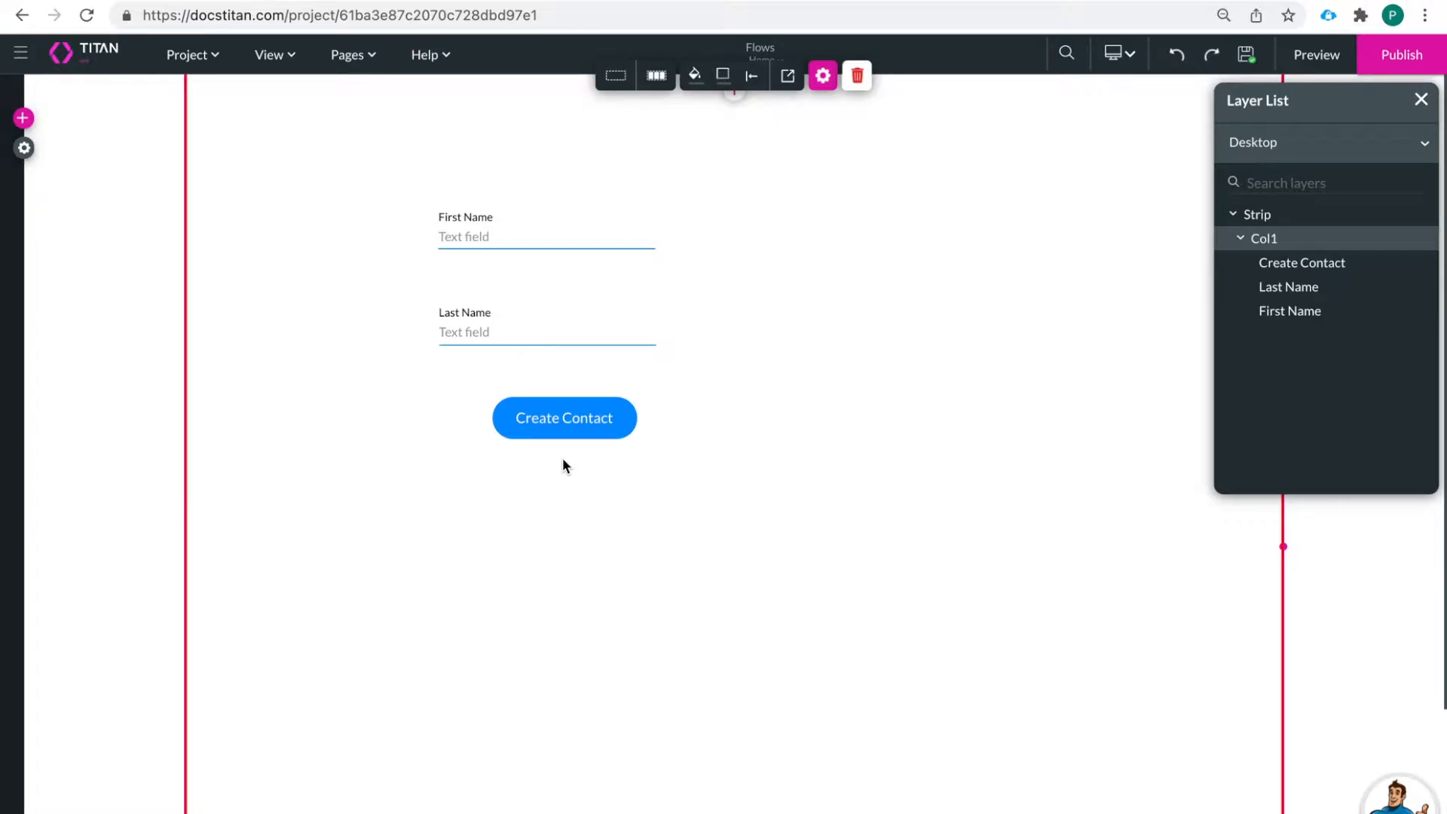
mouse_move(495, 496)
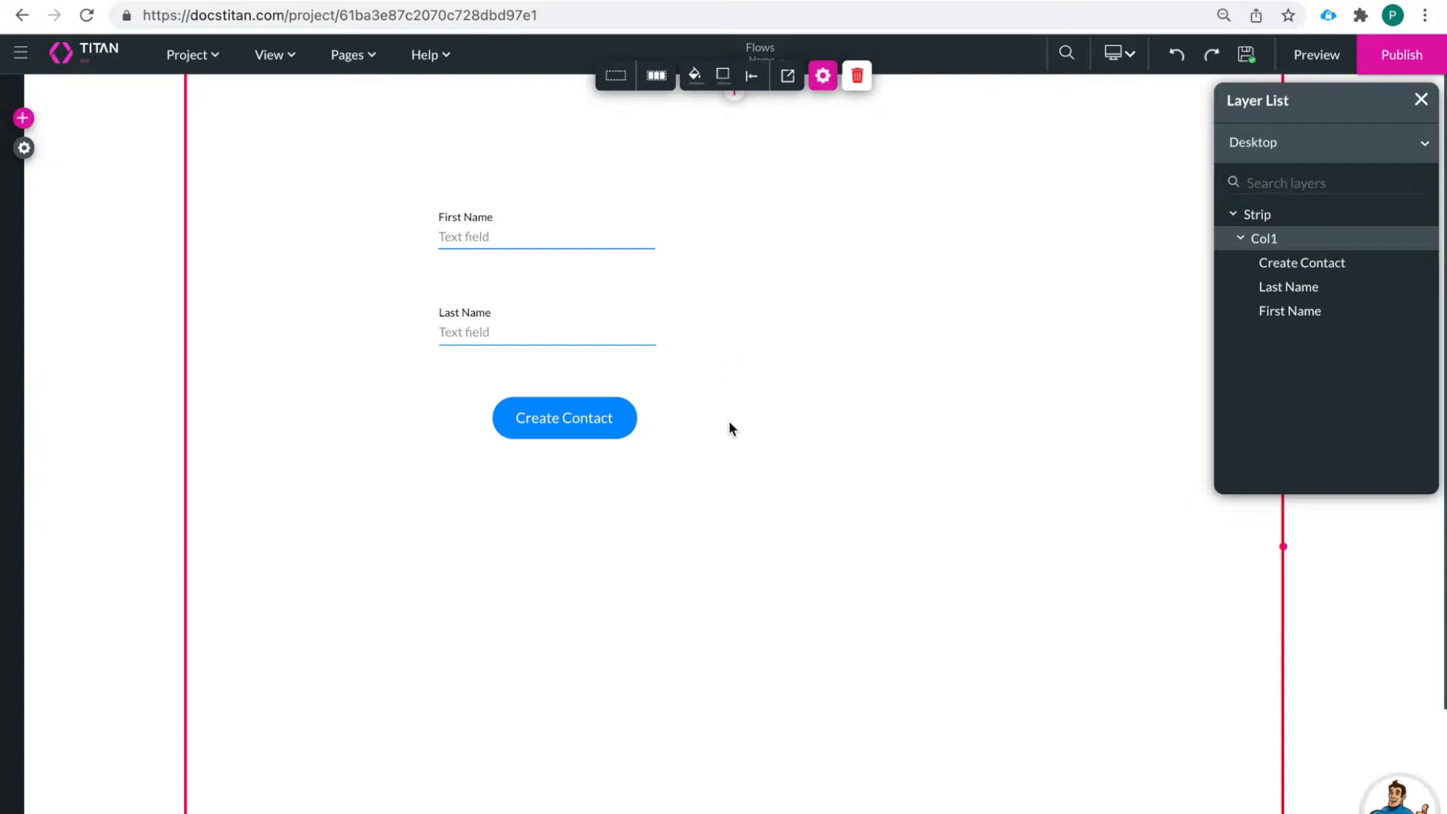
mouse_move(725, 50)
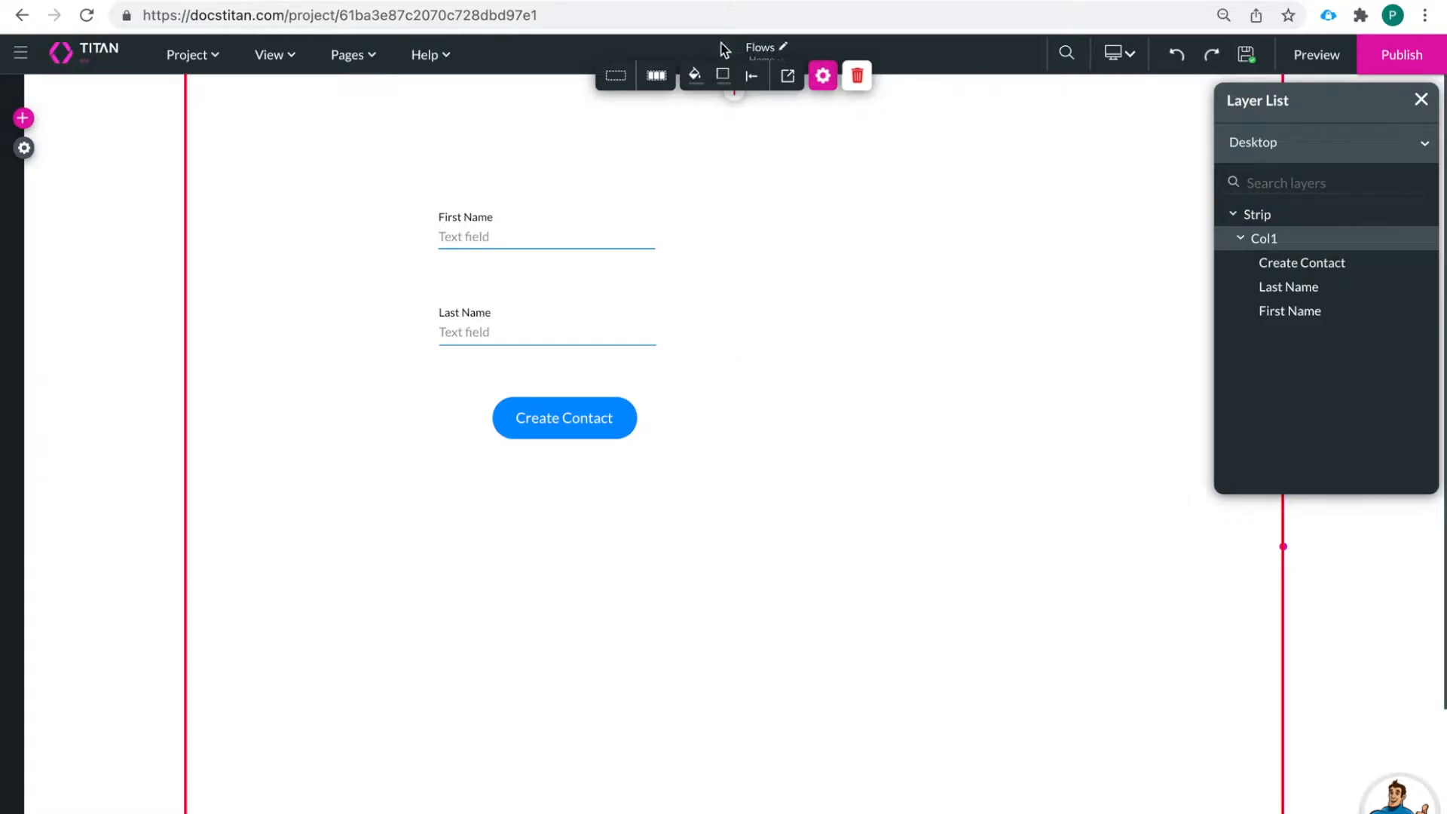
mouse_move(632, 92)
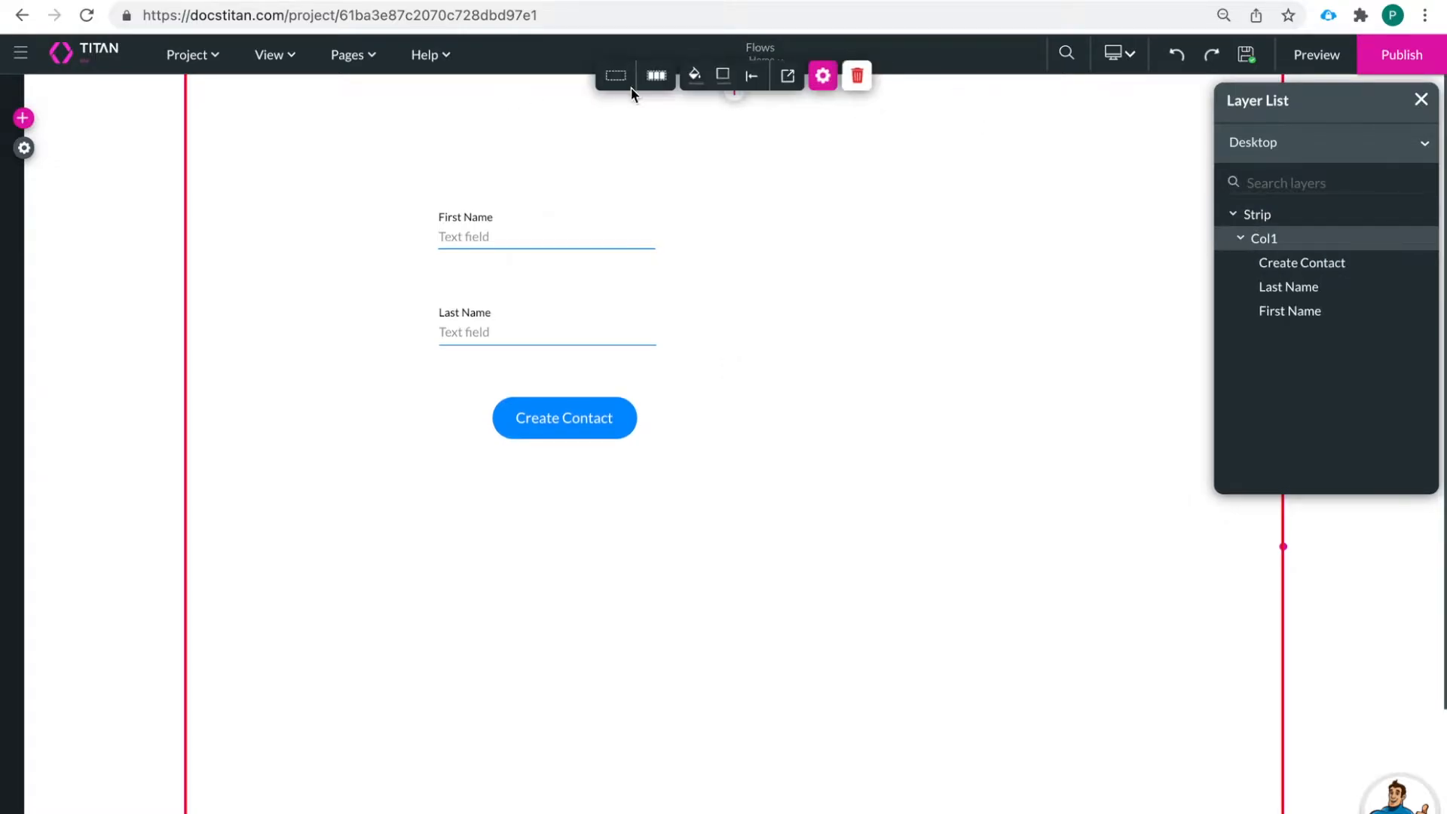
mouse_move(564, 358)
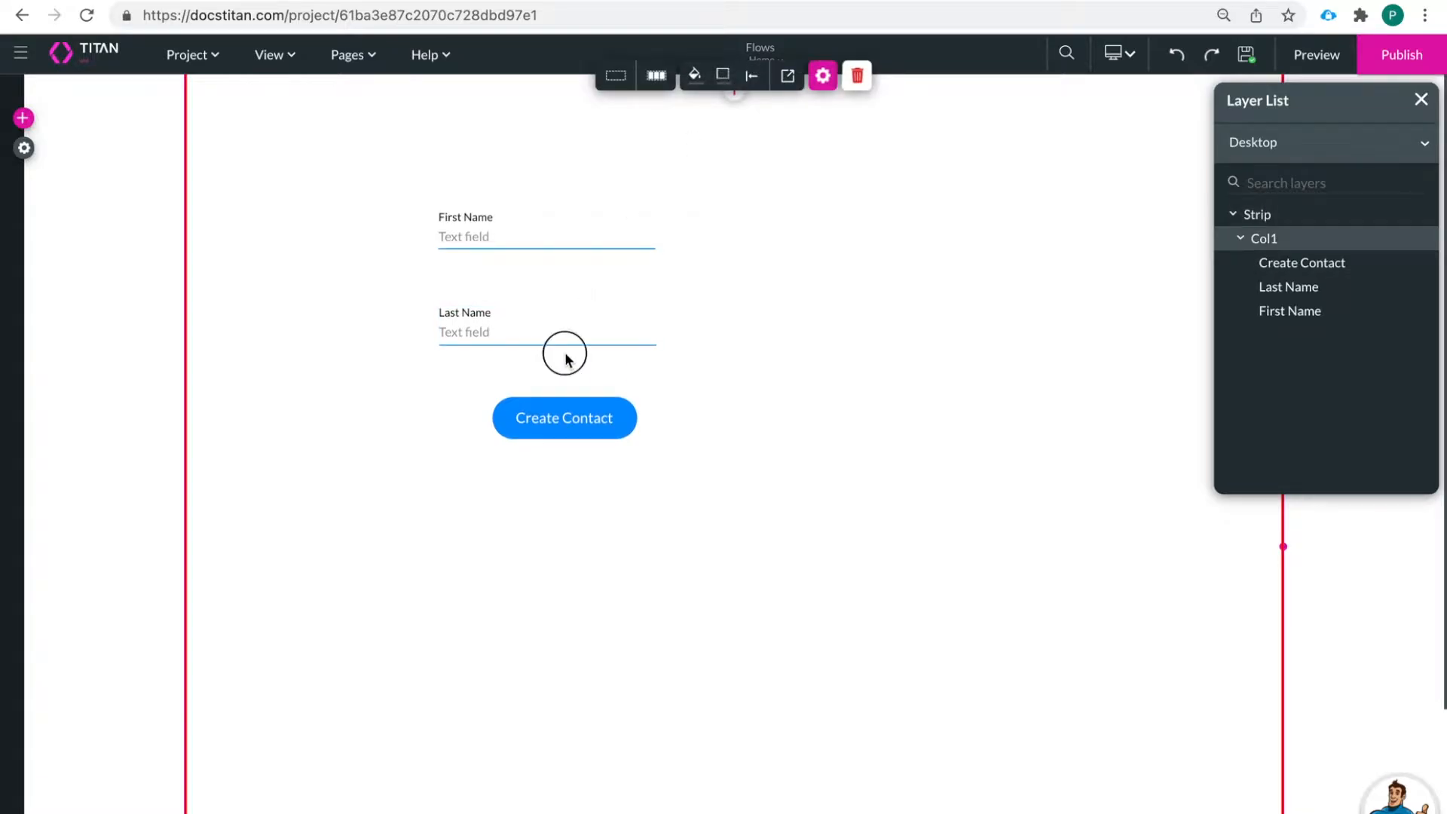
left_click(544, 332)
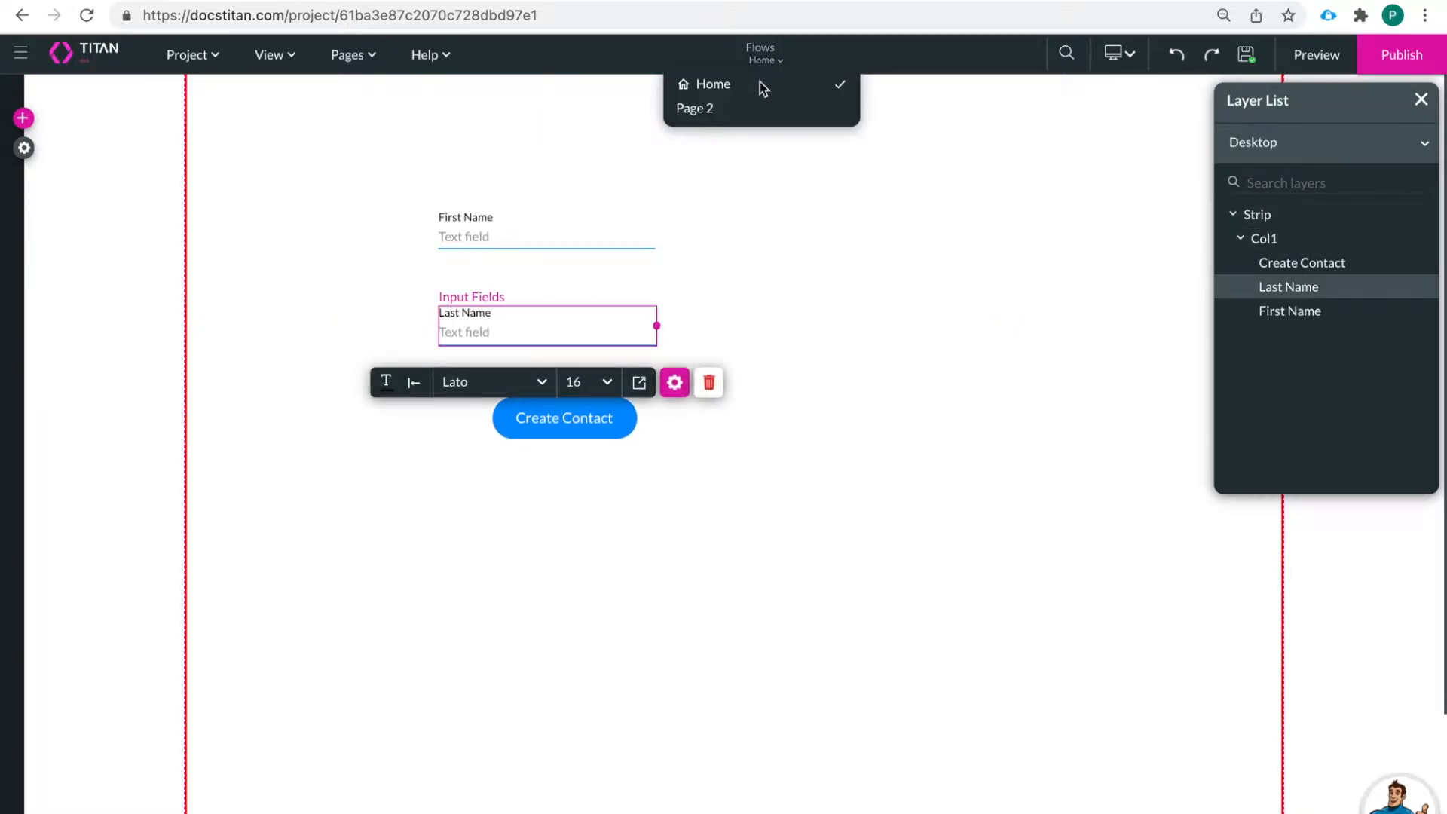
left_click(695, 108)
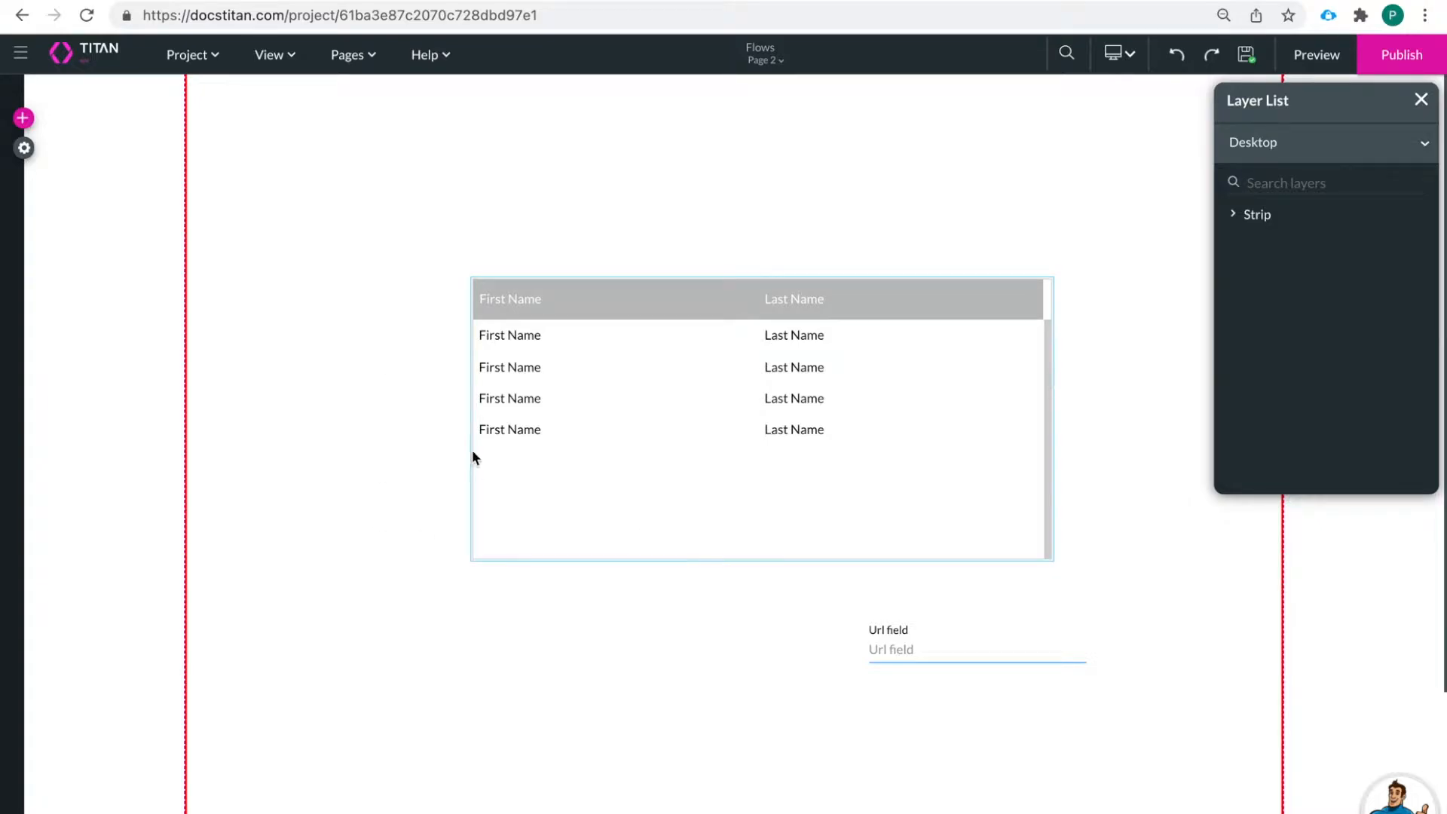
mouse_move(947, 451)
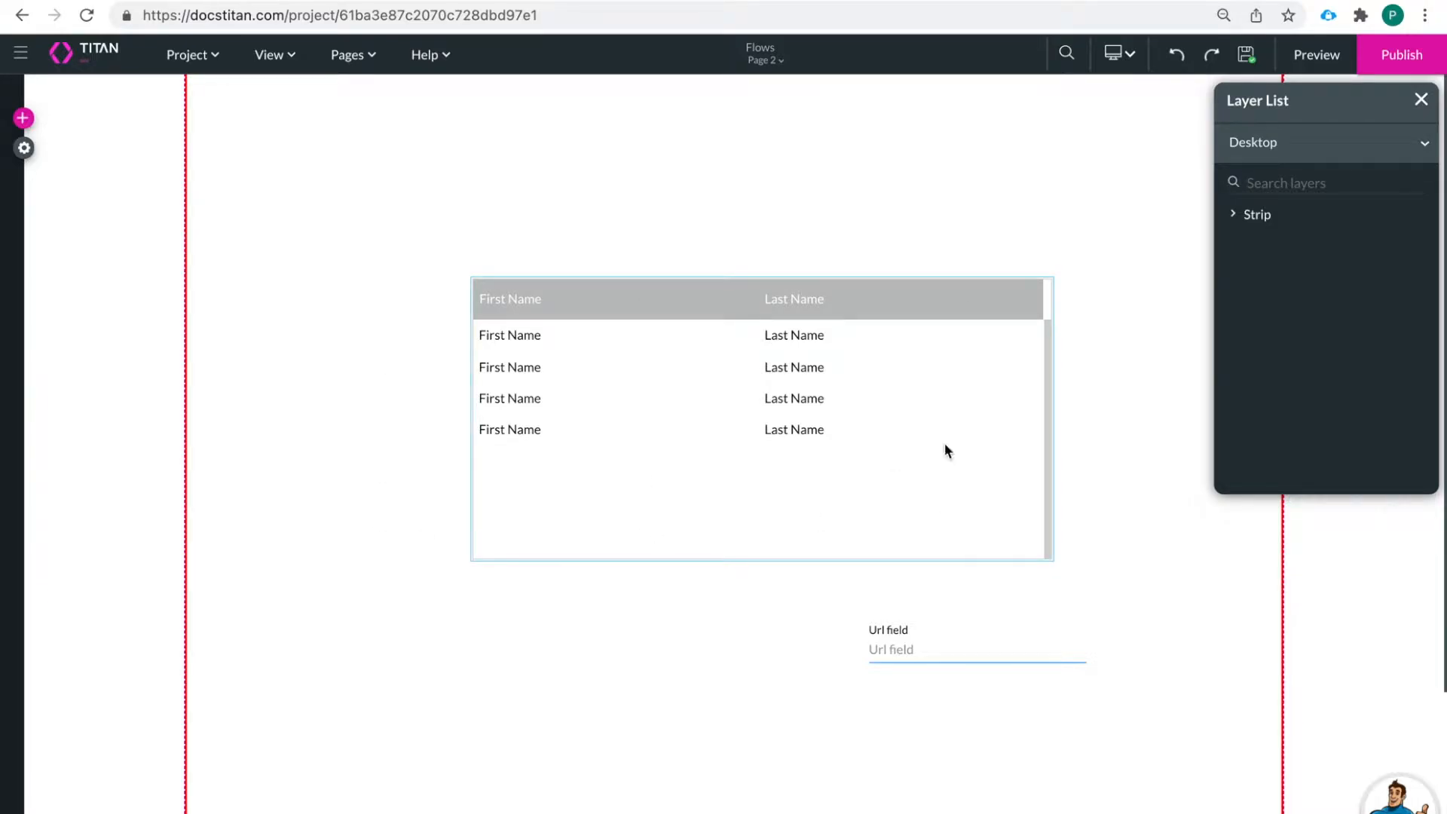
mouse_move(683, 412)
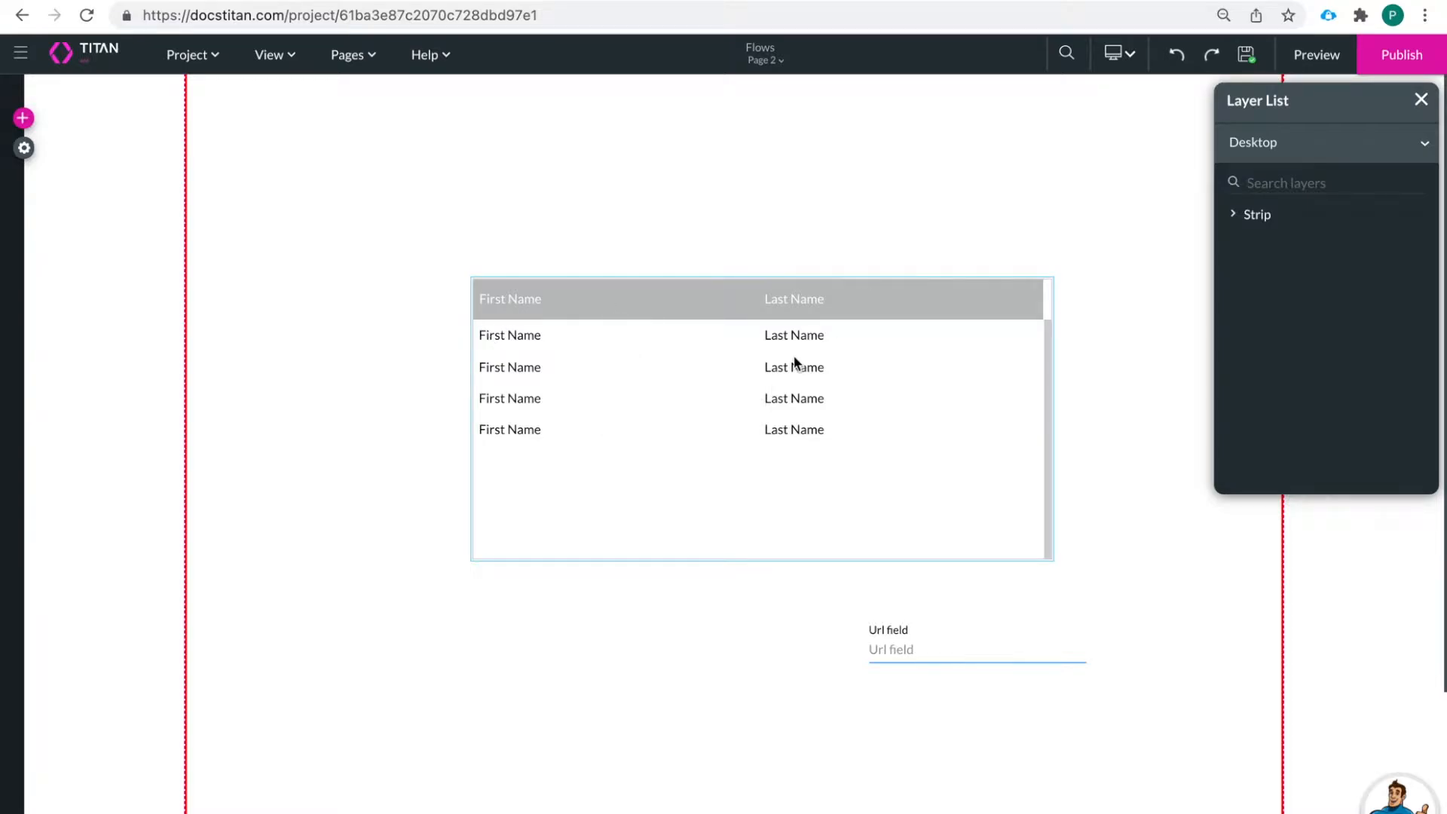
mouse_move(670, 373)
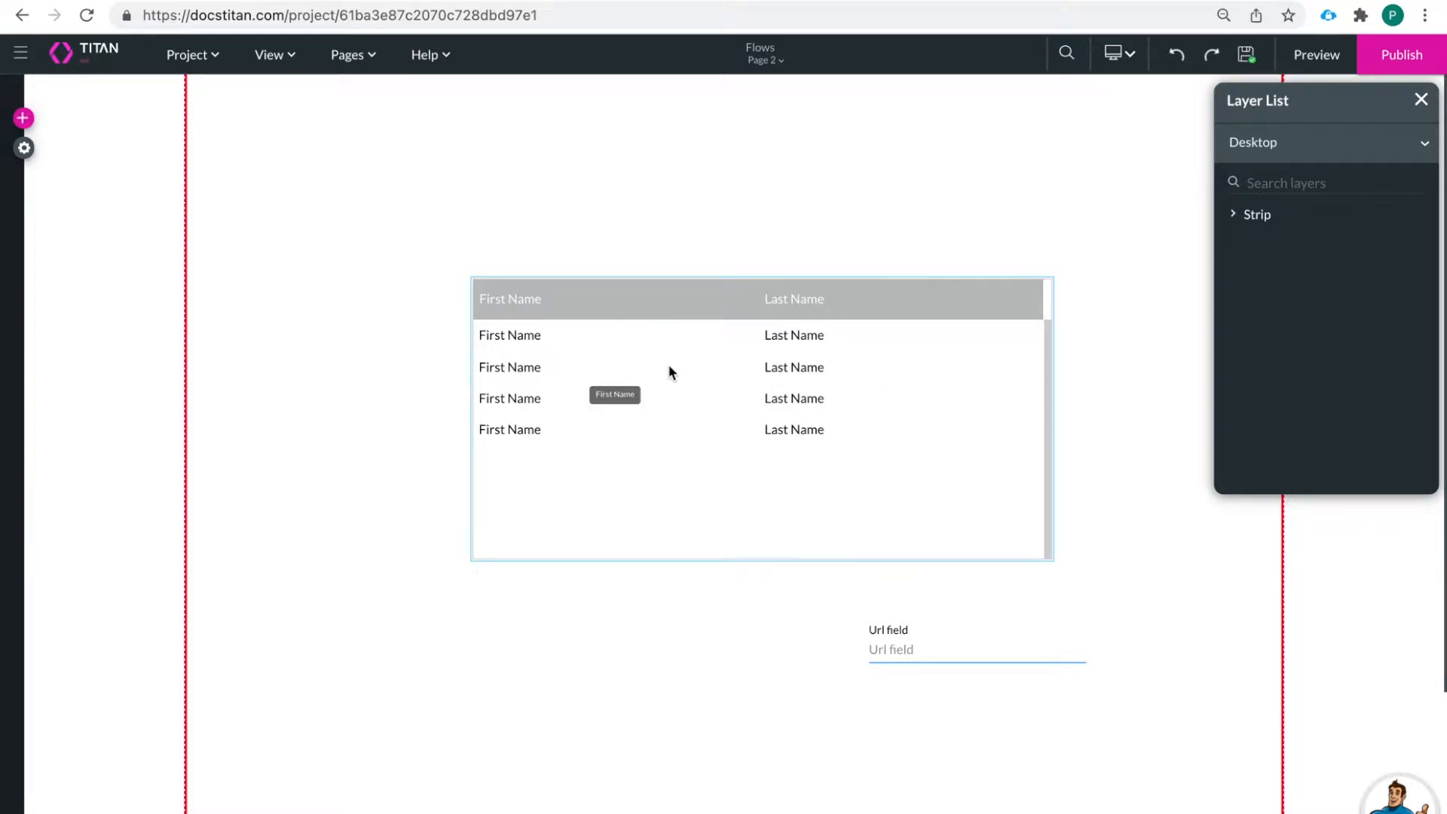
mouse_move(598, 394)
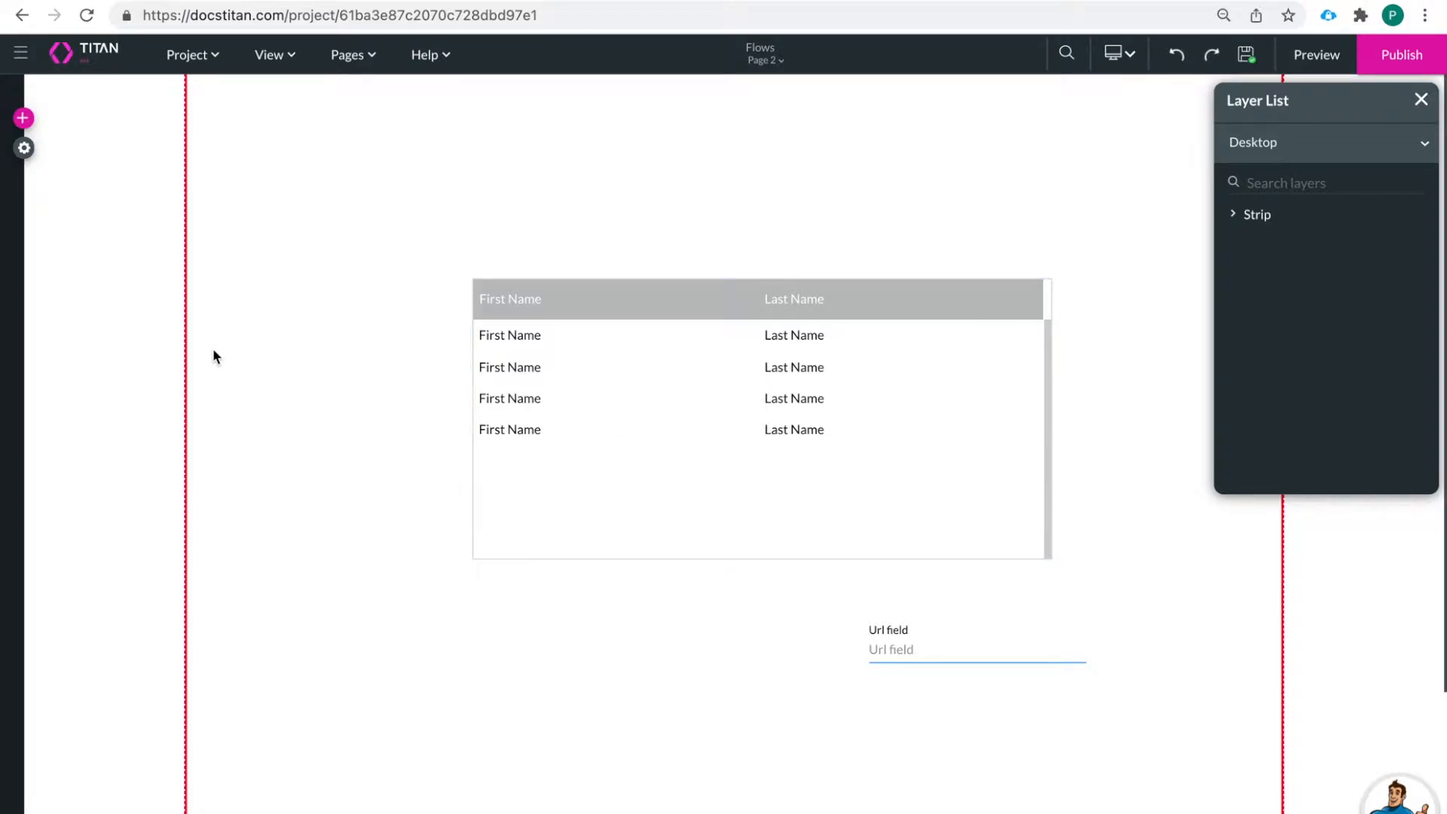
left_click(667, 536)
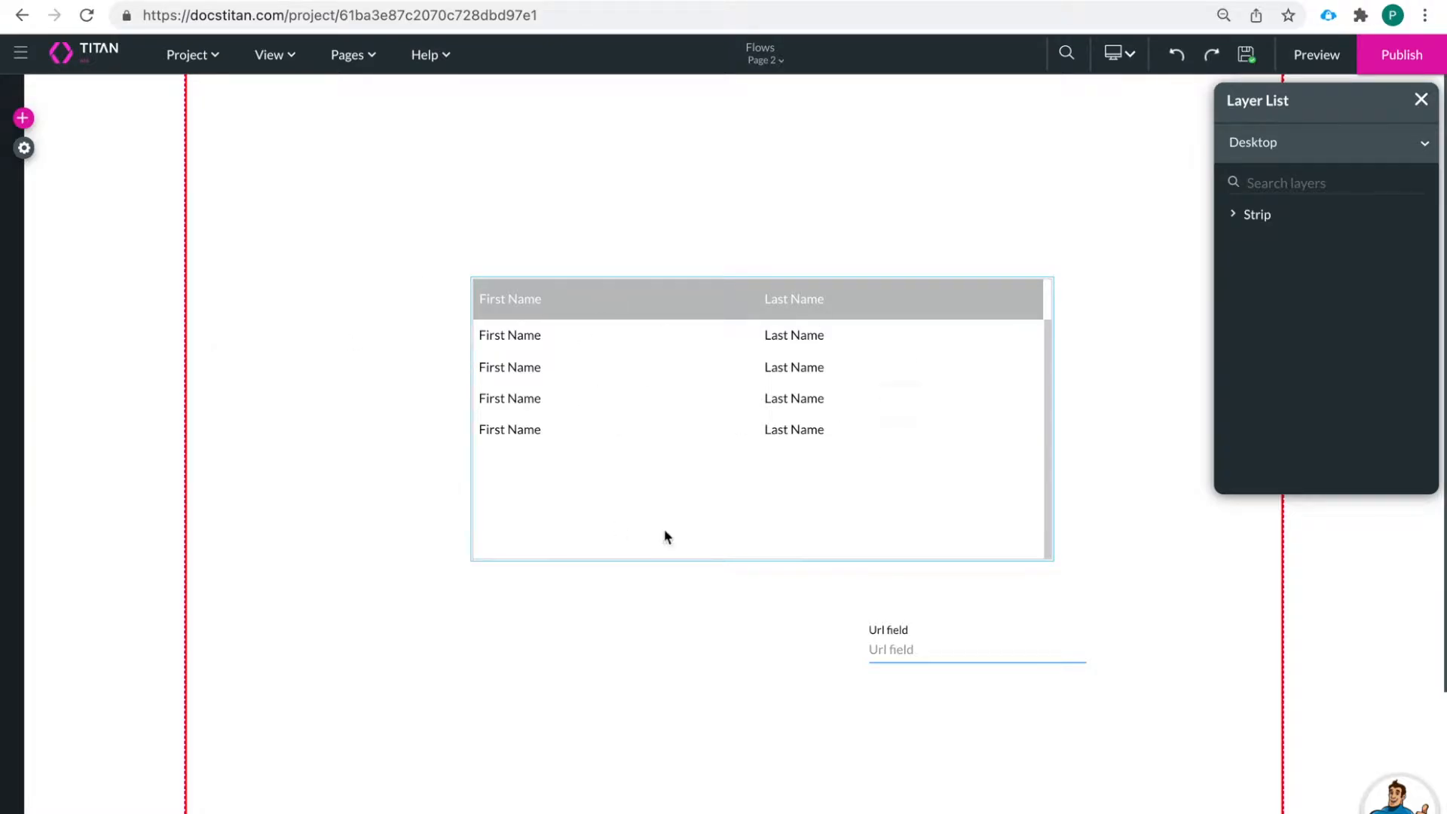
mouse_move(597, 512)
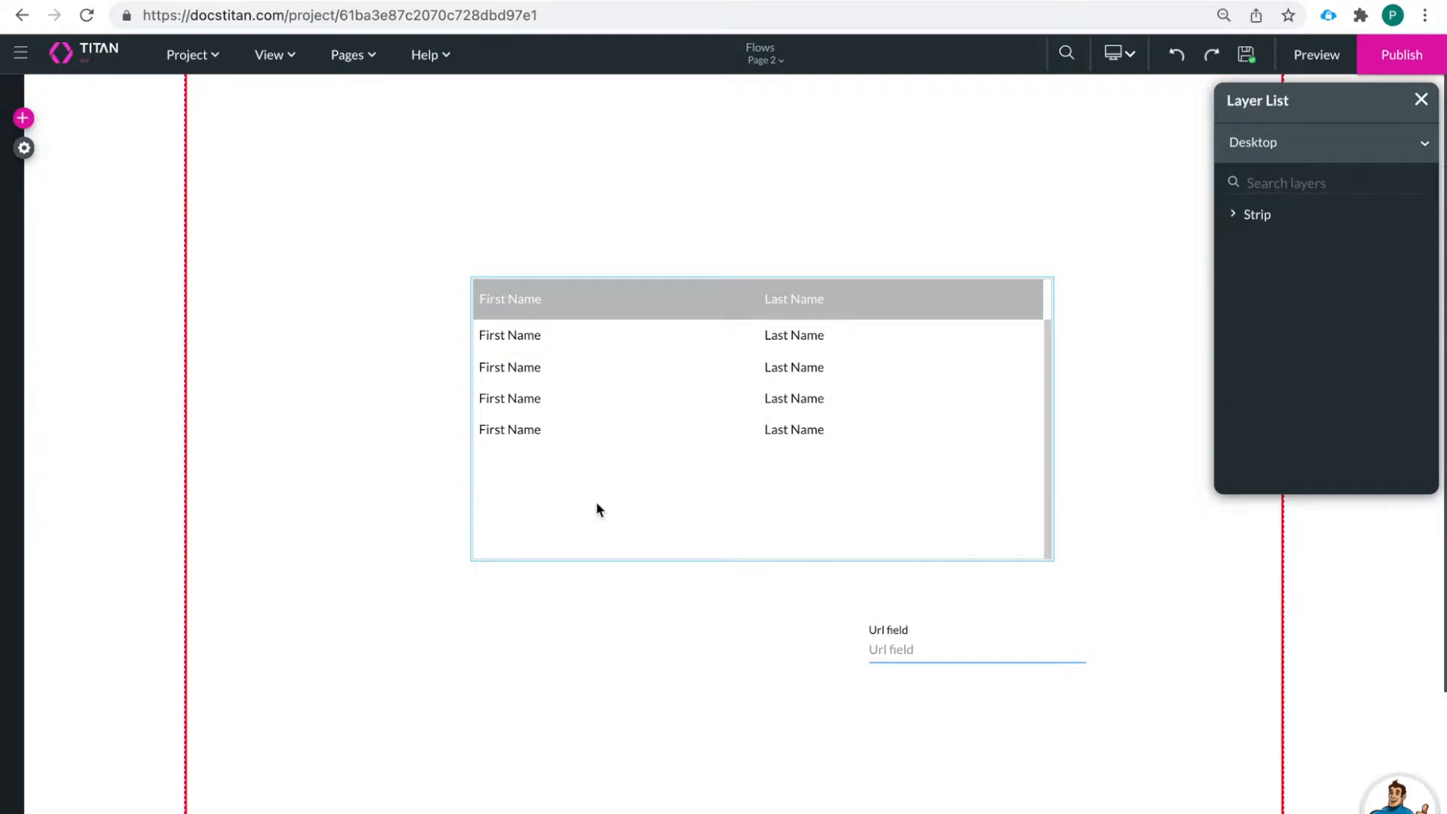
left_click(975, 643)
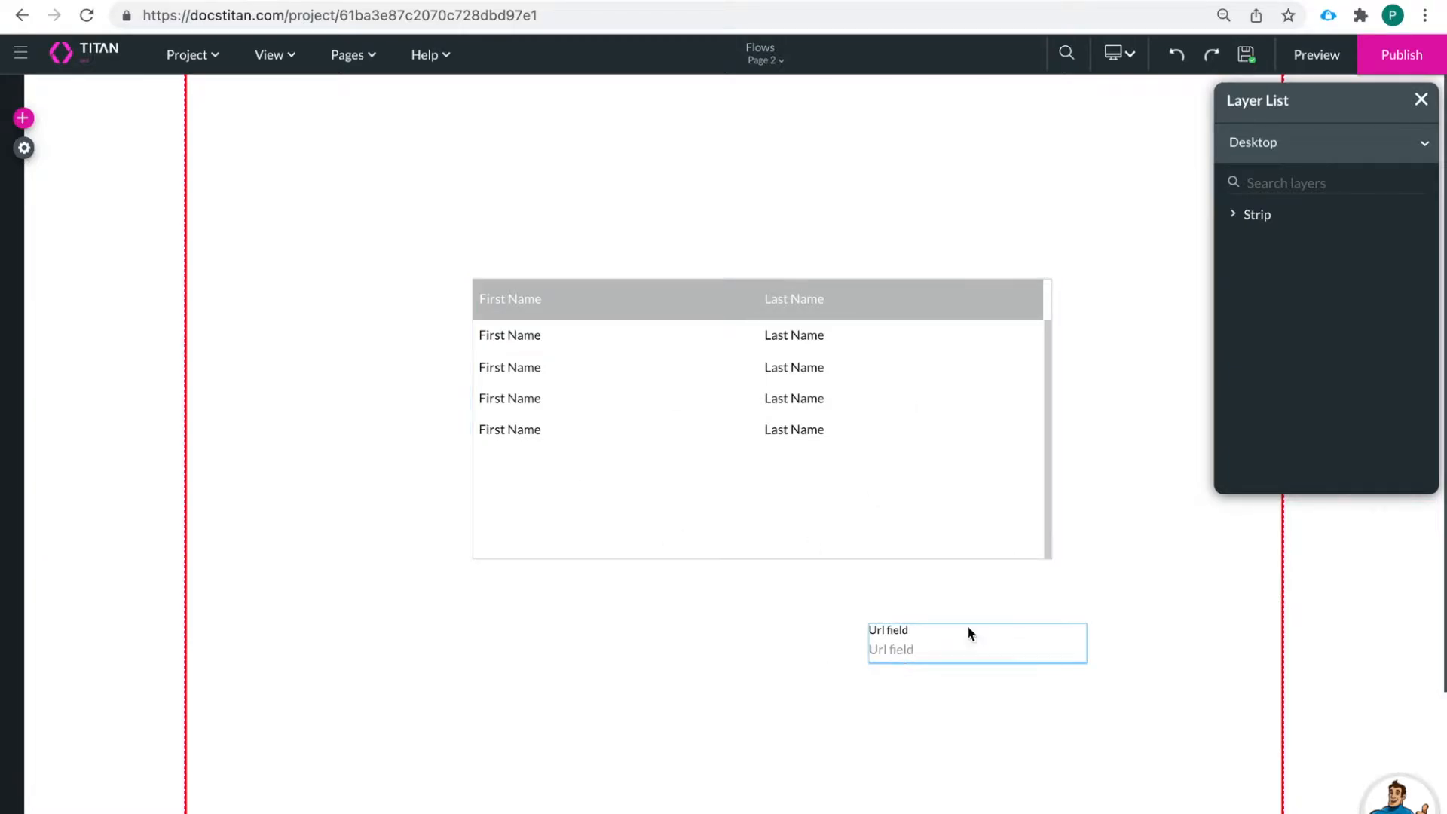
mouse_move(1047, 644)
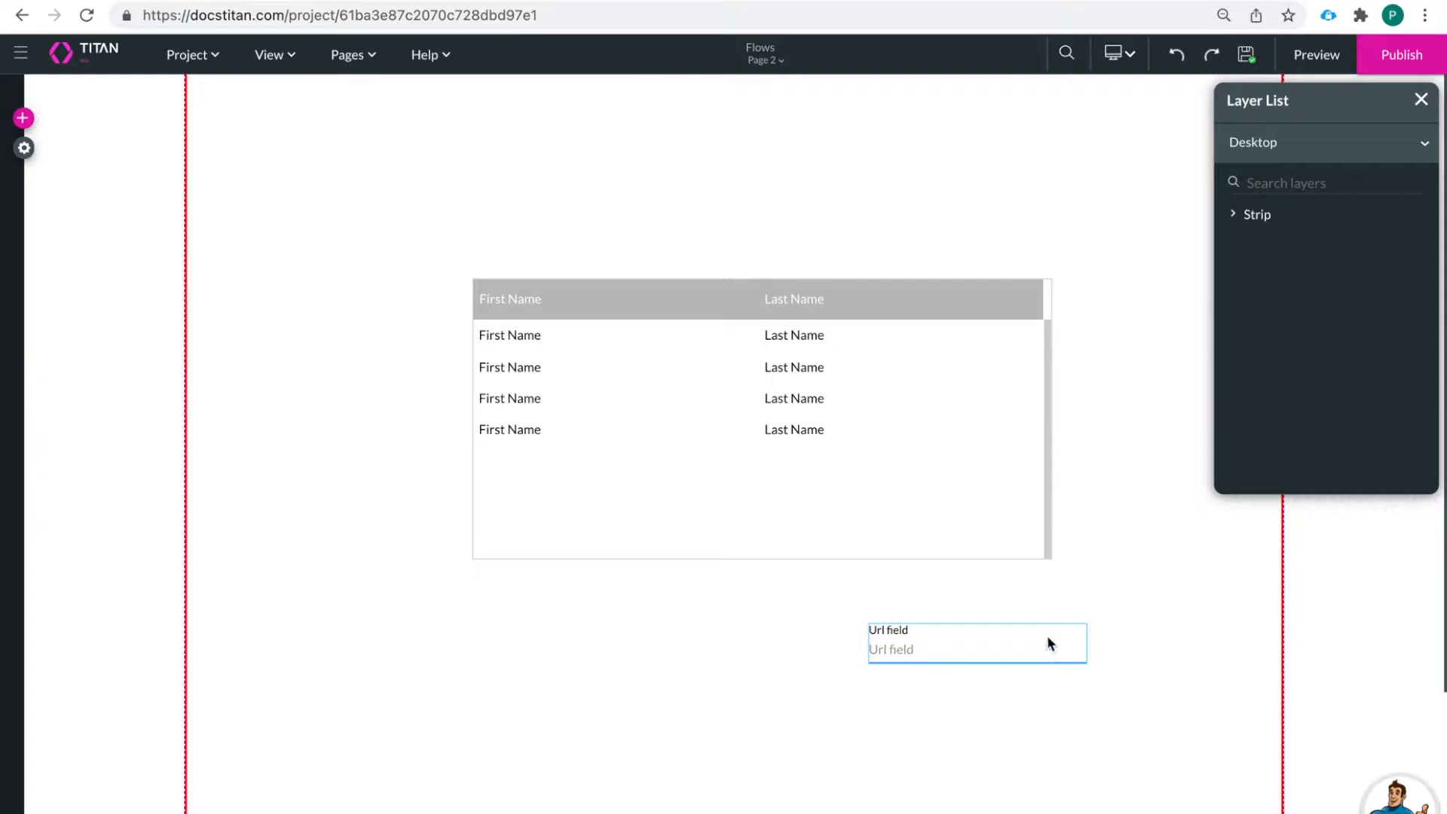
mouse_move(950, 662)
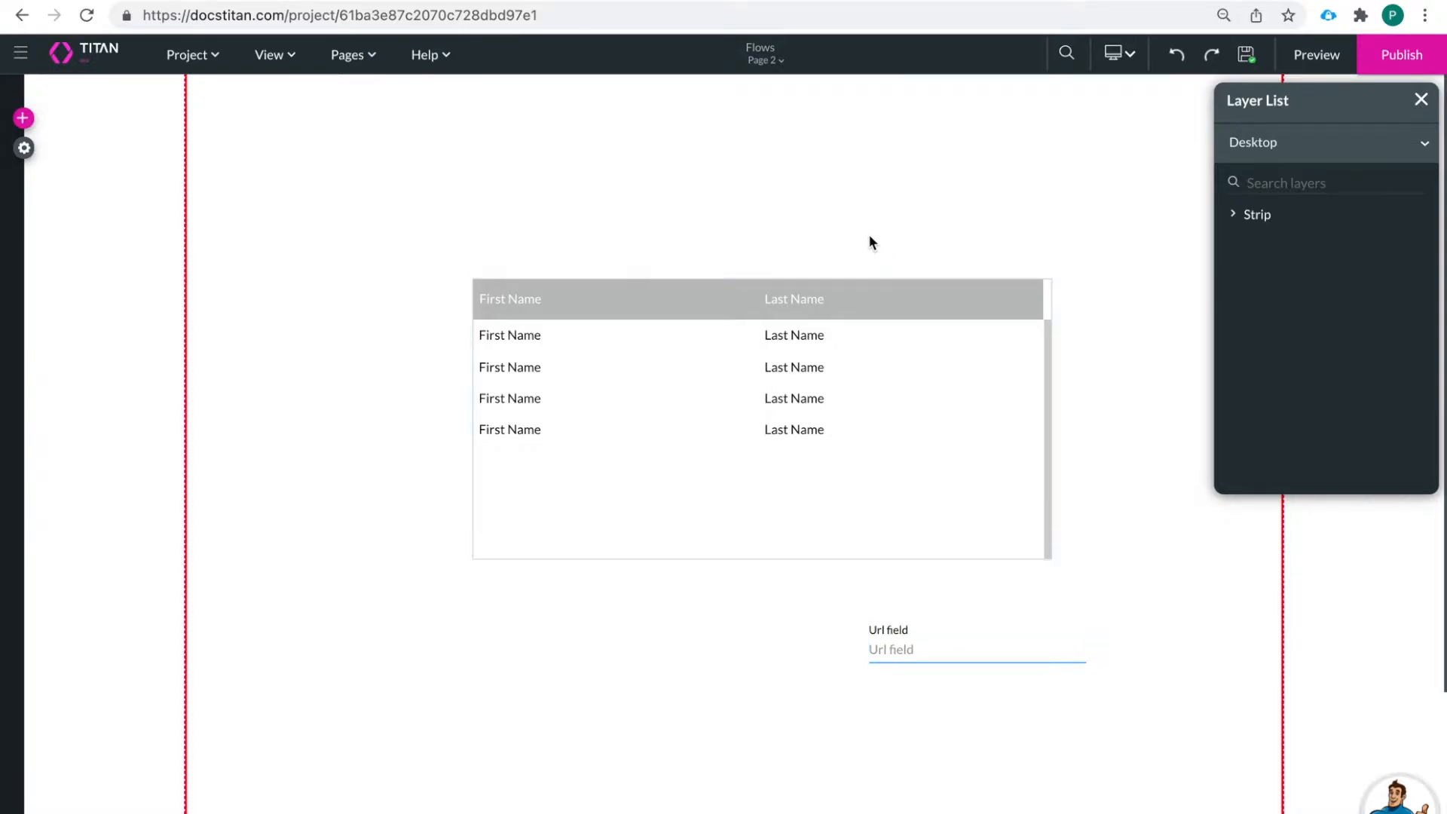
mouse_move(765, 60)
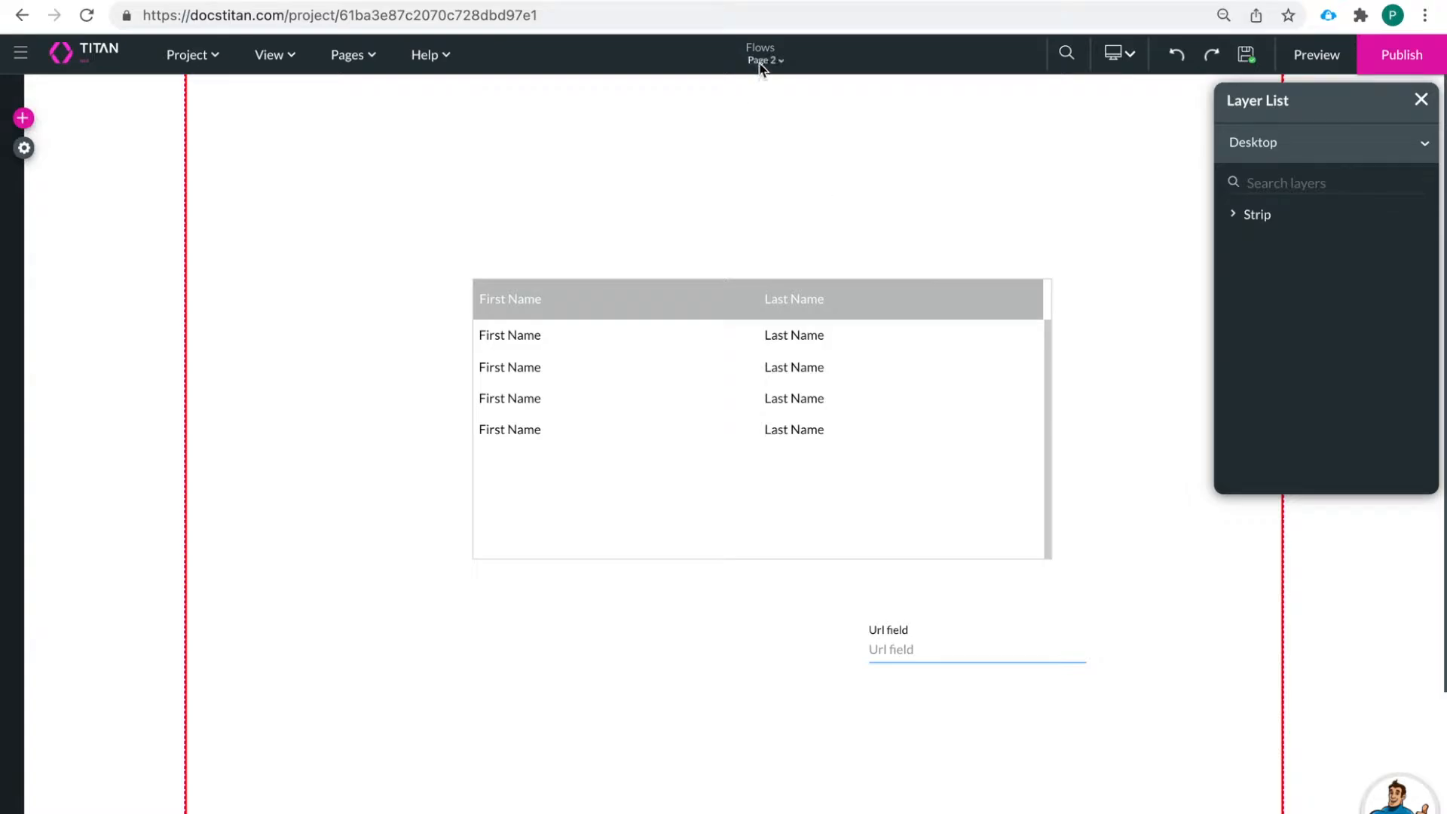
Back on Home, show the Create Contact button's On Click Action classic condition Rule 1
left_click(766, 60)
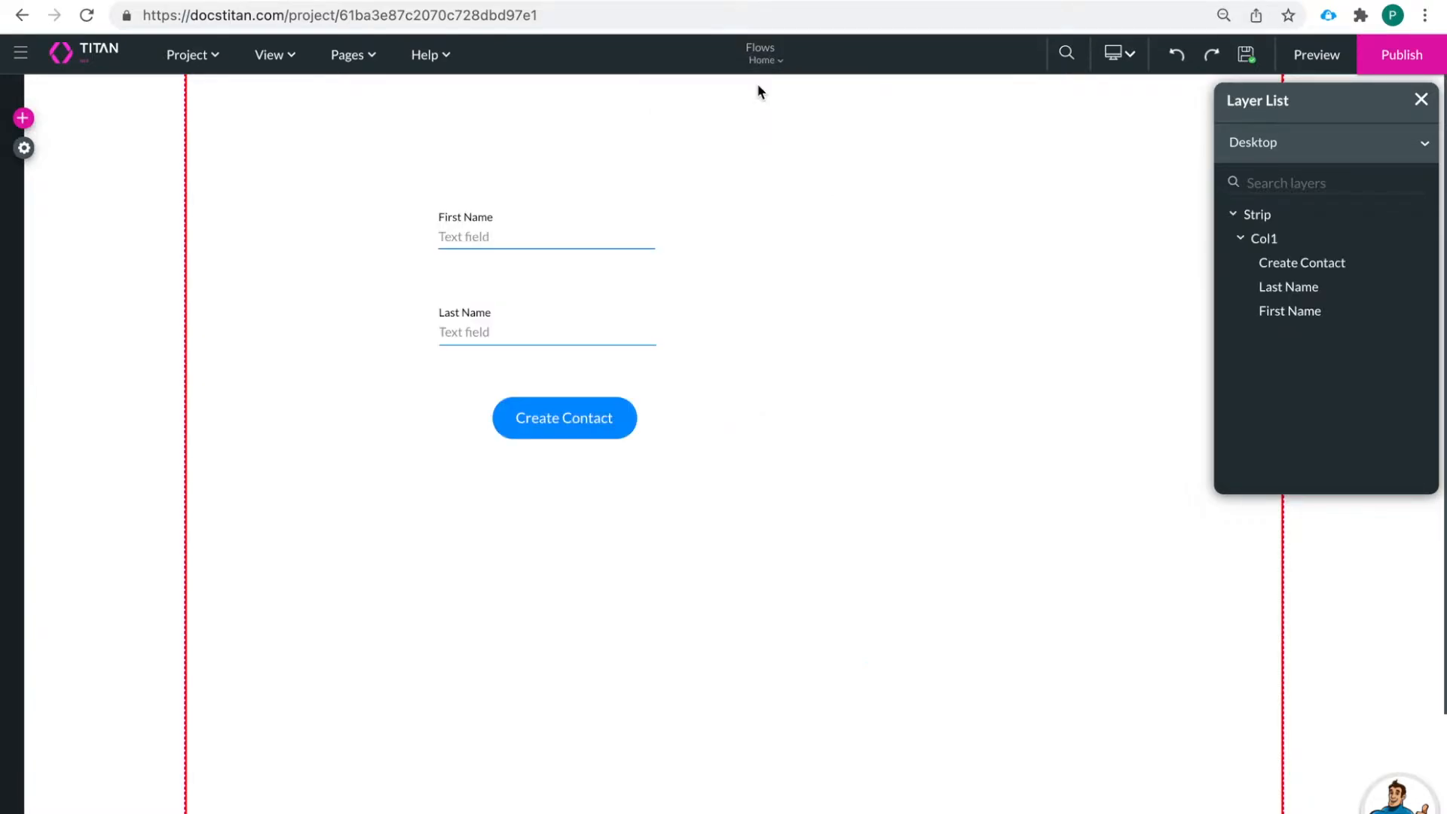
left_click(562, 418)
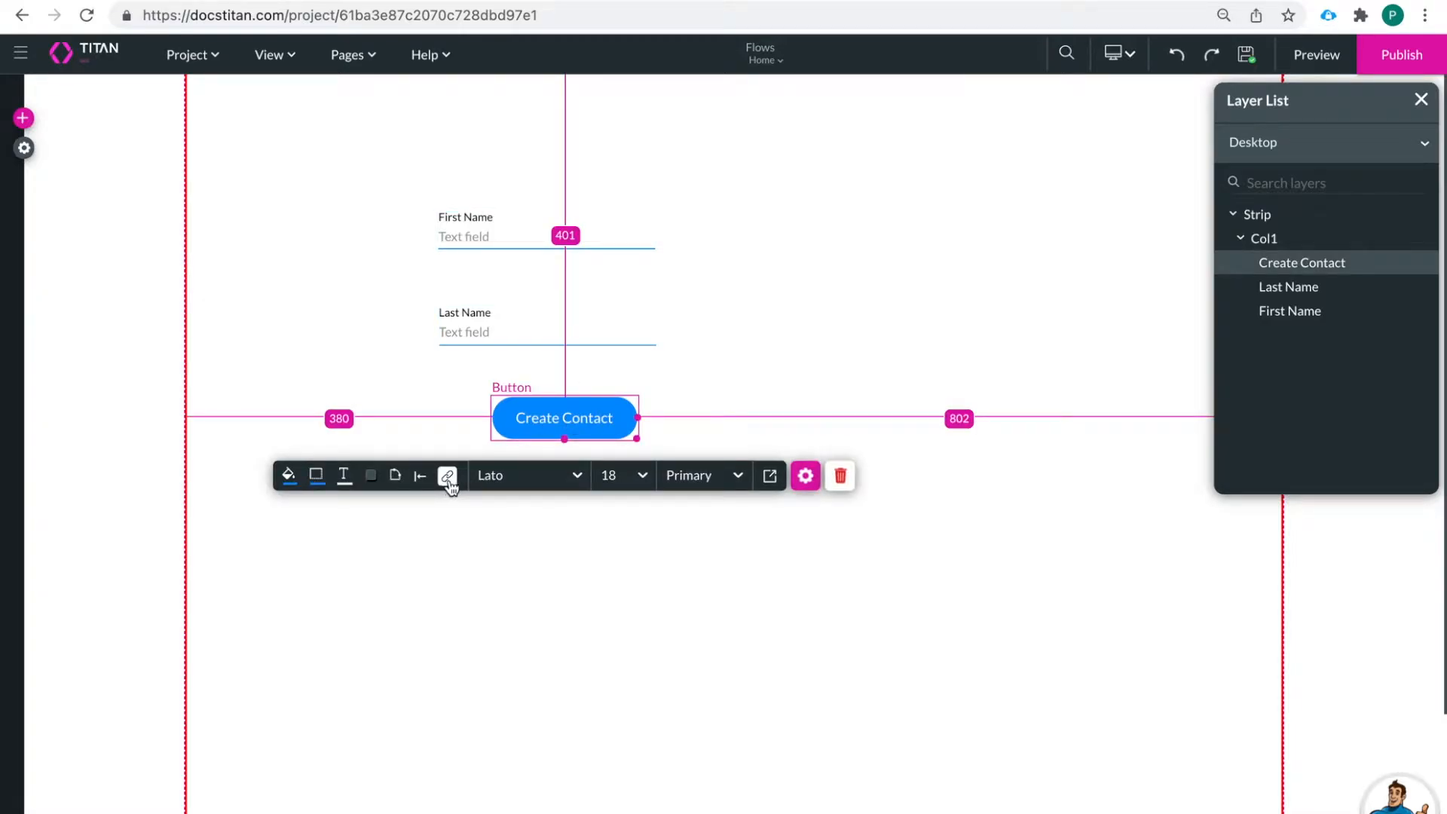
left_click(803, 474)
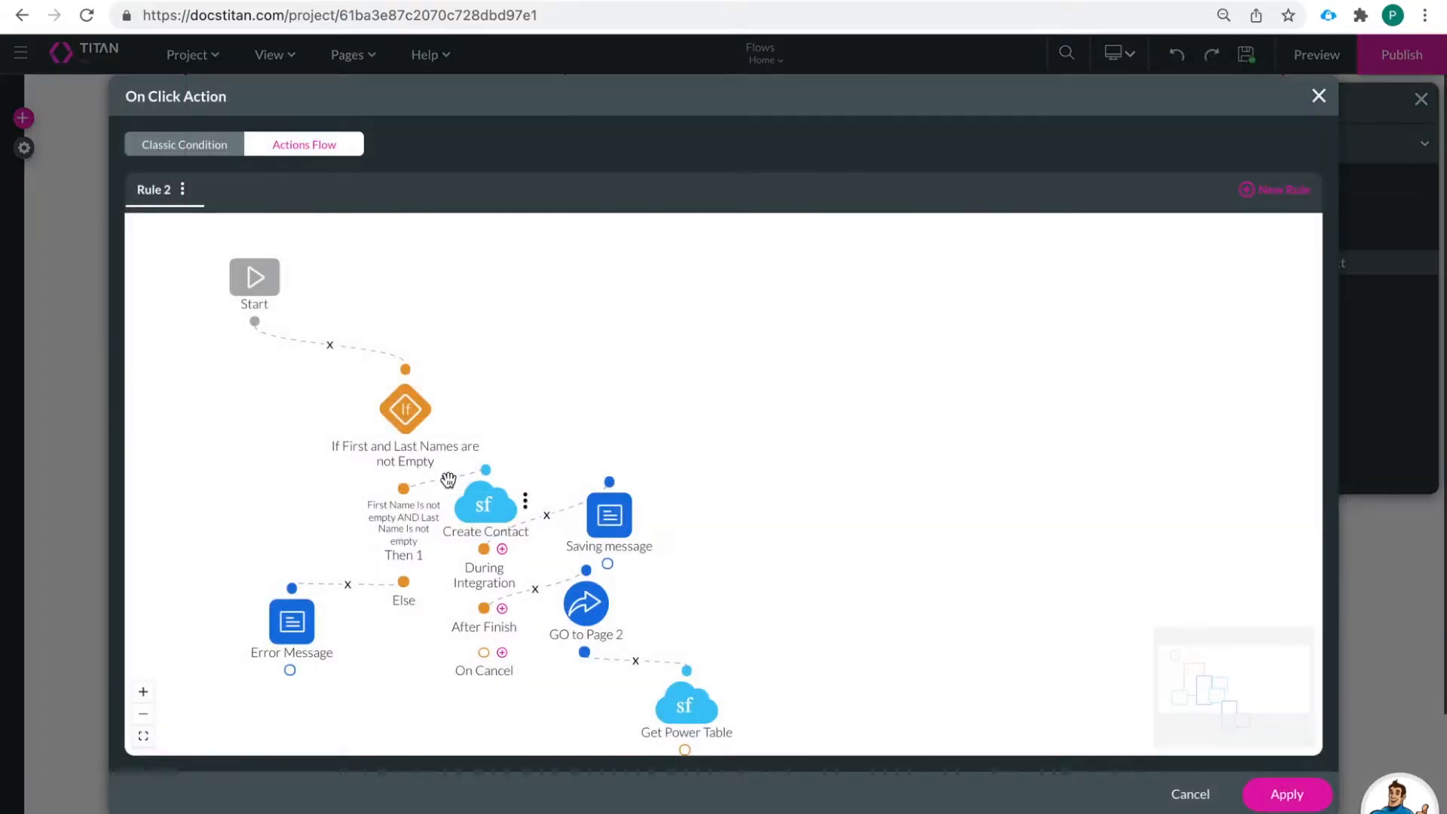
left_click(184, 145)
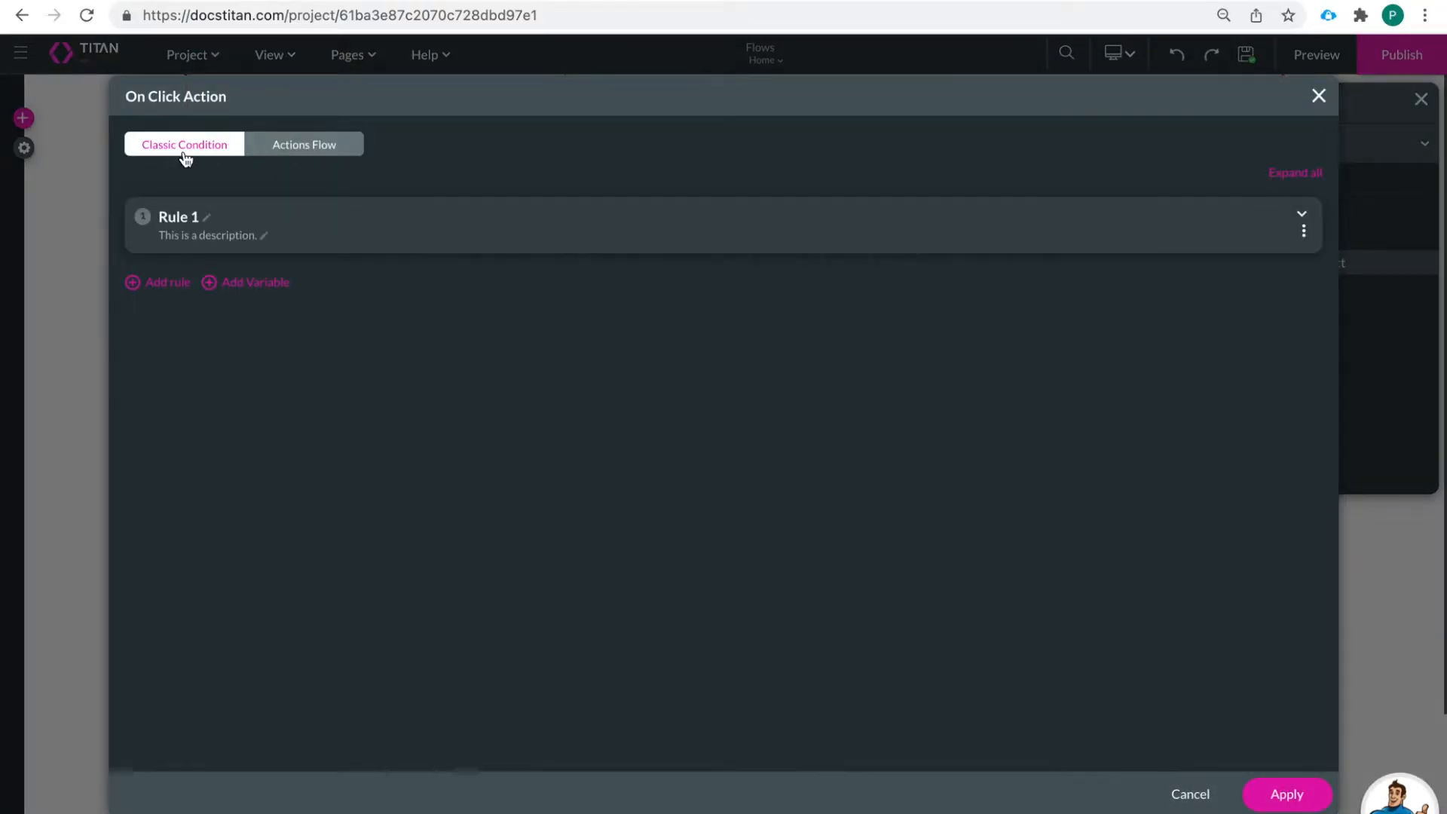
mouse_move(143, 218)
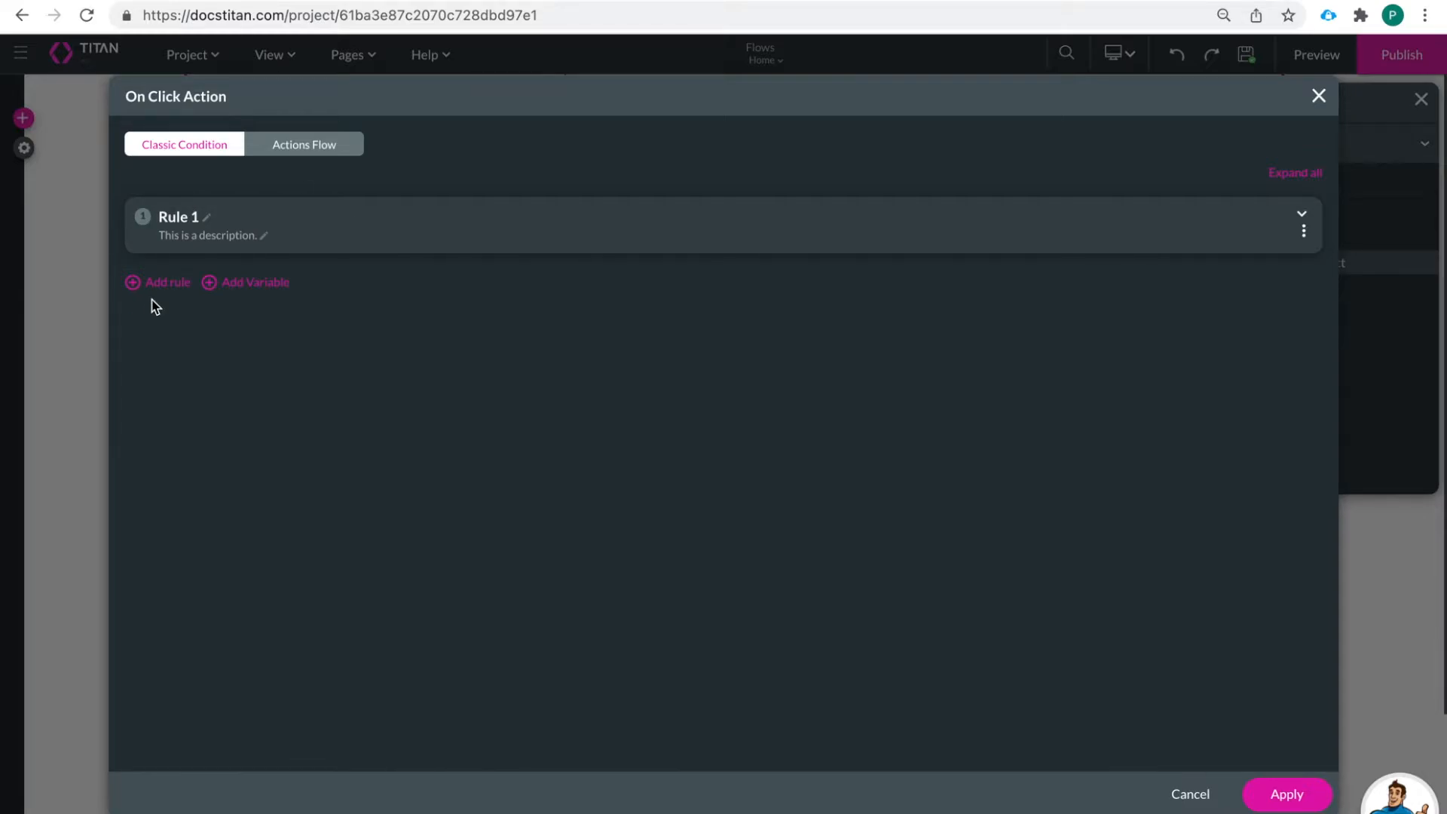
mouse_move(323, 417)
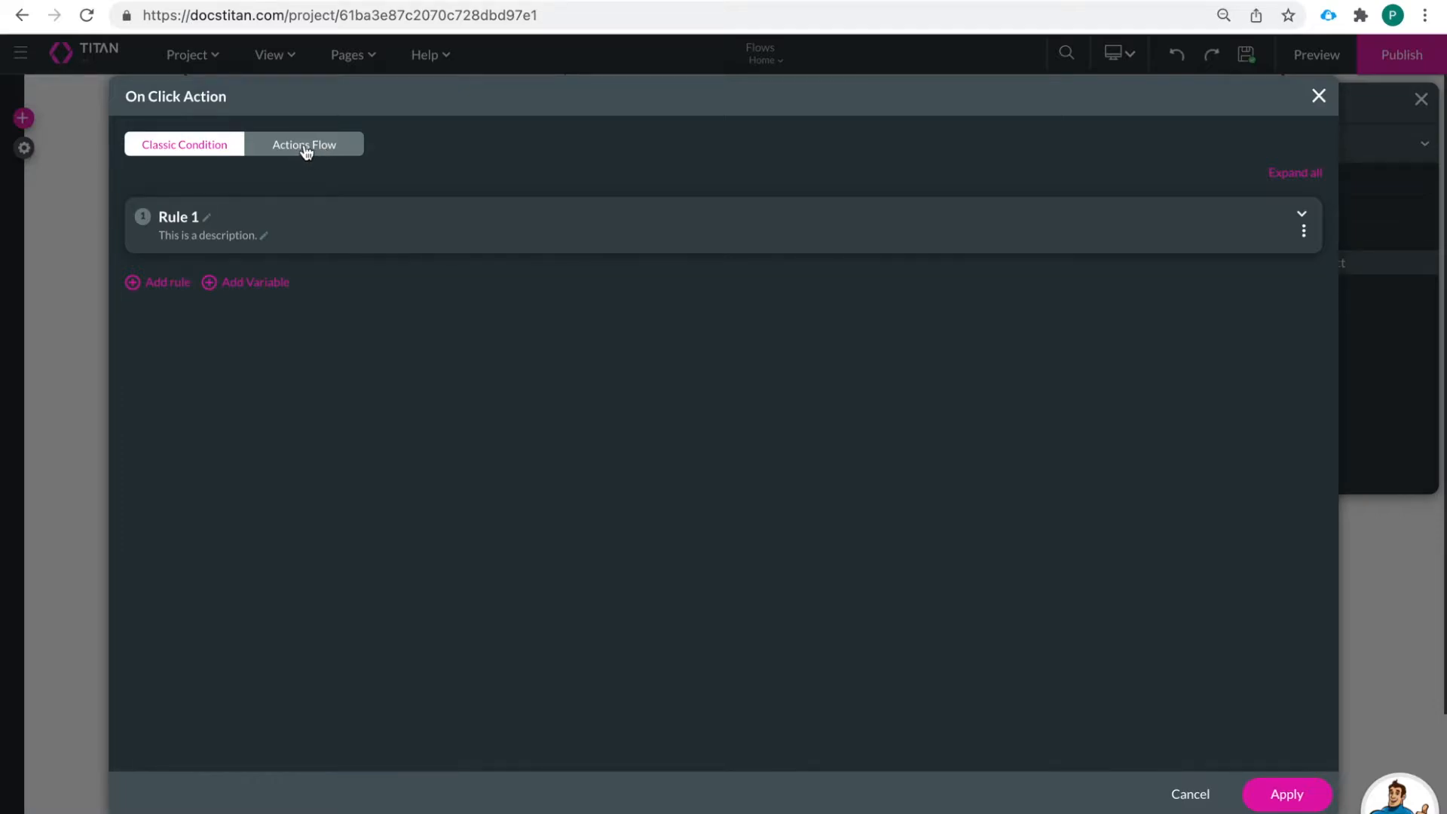
left_click(303, 145)
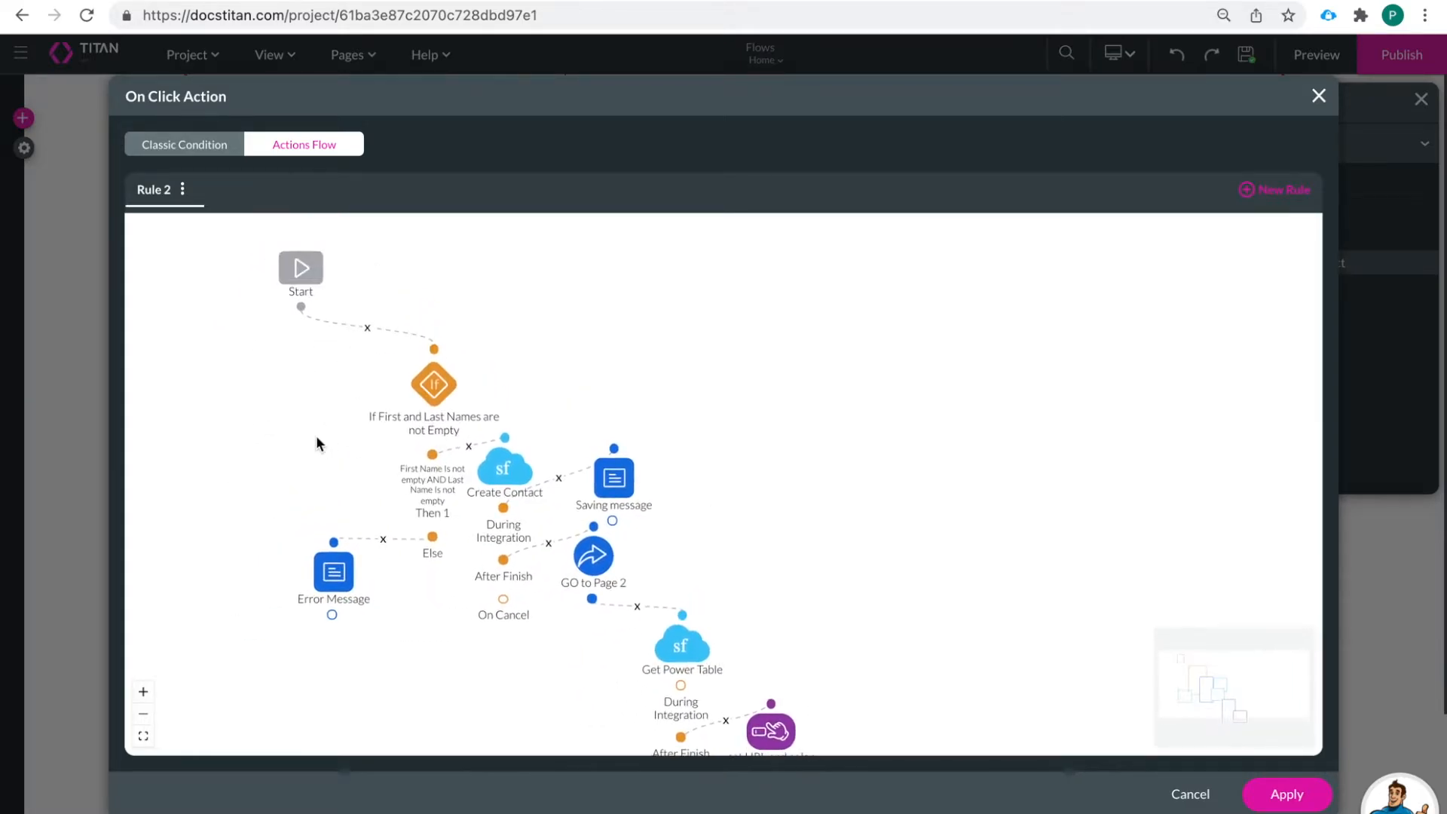
mouse_move(438, 579)
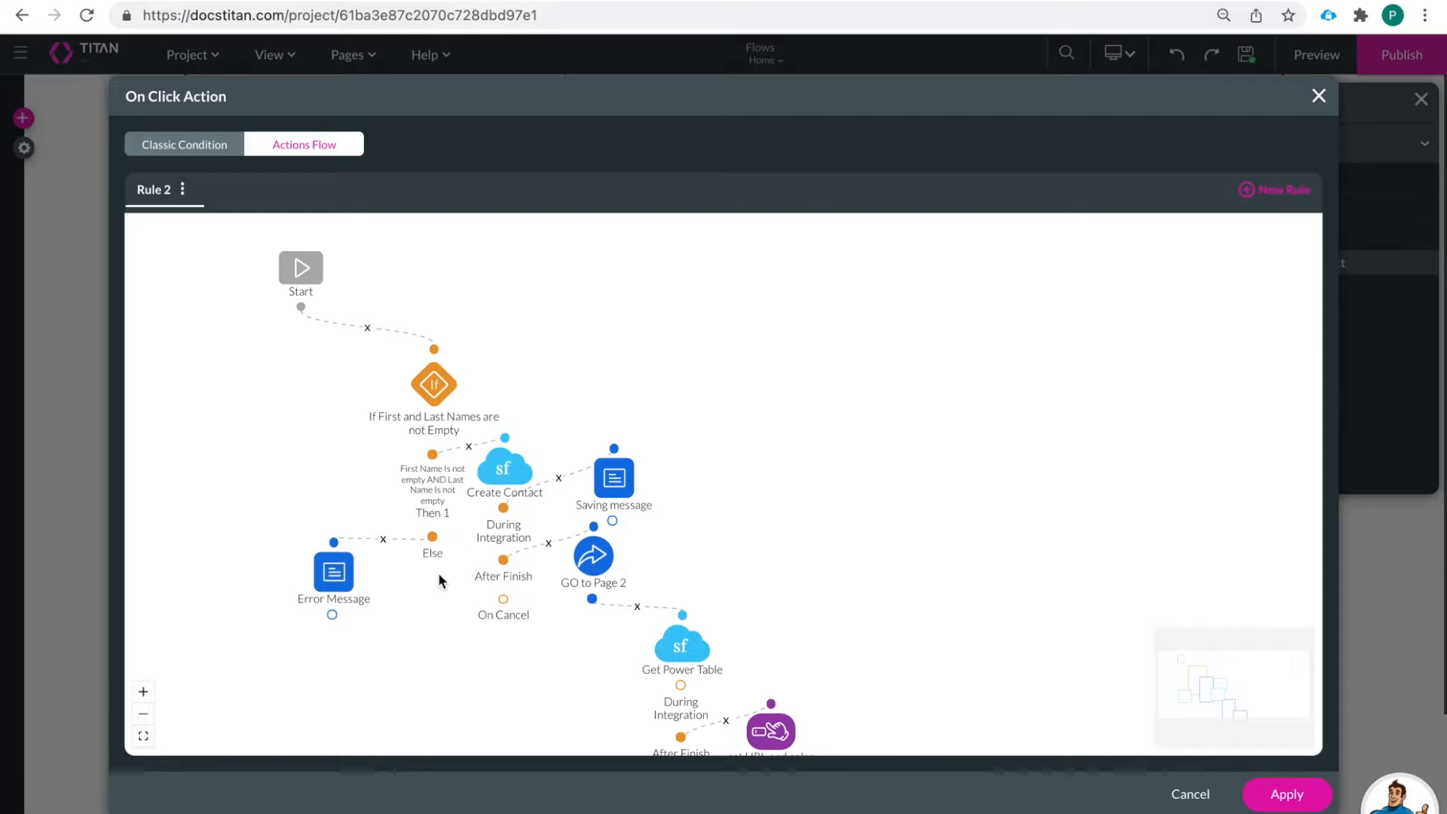
mouse_move(545, 656)
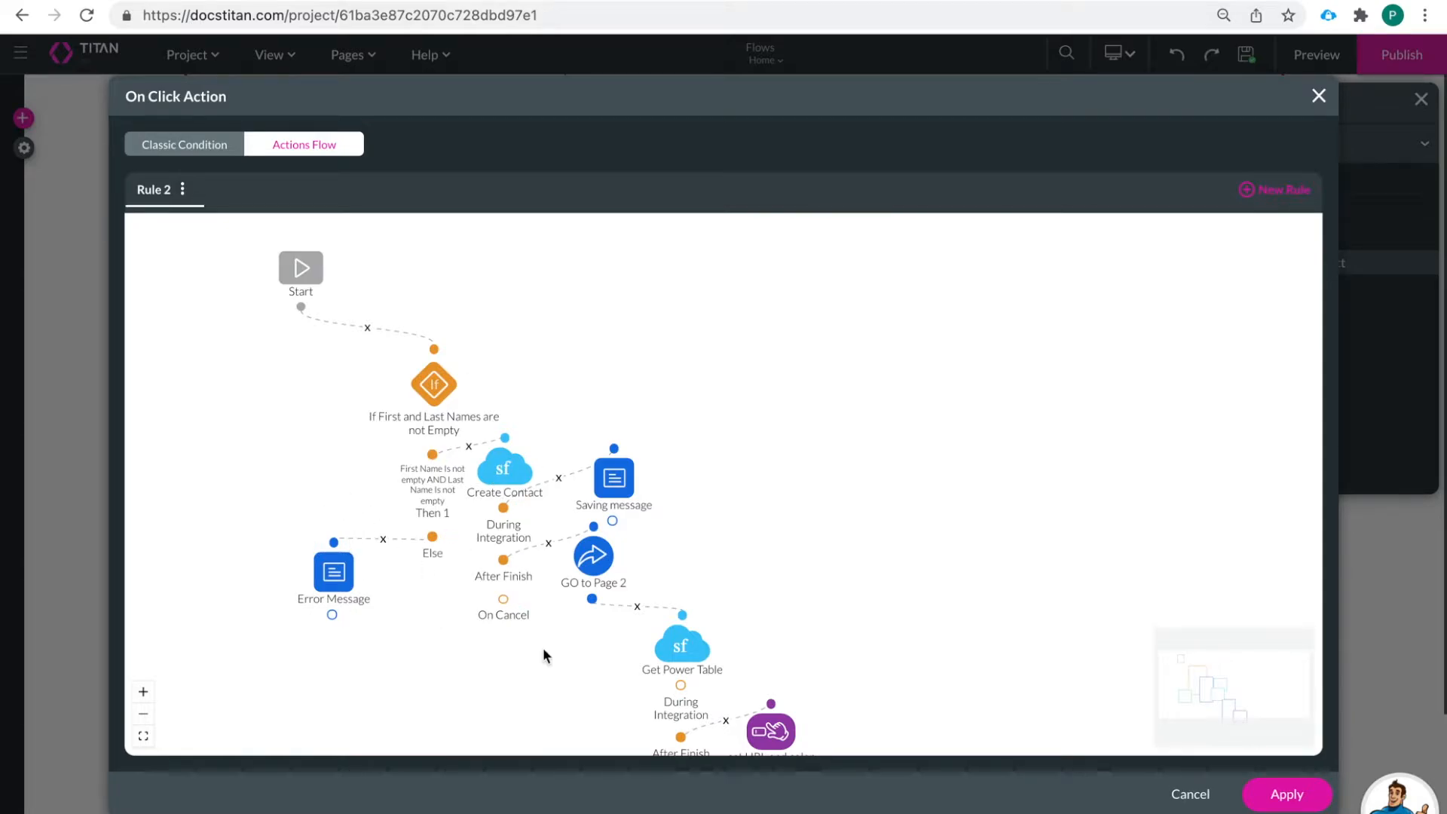
mouse_move(734, 434)
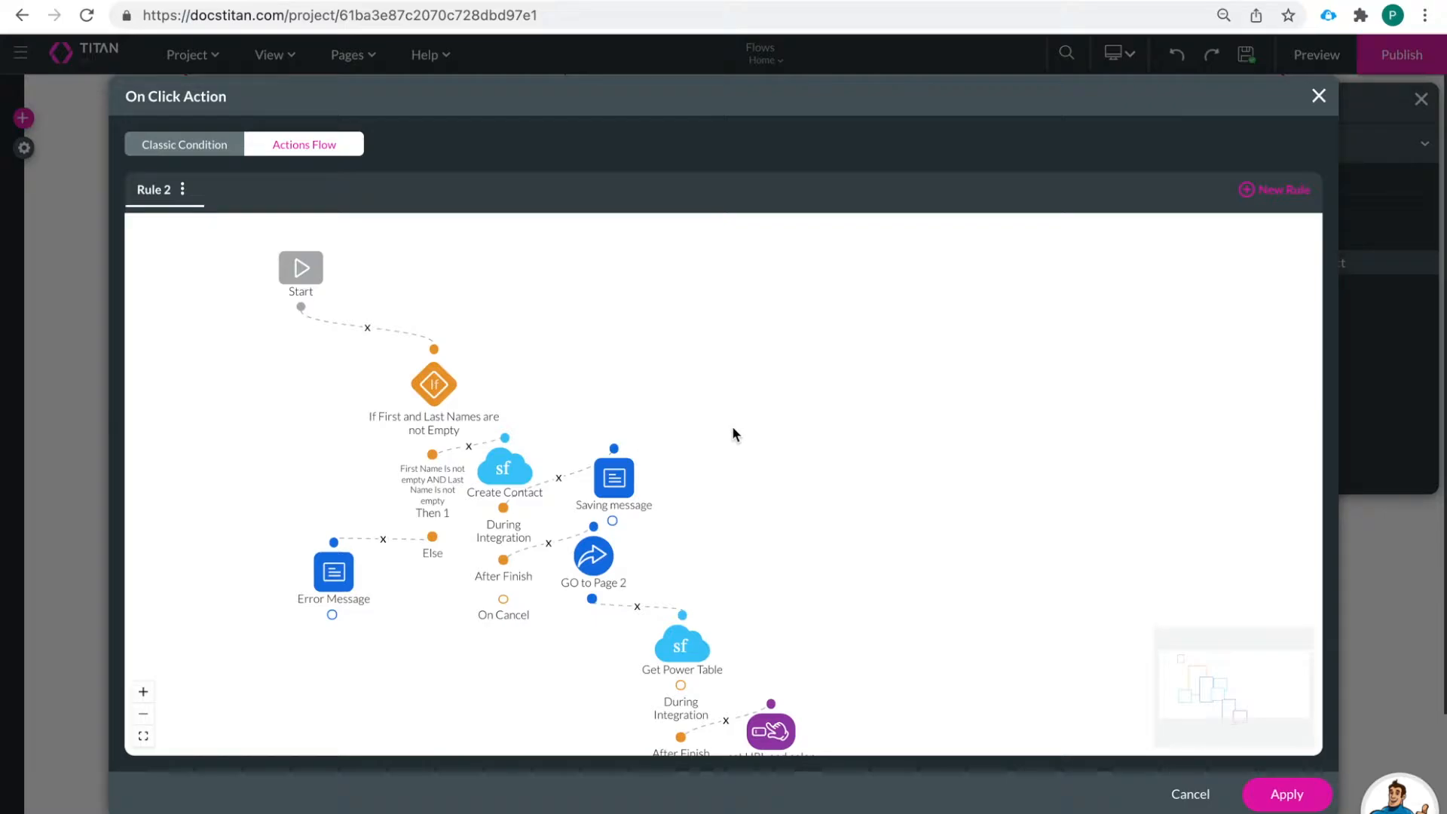
mouse_move(661, 442)
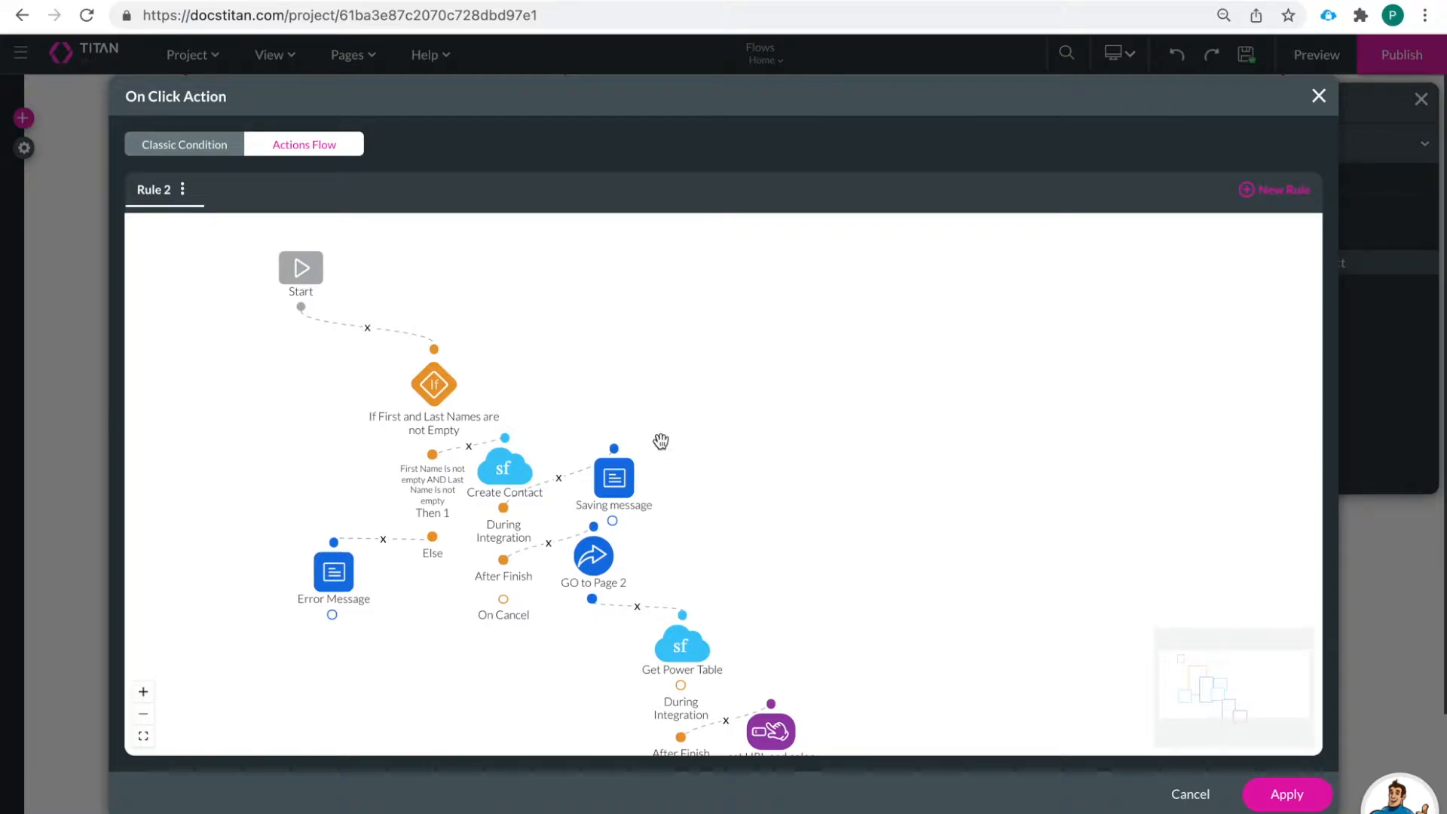
mouse_move(779, 437)
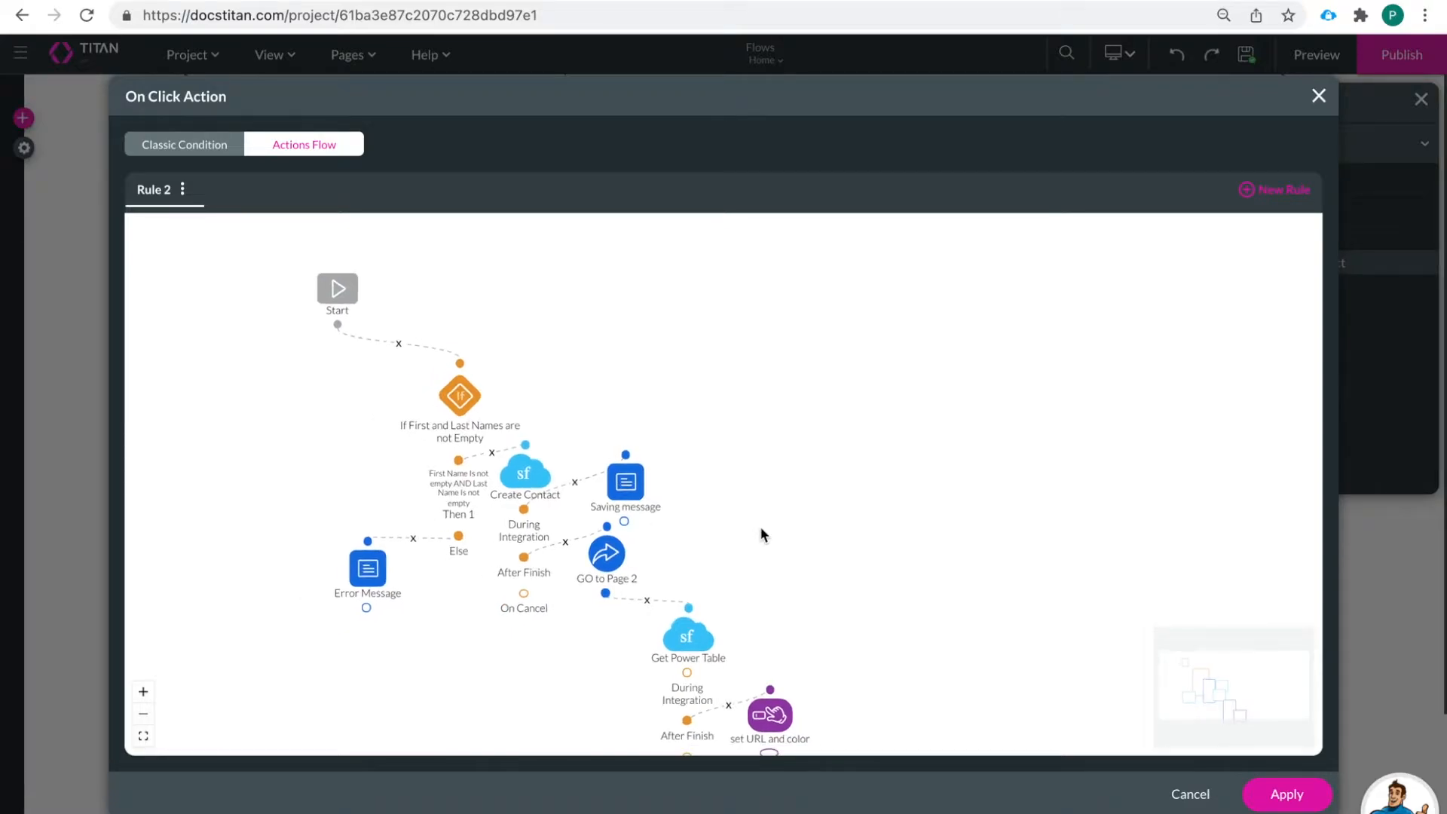
mouse_move(913, 253)
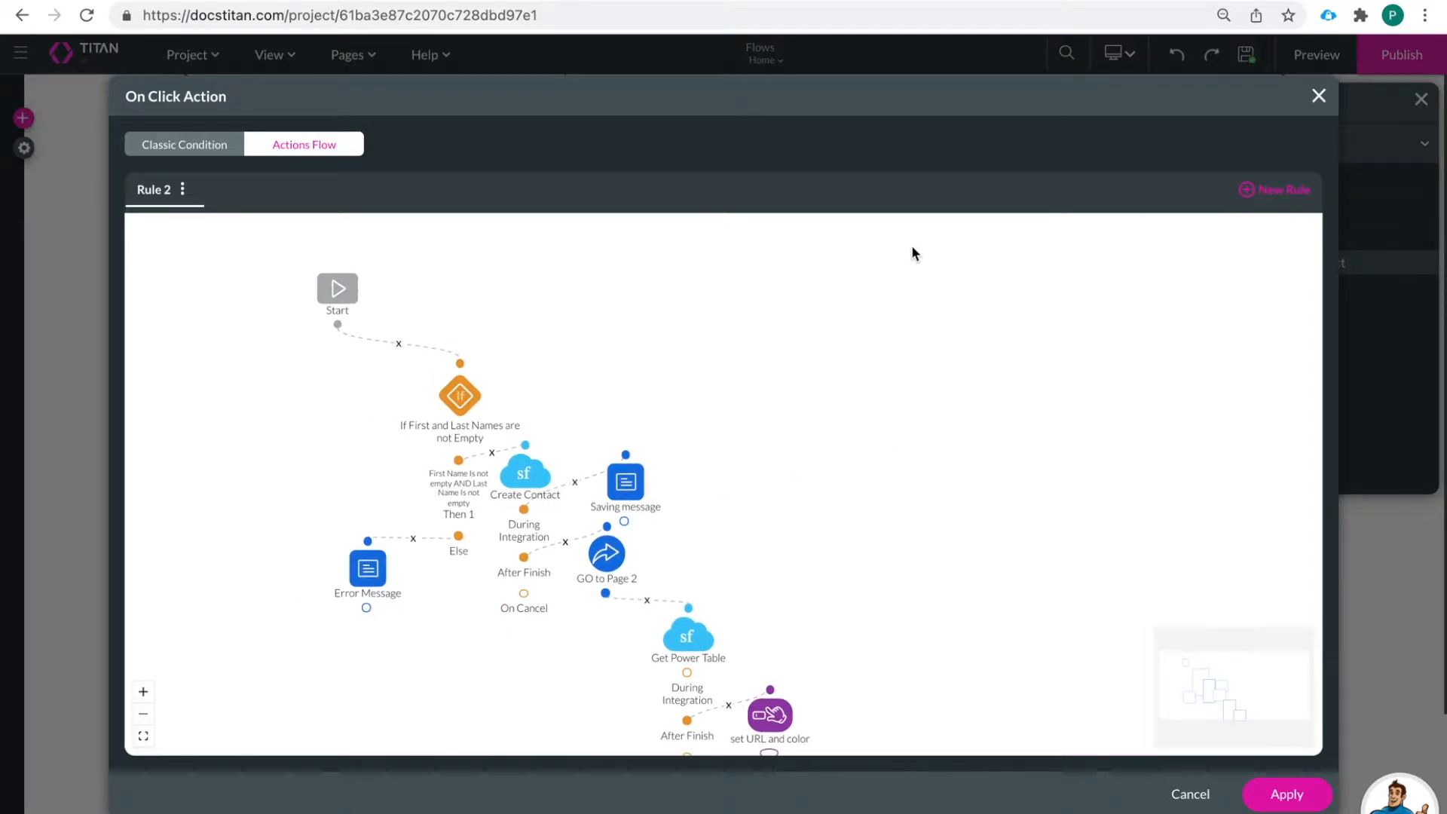
Delete Rule 2 so Rule 1 is an empty flow with only the Start step
left_click(182, 190)
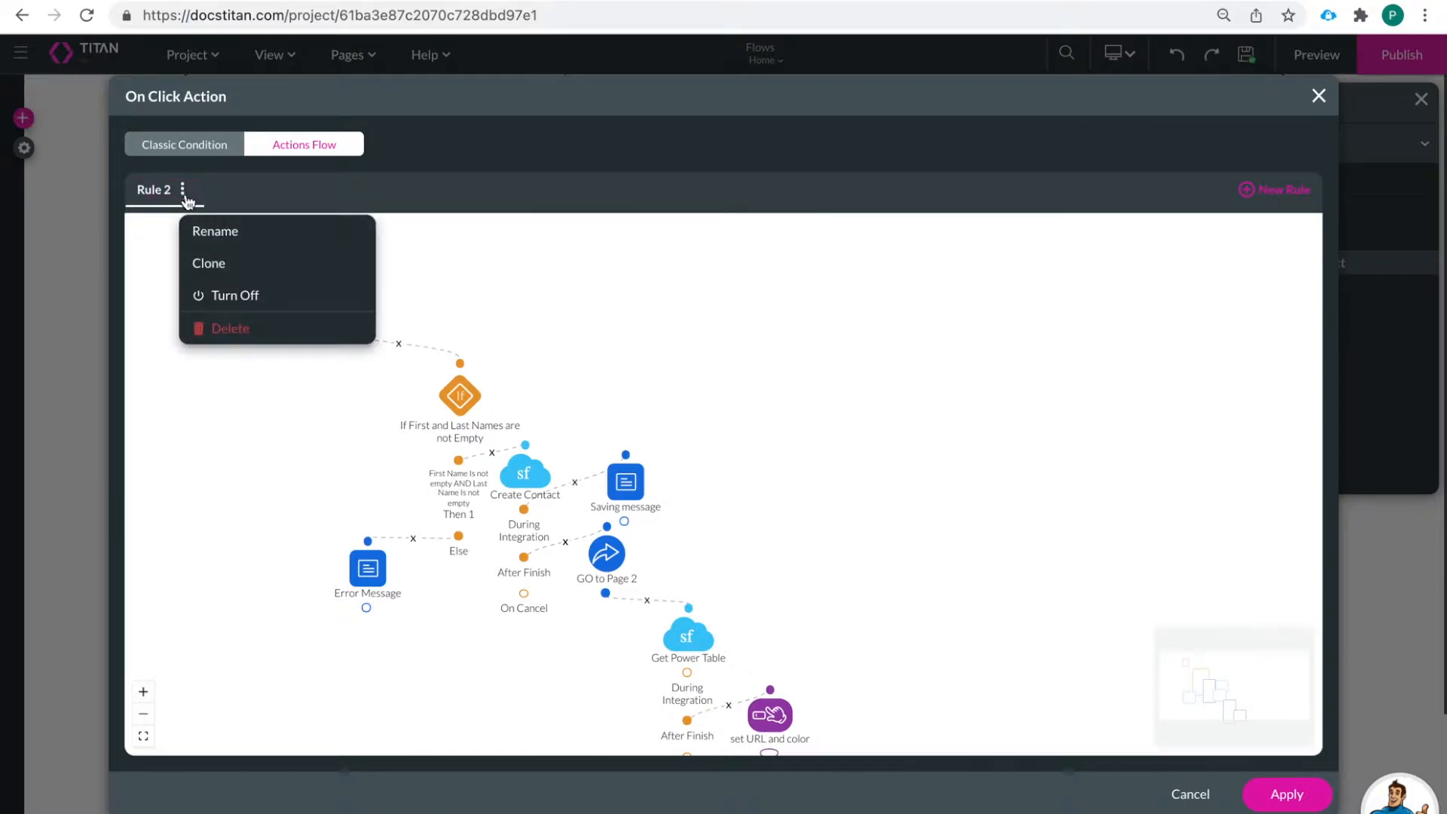
left_click(230, 329)
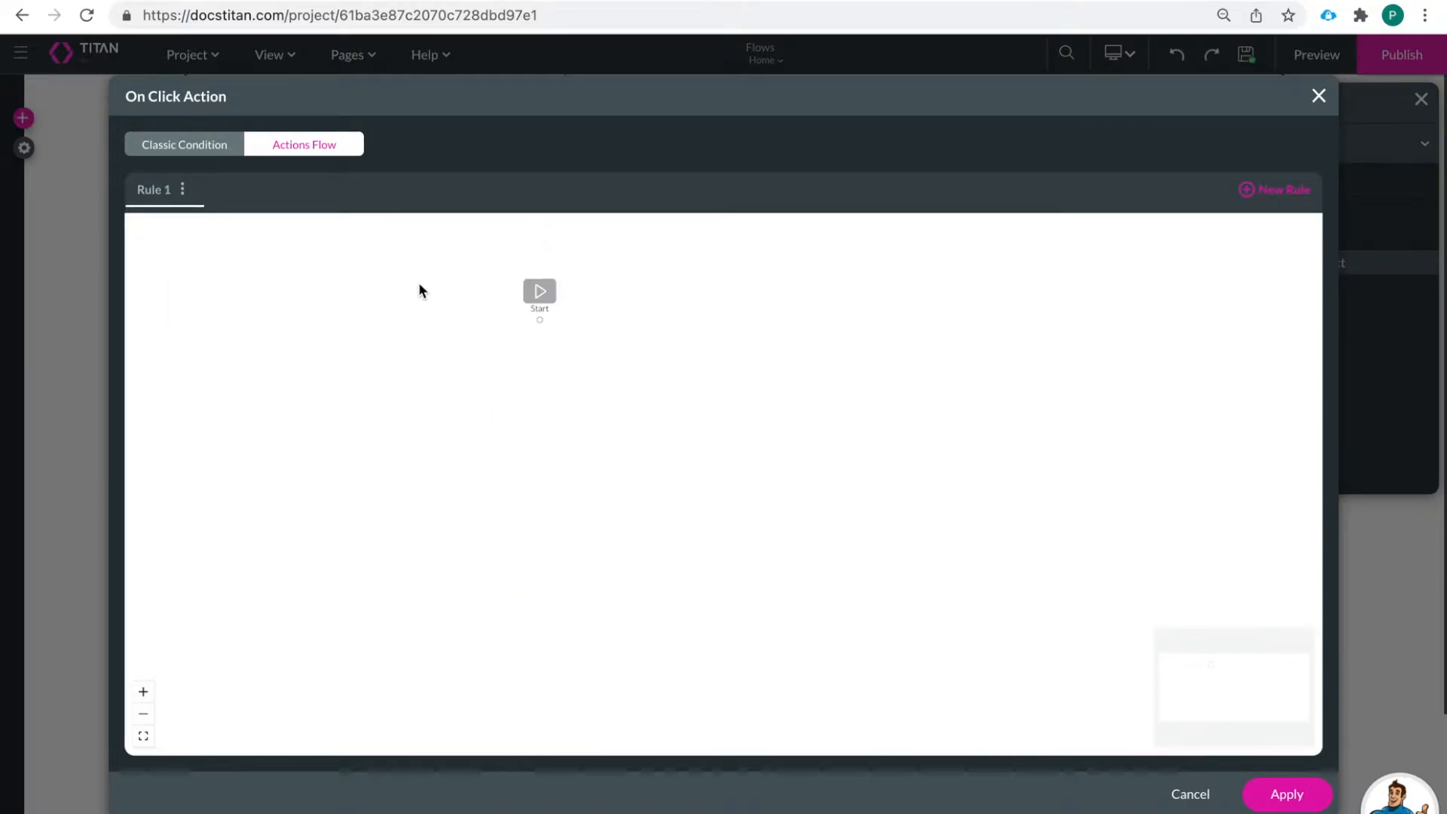
mouse_move(876, 542)
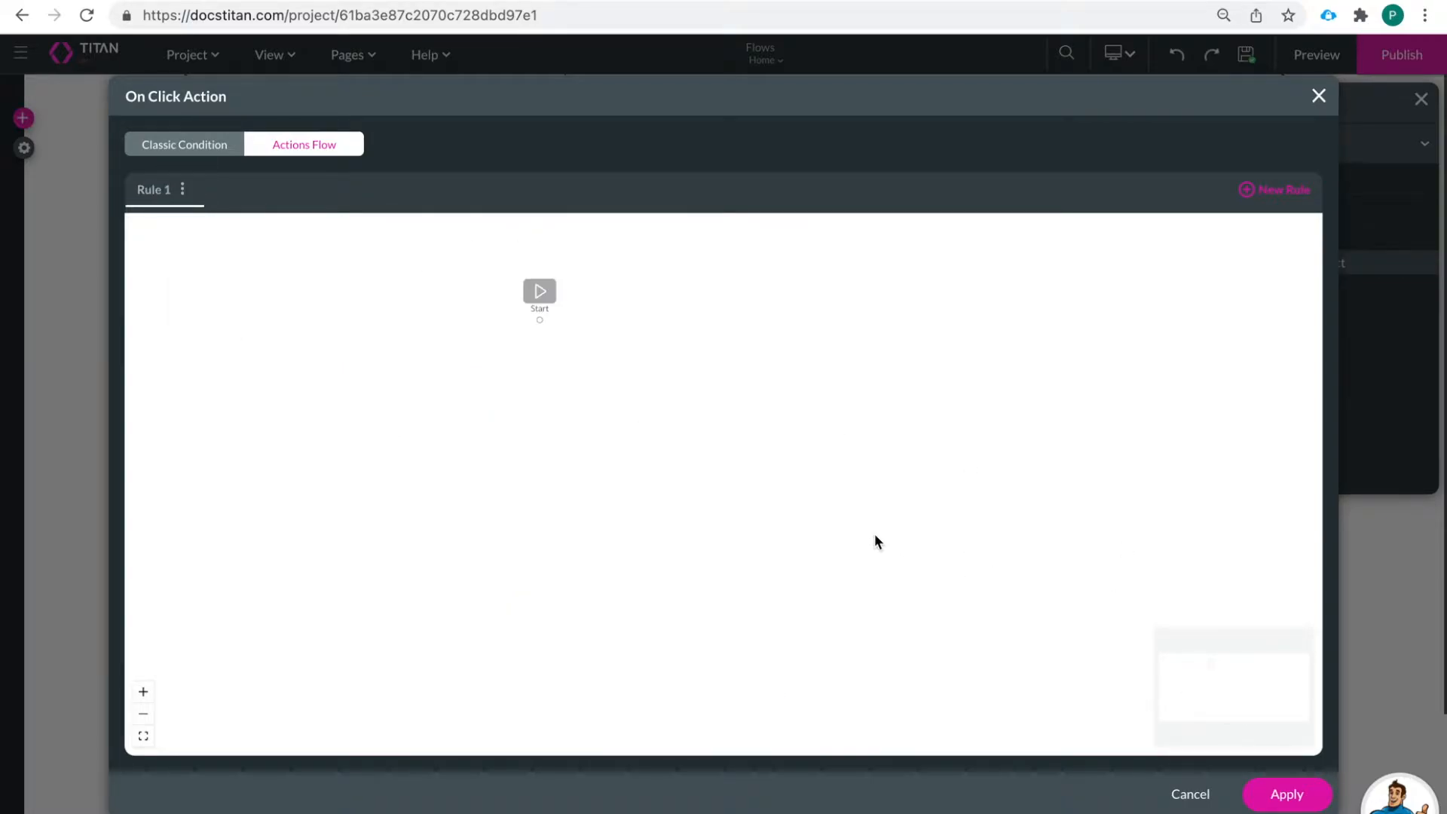
mouse_move(771, 430)
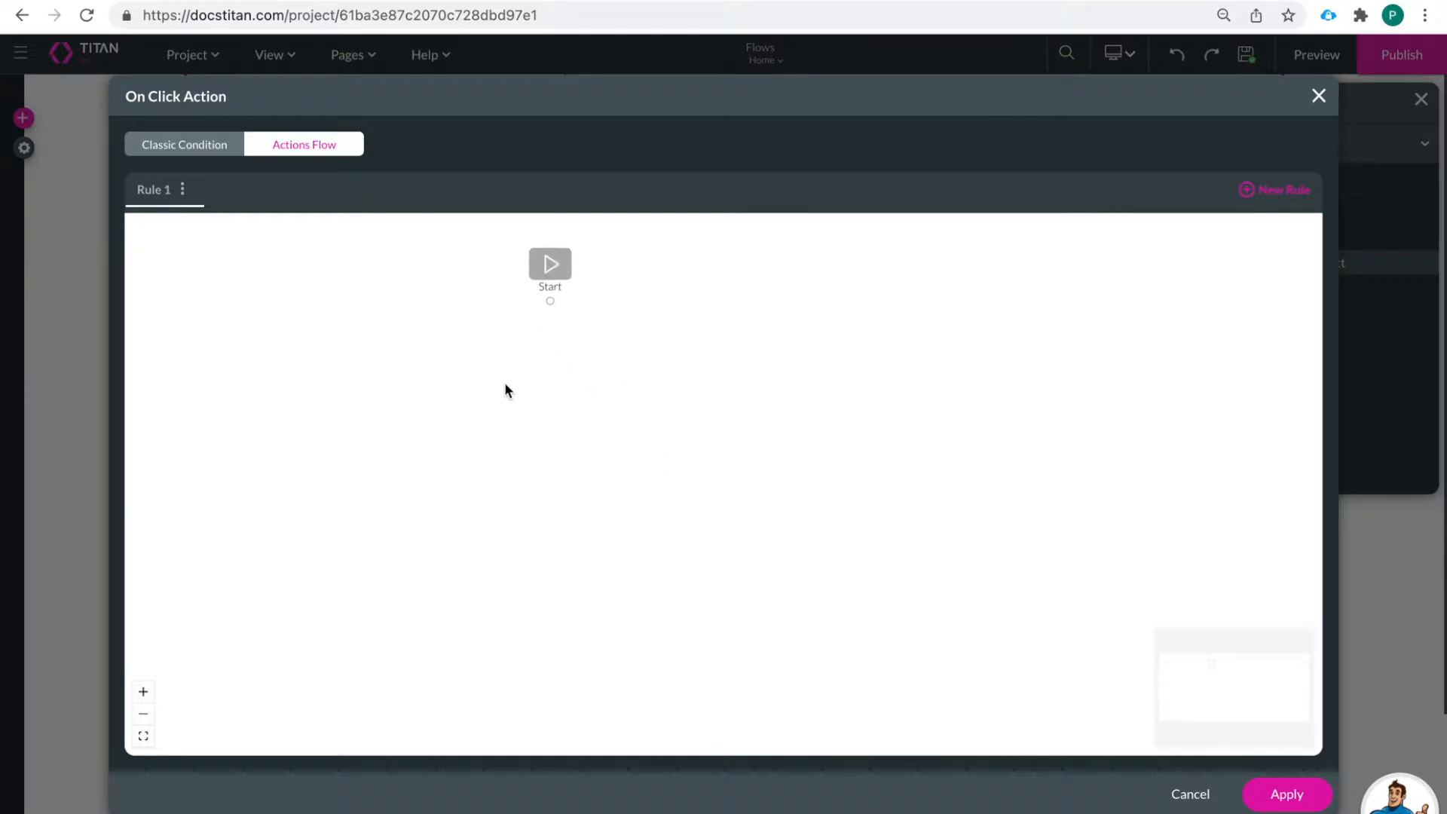
left_click_drag(549, 269, 548, 377)
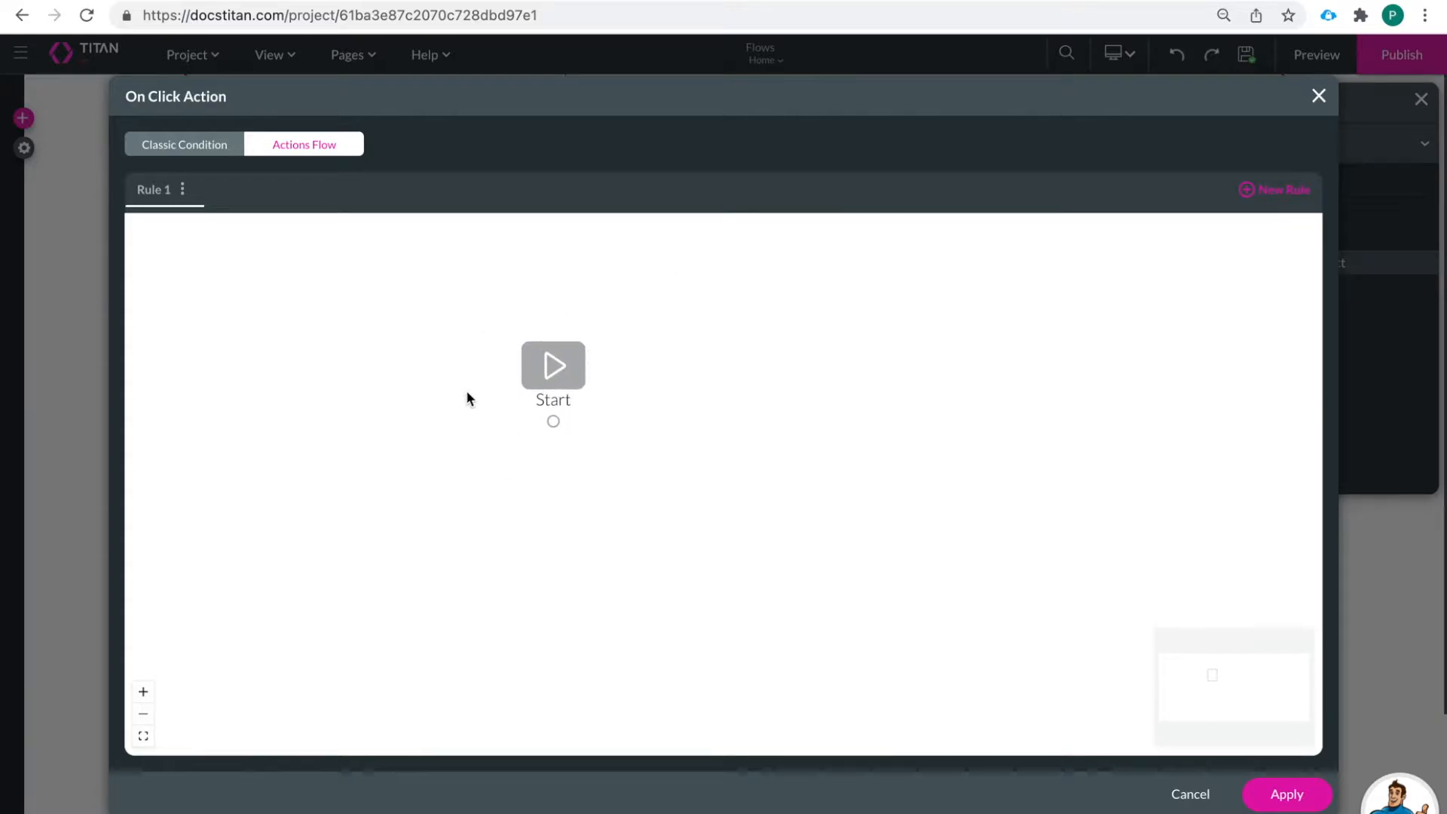
mouse_move(553, 388)
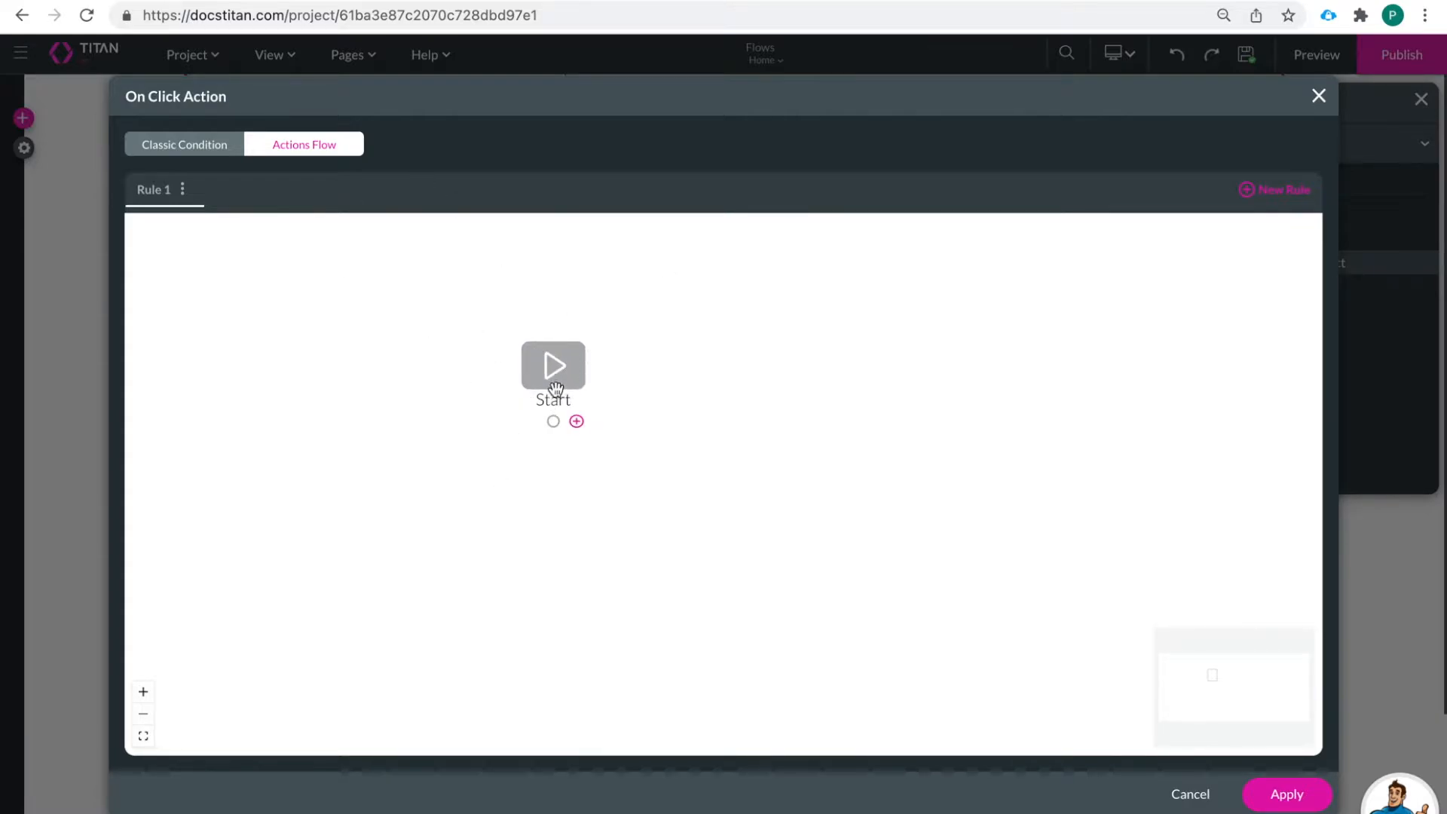
Add a node after Start and browse the Add Node step-type categories
left_click(578, 423)
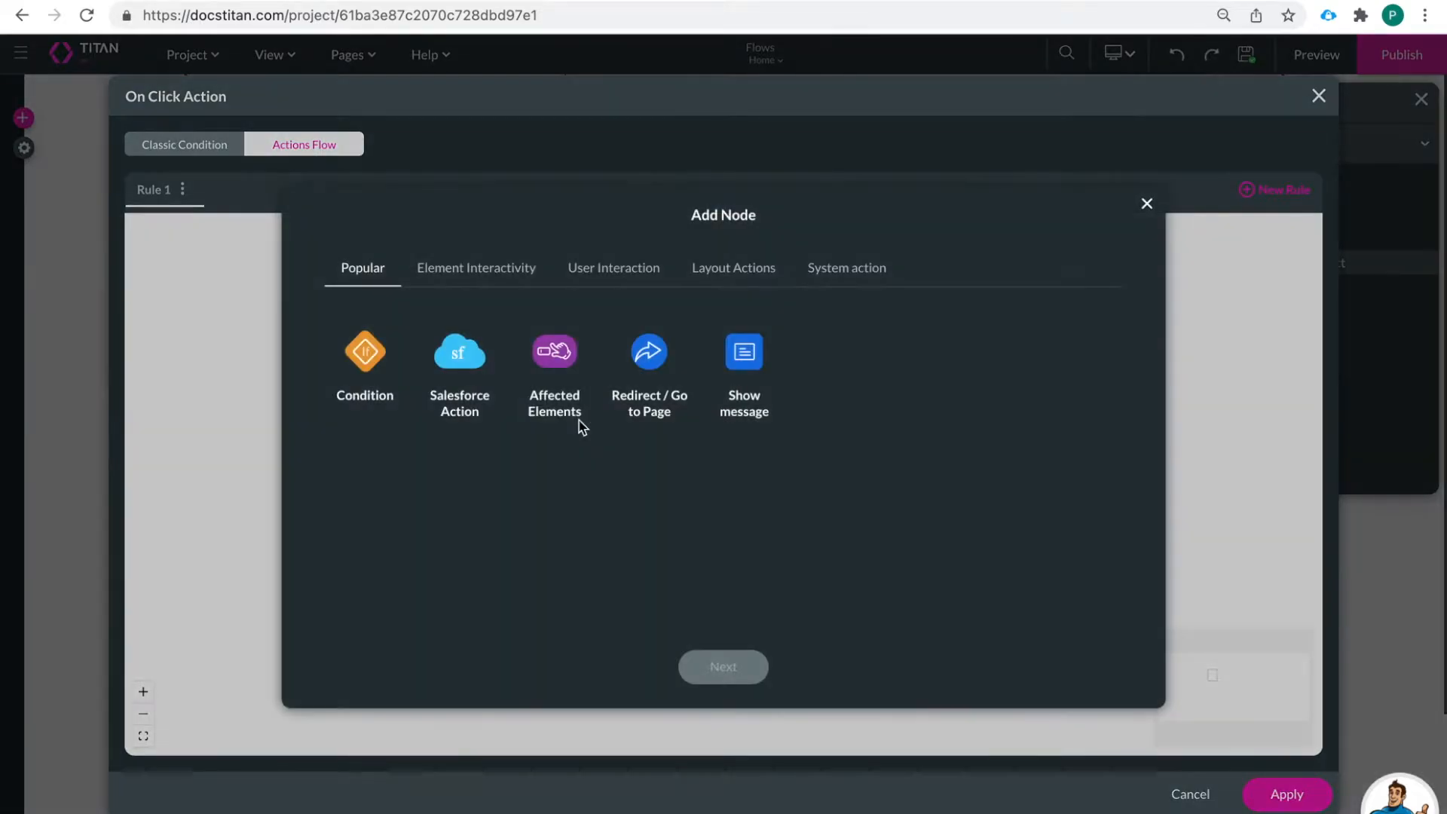
mouse_move(574, 274)
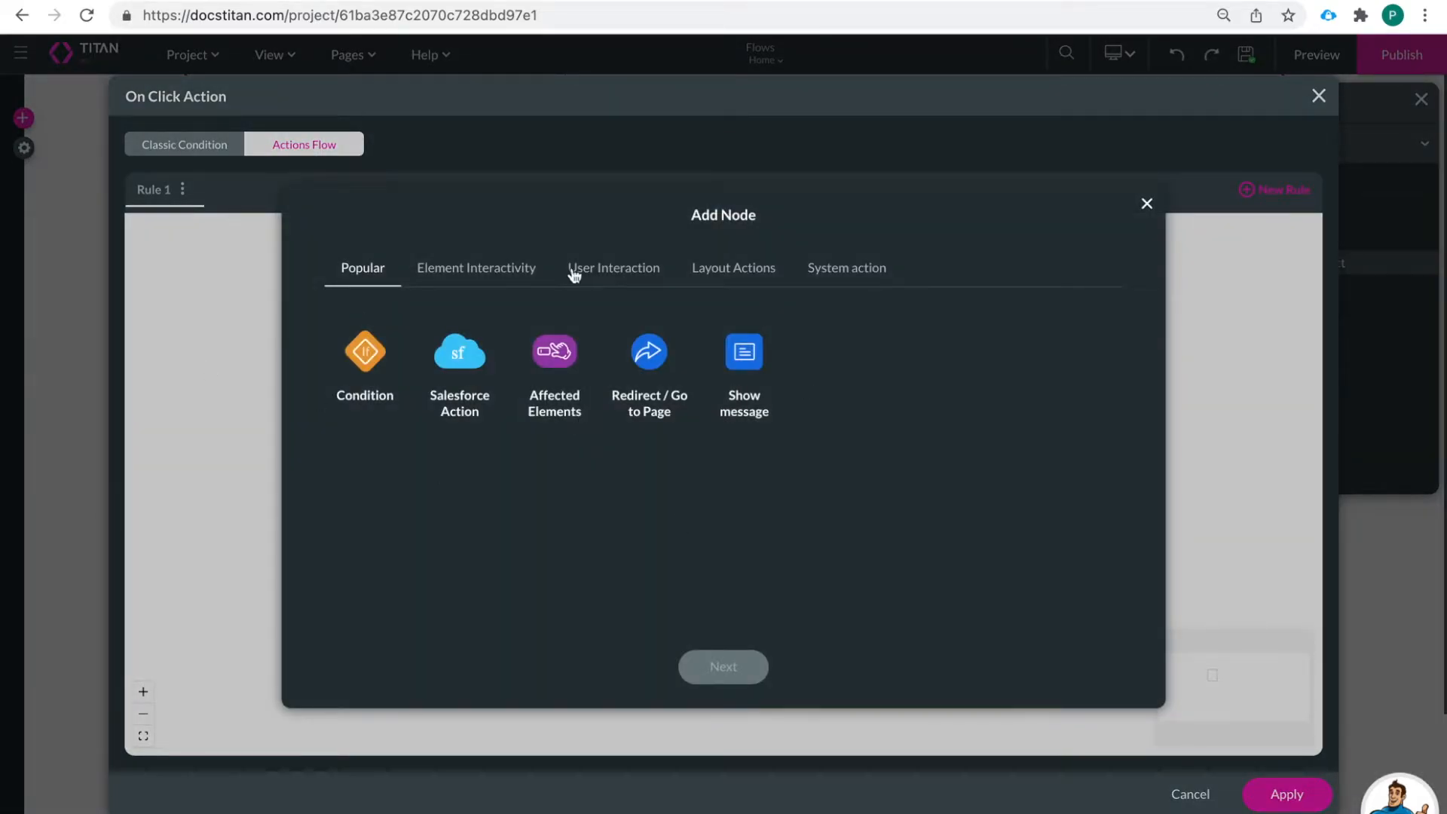
mouse_move(360, 504)
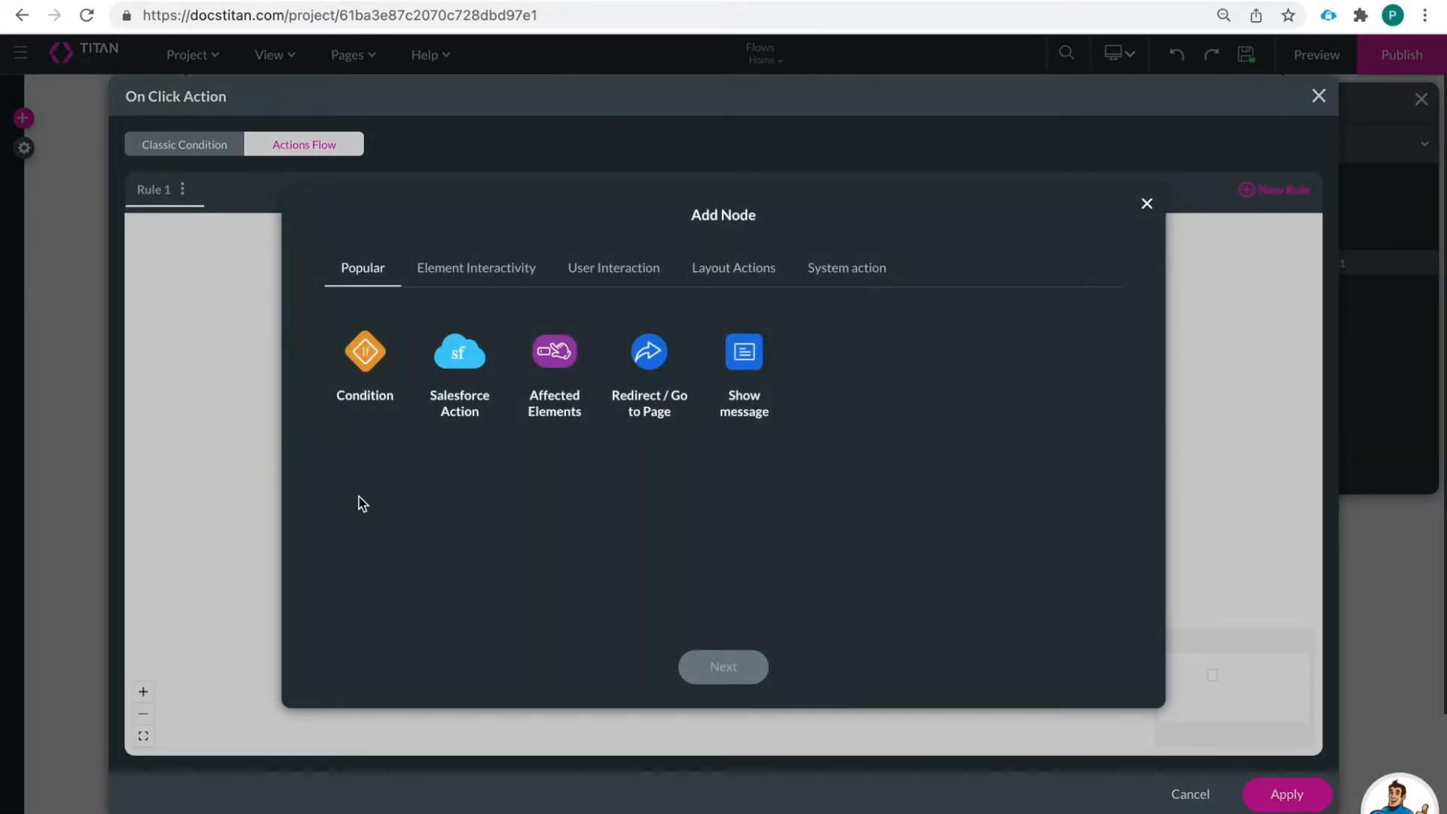
mouse_move(459, 386)
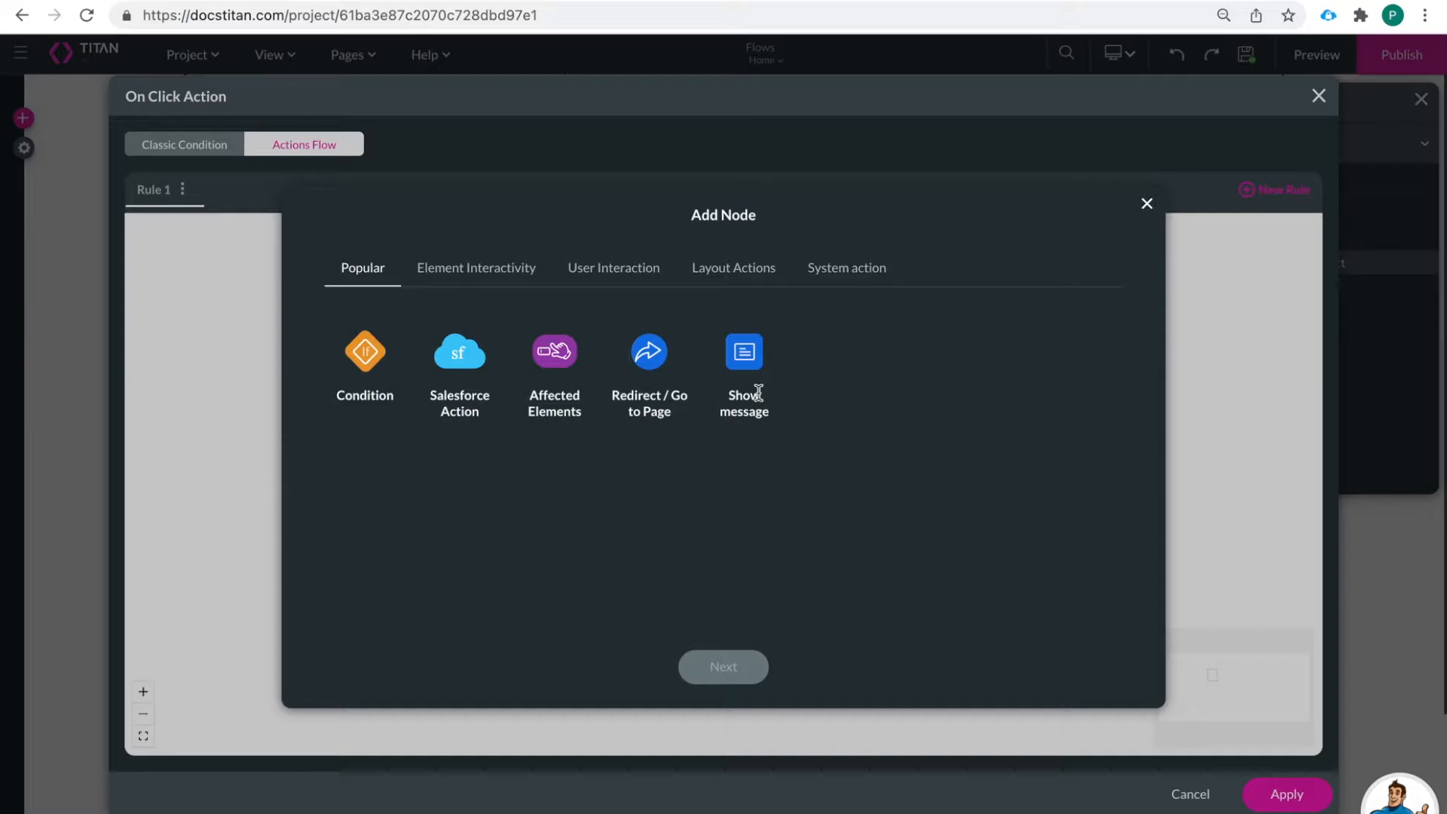
mouse_move(795, 439)
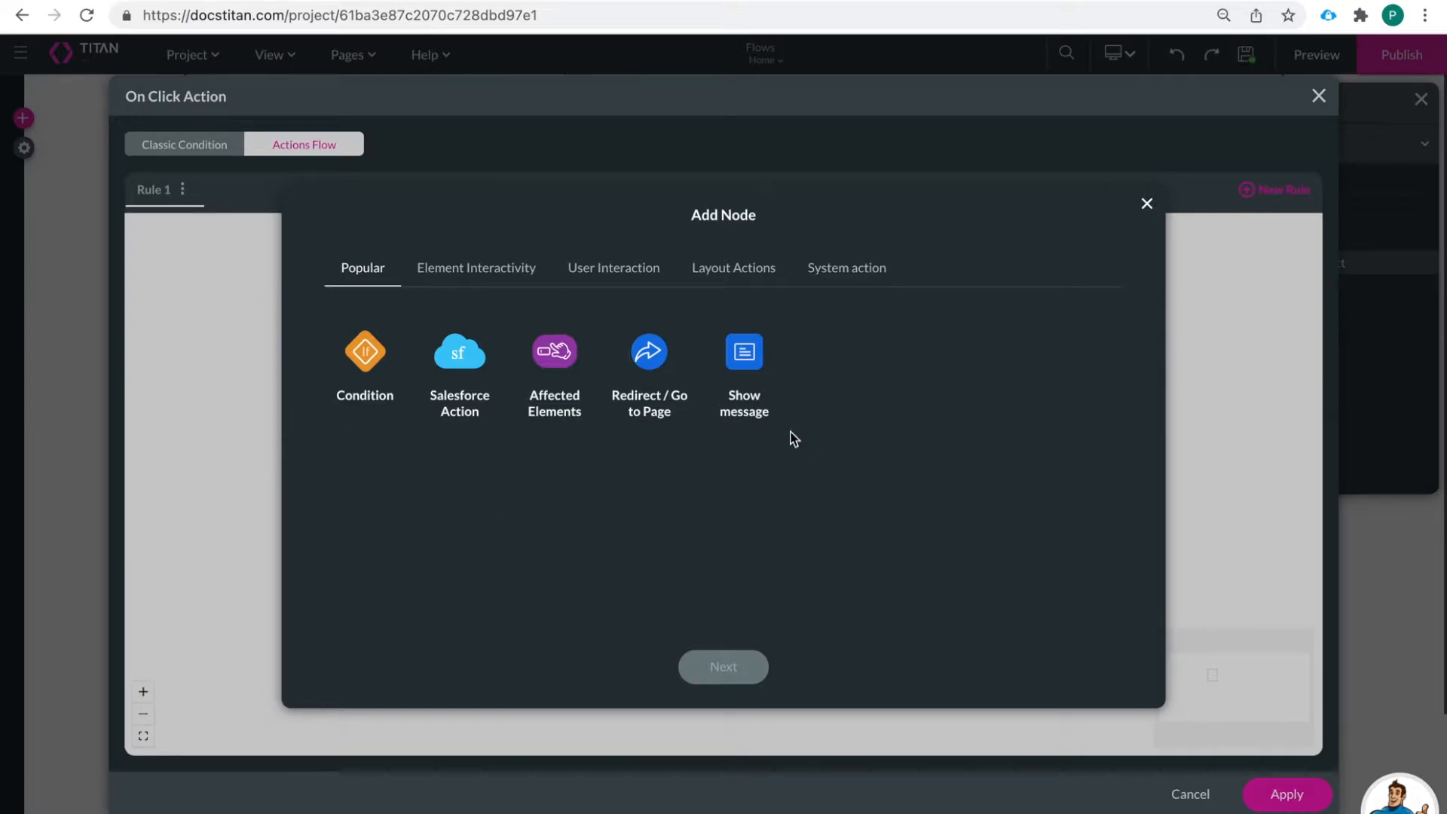
left_click(614, 268)
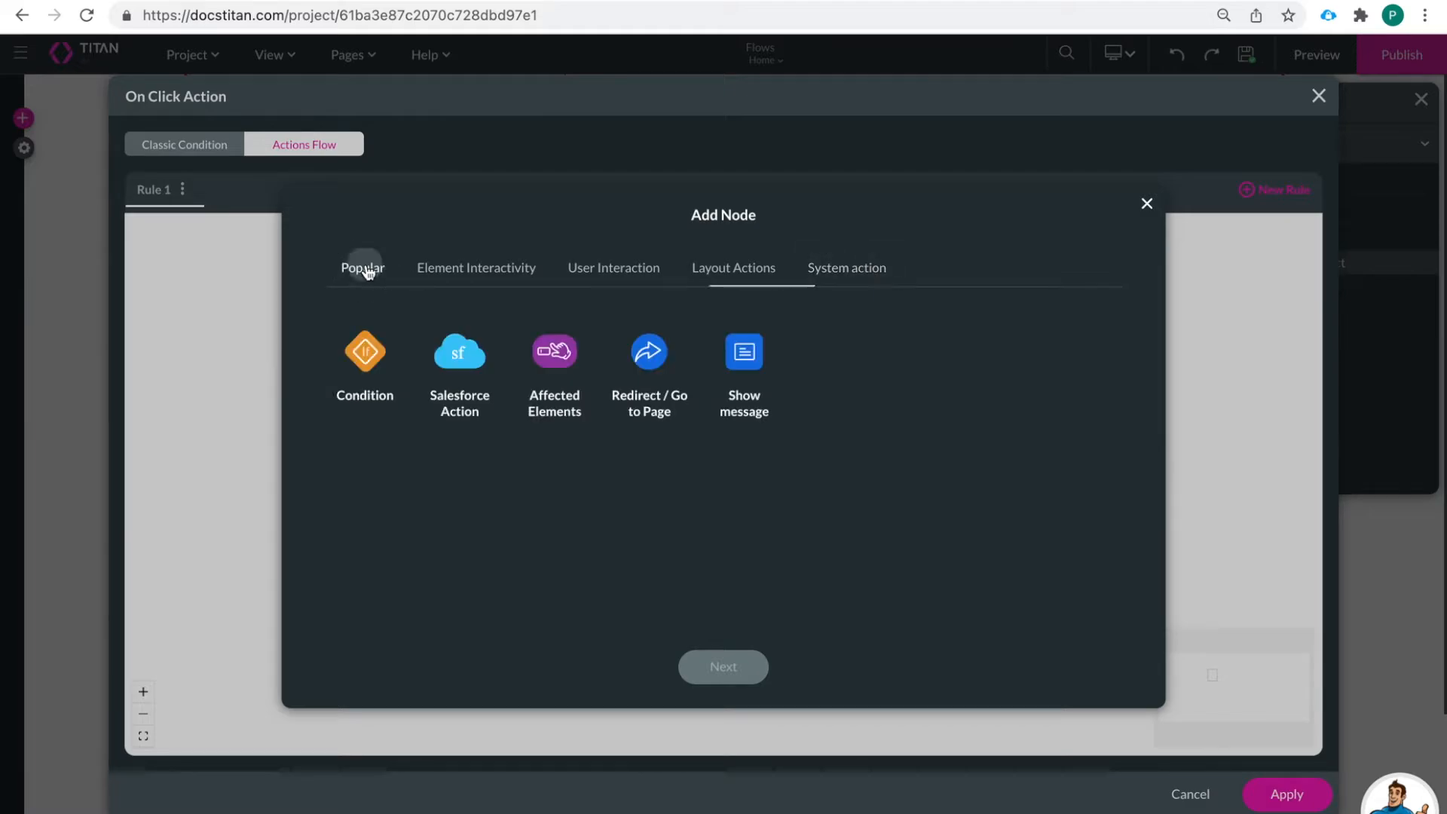
left_click(364, 269)
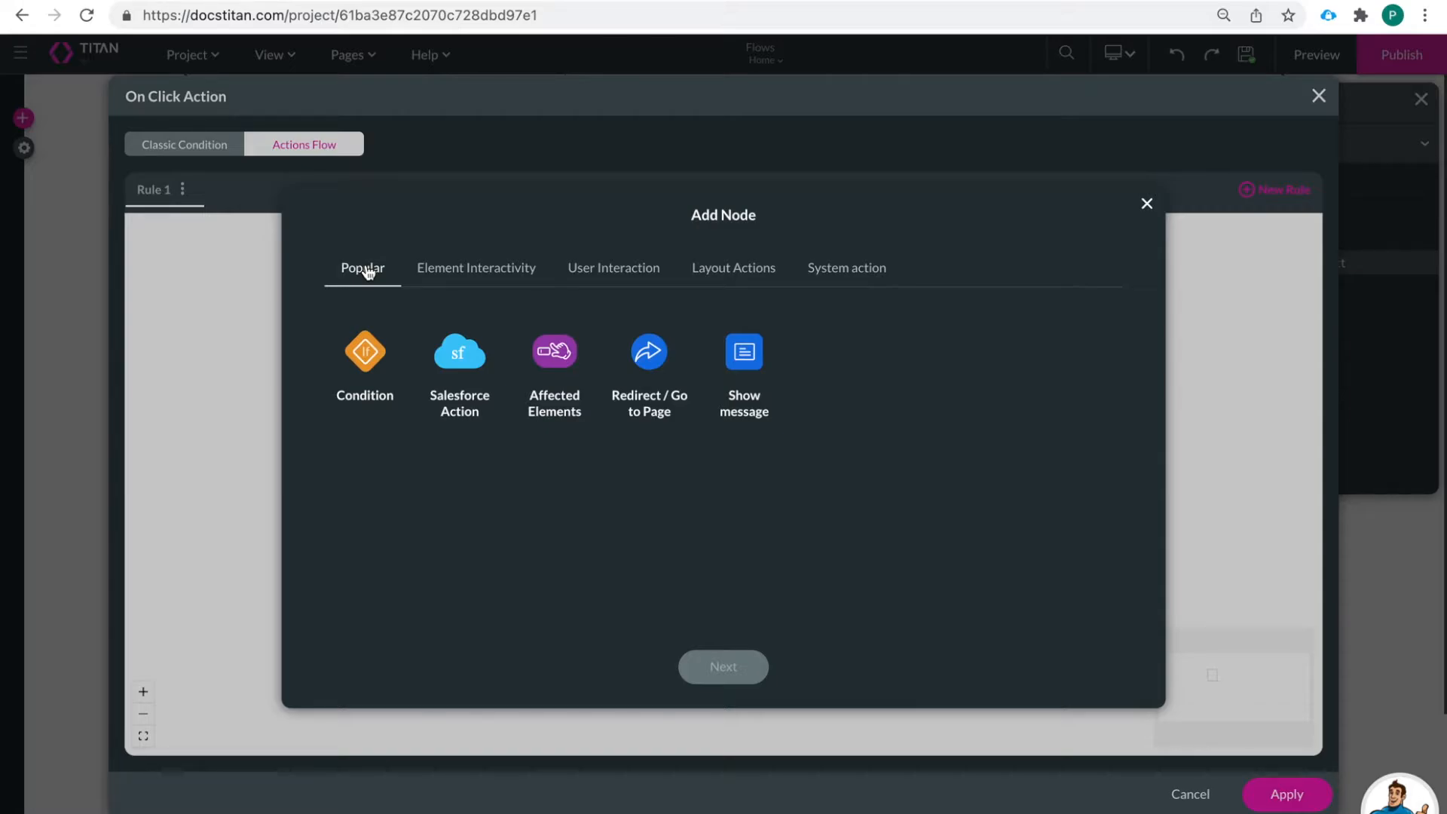
left_click(476, 268)
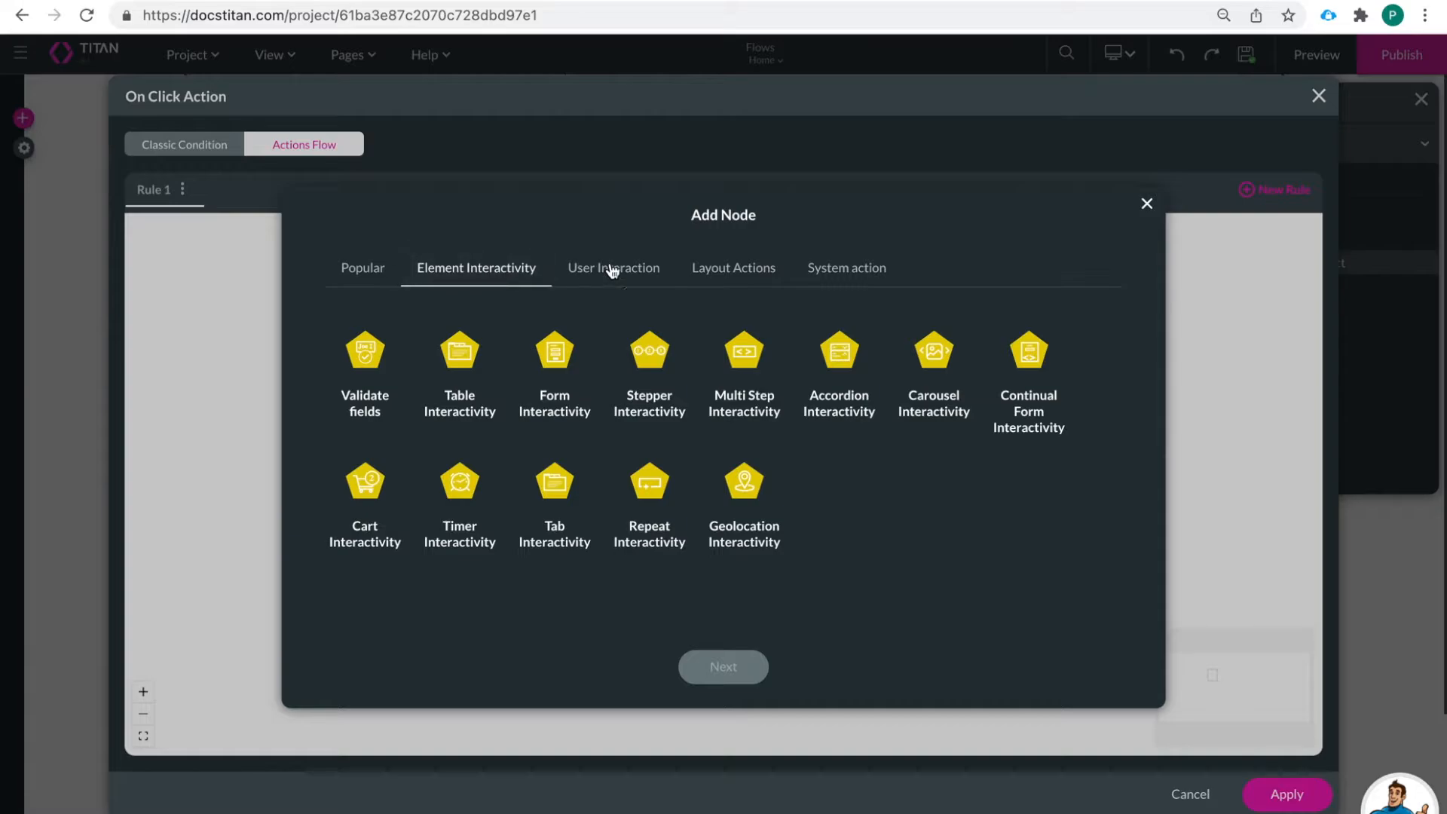
left_click(363, 269)
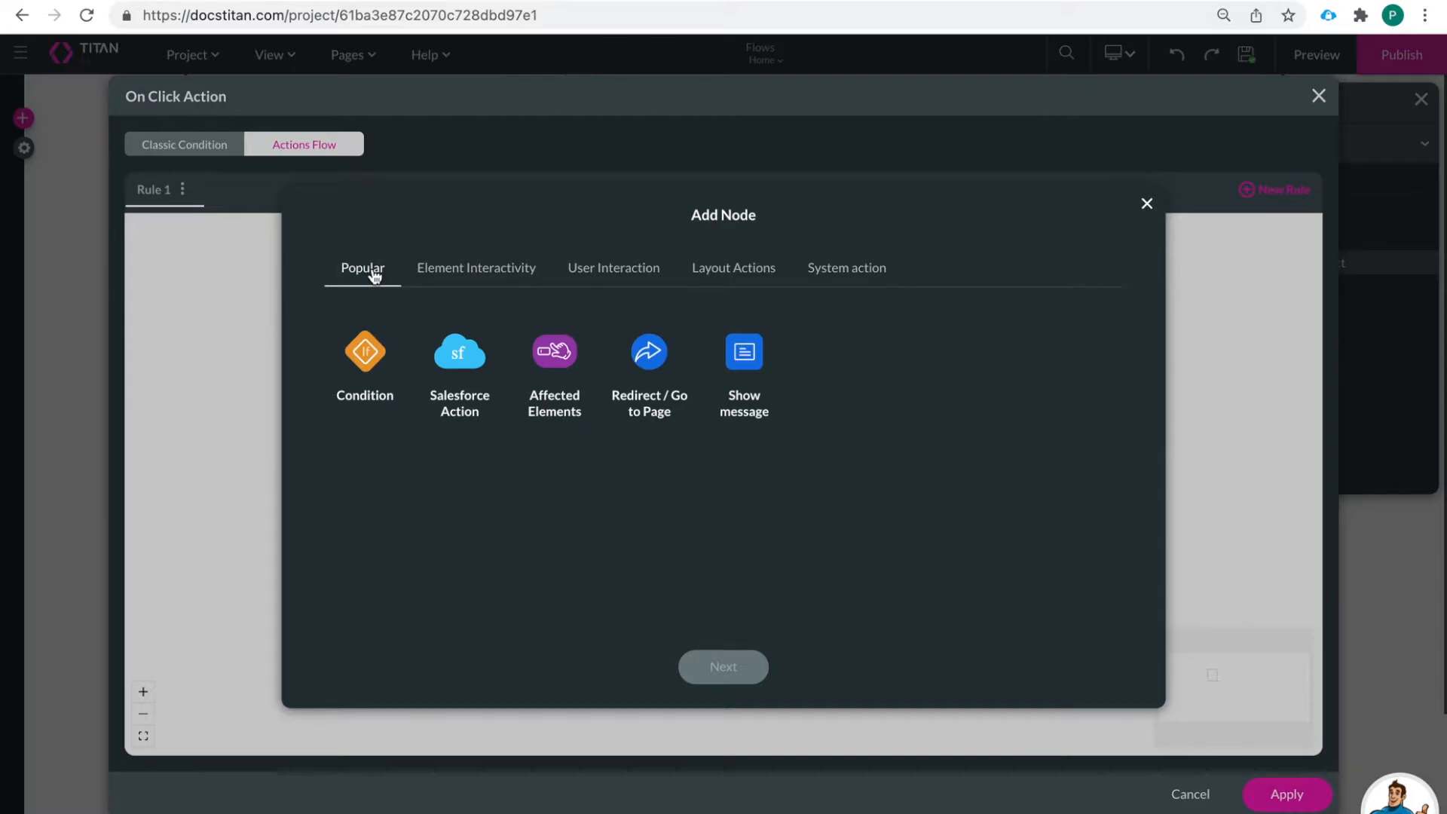
mouse_move(368, 361)
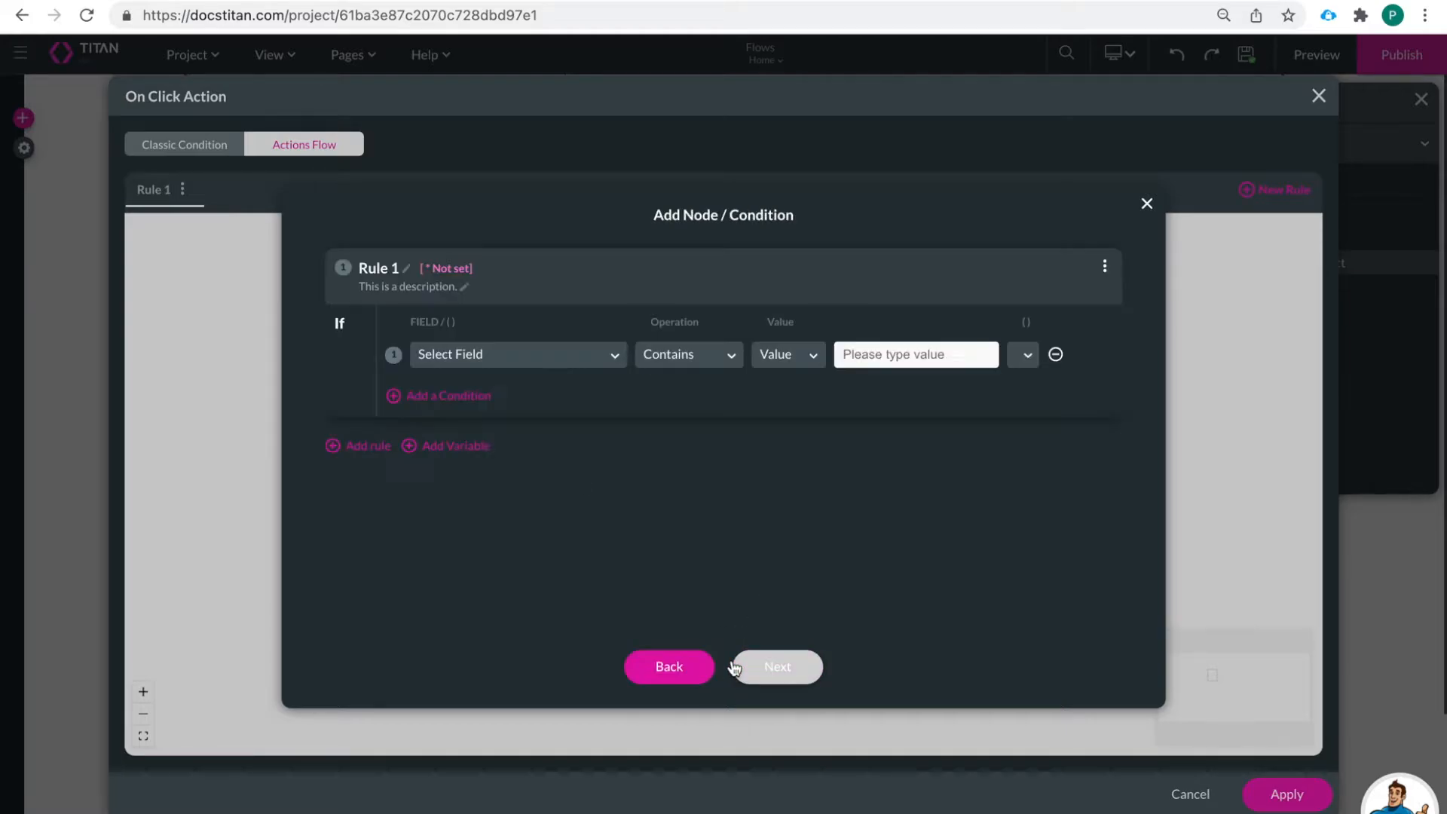
Set the condition to check First Name and Last Name are not empty
left_click(517, 354)
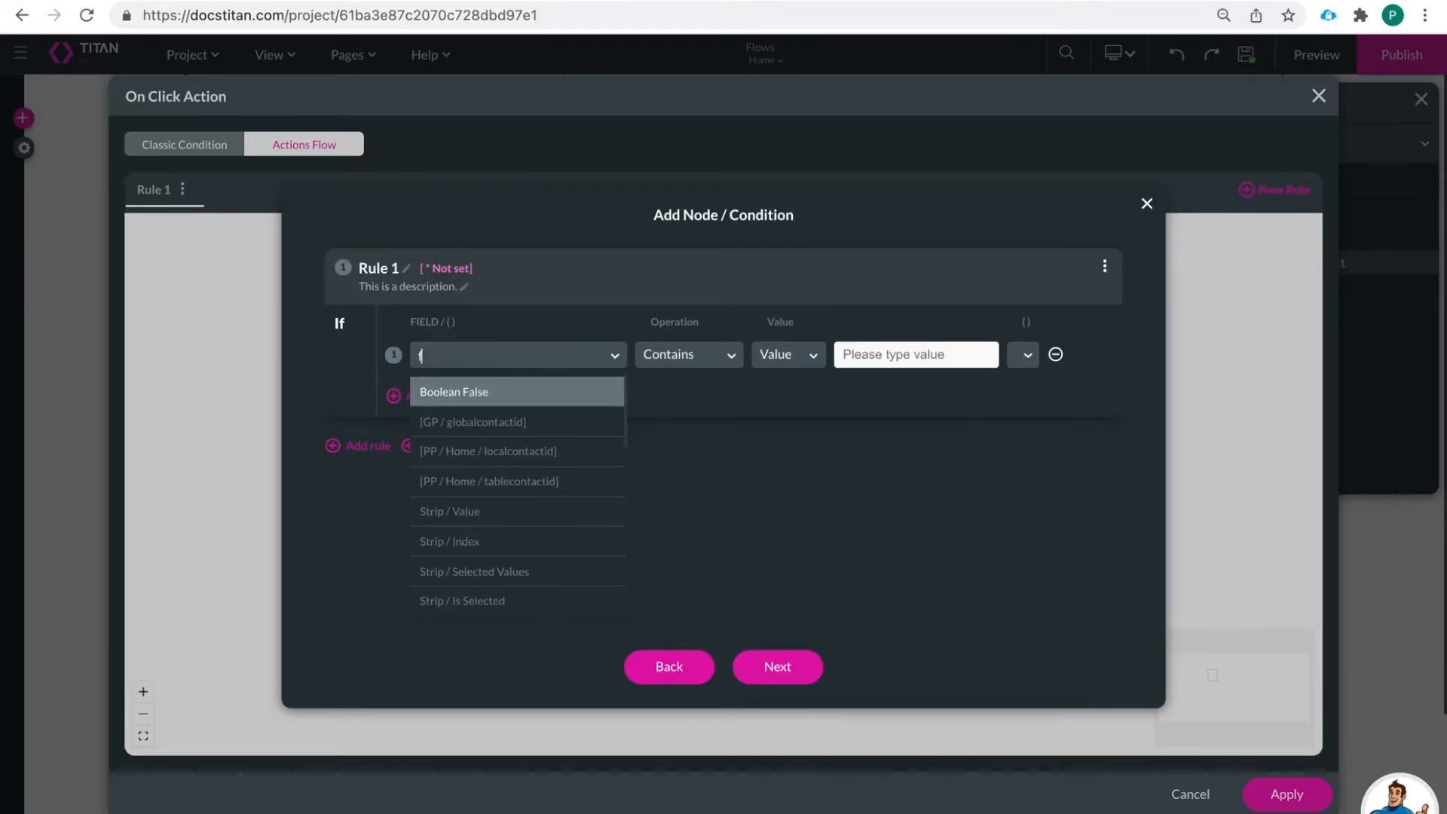
left_click(688, 355)
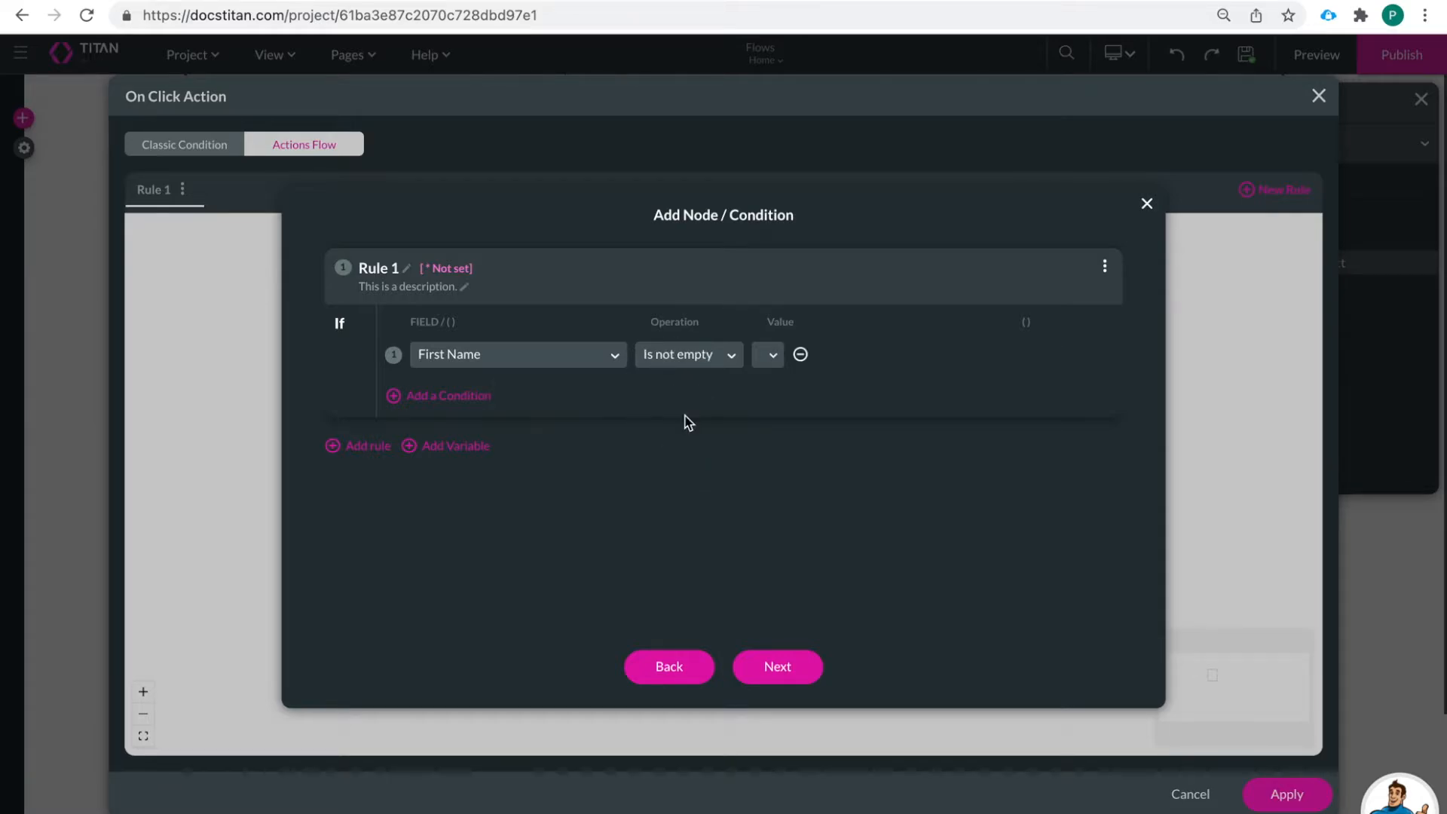
left_click(448, 395)
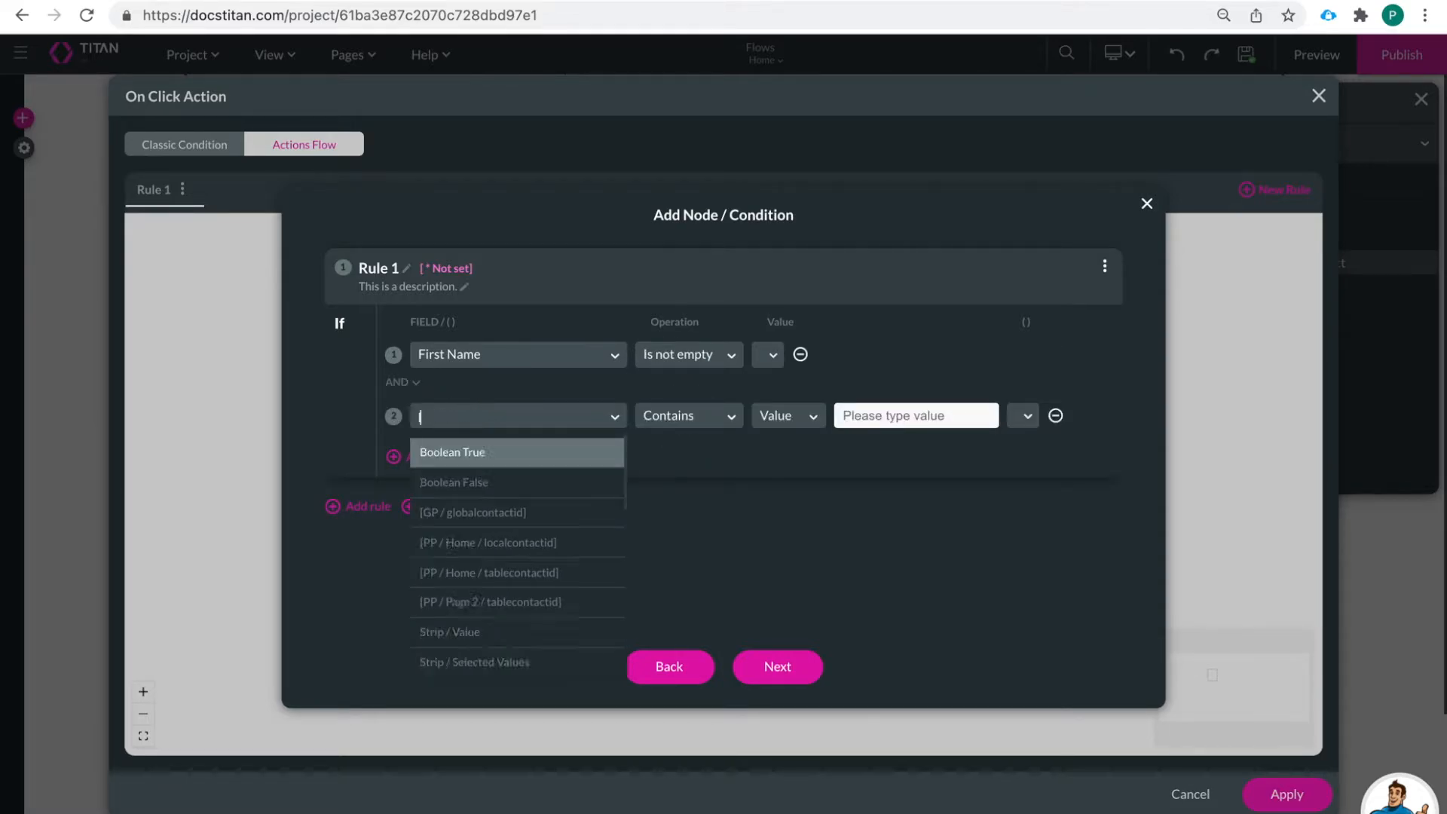
left_click(687, 416)
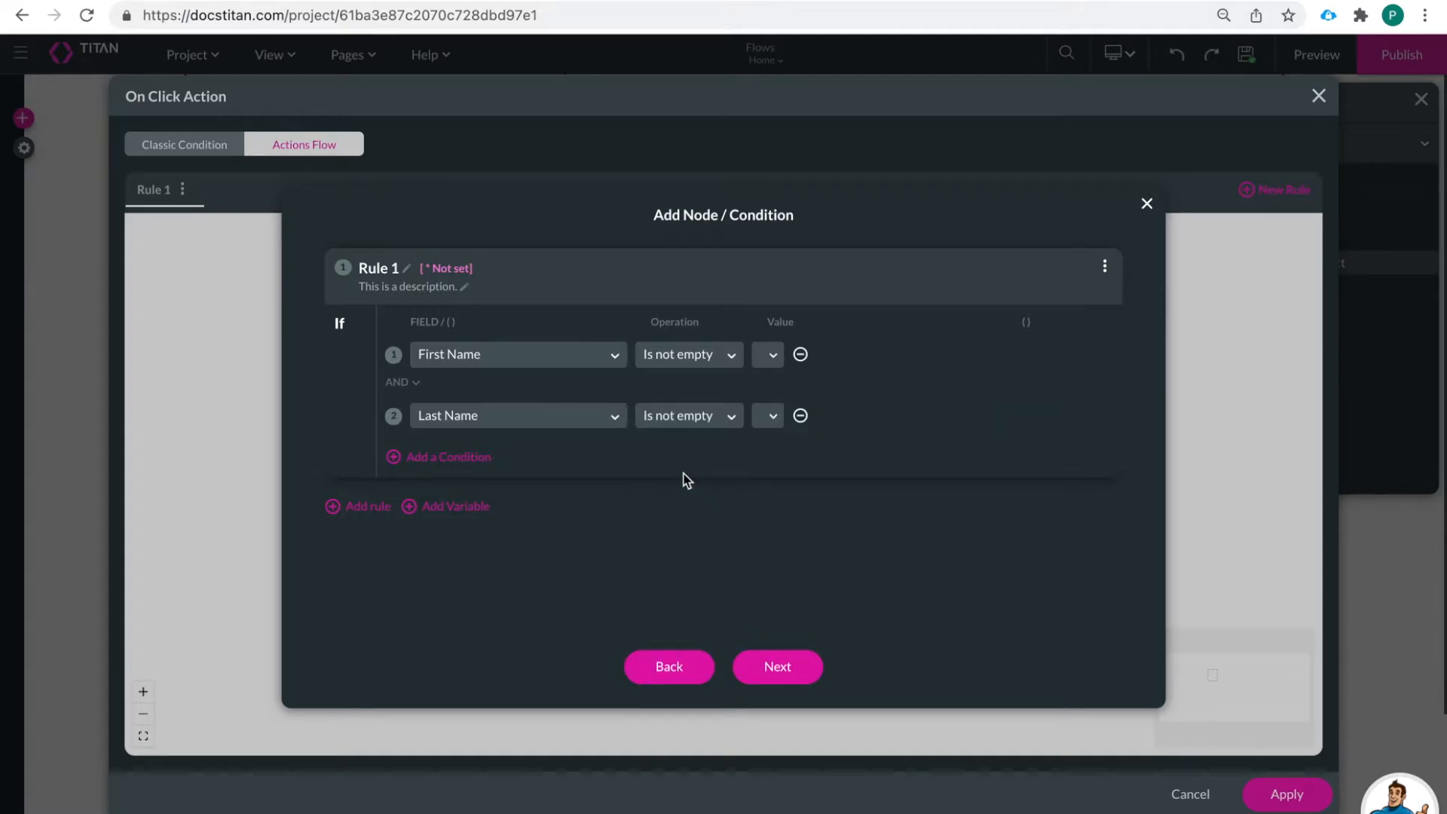
mouse_move(570, 526)
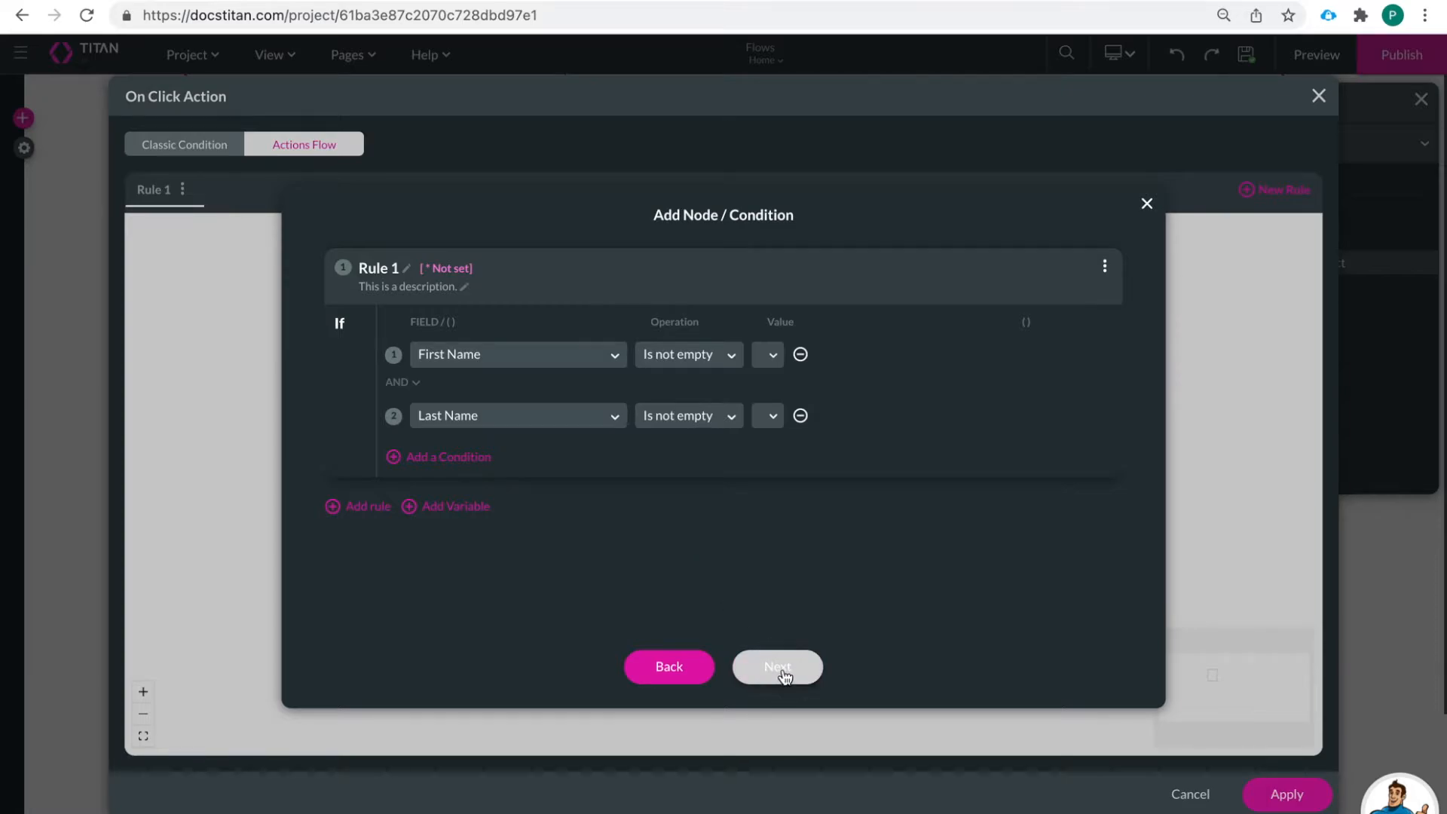
left_click(778, 667)
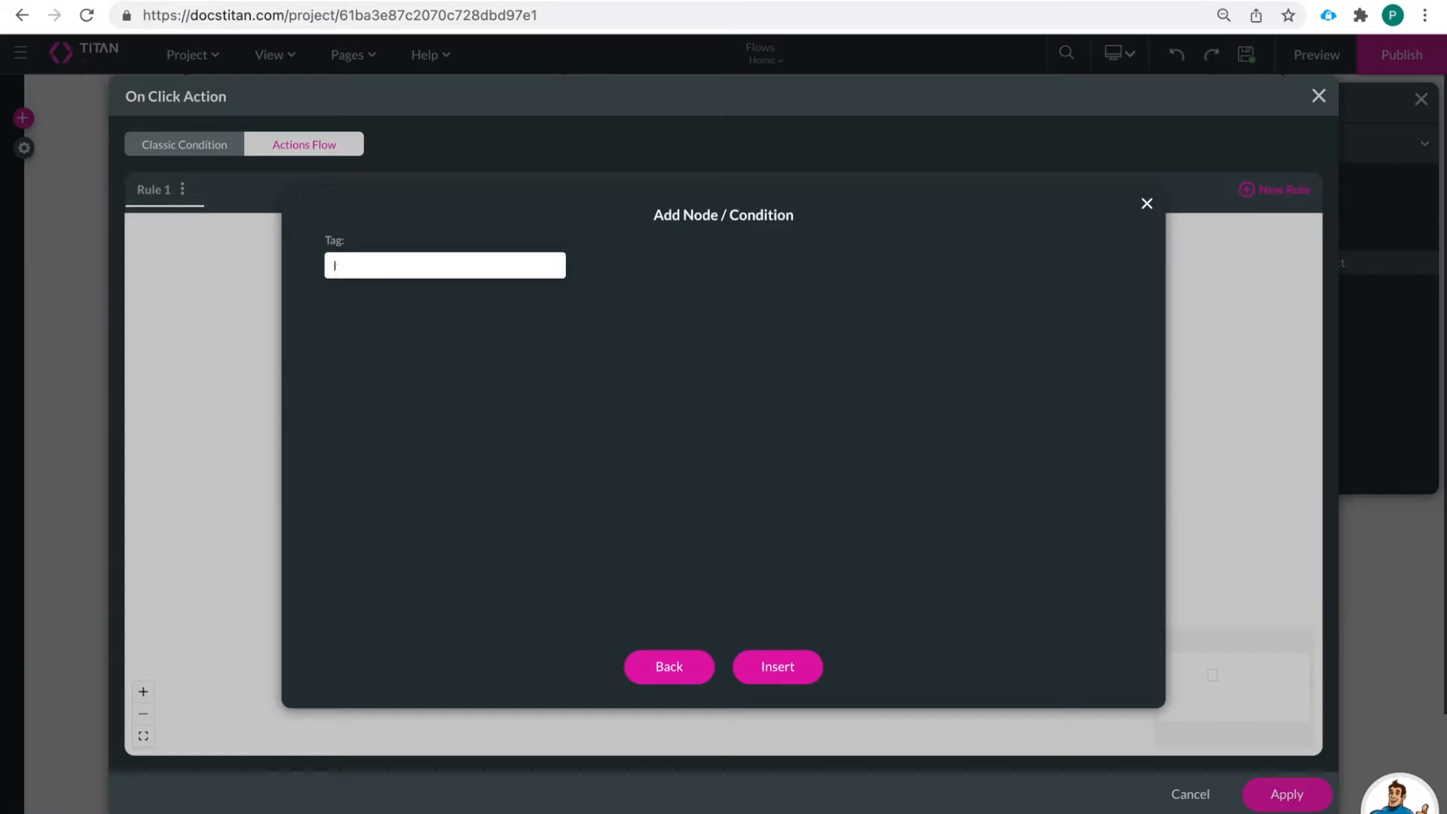
Tag the condition node 'If First and Last Name not Empty'
type("If Fir")
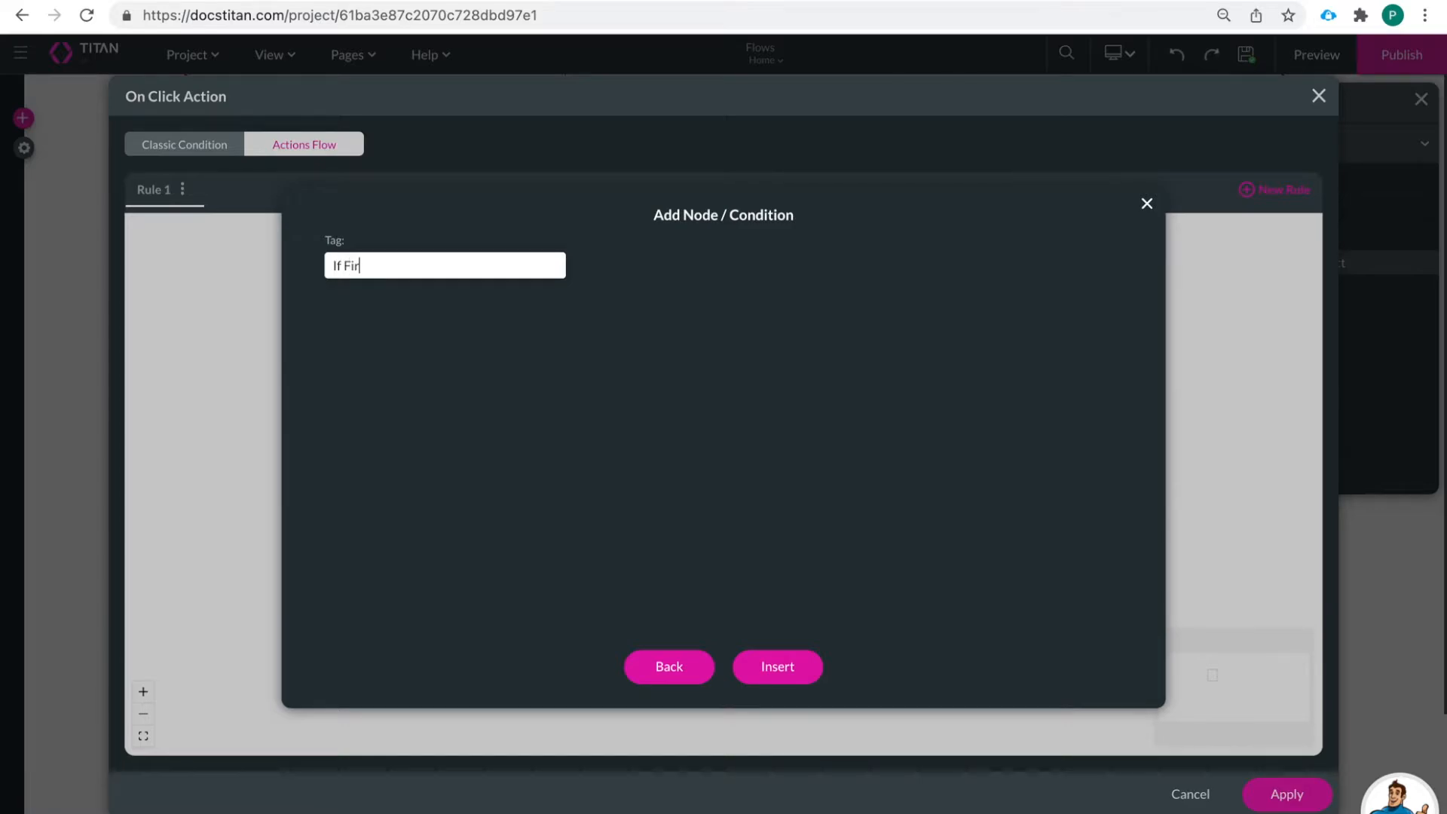
type("st and Last")
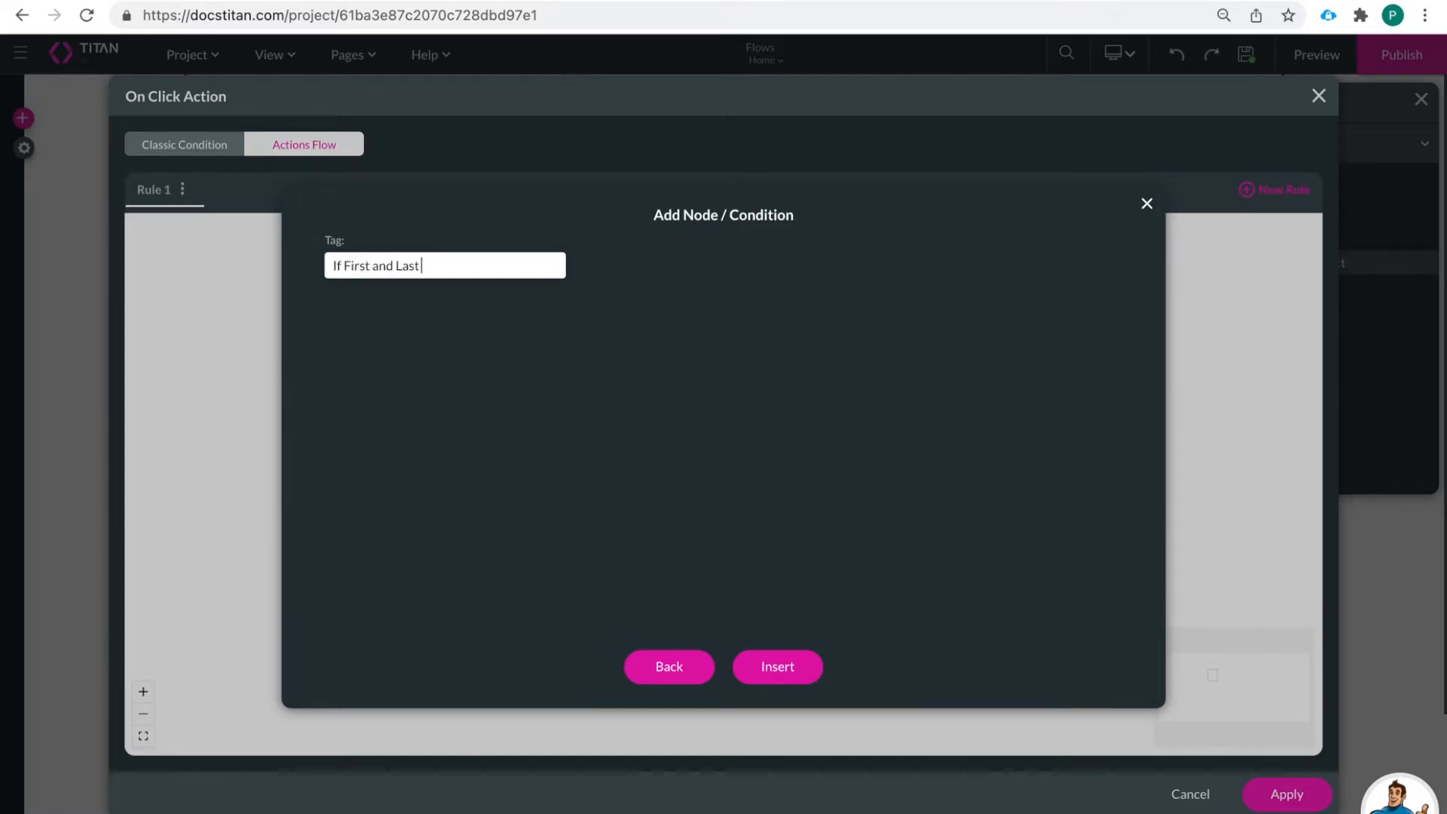
type("Name not")
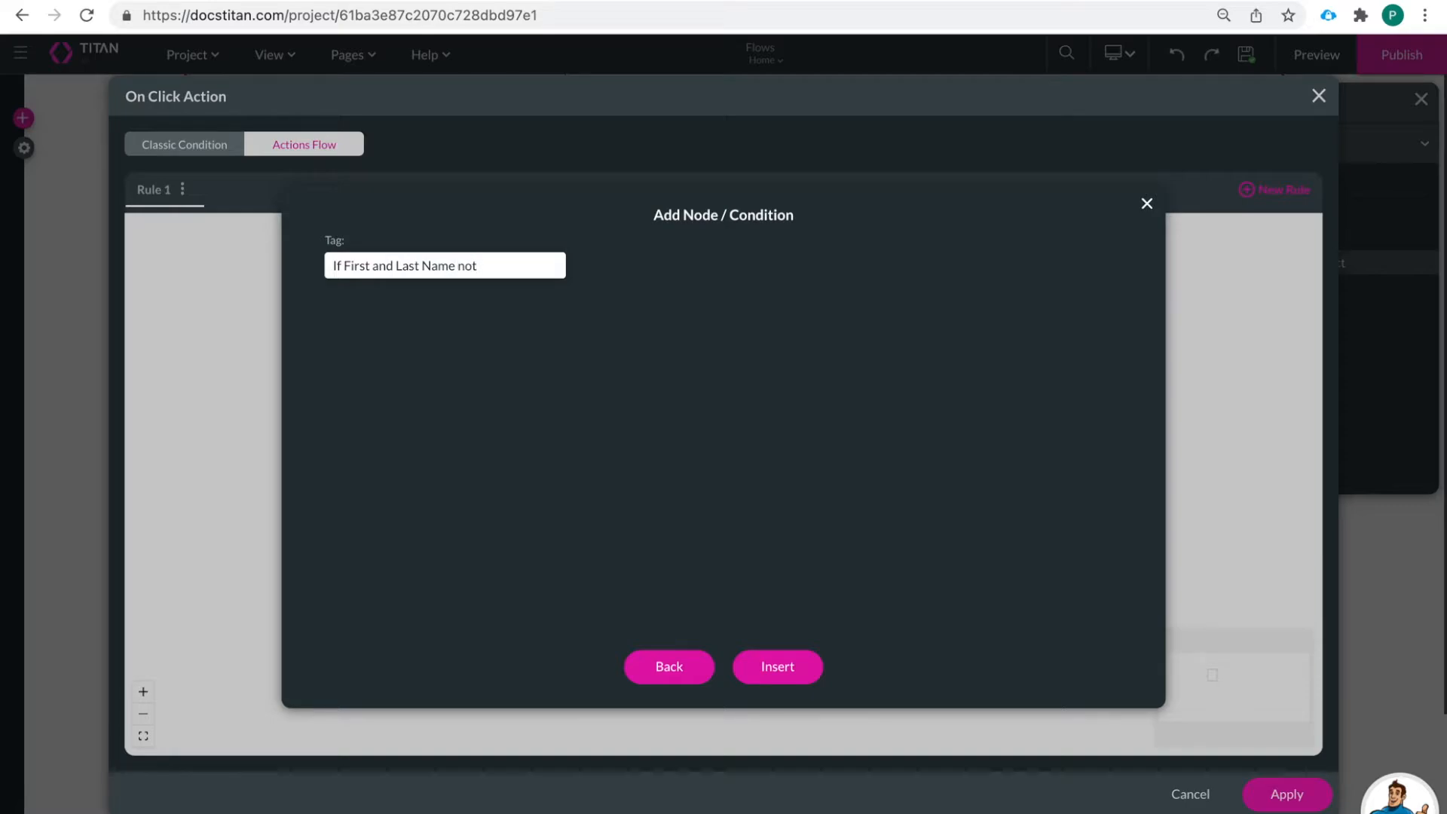
type("Empty")
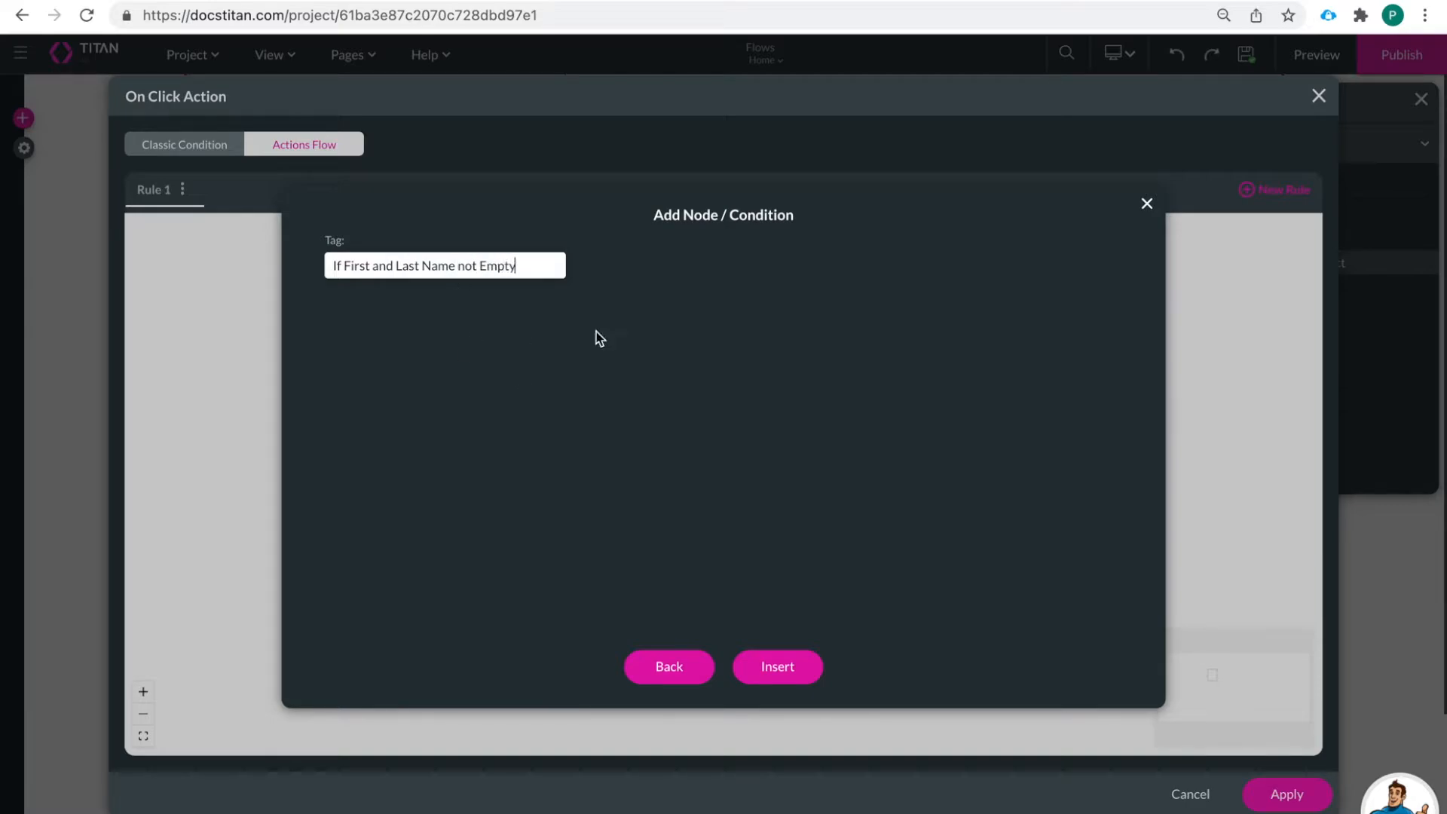
mouse_move(713, 565)
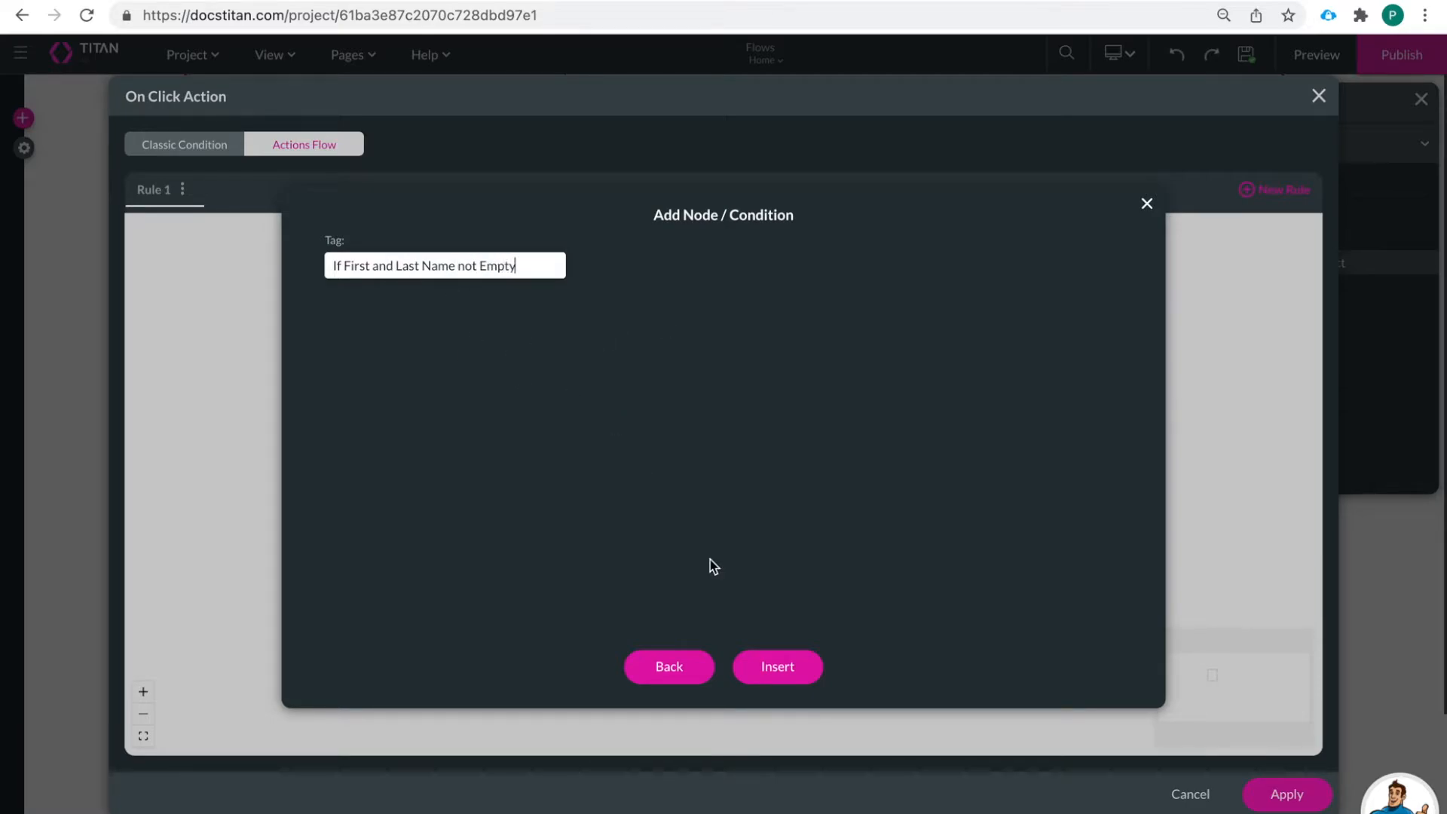
Insert the If First and Last Name not Empty condition after Start
left_click(776, 667)
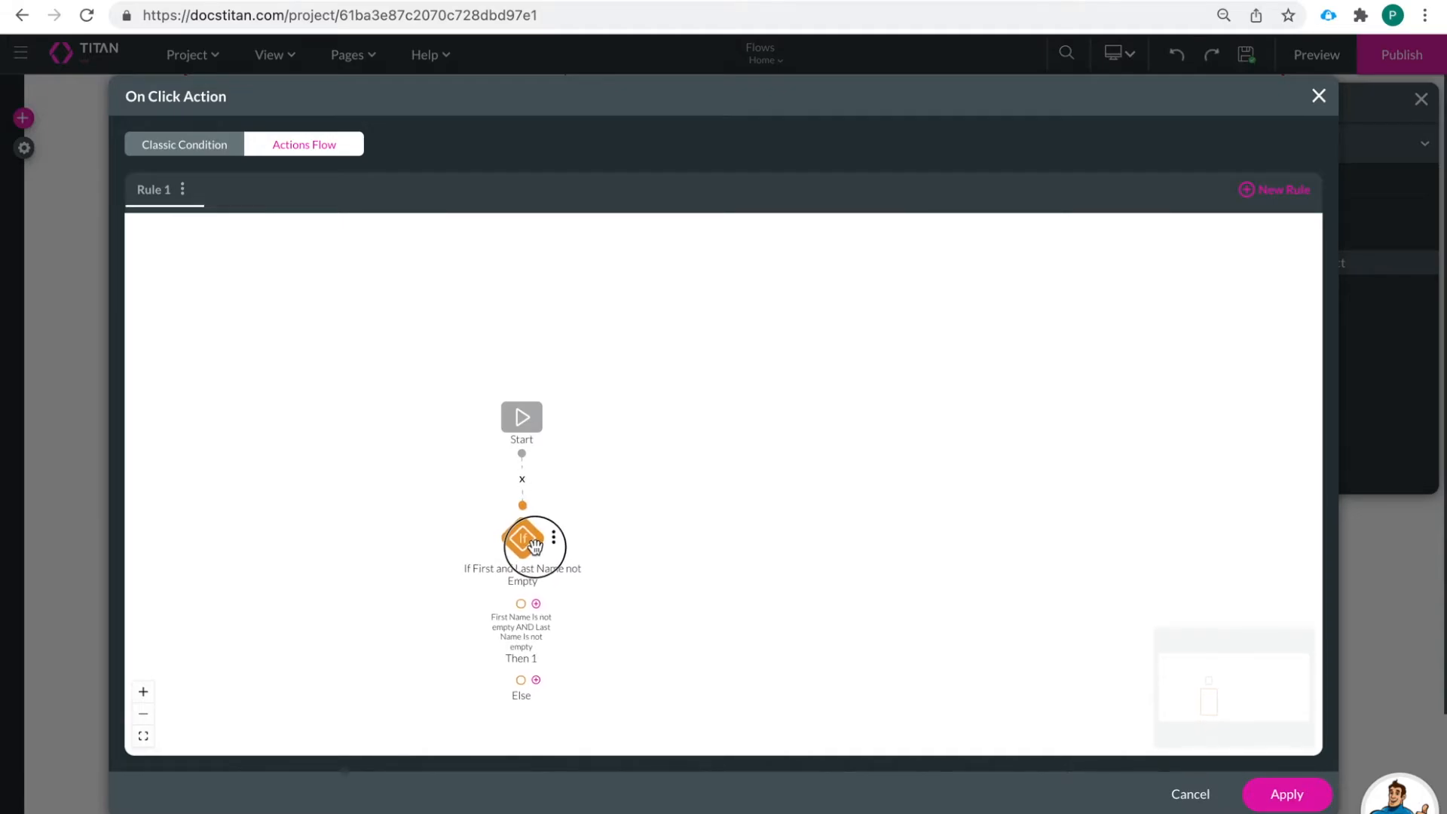
mouse_move(466, 517)
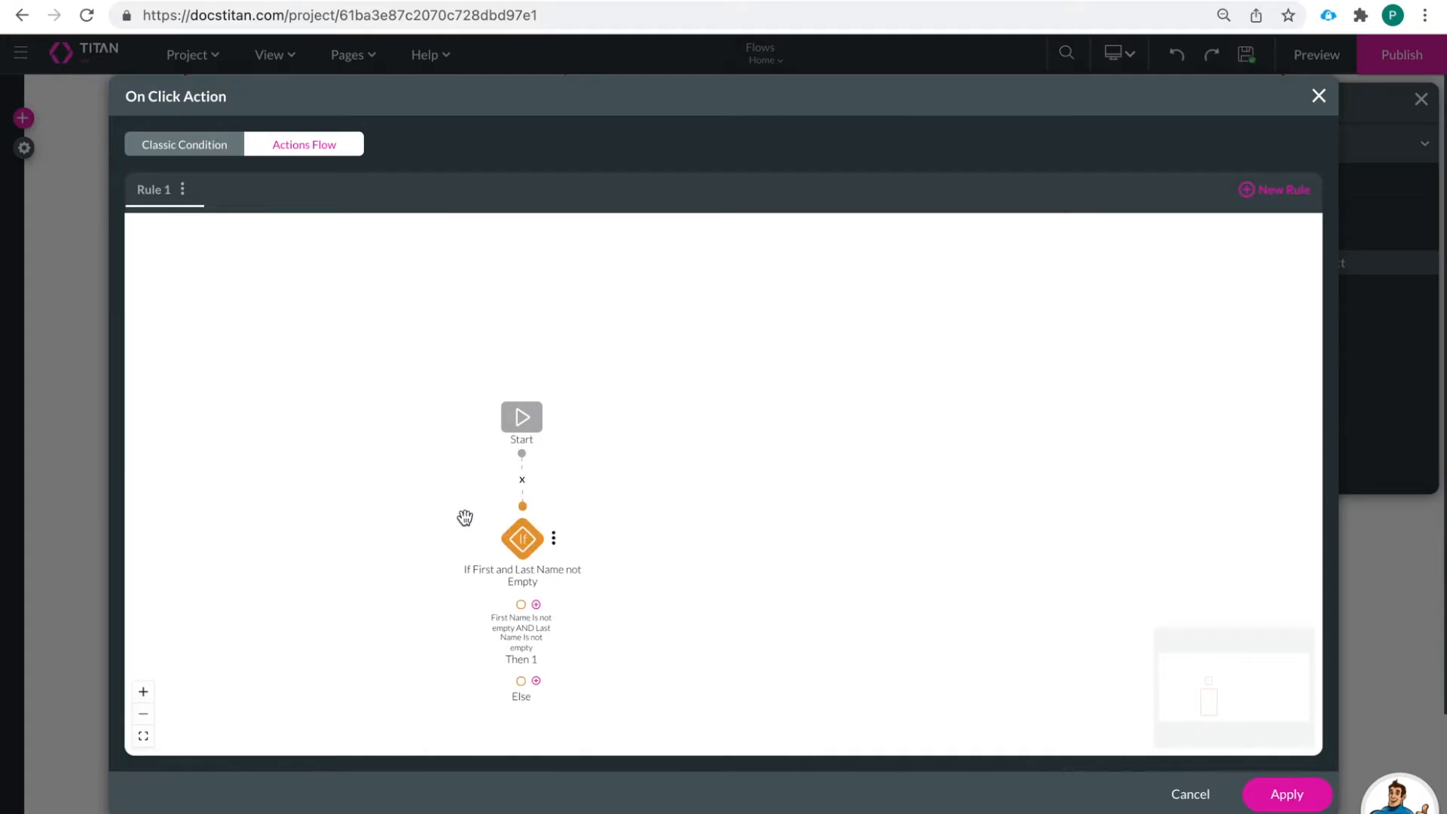
mouse_move(496, 598)
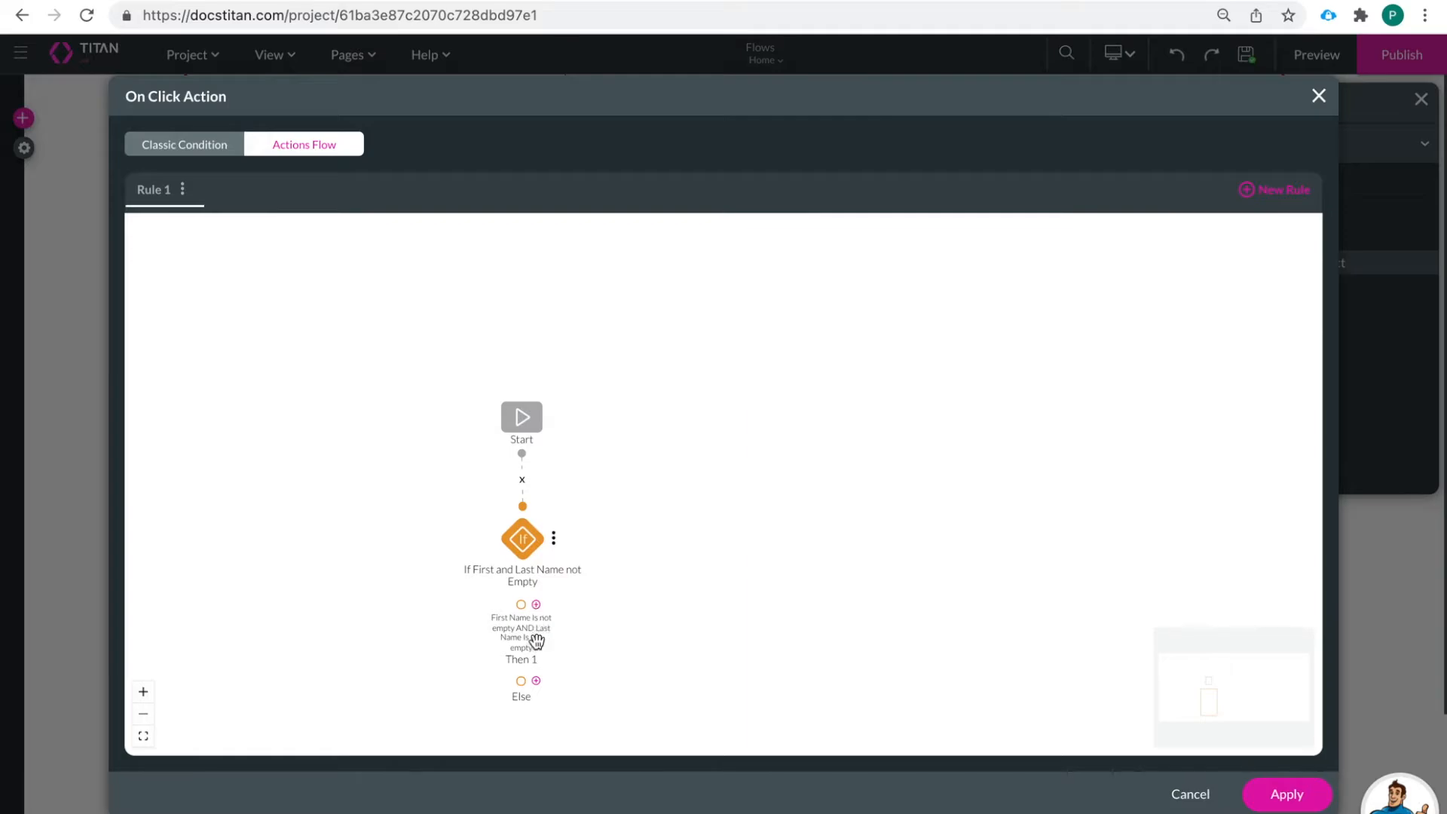
mouse_move(544, 607)
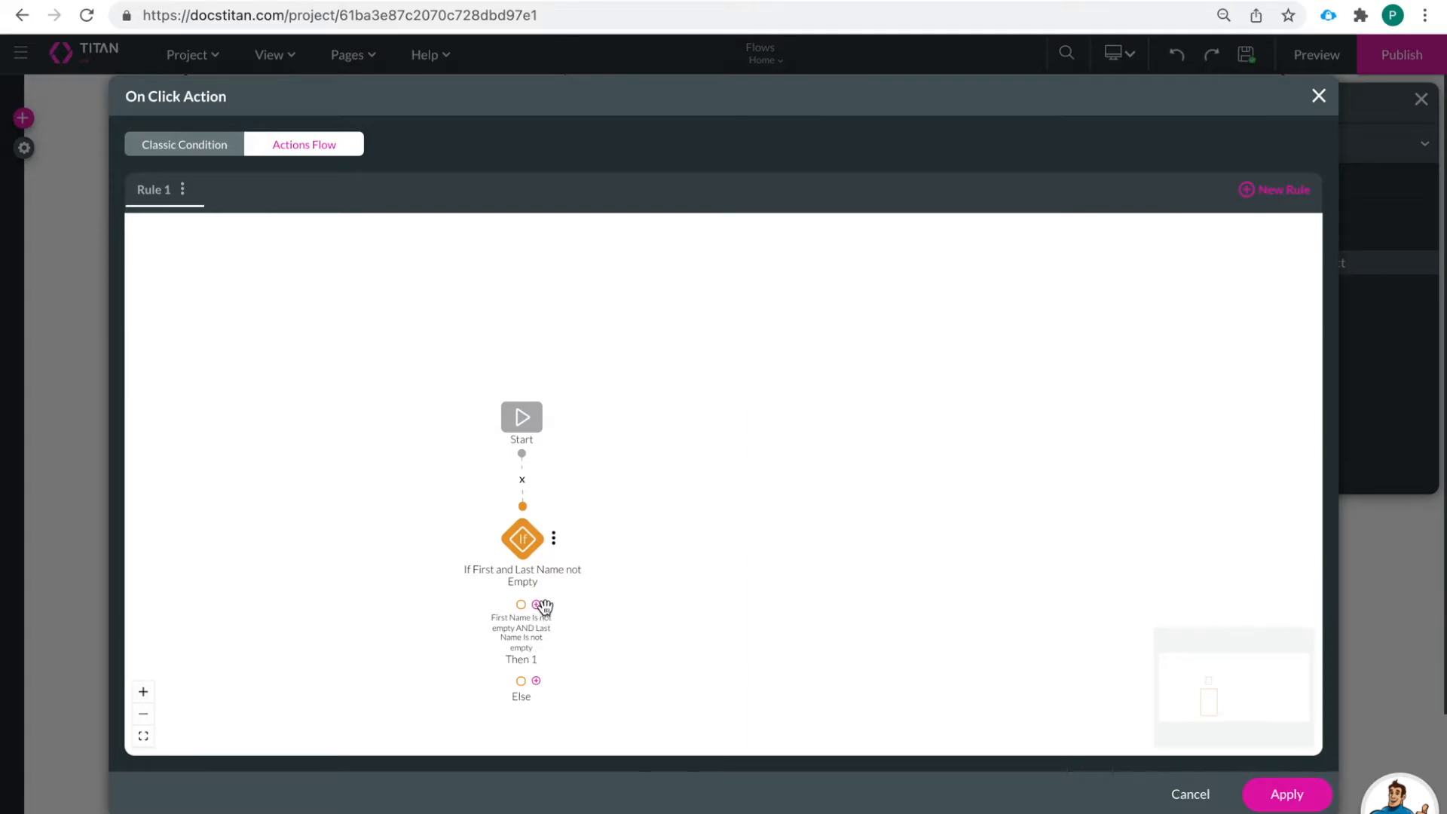
On Then 1, add a Salesforce action #1 Contact (create) - CreateContact returning the id to globalcontactid
left_click(536, 681)
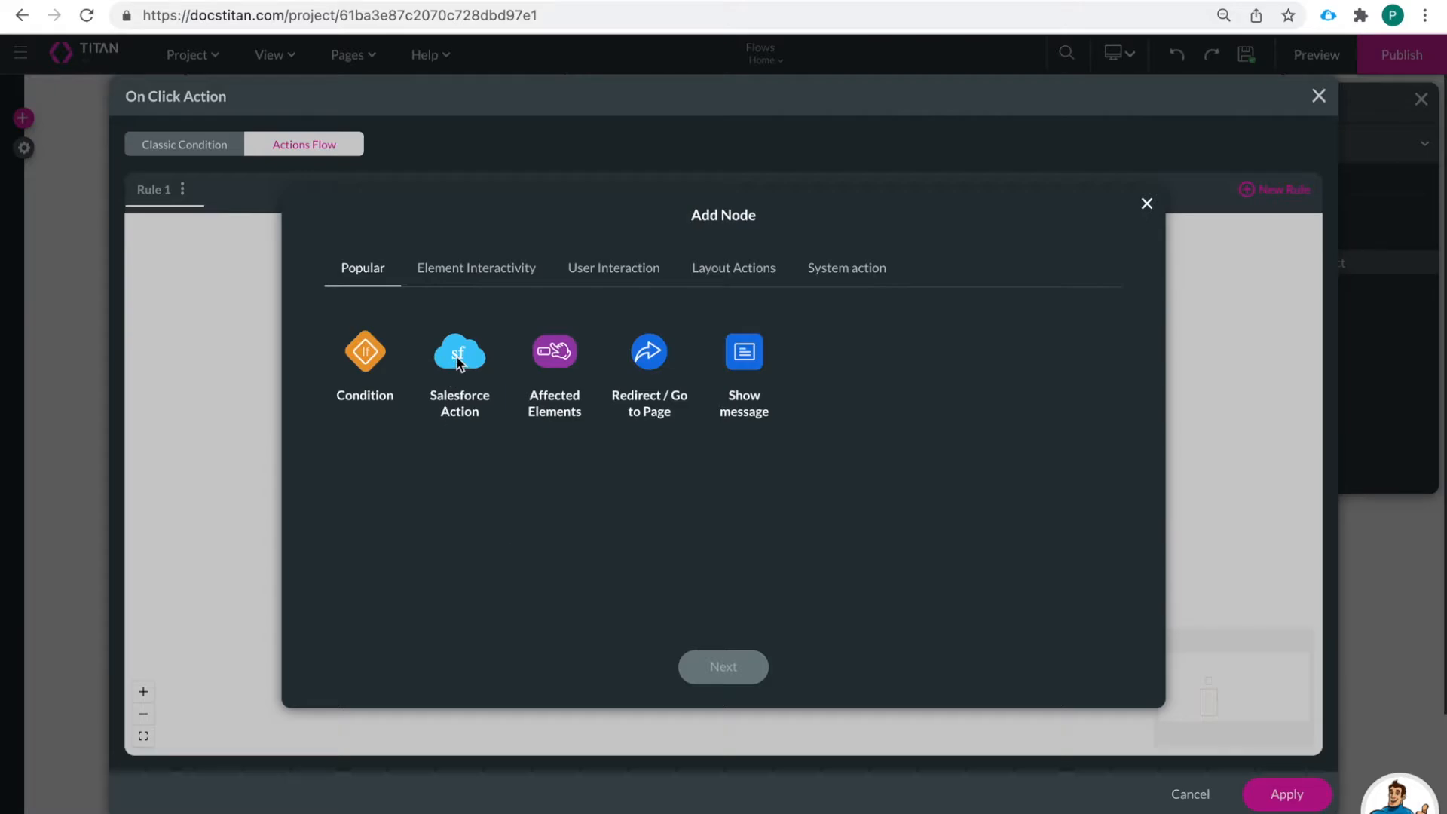
left_click(458, 360)
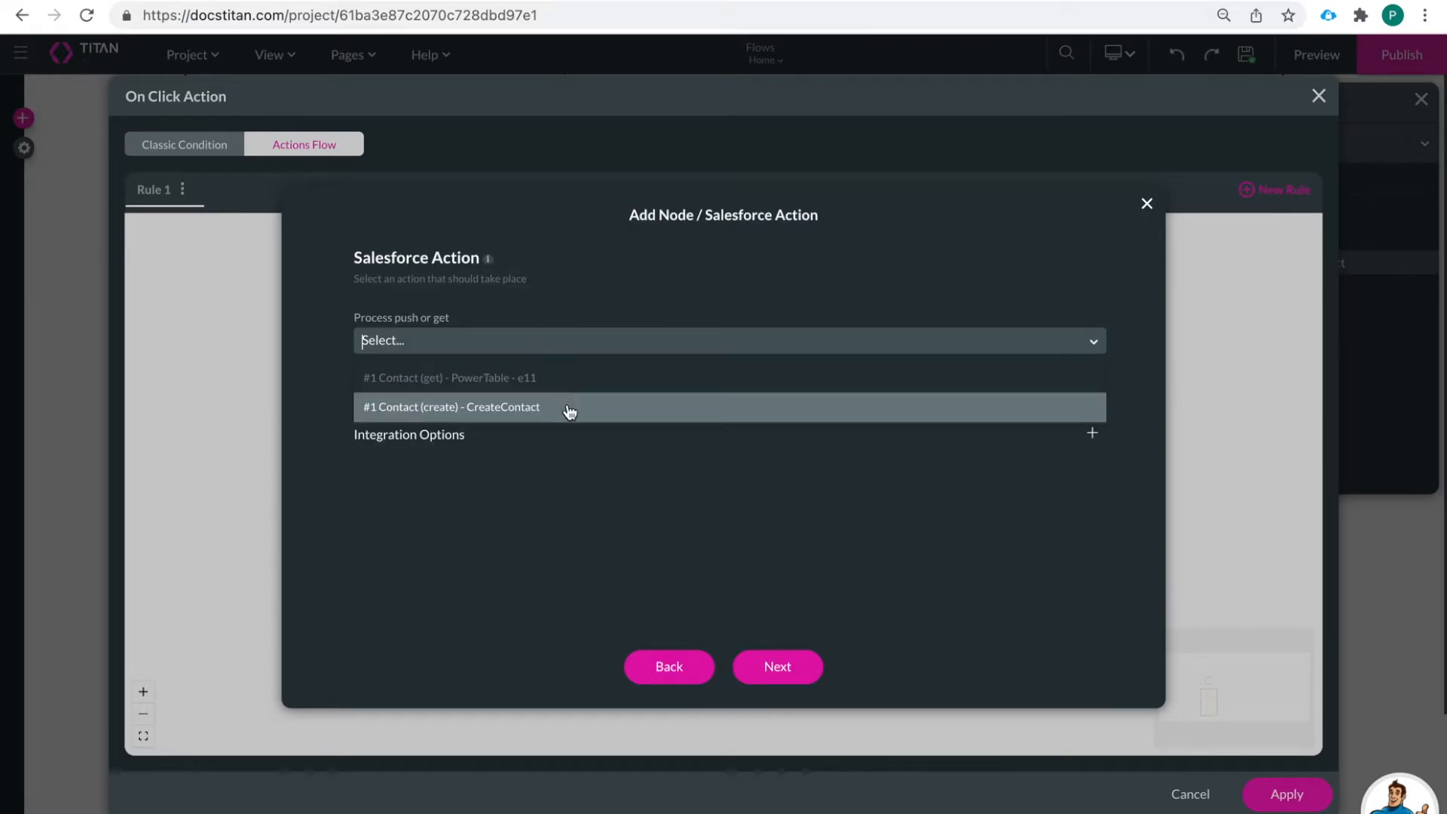
left_click(451, 407)
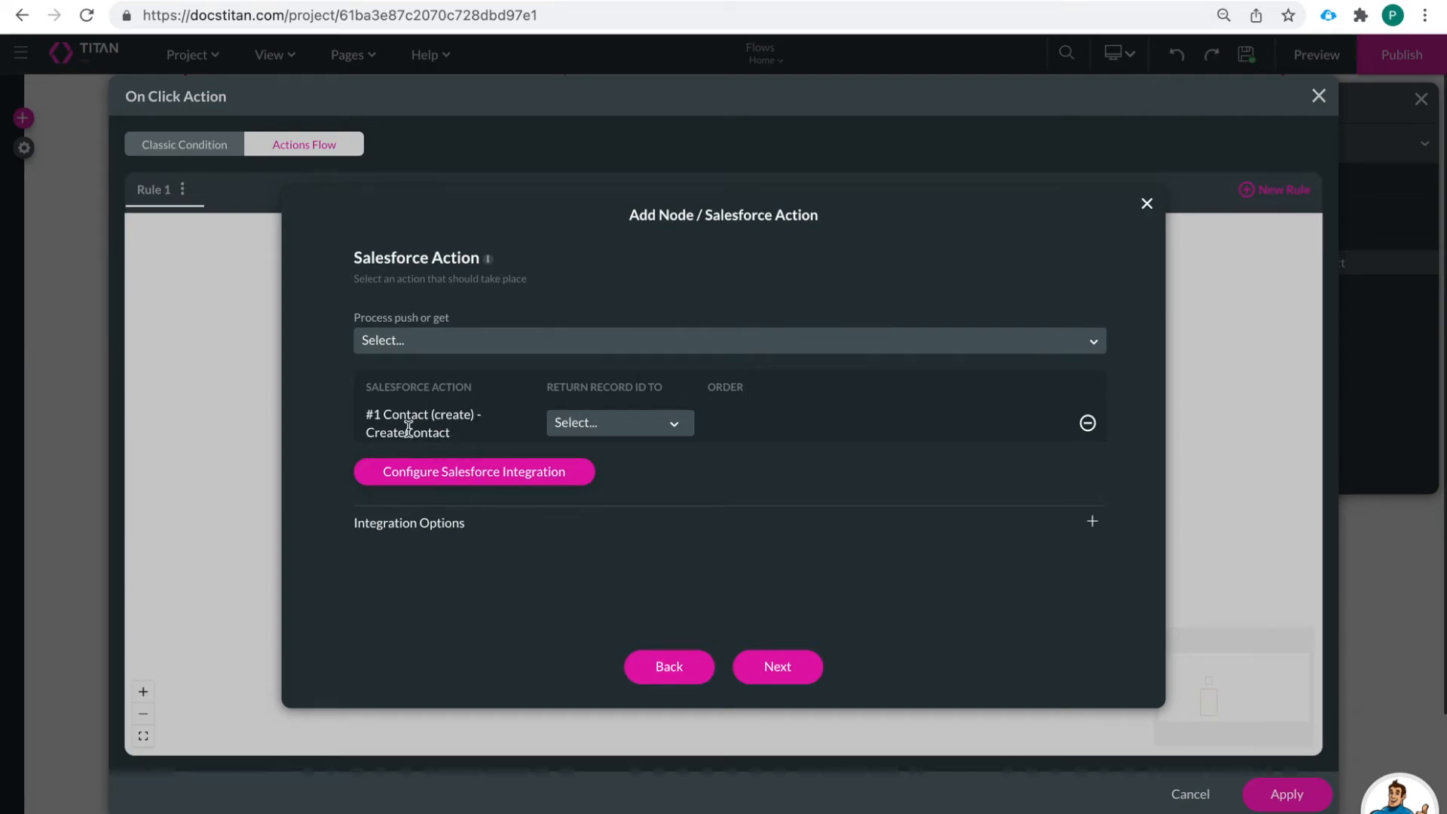
left_click(618, 422)
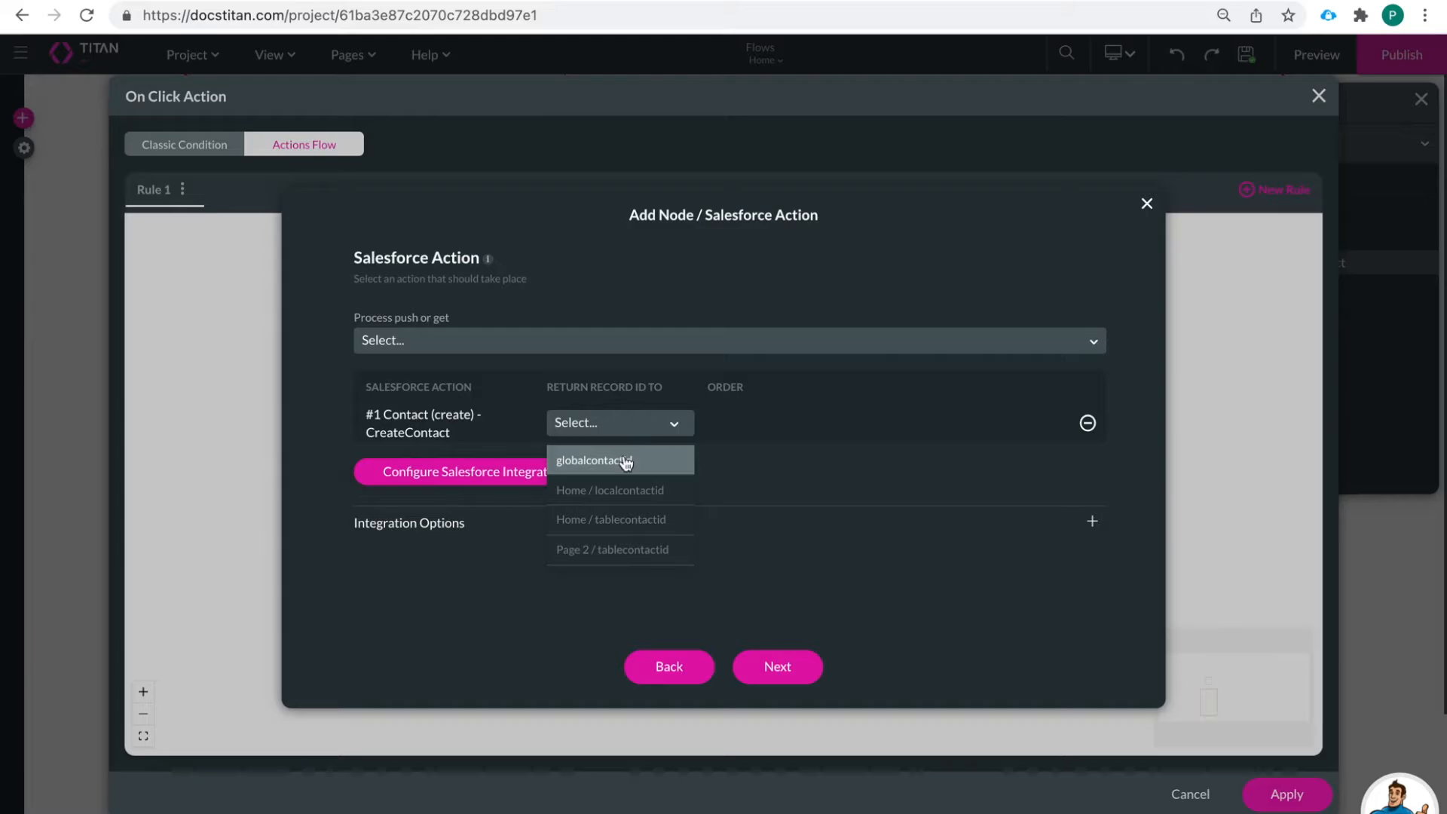
left_click(618, 460)
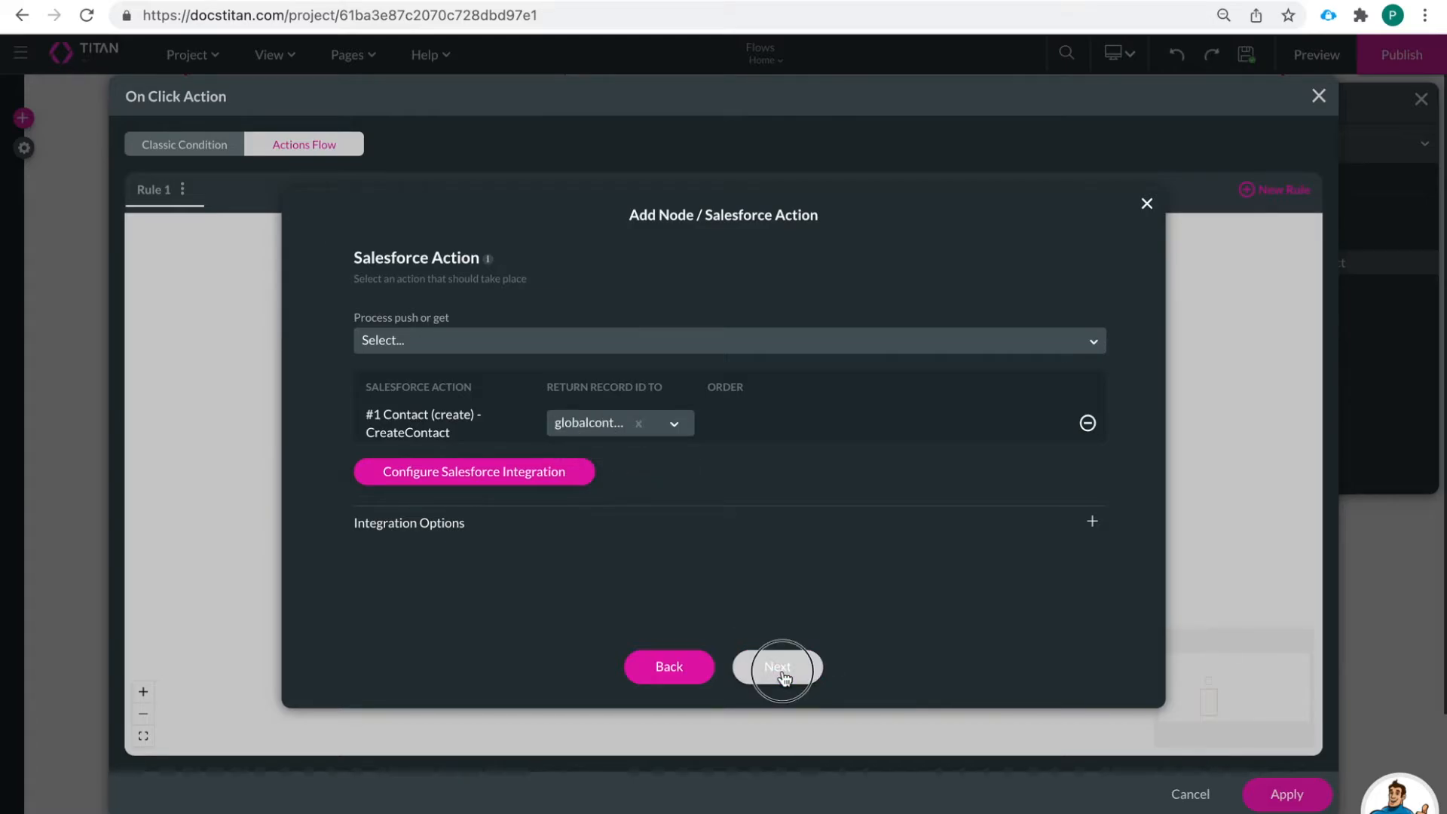
Tag the action 'Create Contact' and insert it into the flow
left_click(776, 666)
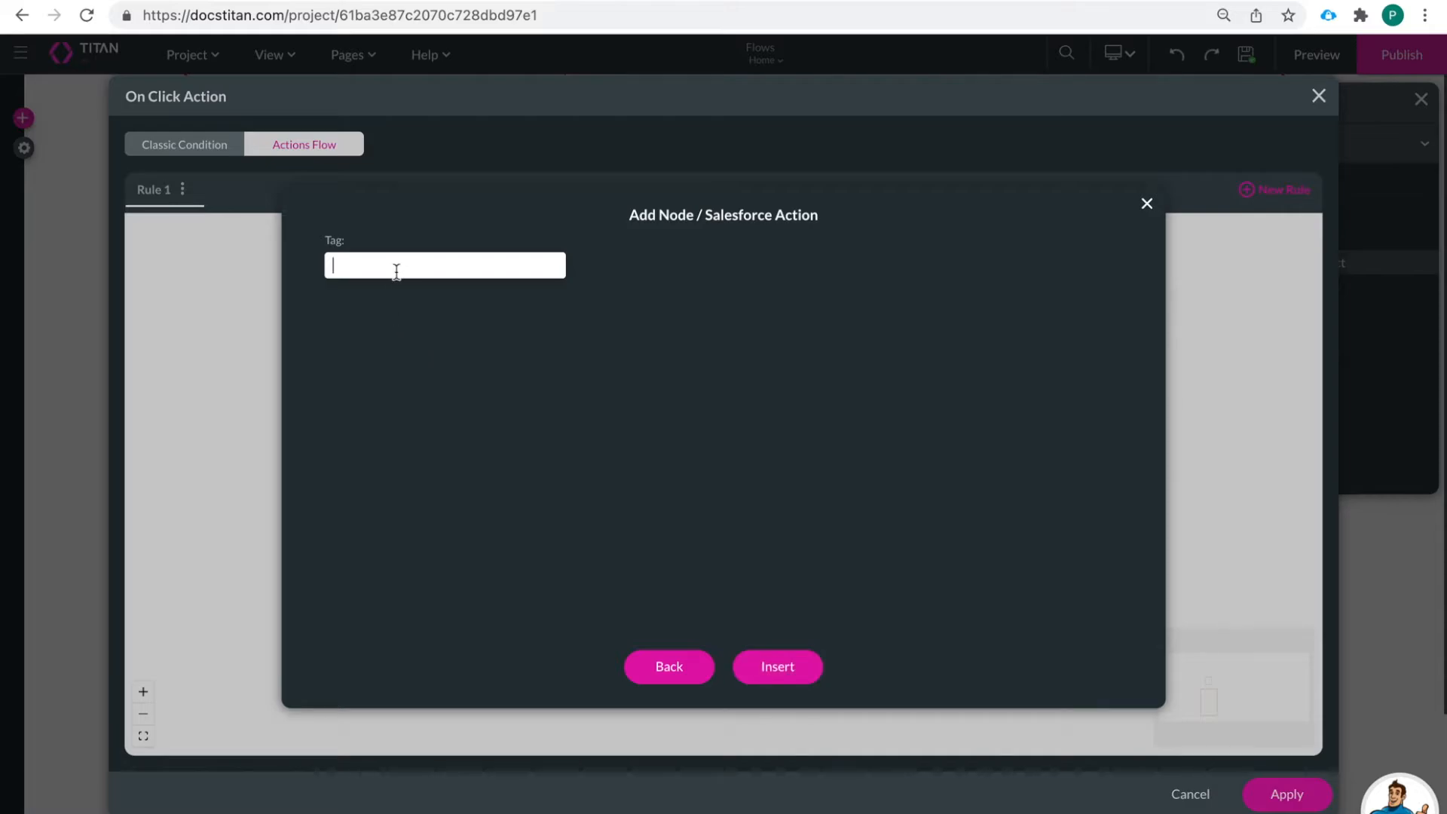
type("Create Contact")
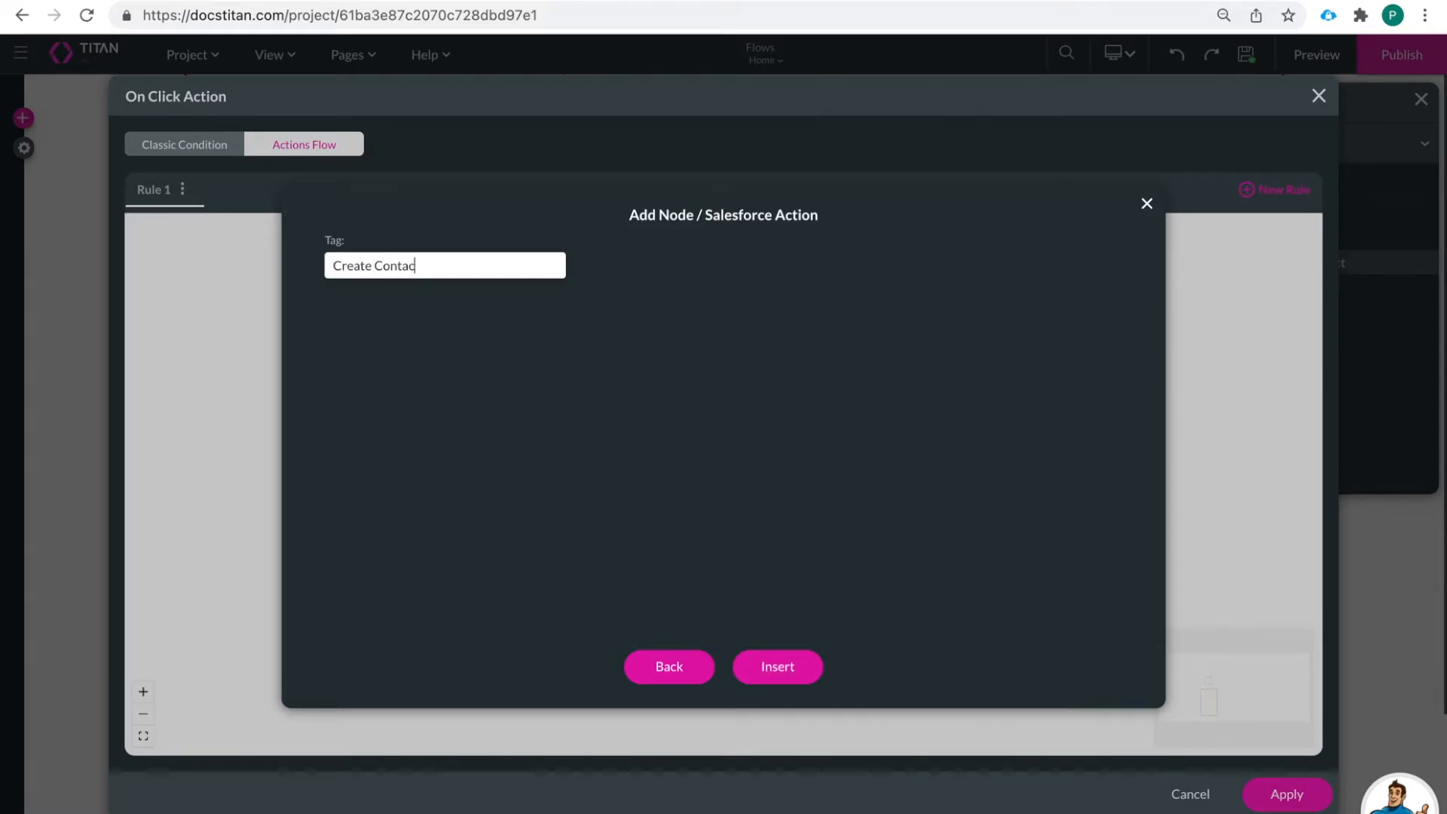
left_click(777, 666)
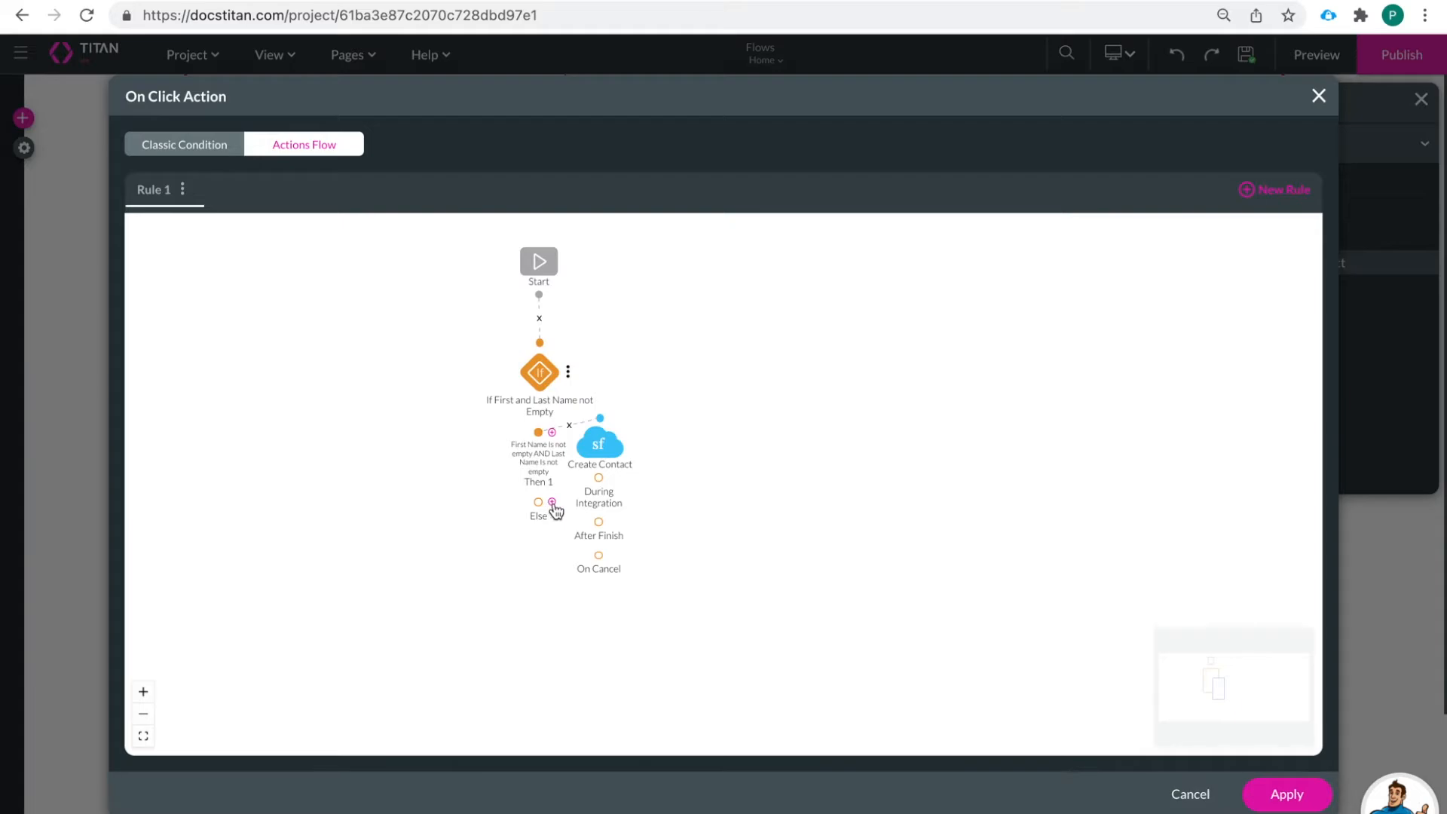
On Else, add a show message: 'Hey! First and Last Name must be filled to create this contact'
left_click(551, 508)
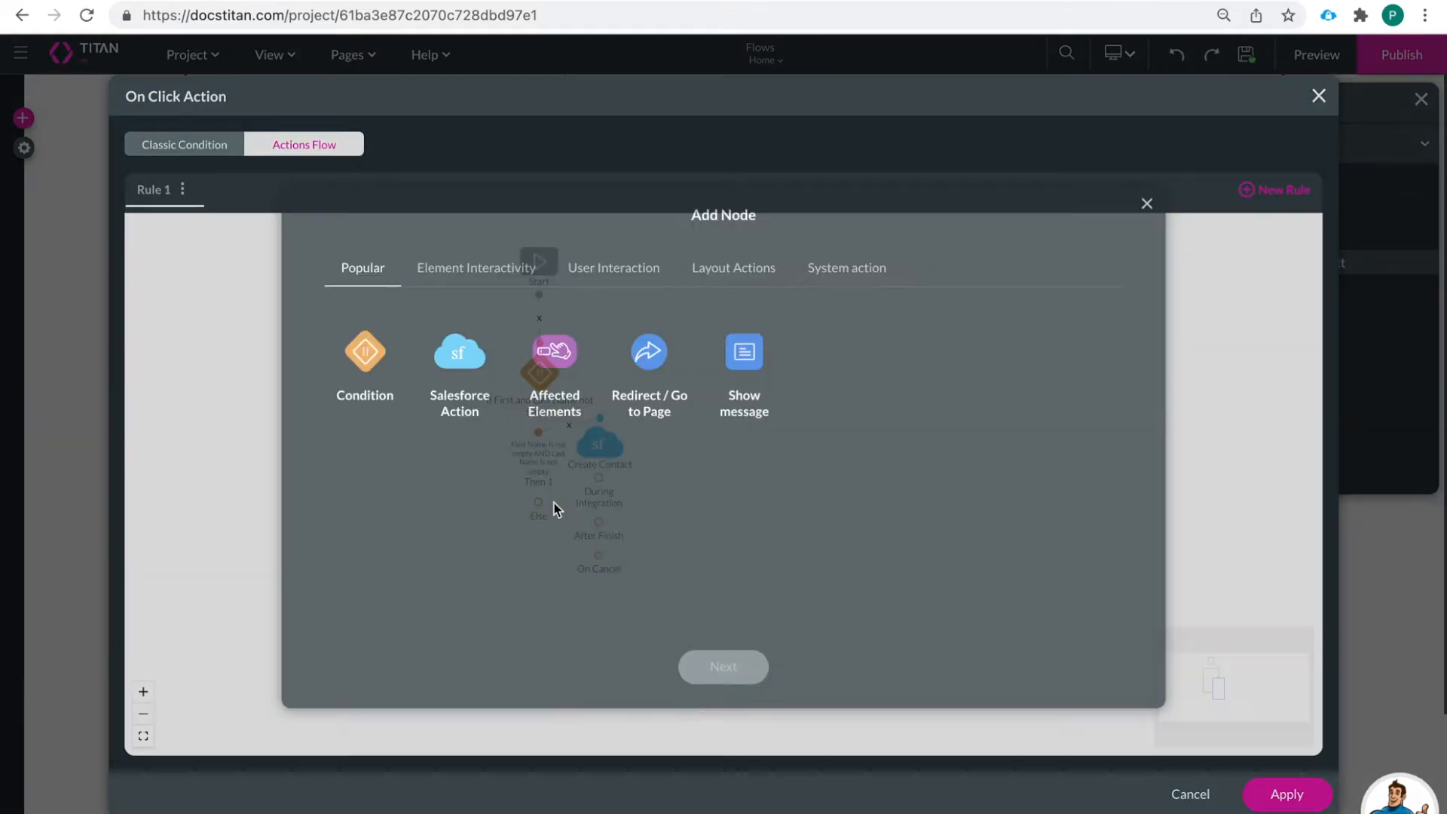
left_click(743, 351)
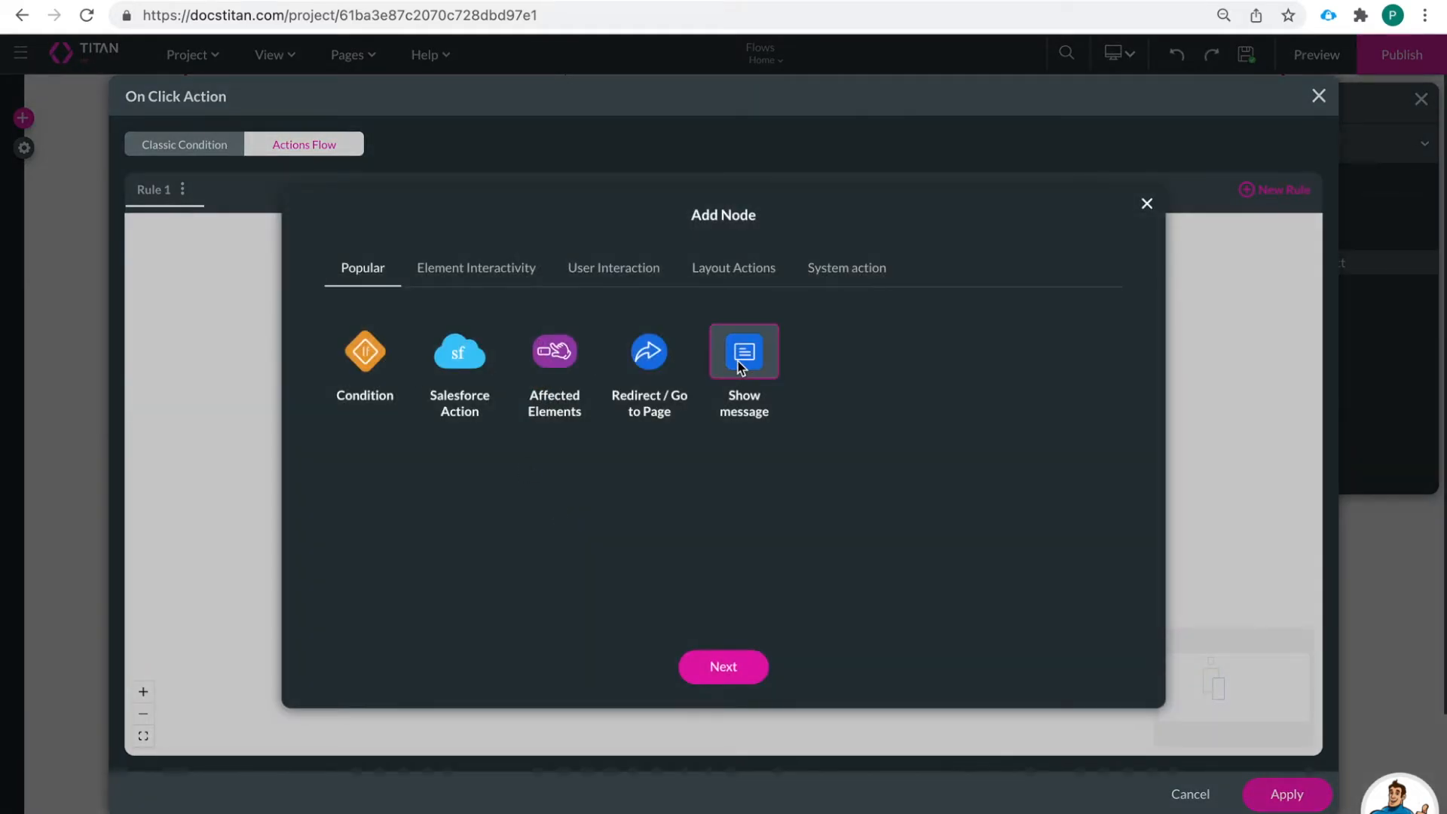
left_click(722, 667)
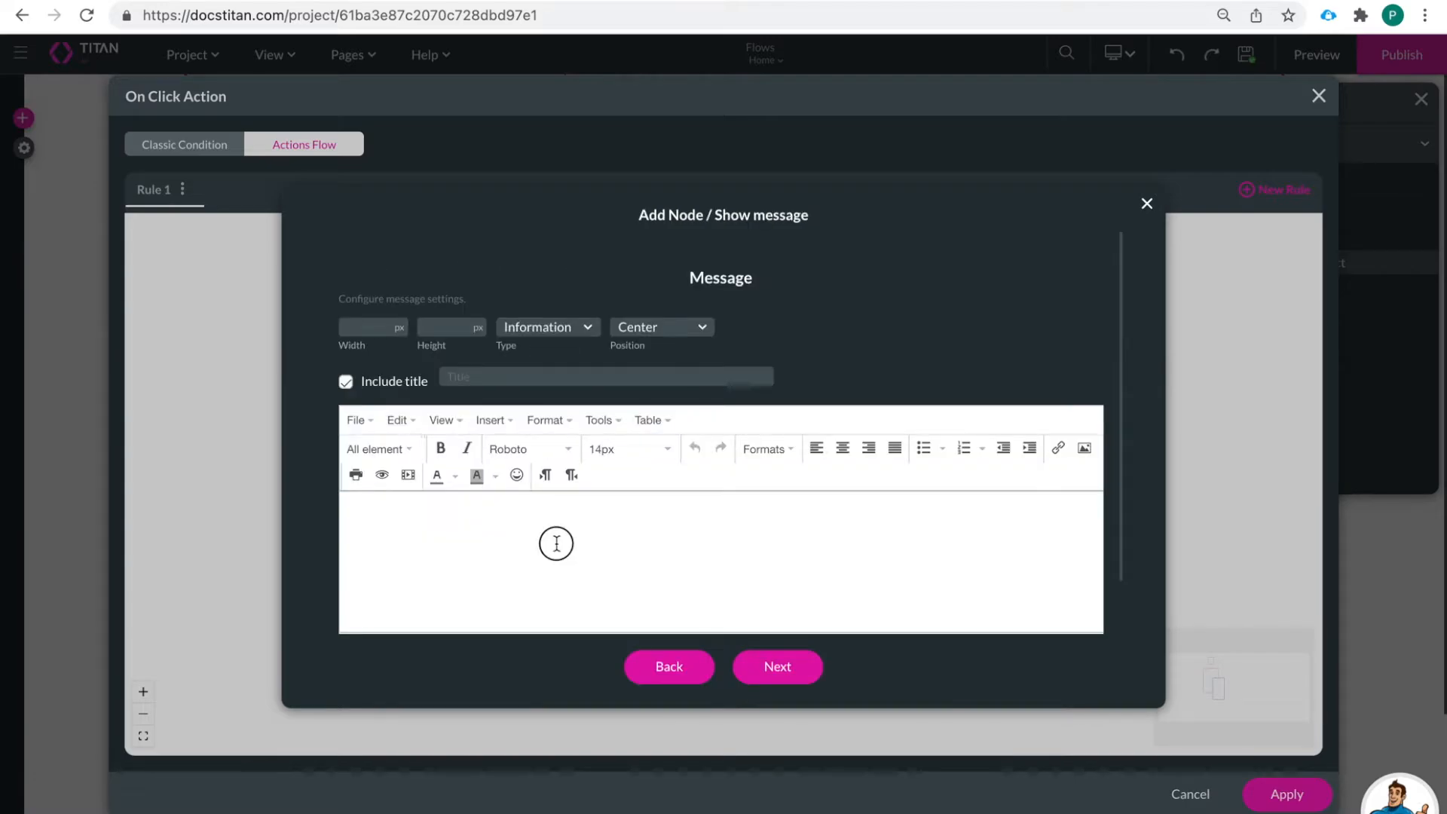
type("Hey!")
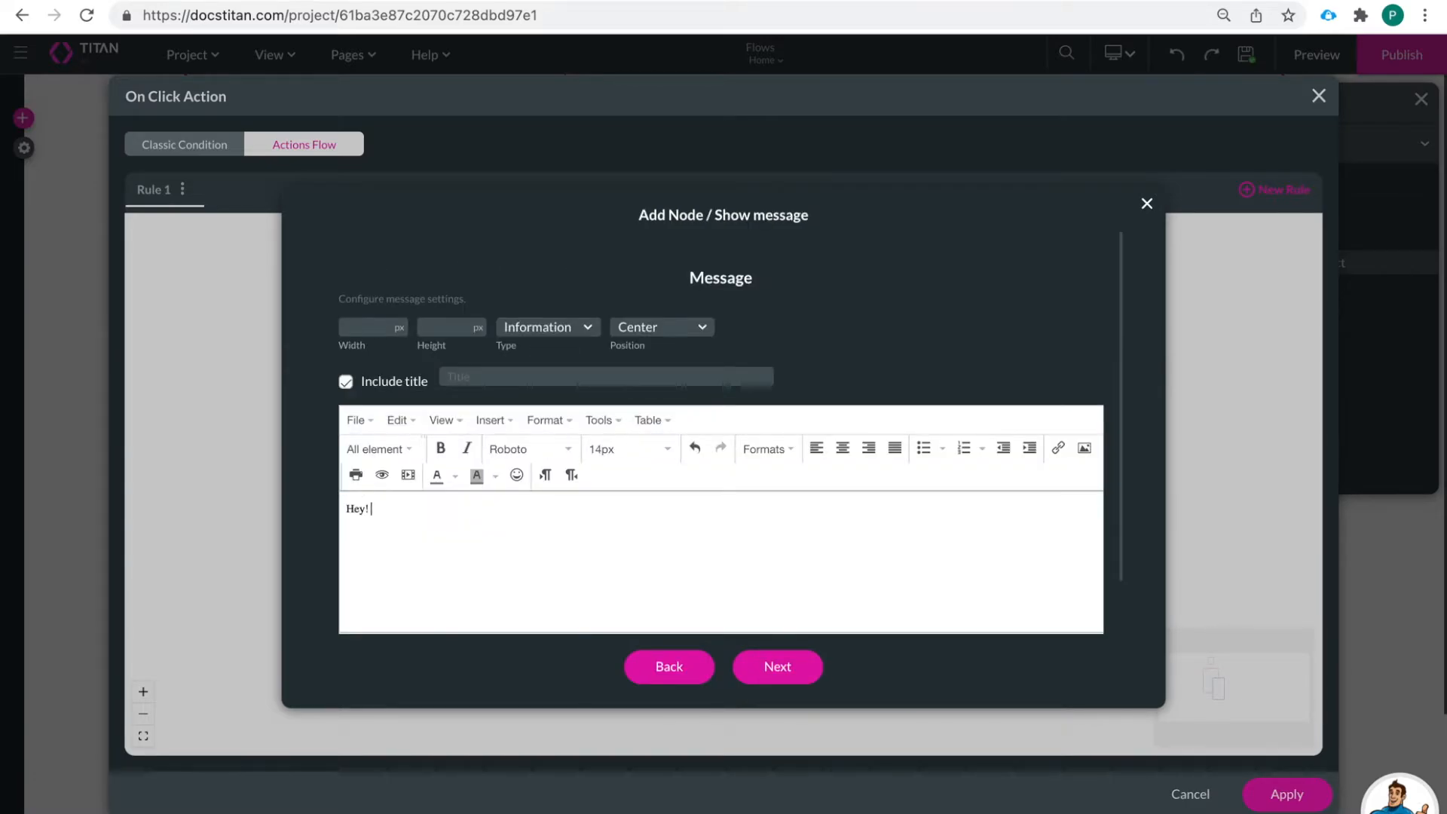
type("First and L")
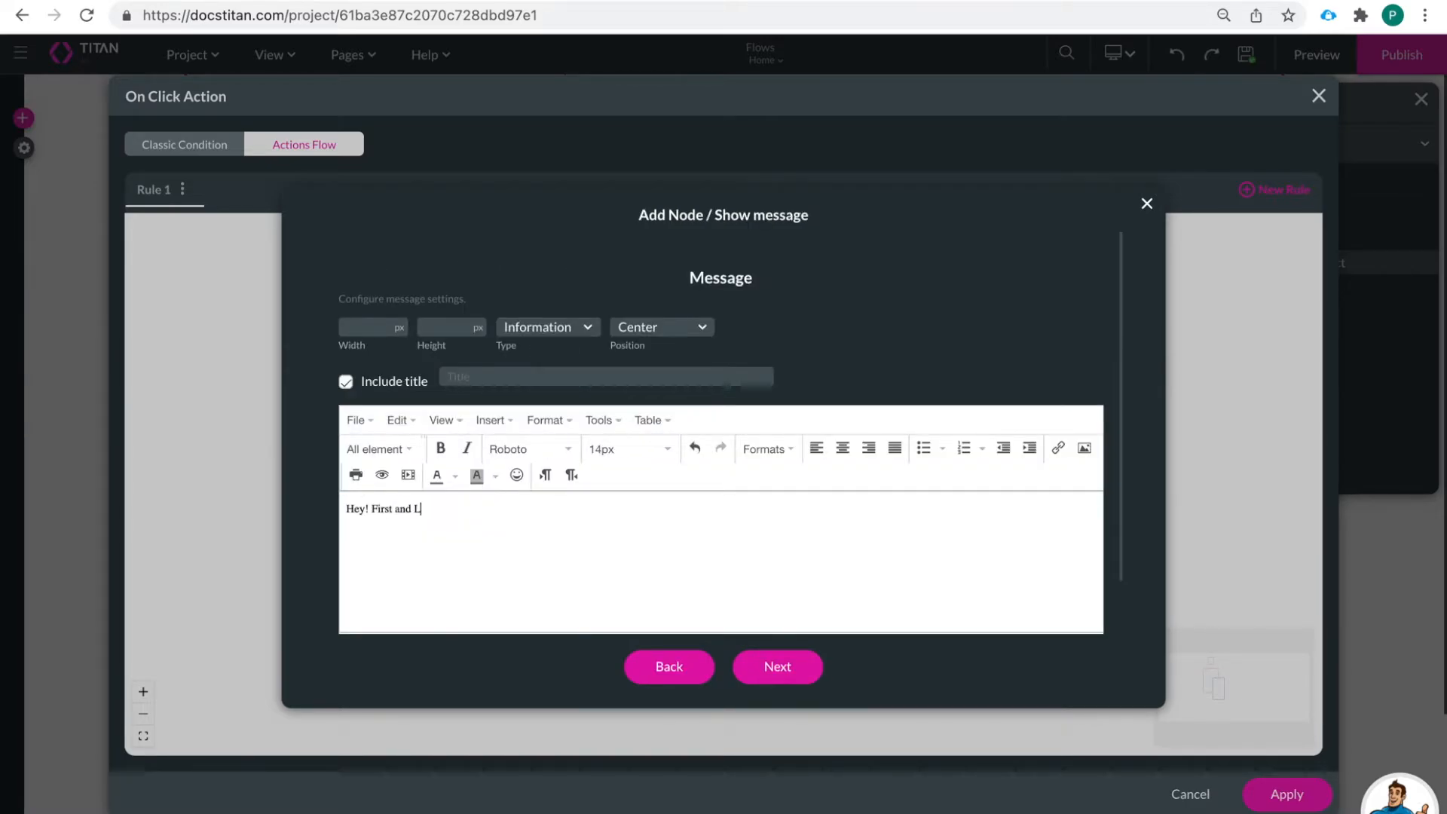
type("ast Name")
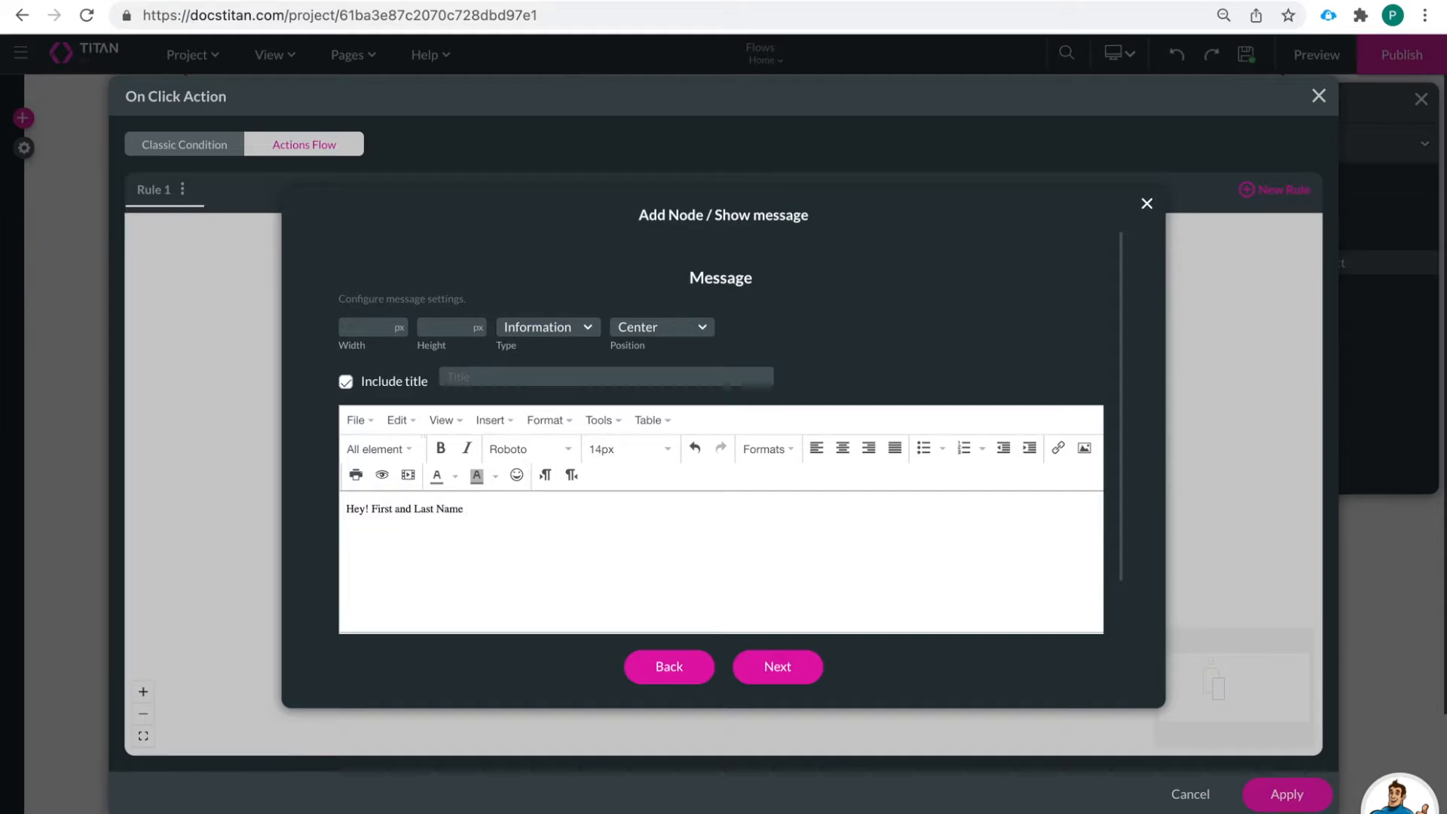
type("must be fil")
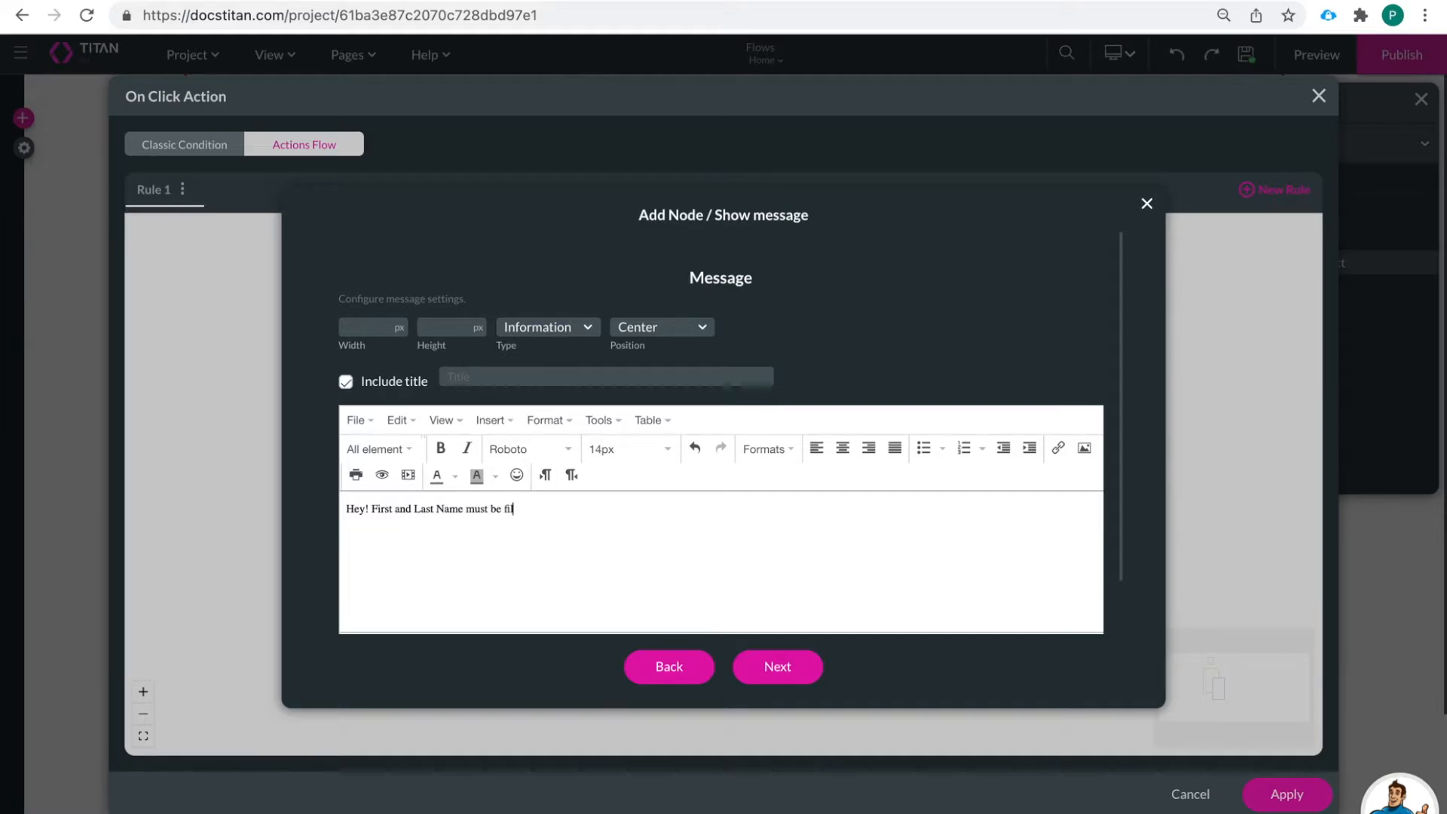
type("led to create")
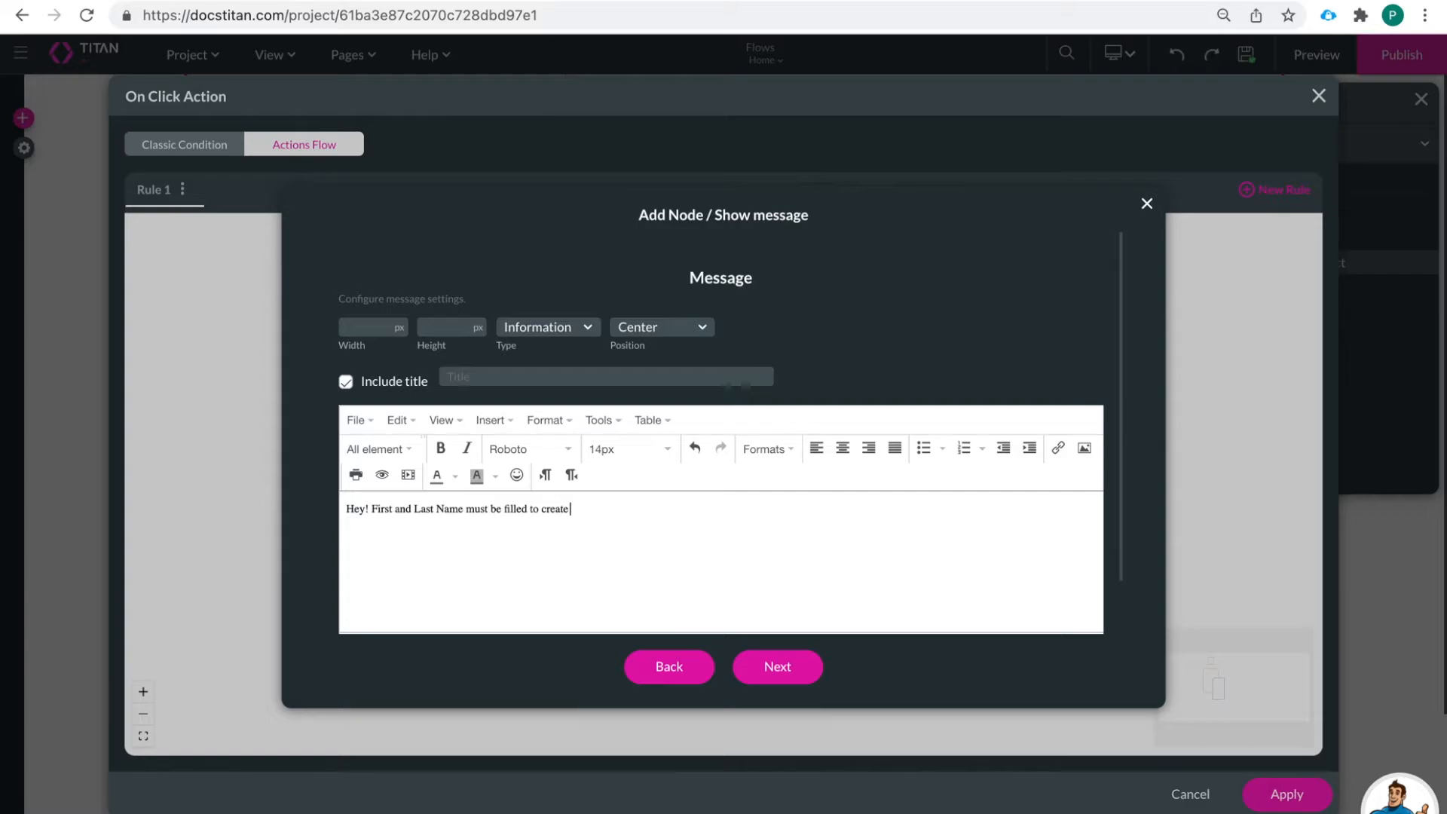
type("this contact!")
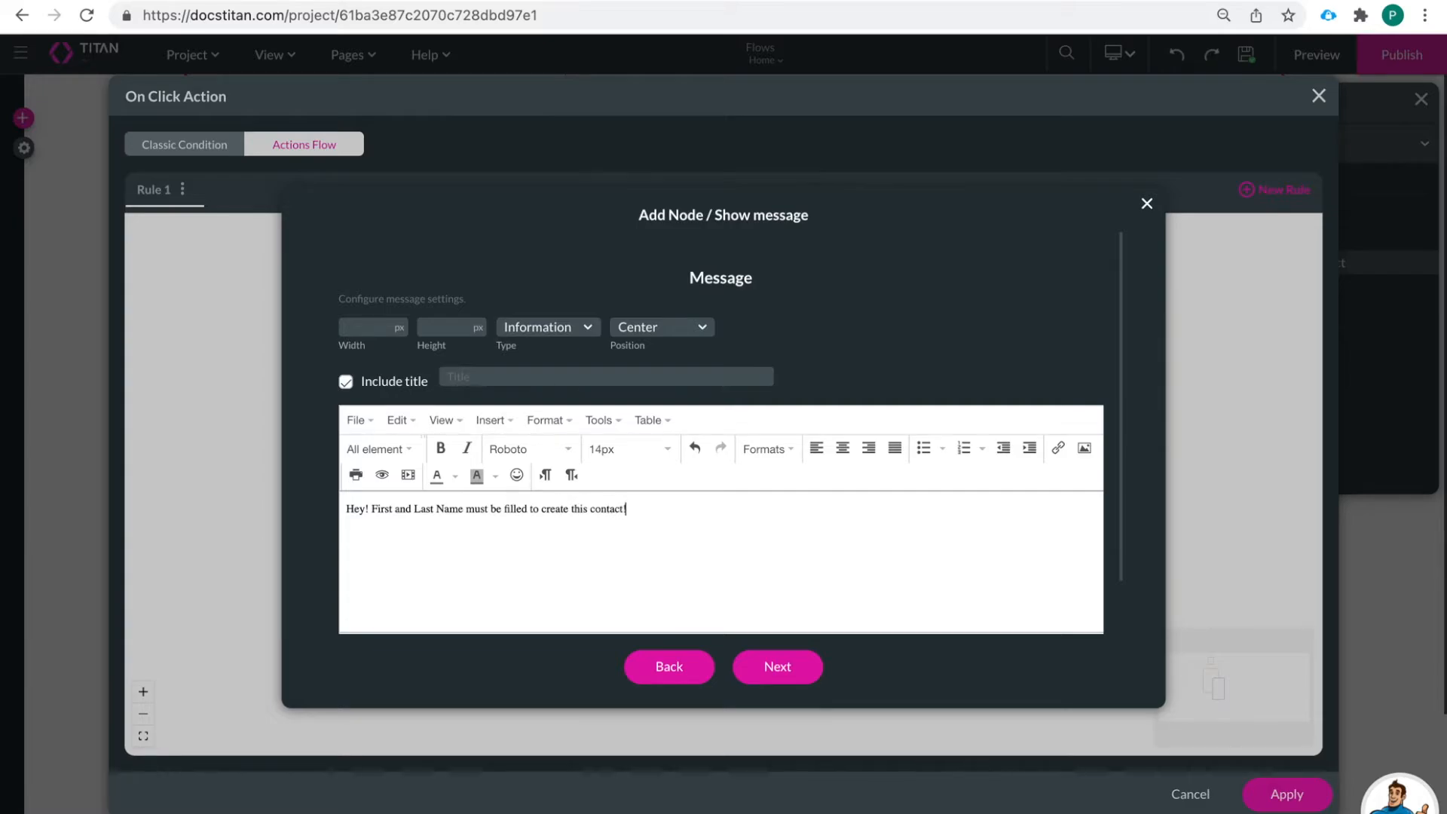
Tag the message node 'Error Message' and insert it into the flow
left_click(777, 666)
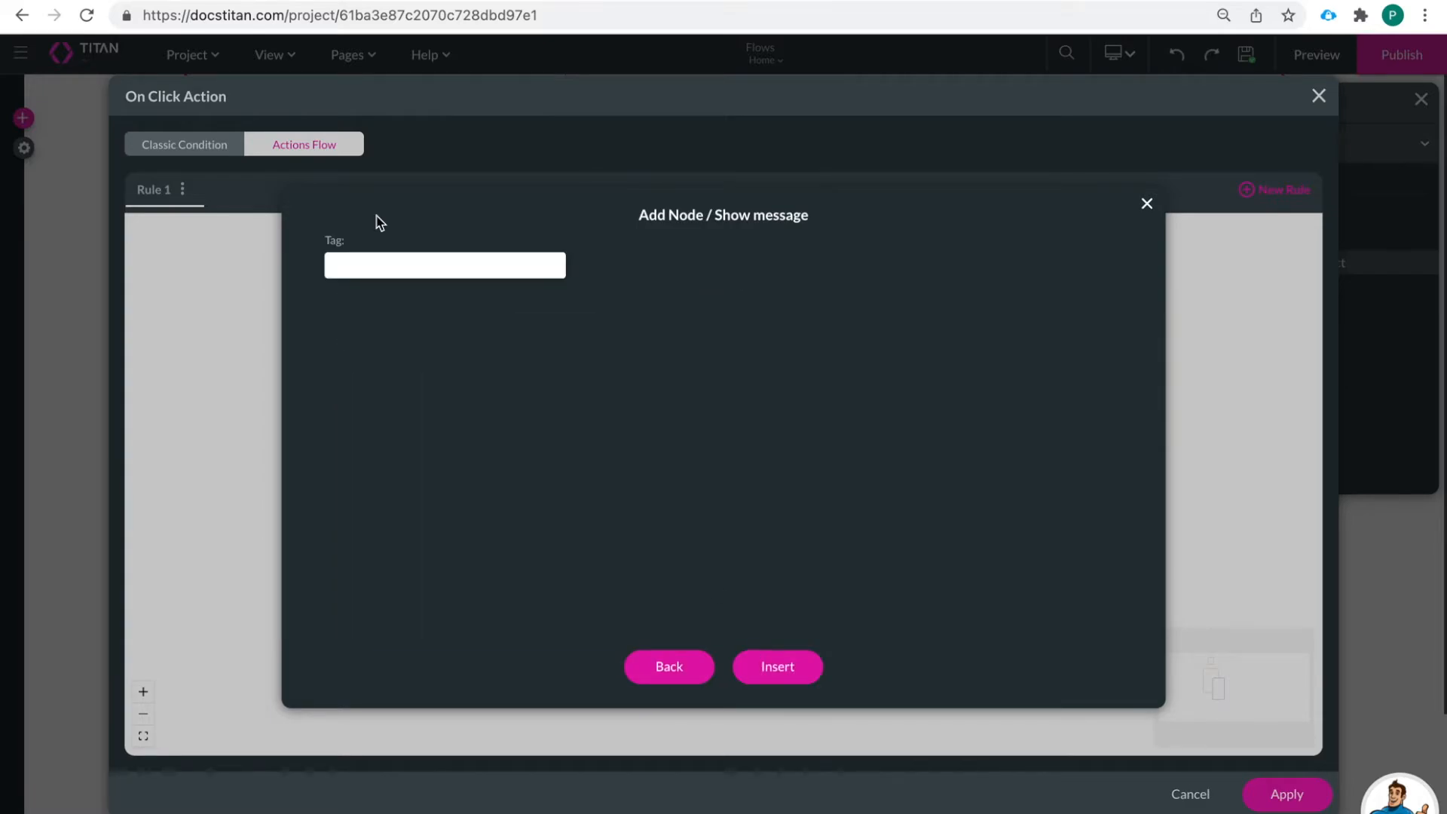
type("Erro")
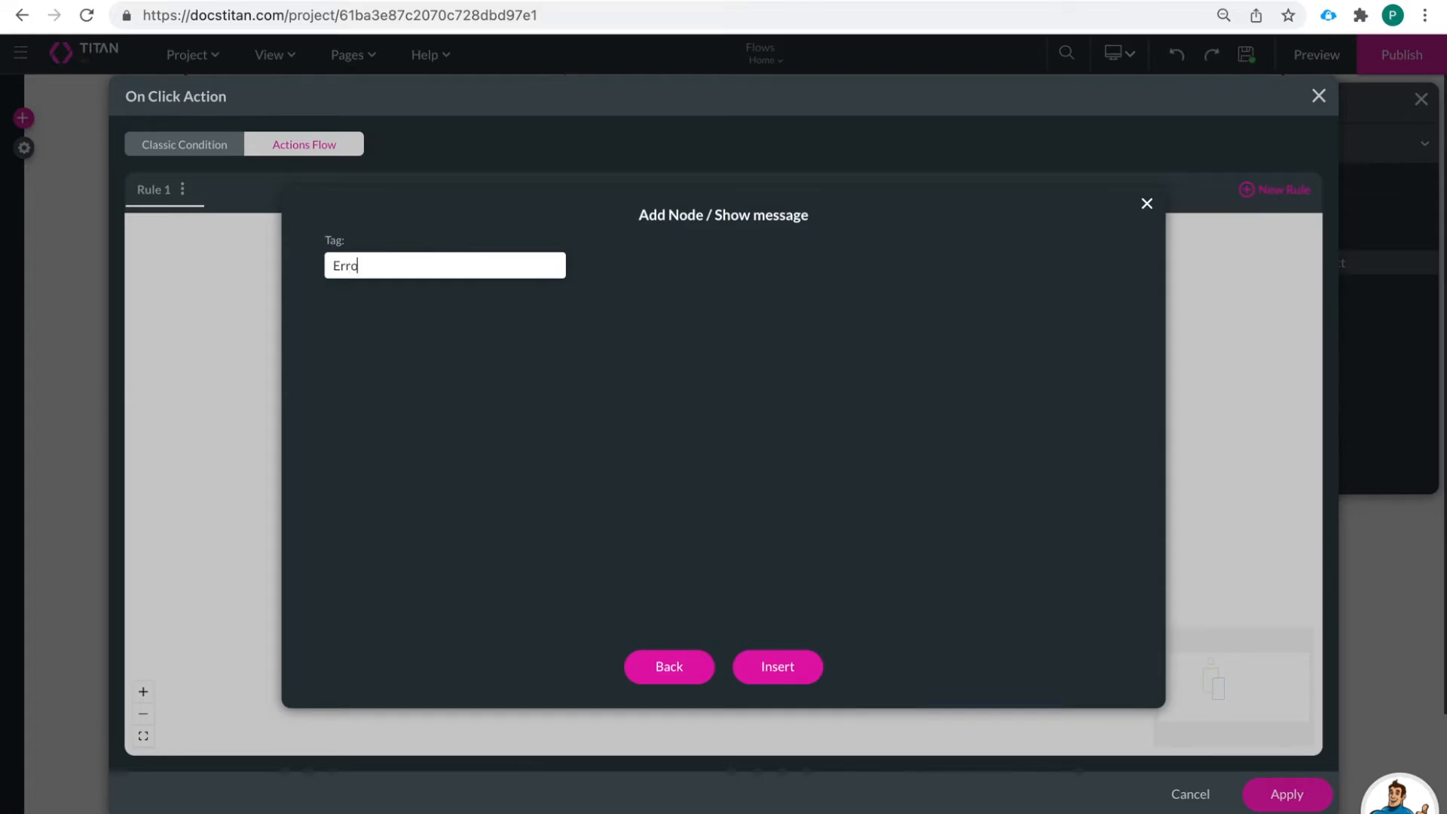
type("r Message")
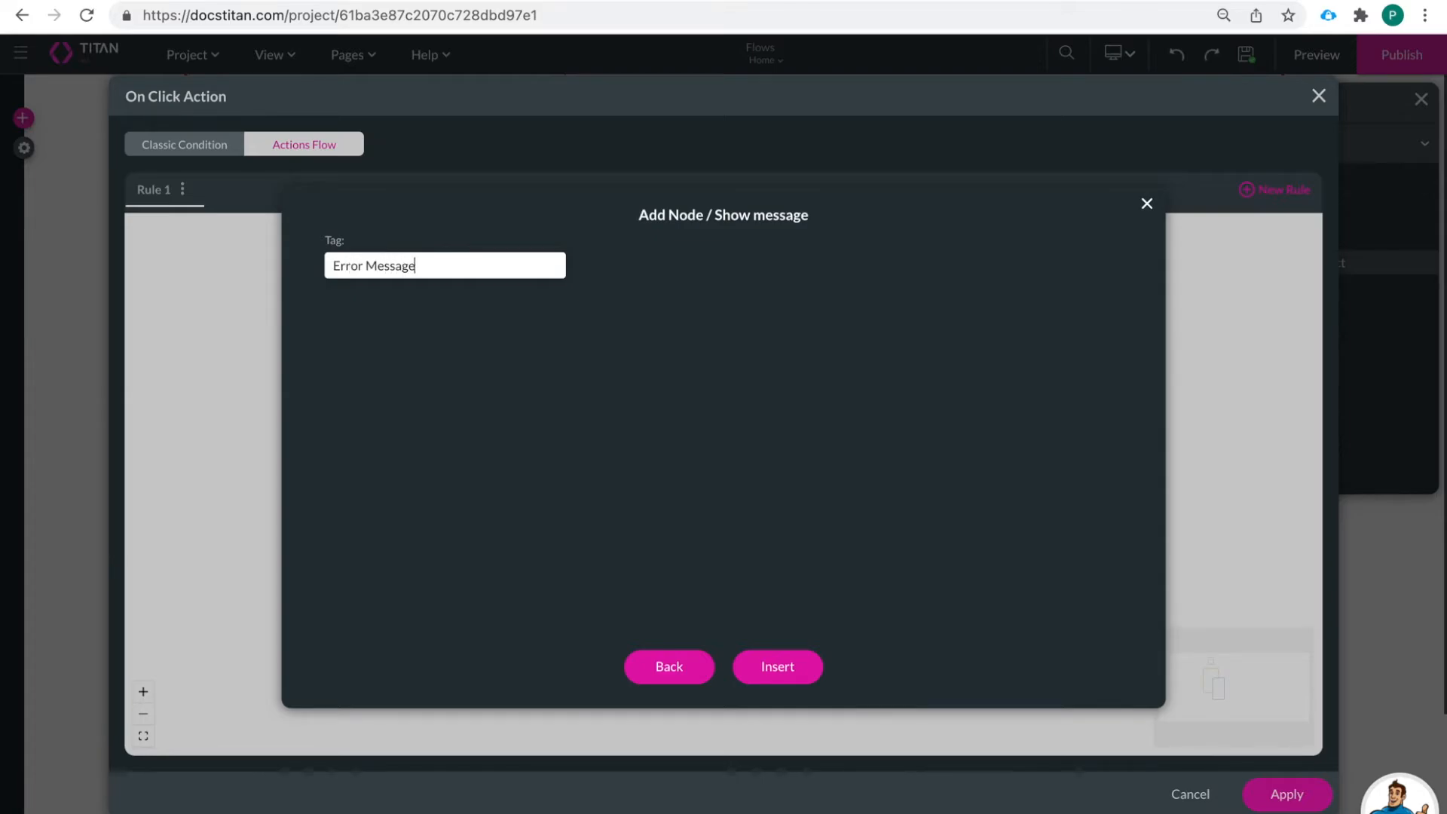
left_click(776, 667)
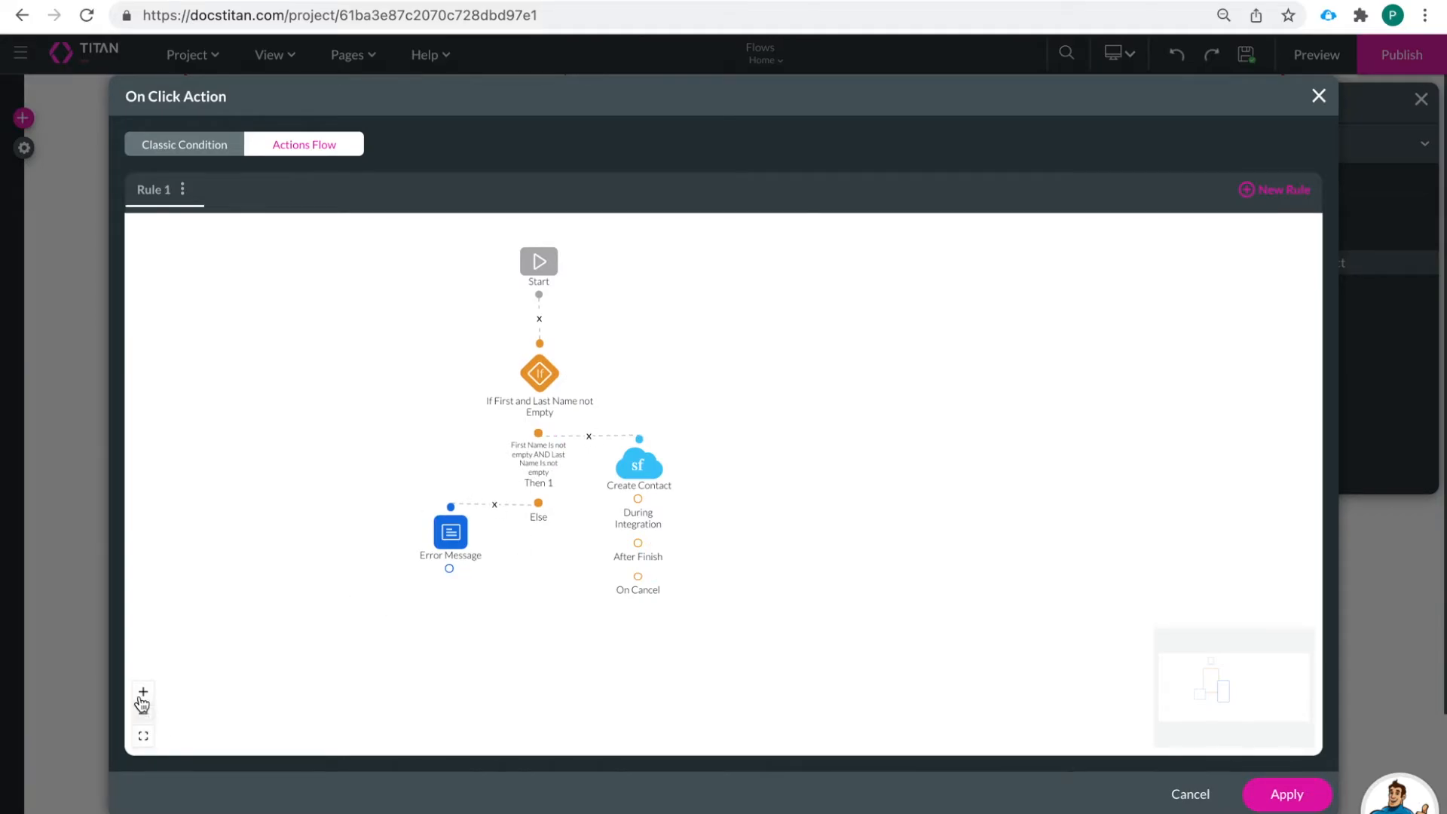
left_click(142, 692)
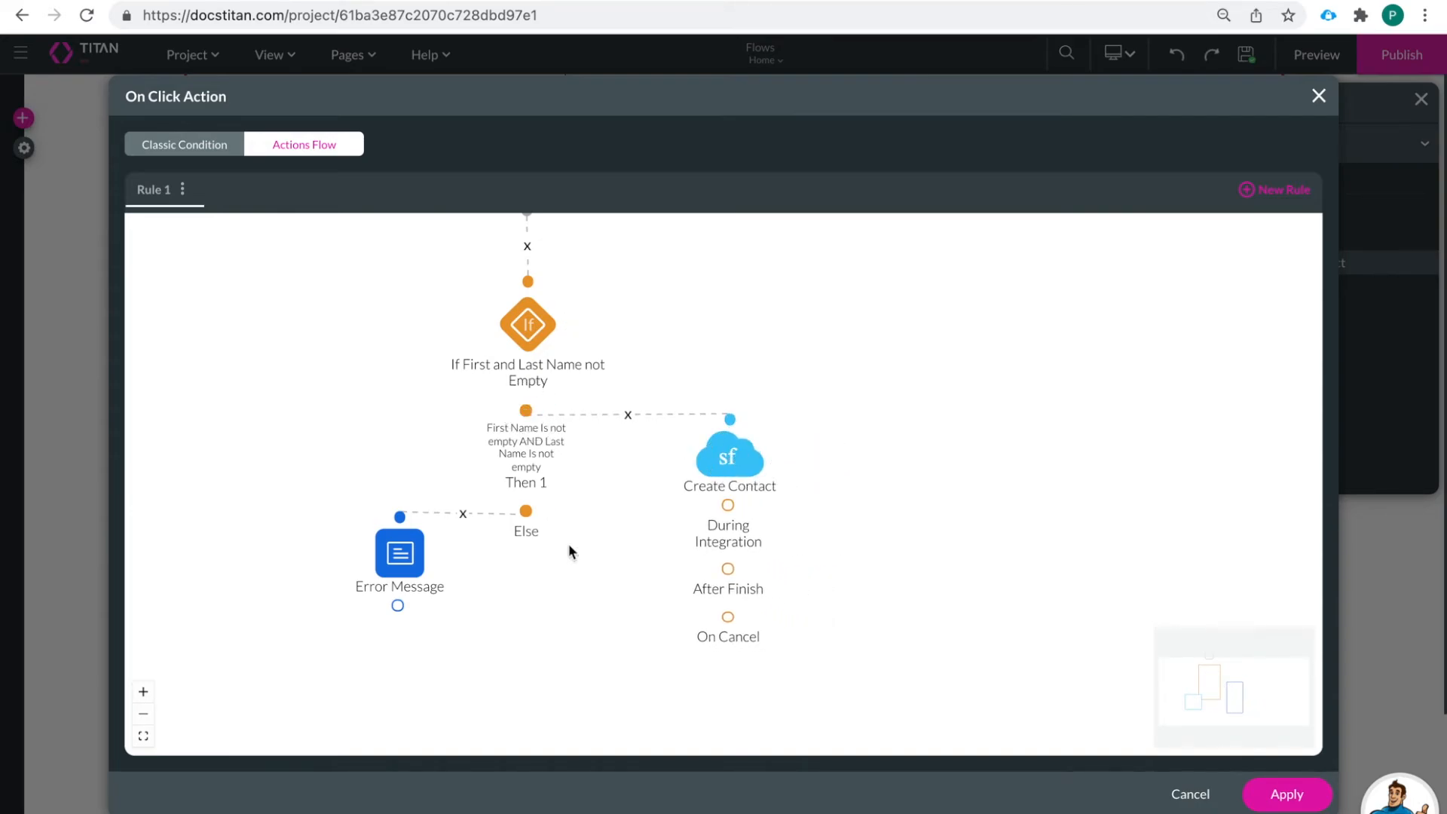
mouse_move(729, 627)
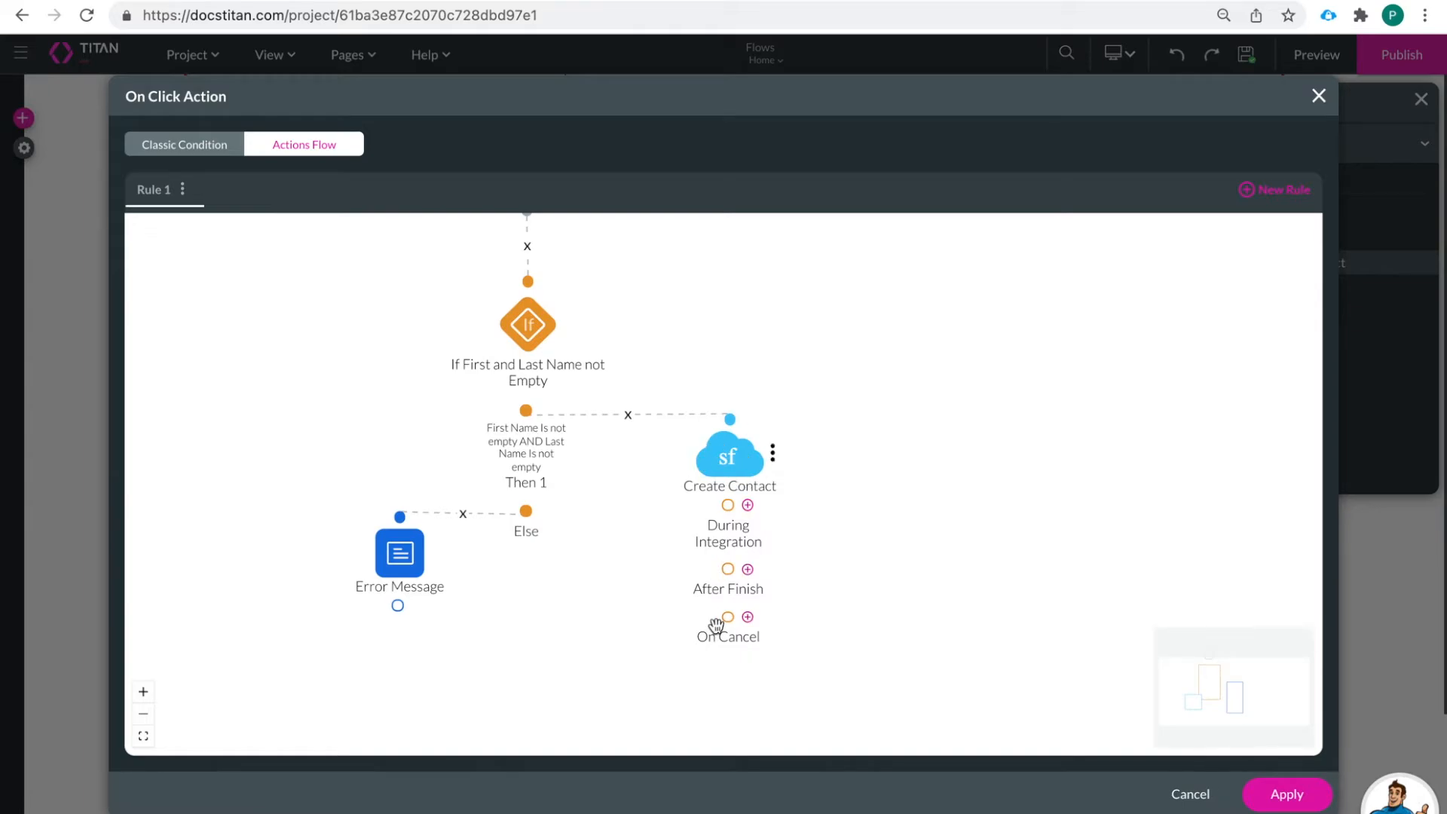
mouse_move(704, 534)
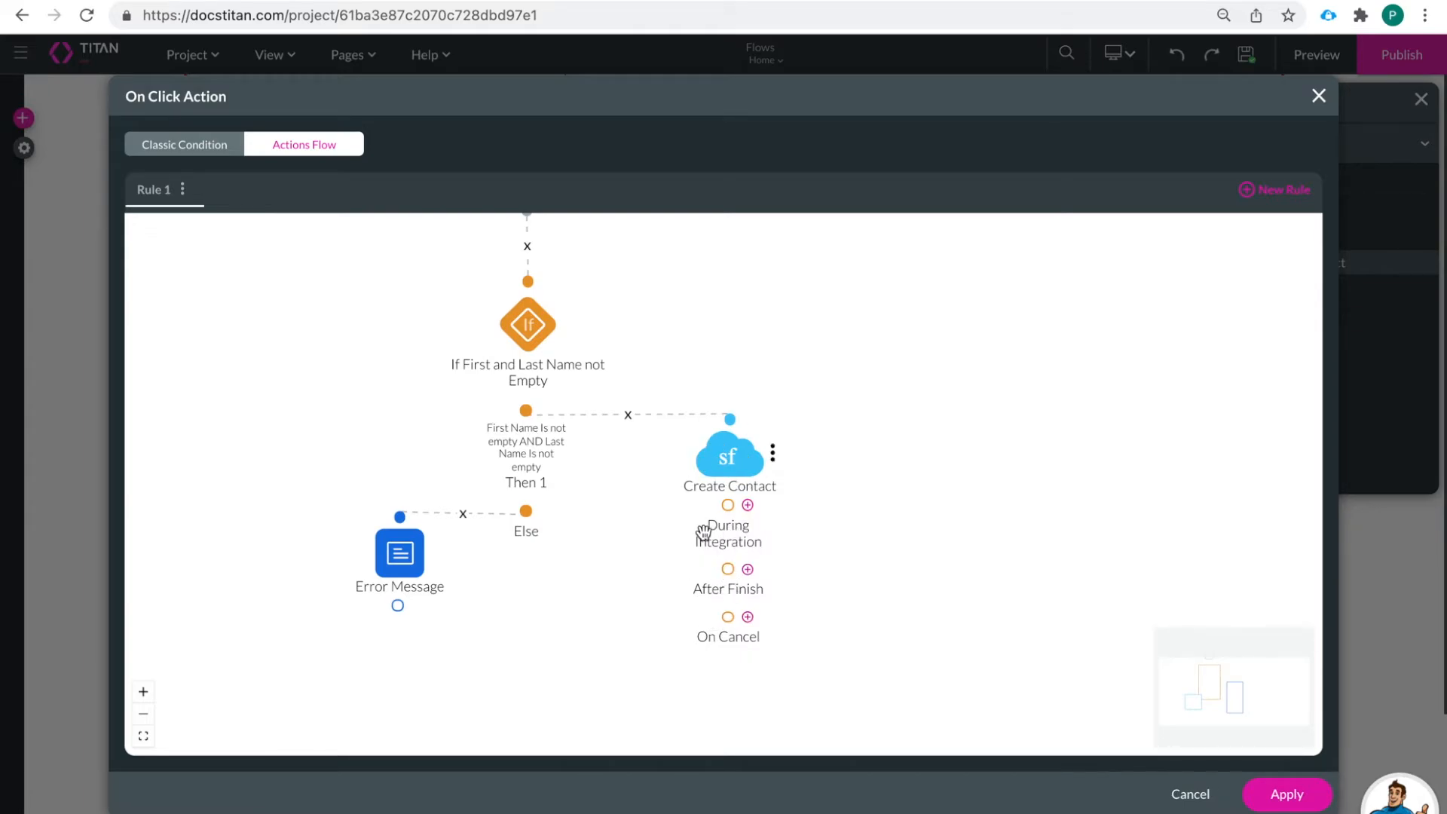
mouse_move(714, 552)
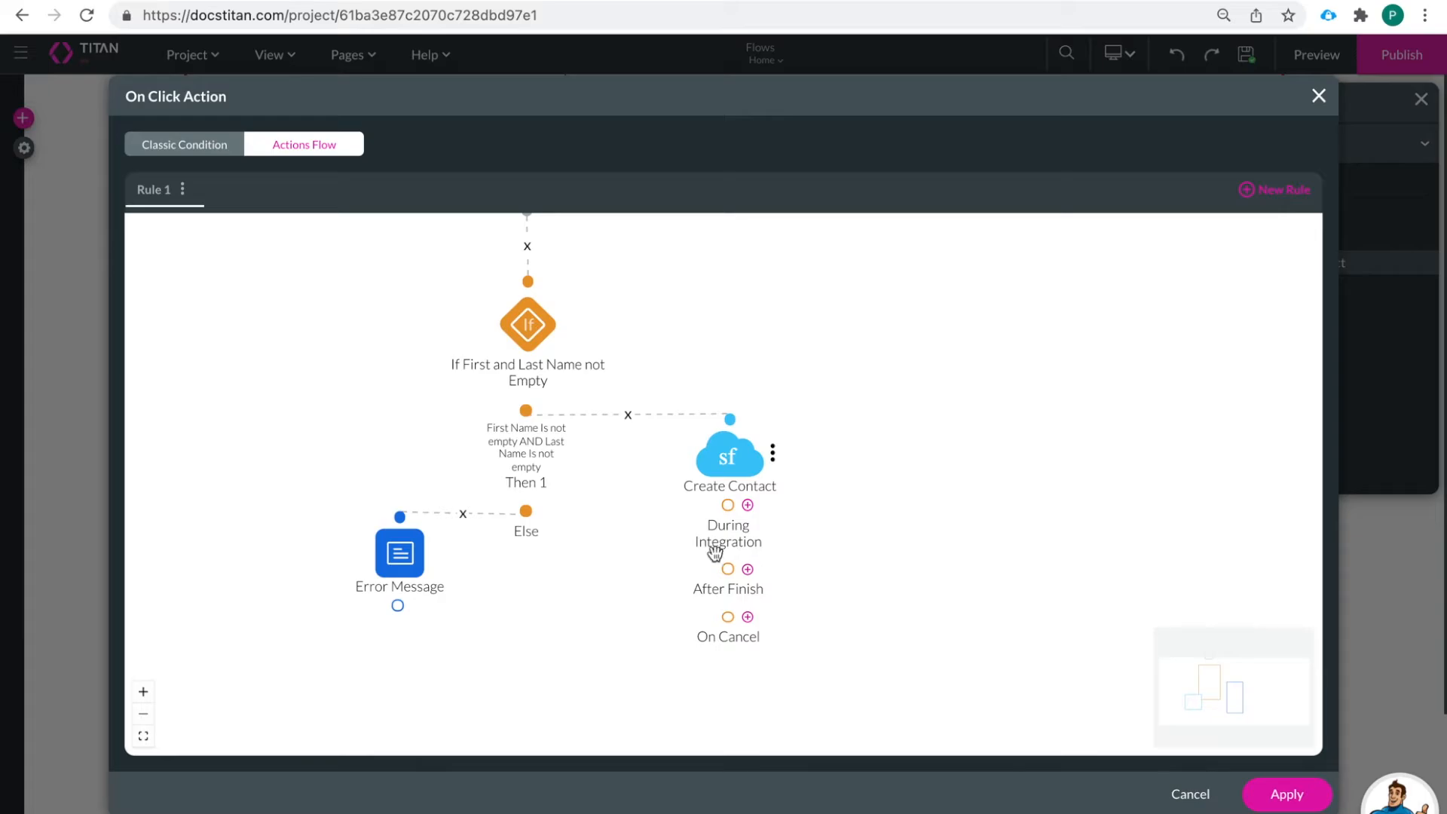
mouse_move(734, 634)
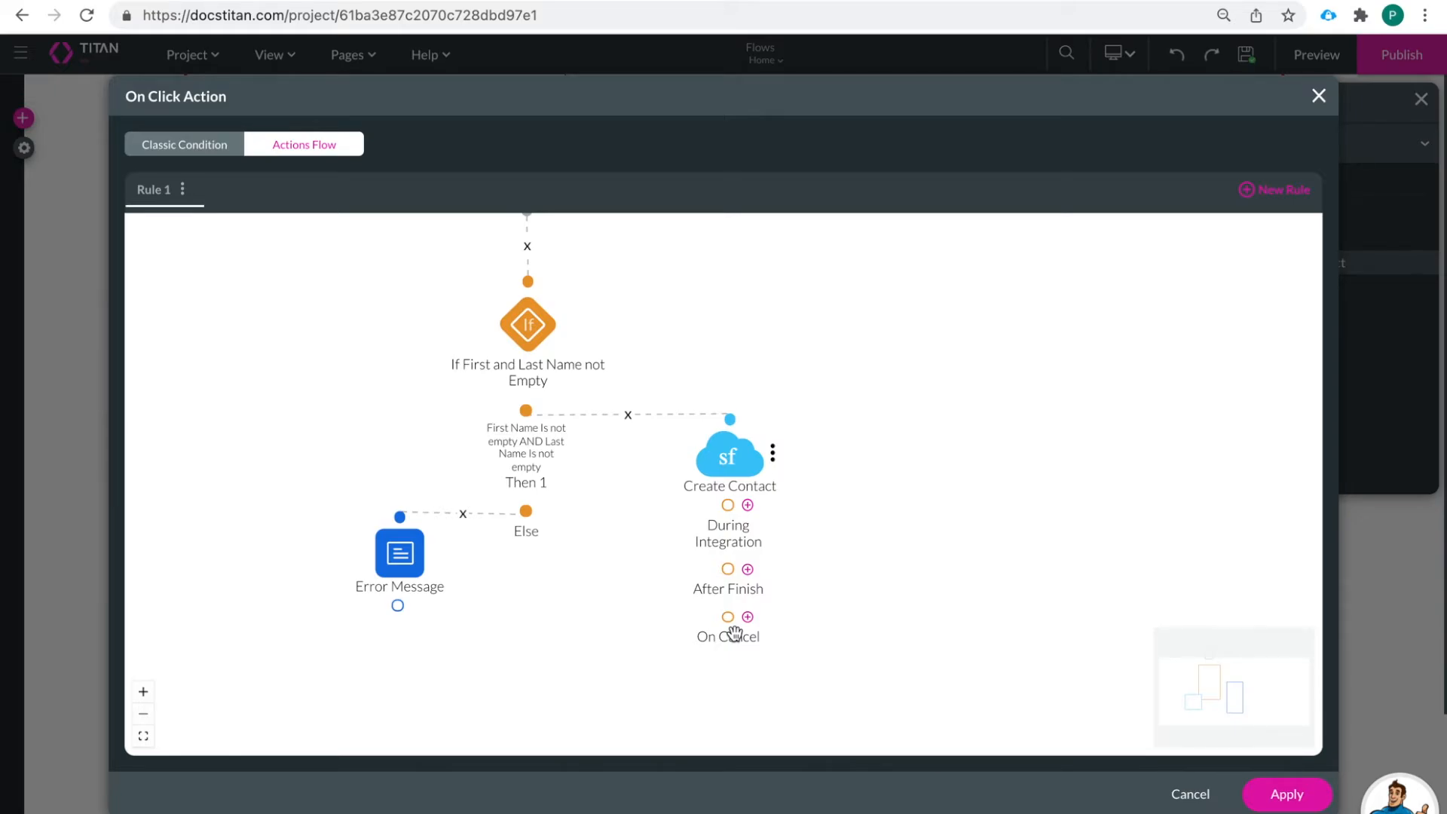
mouse_move(748, 513)
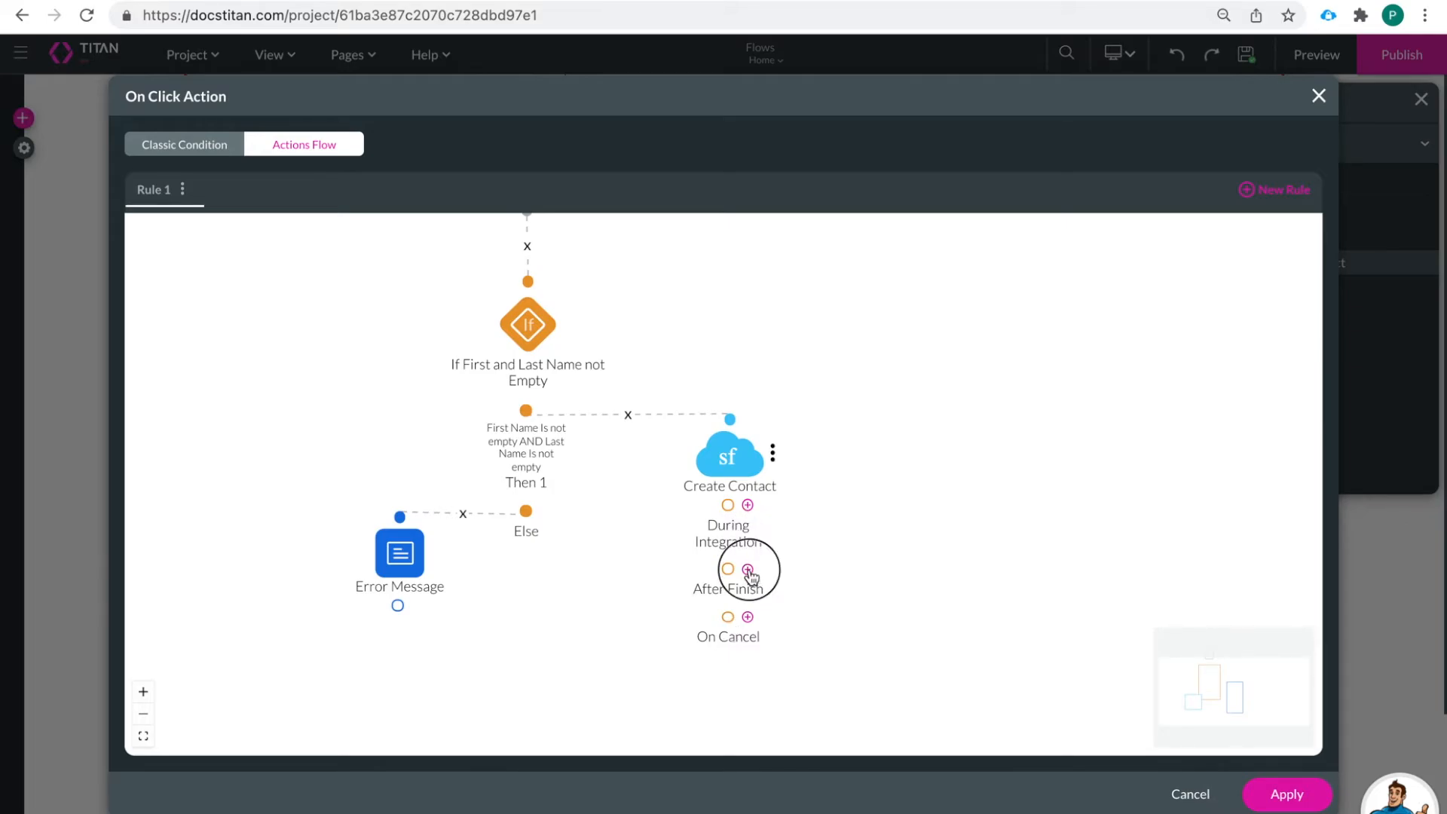
After Finish, add an internal page redirect to Page 2 tagged 'GO to page 2'
left_click(749, 570)
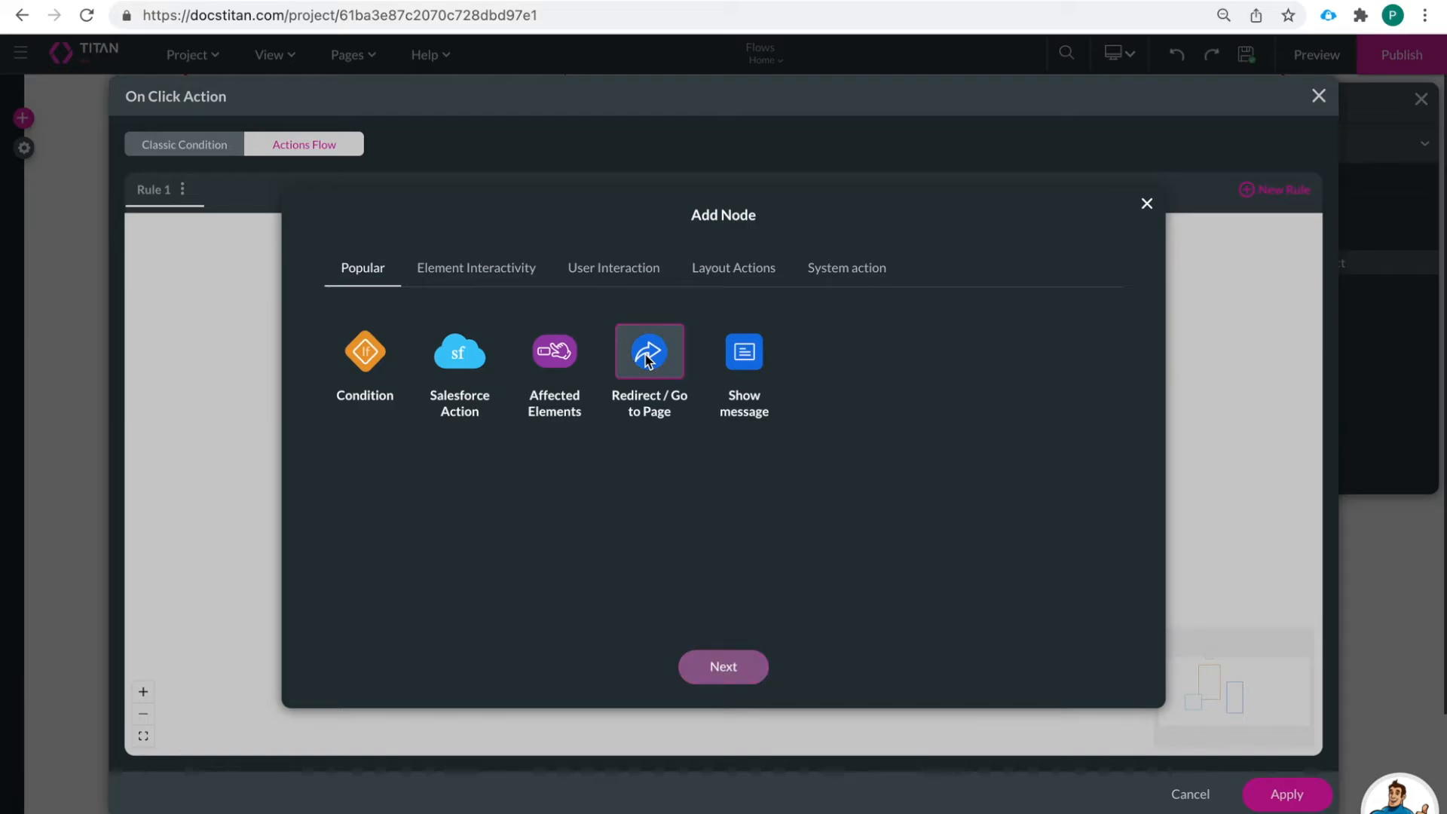
left_click(722, 667)
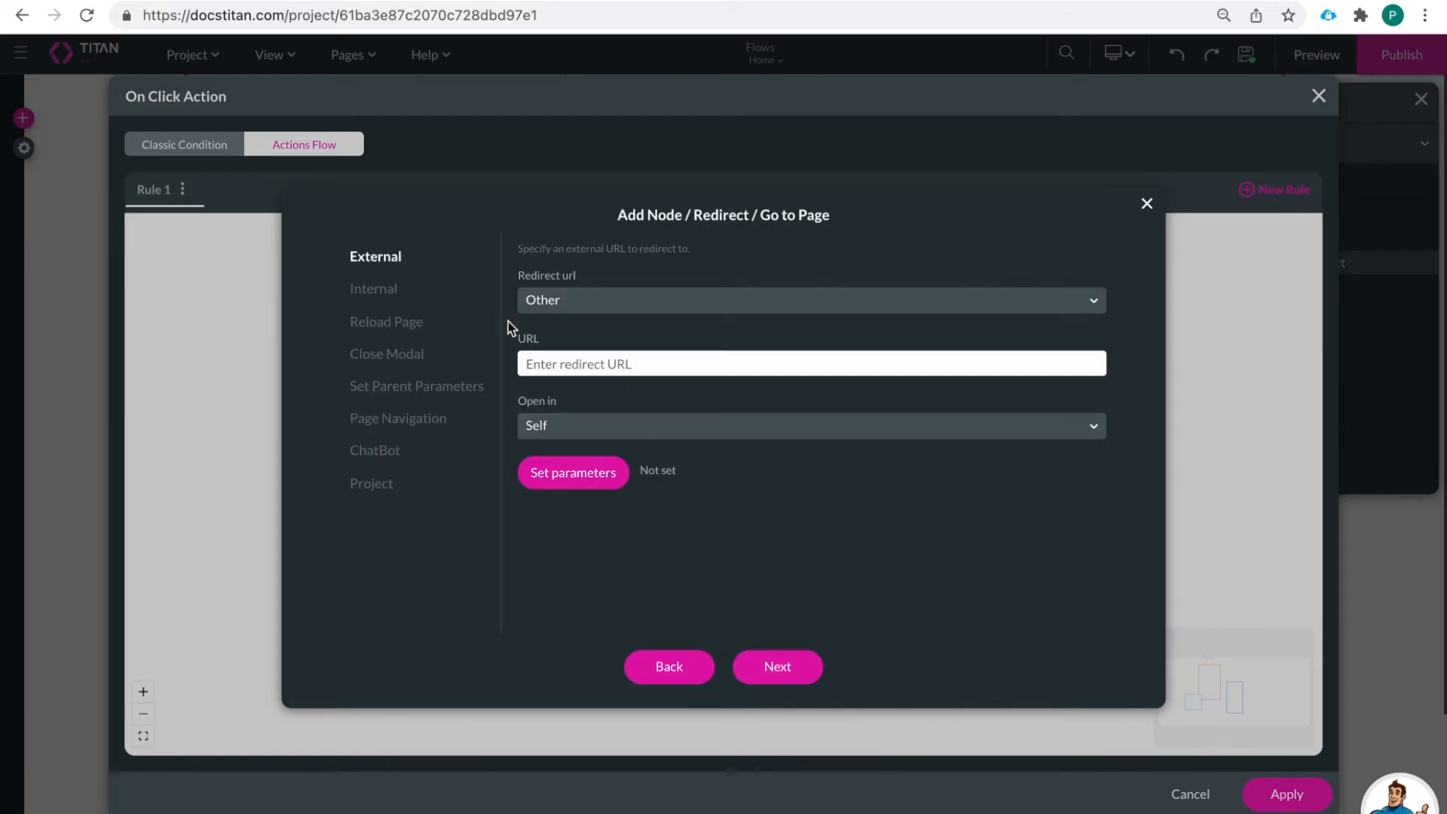
left_click(374, 288)
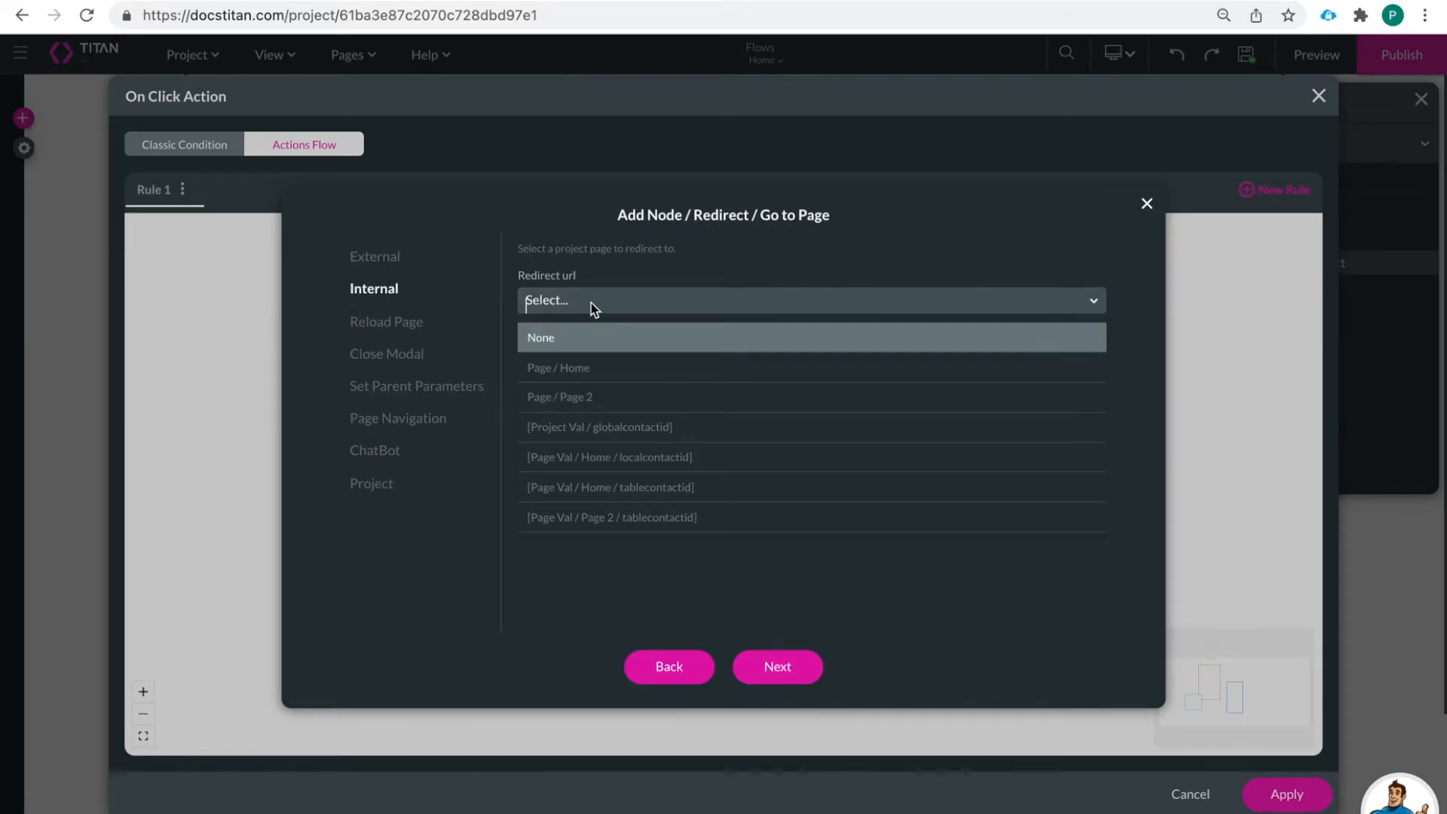
left_click(559, 397)
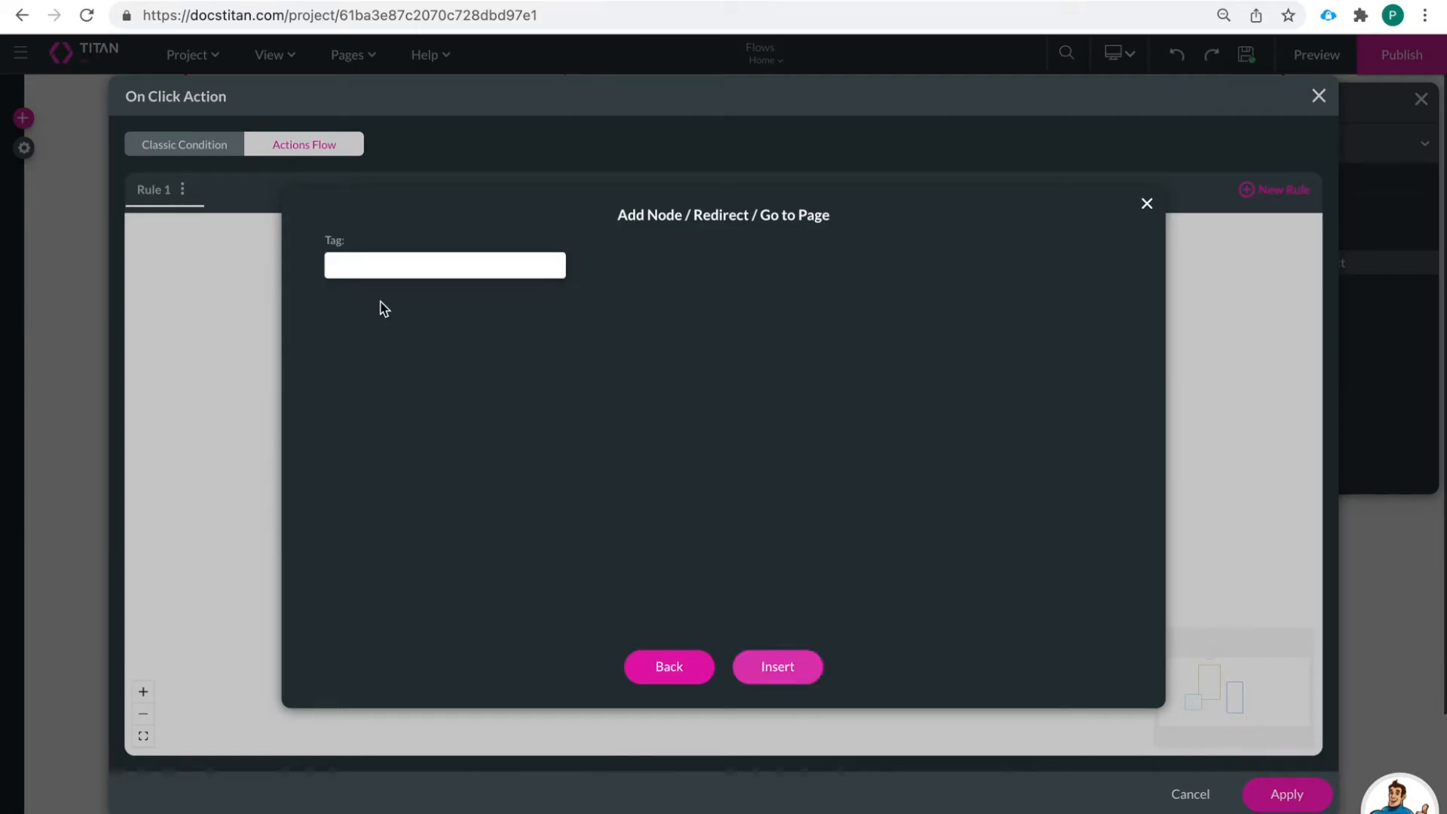
type("GO to")
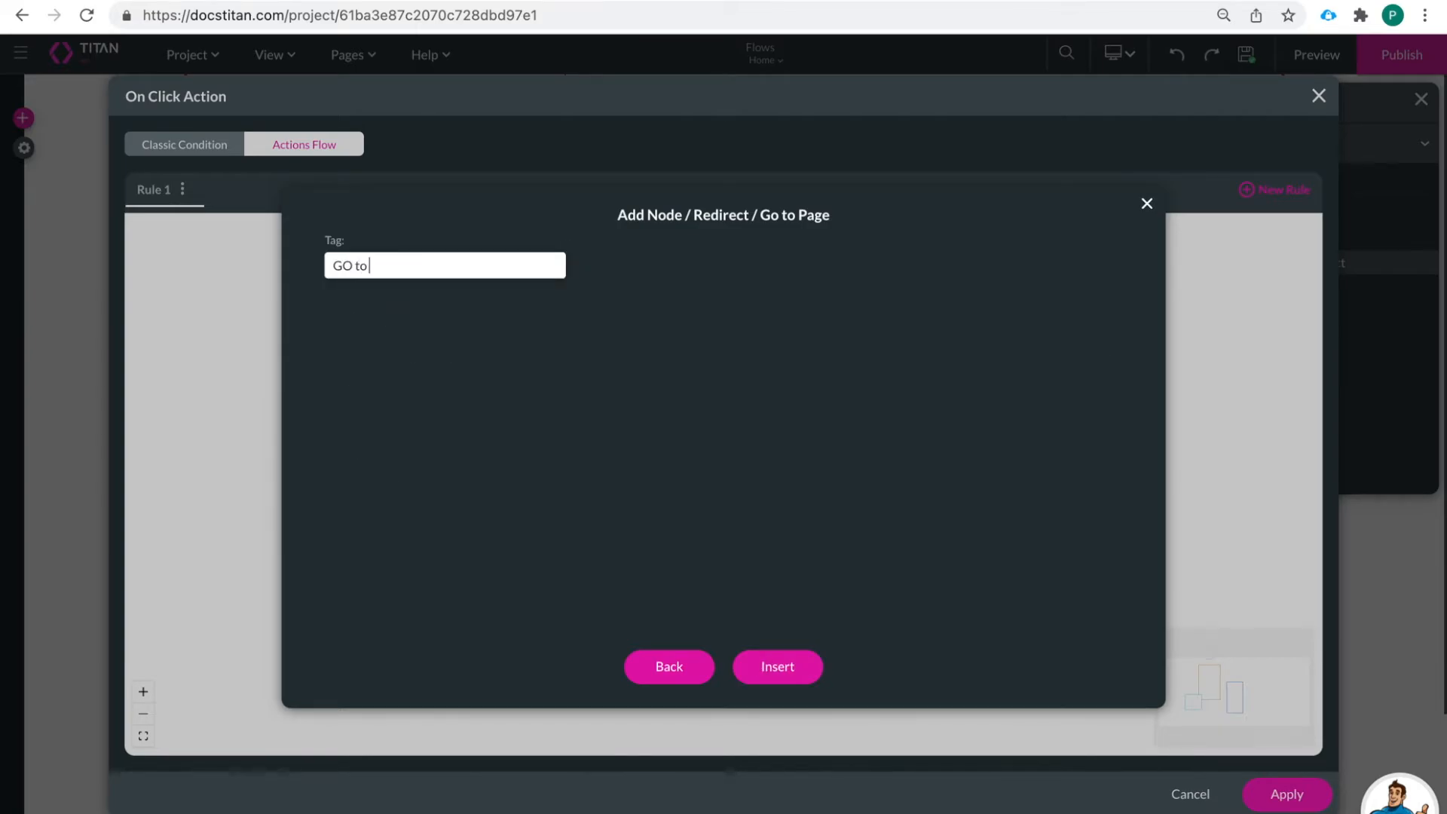
type("pa")
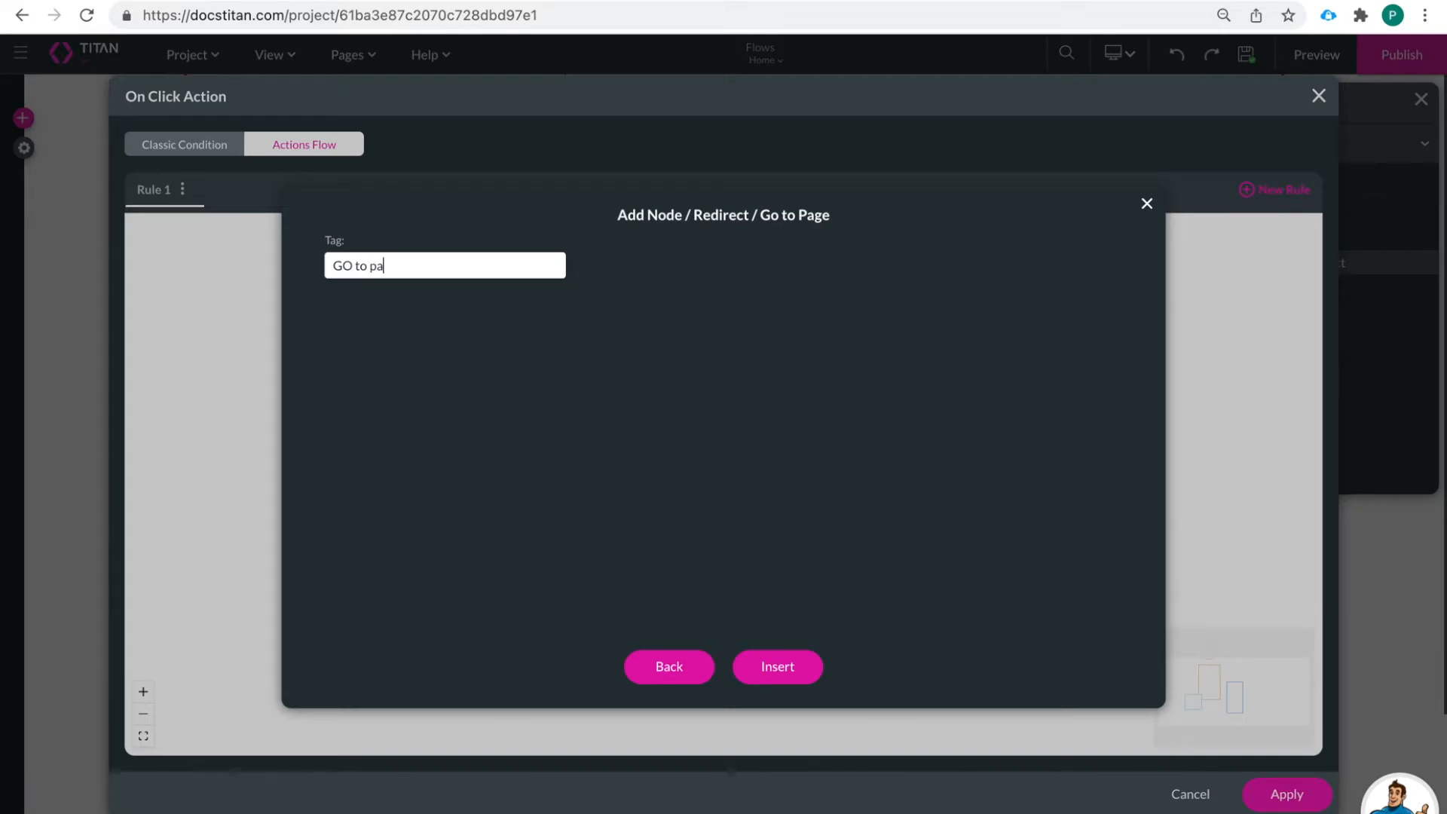
left_click(777, 666)
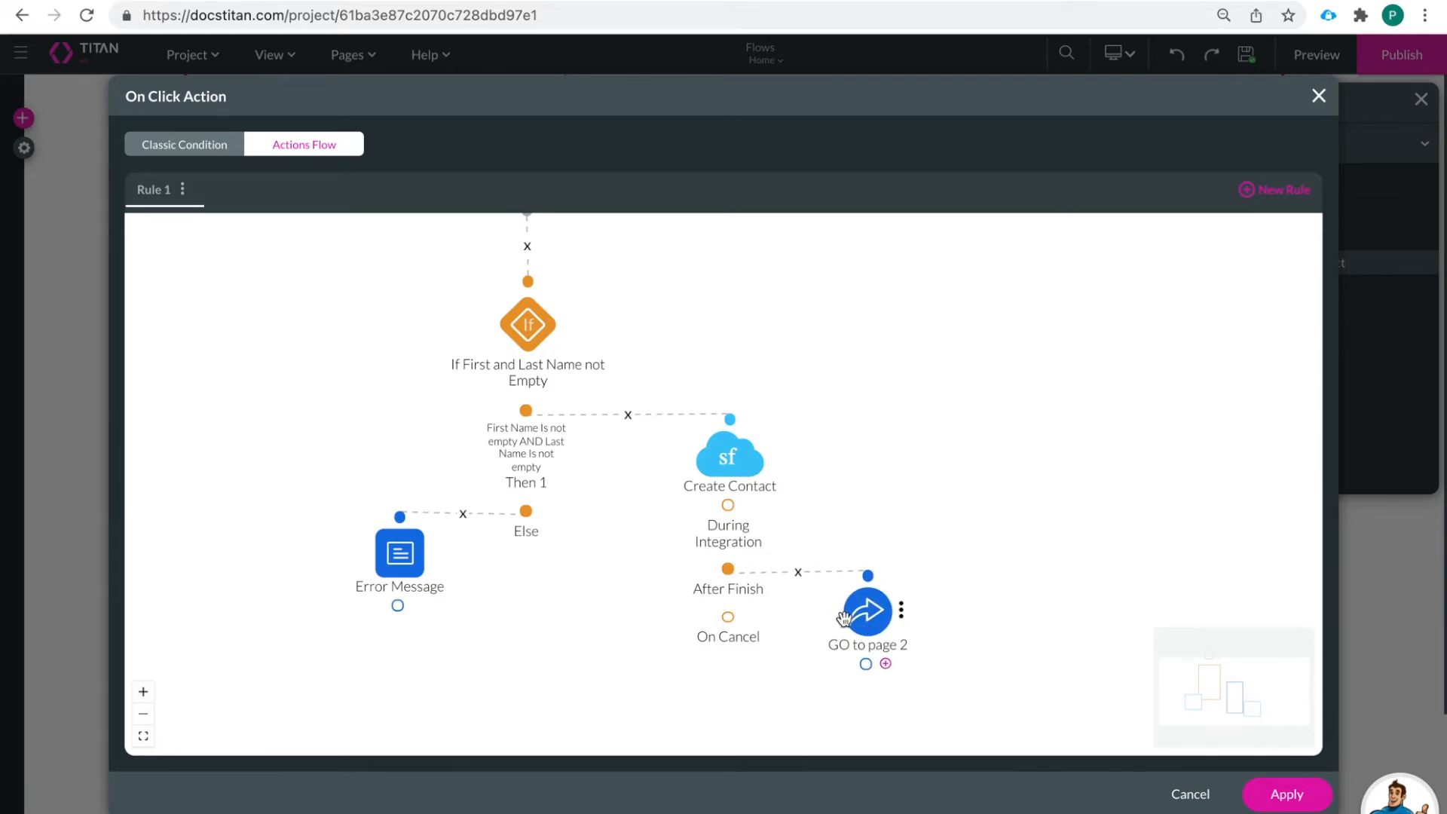
mouse_move(876, 671)
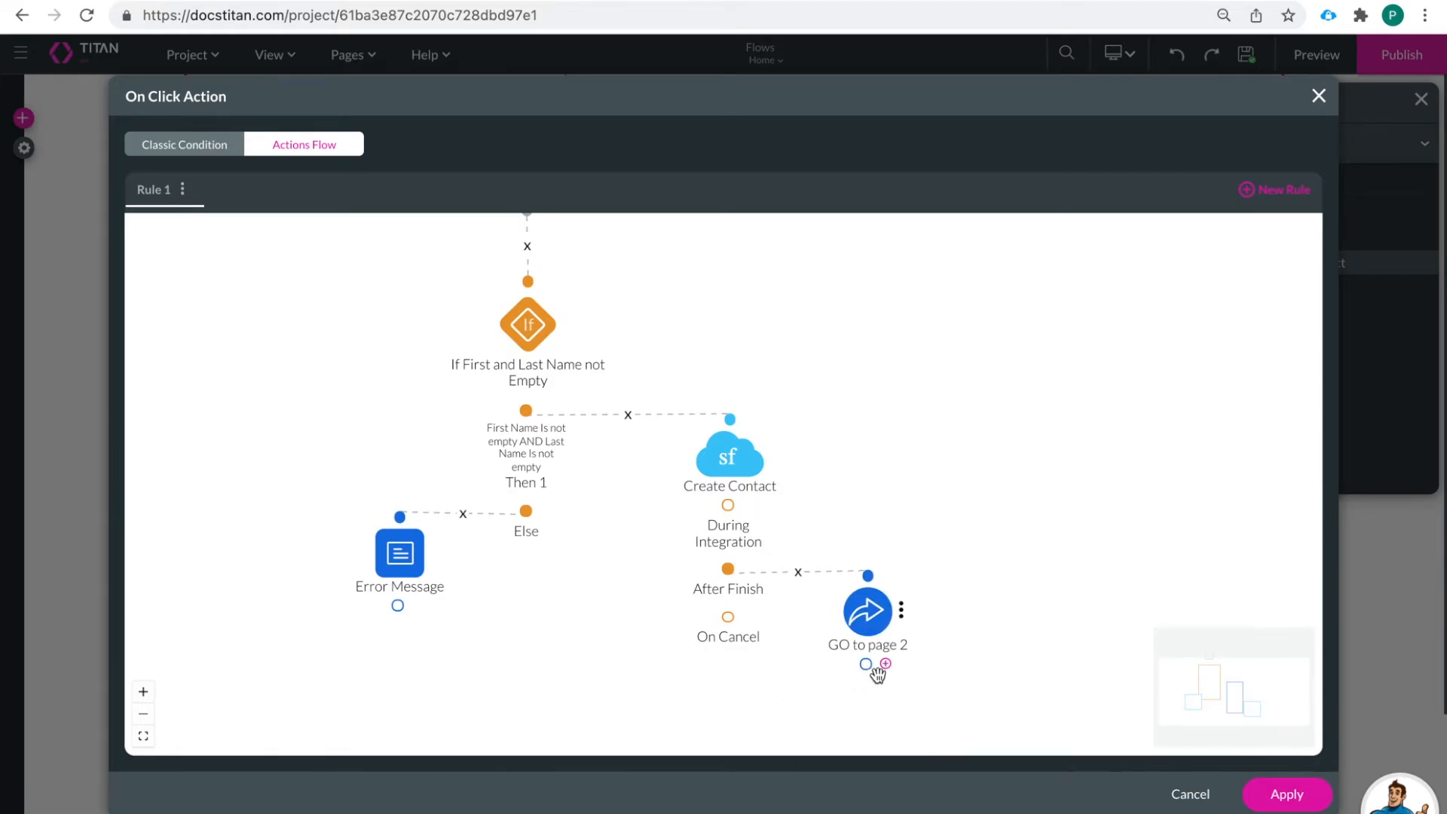
After the redirect, add a Salesforce action #1 Contact (get) - PowerTable tagged 'Get Table'
left_click(866, 664)
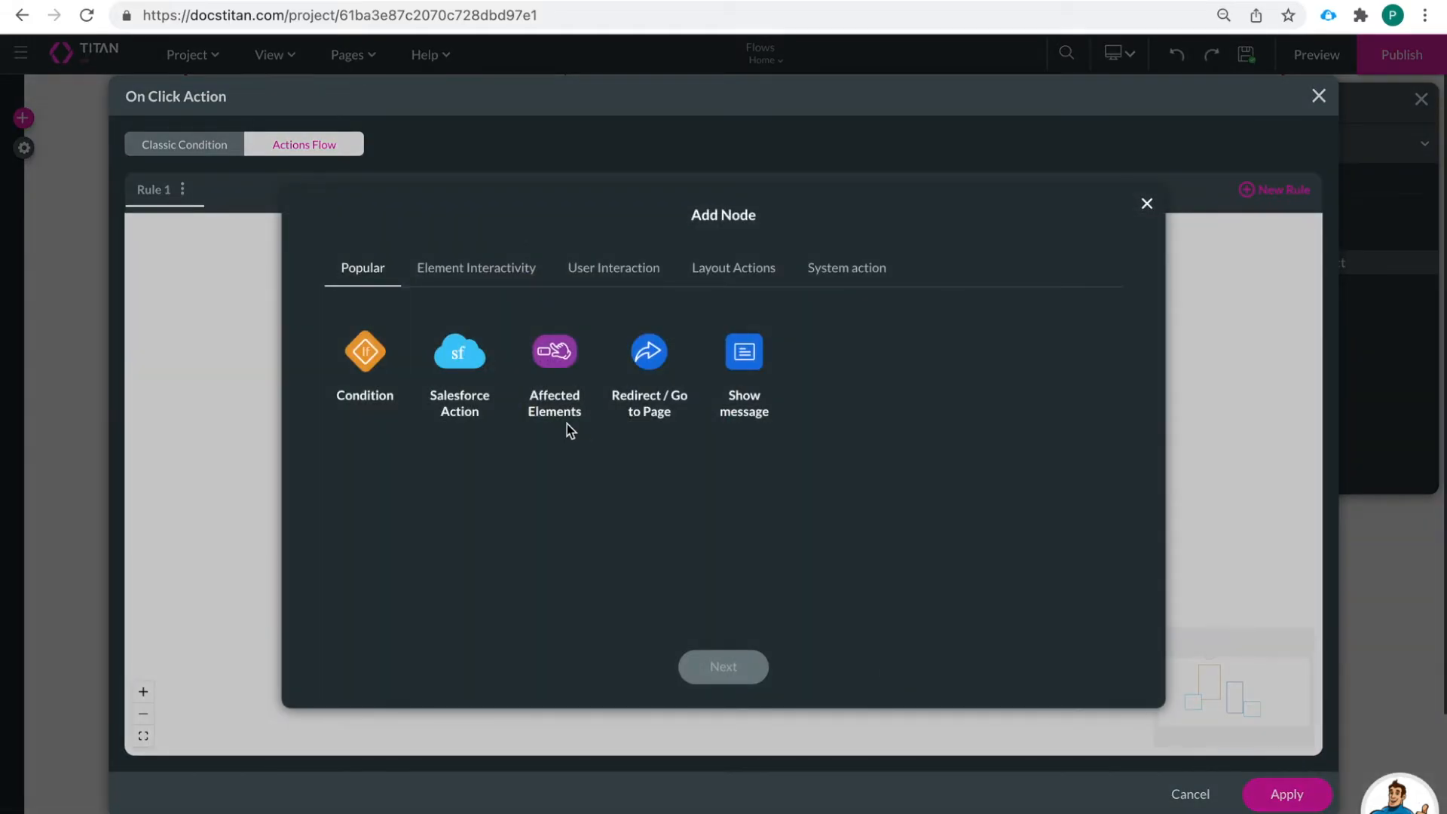
left_click(458, 351)
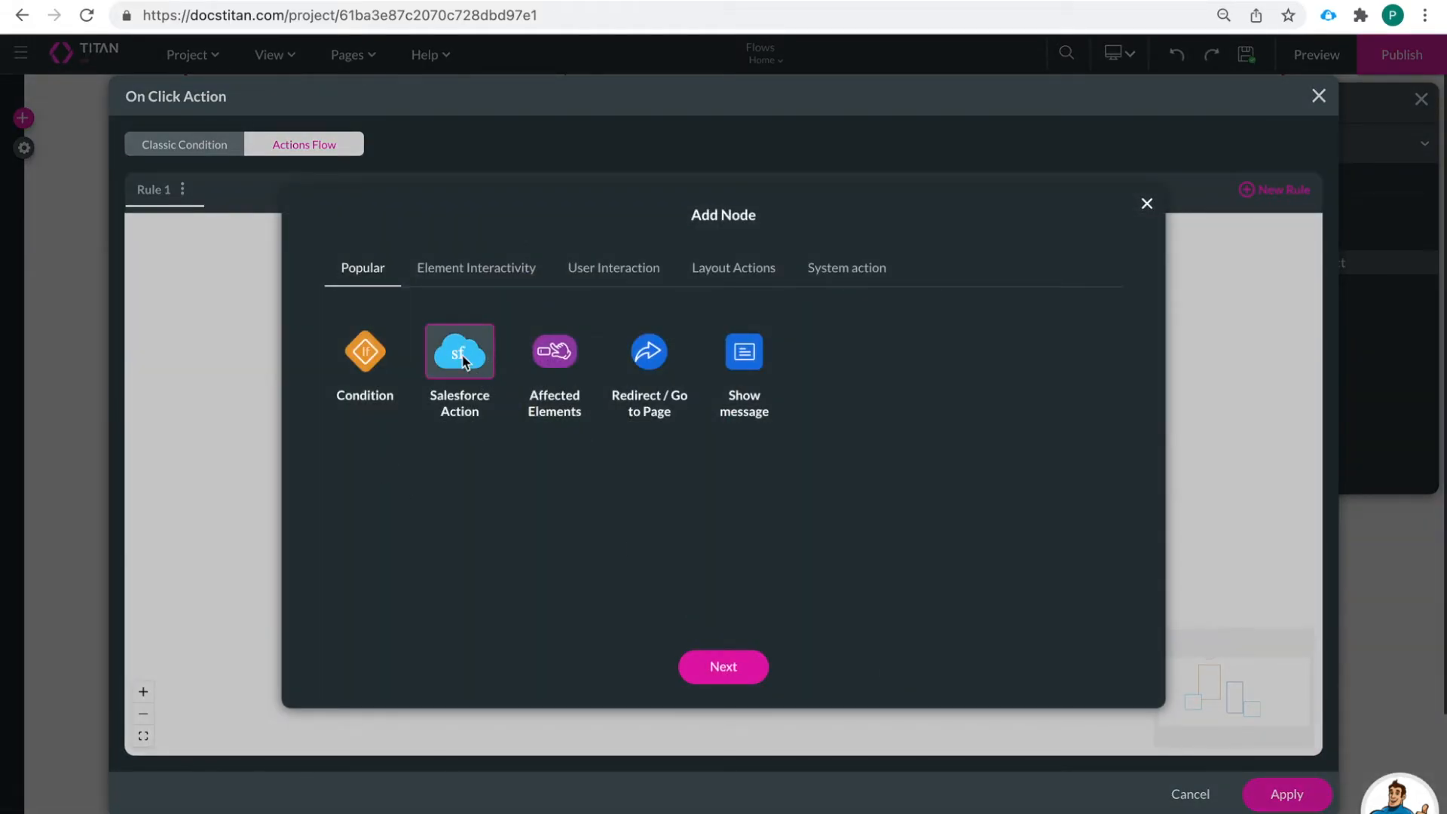
left_click(723, 666)
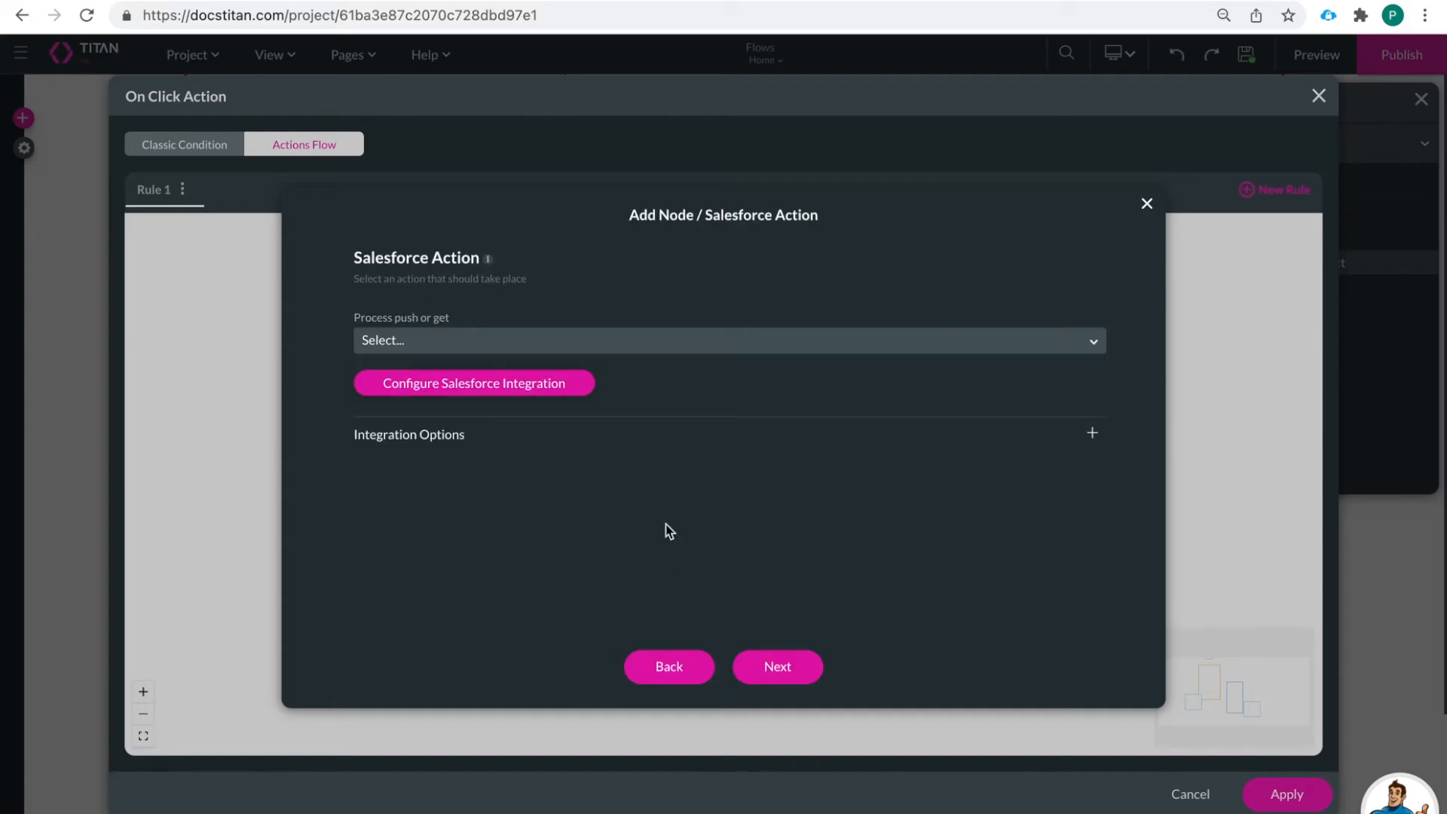
left_click(473, 383)
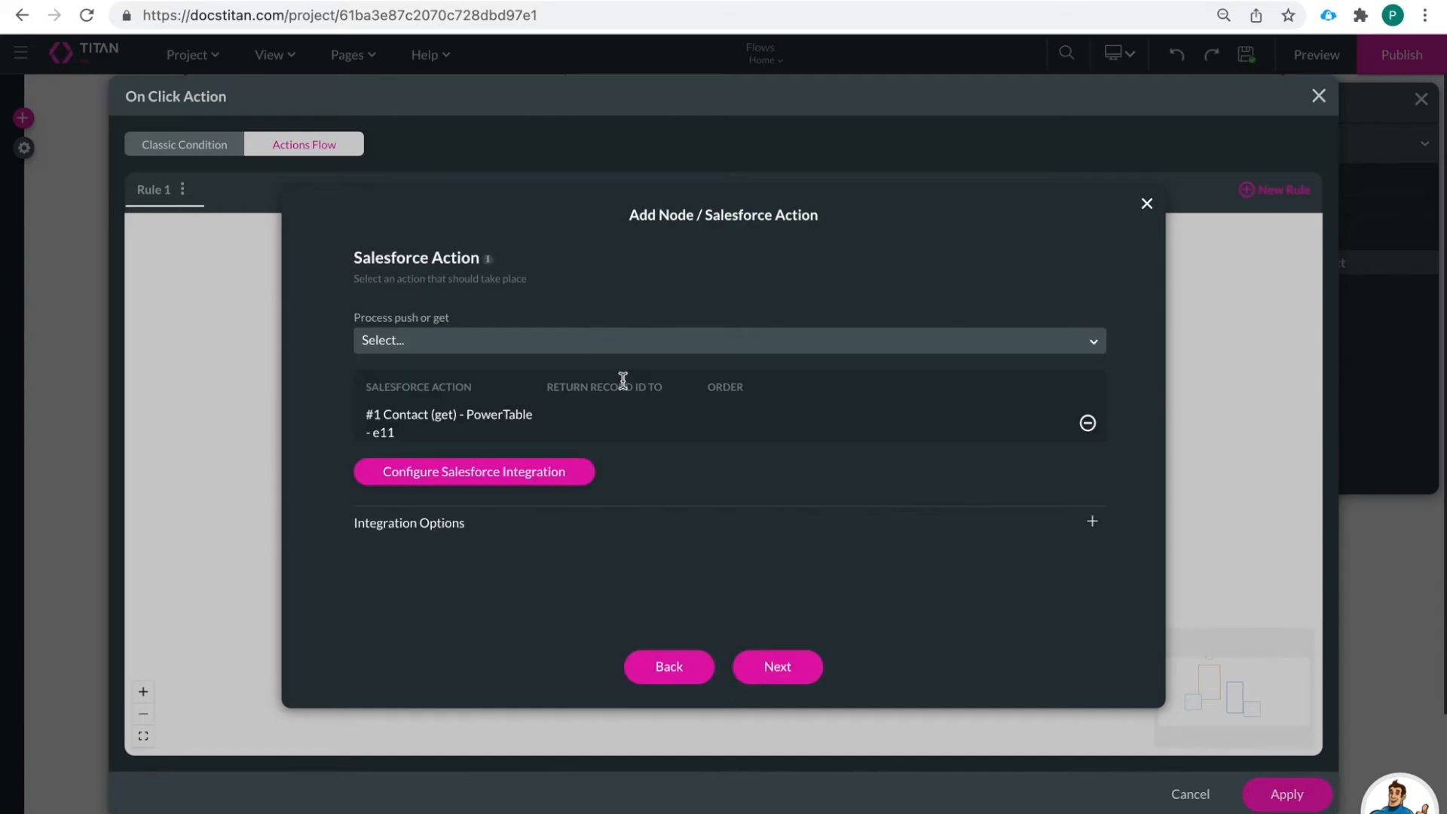
mouse_move(776, 667)
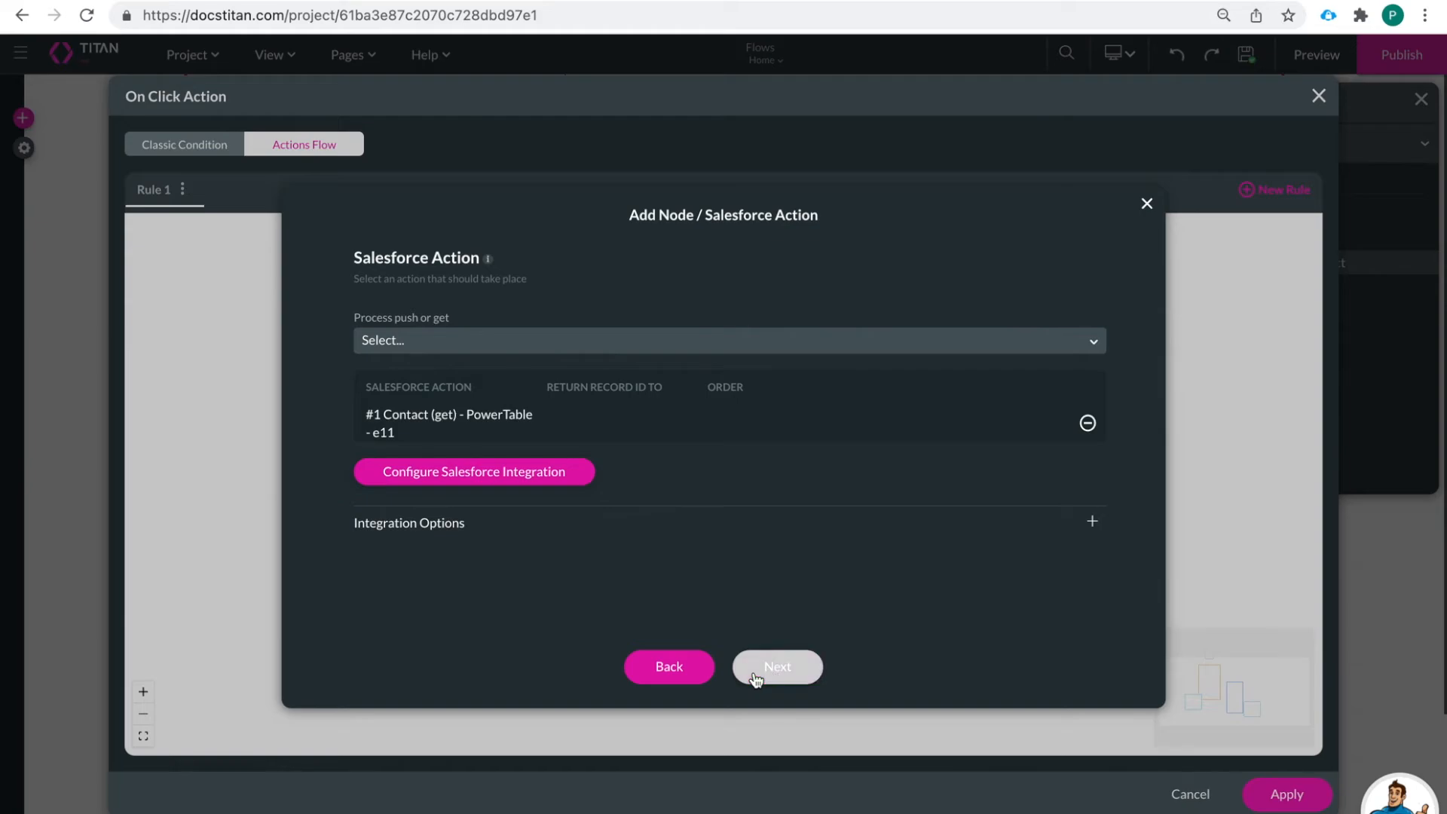
left_click(776, 666)
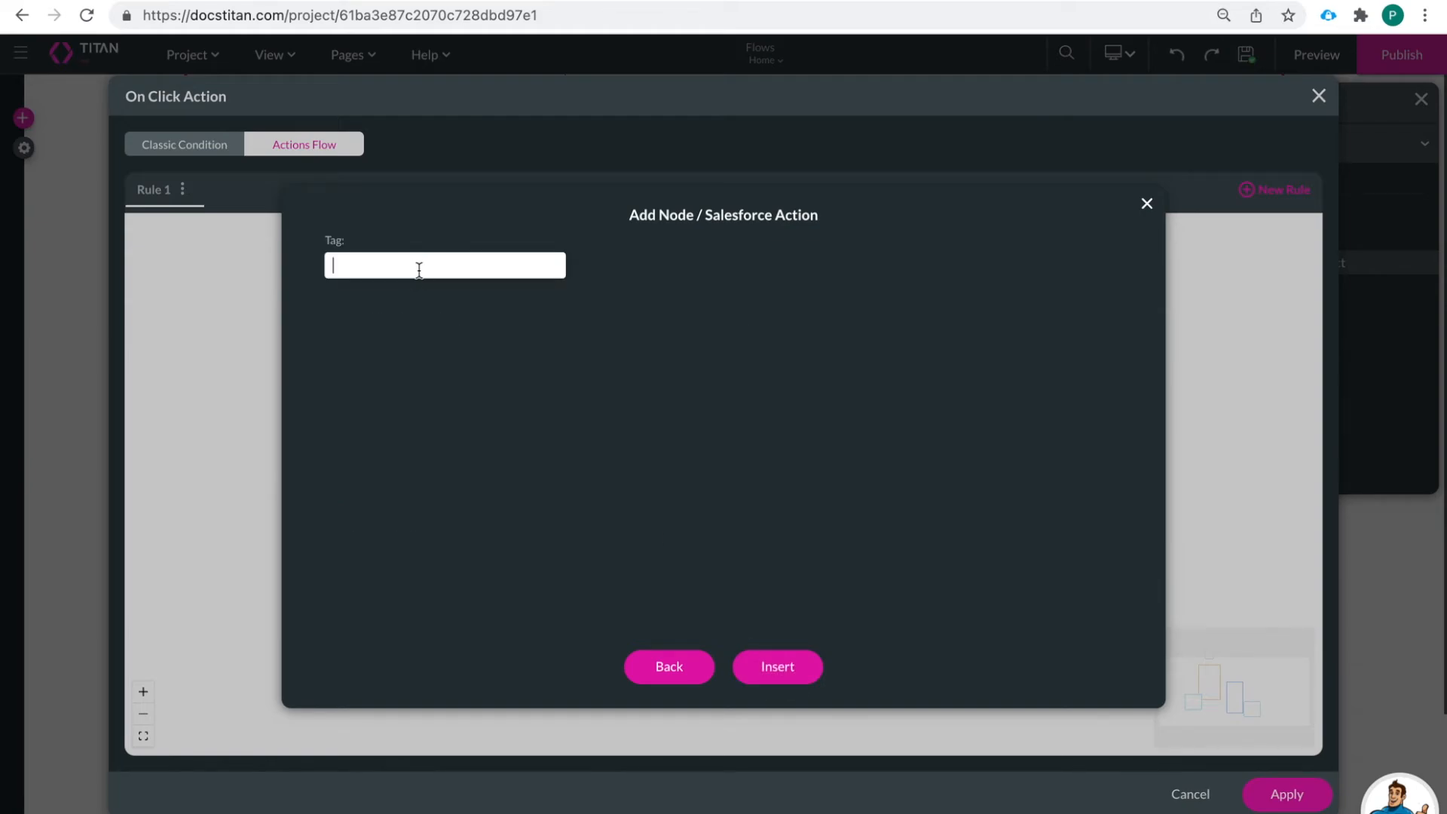
type("Get Tab")
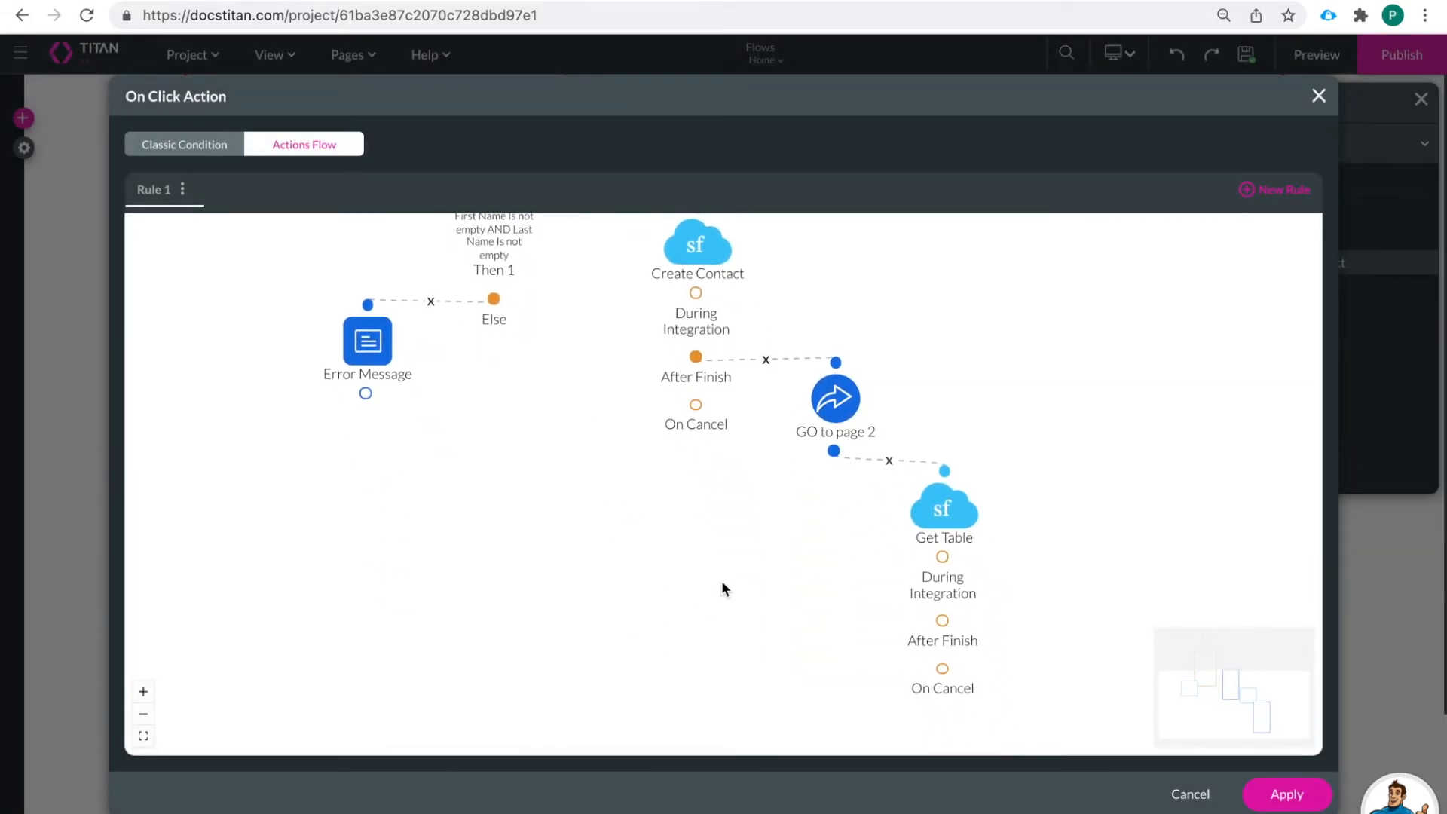
mouse_move(940, 616)
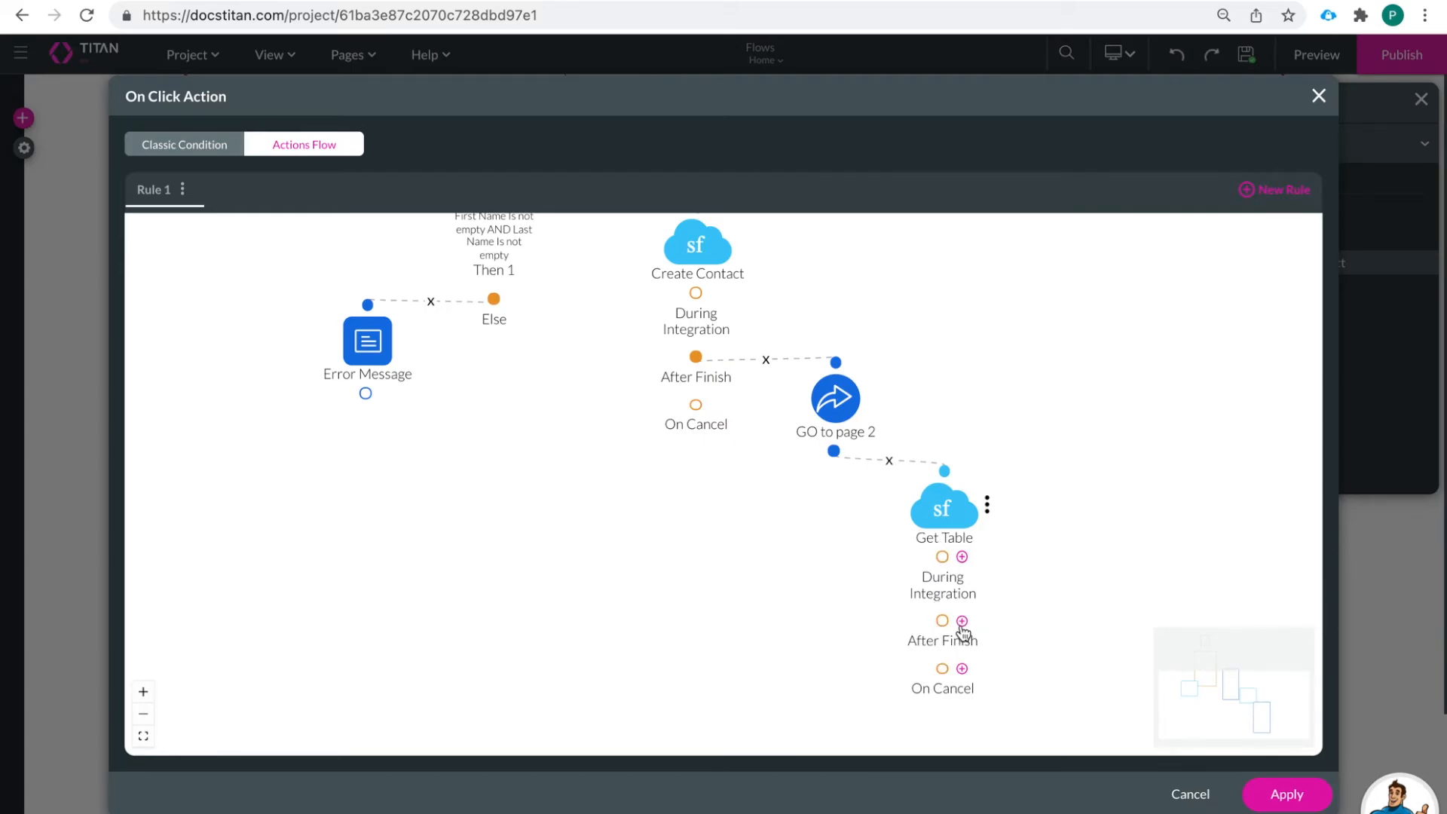
Add an Affected Elements step after Get Table finishes
left_click(962, 620)
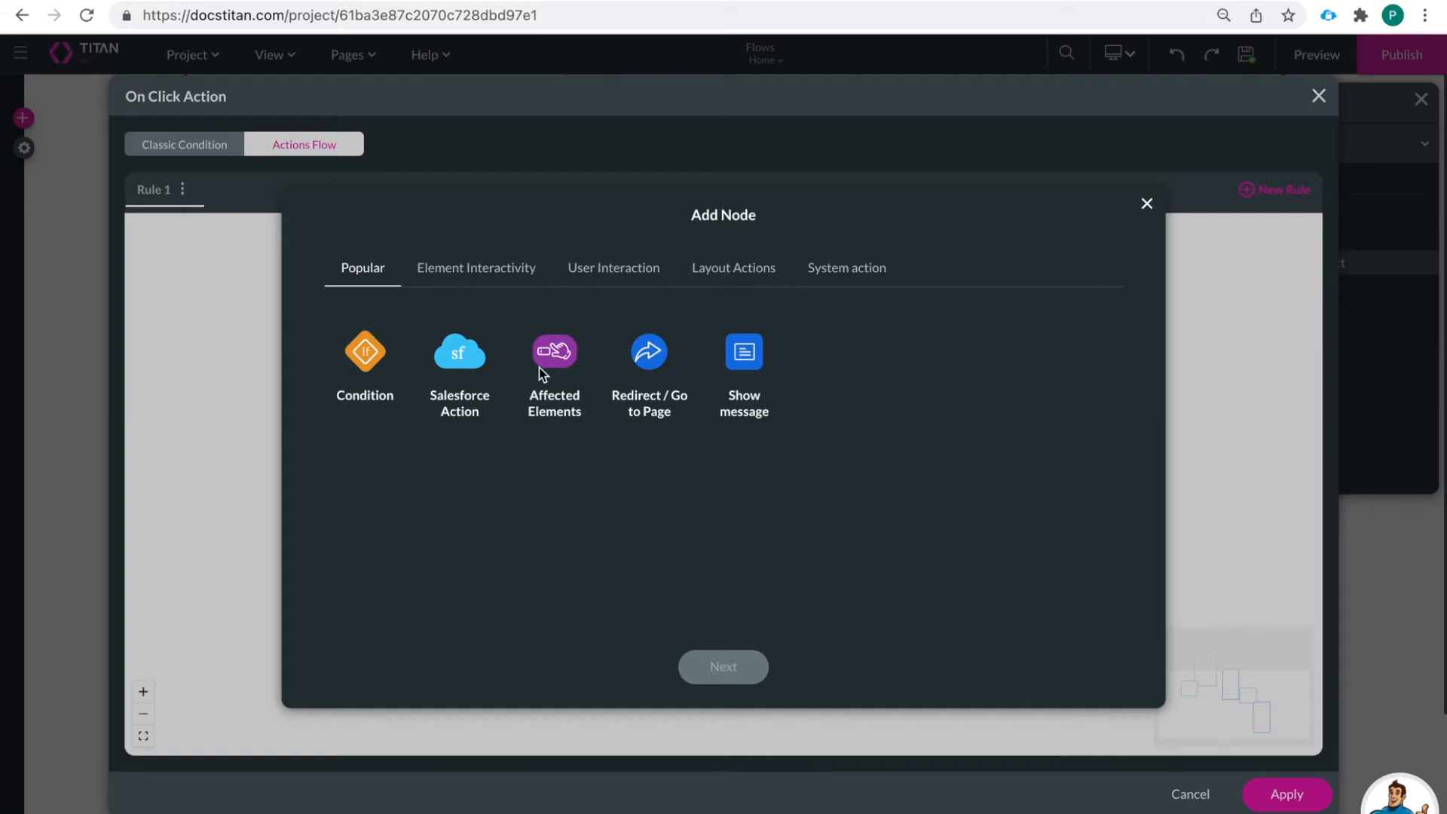
left_click(553, 351)
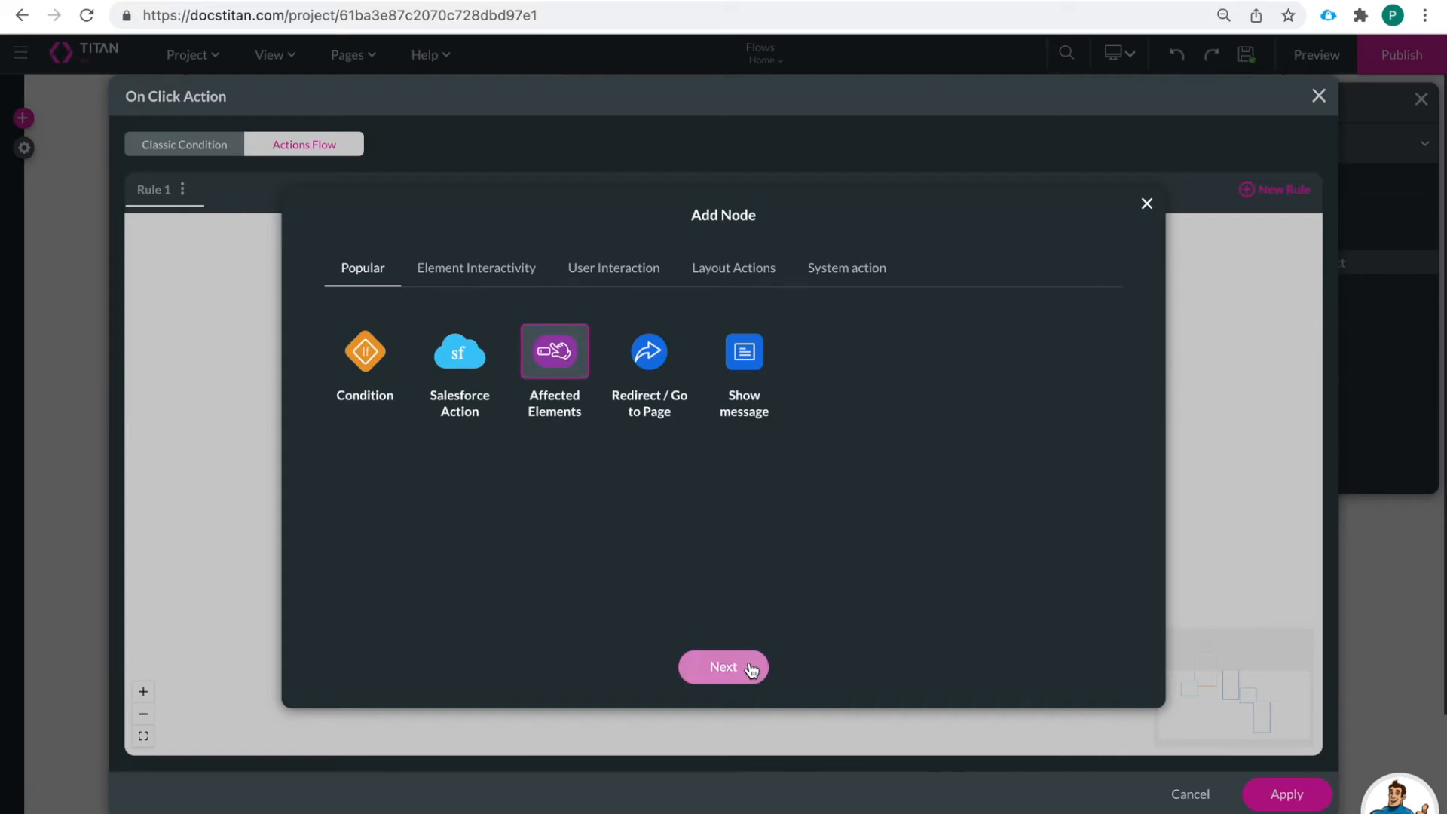
left_click(724, 666)
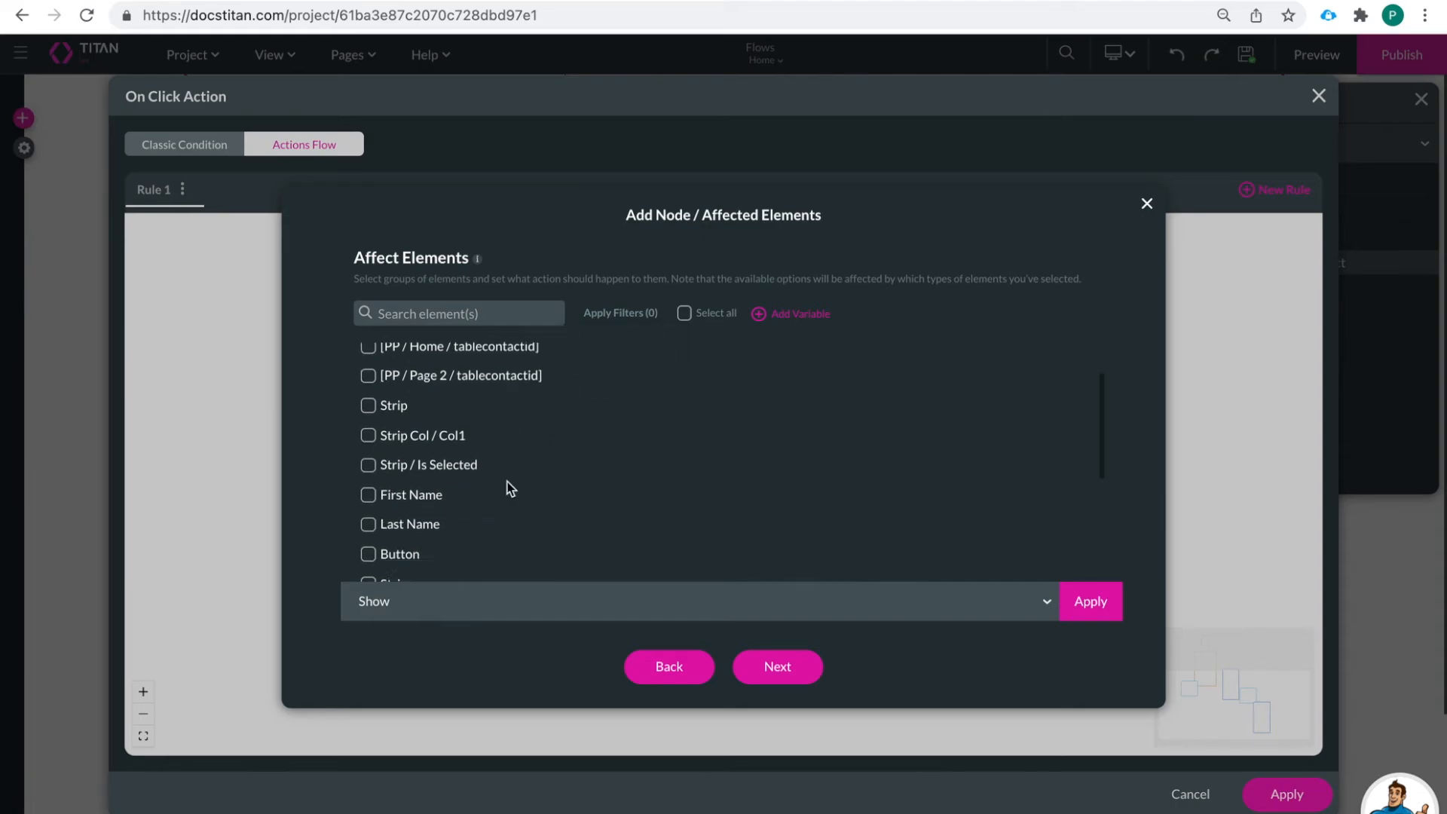
scroll("down", 3)
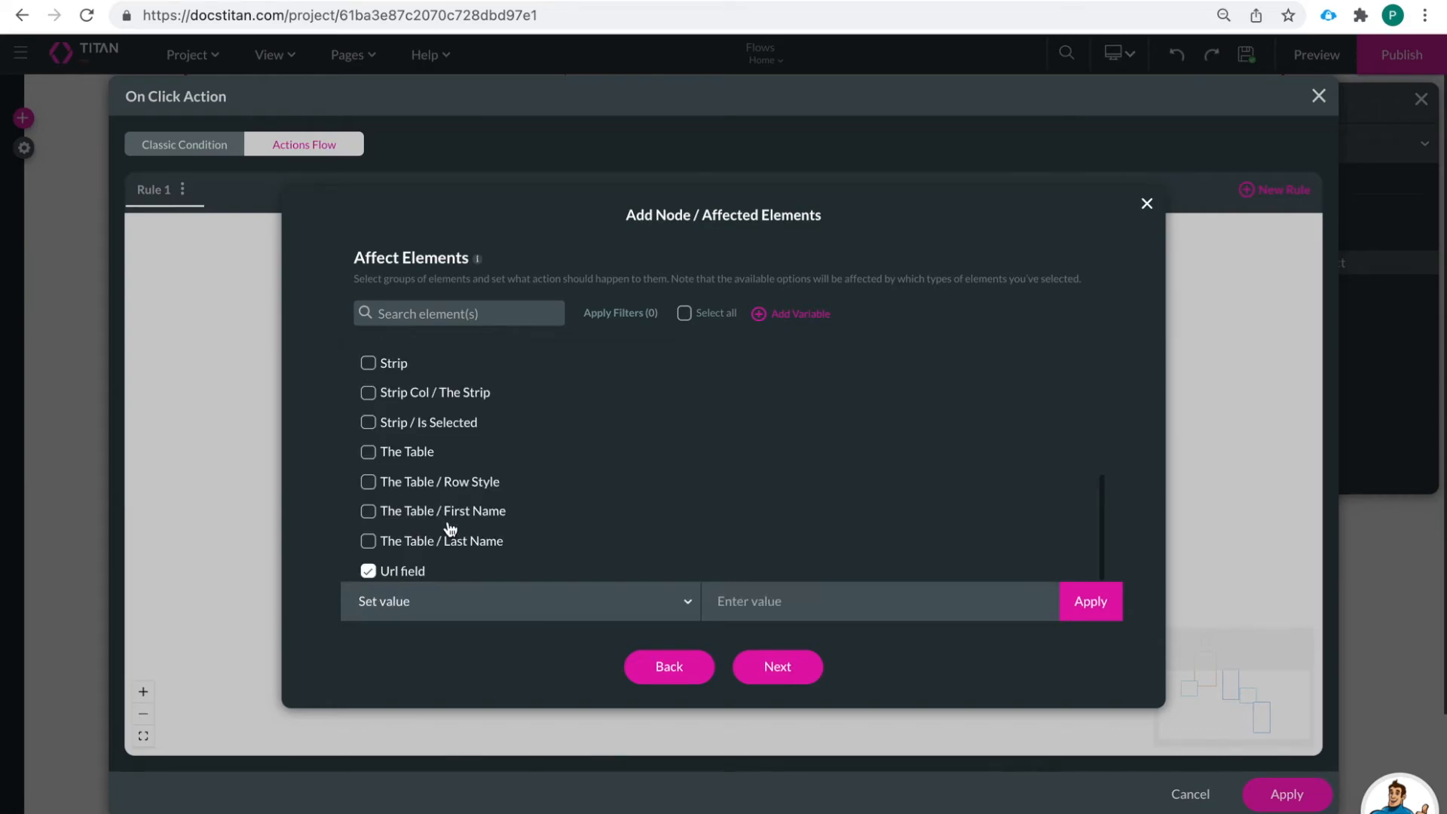
type("h")
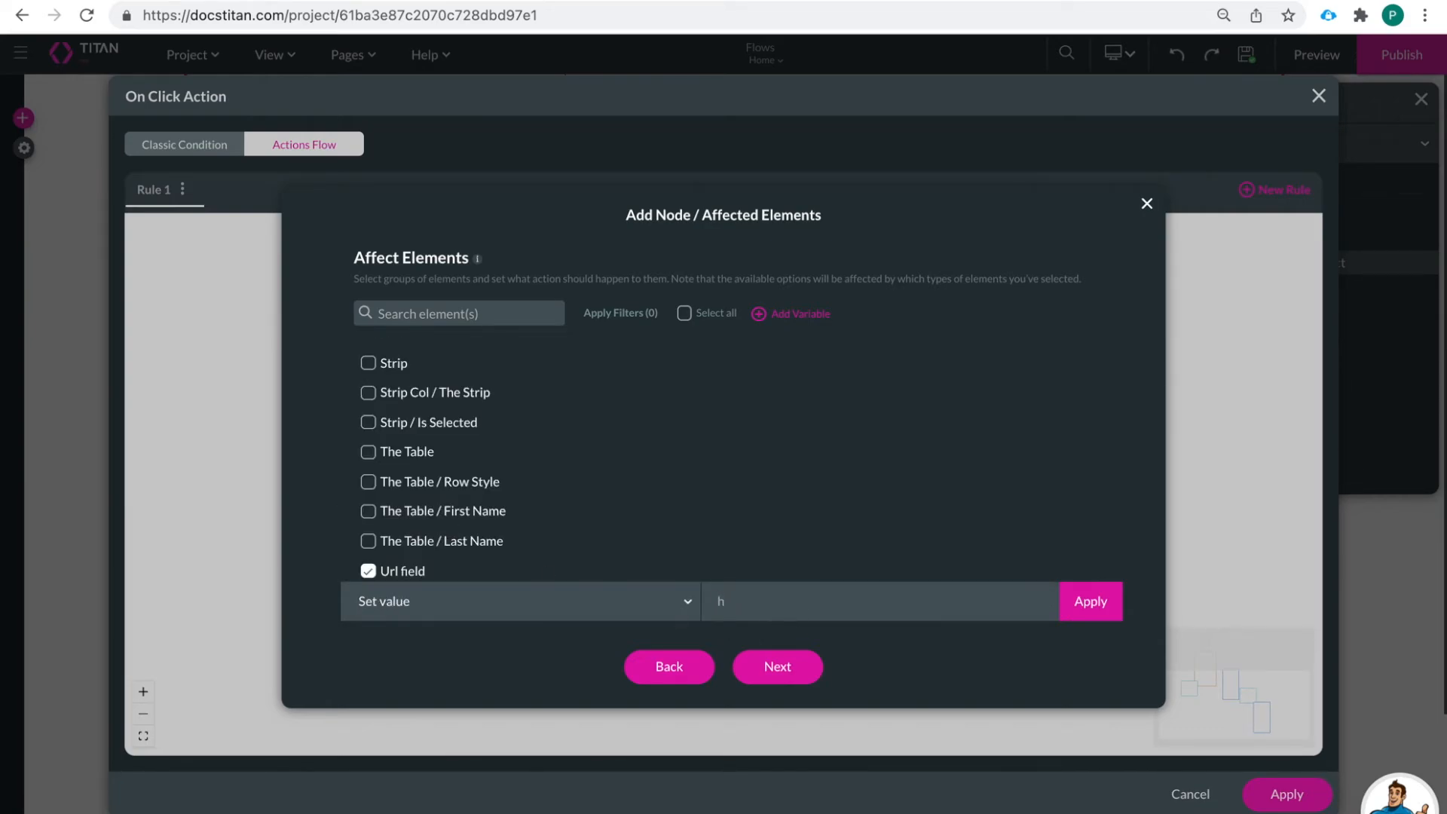
type("https://")
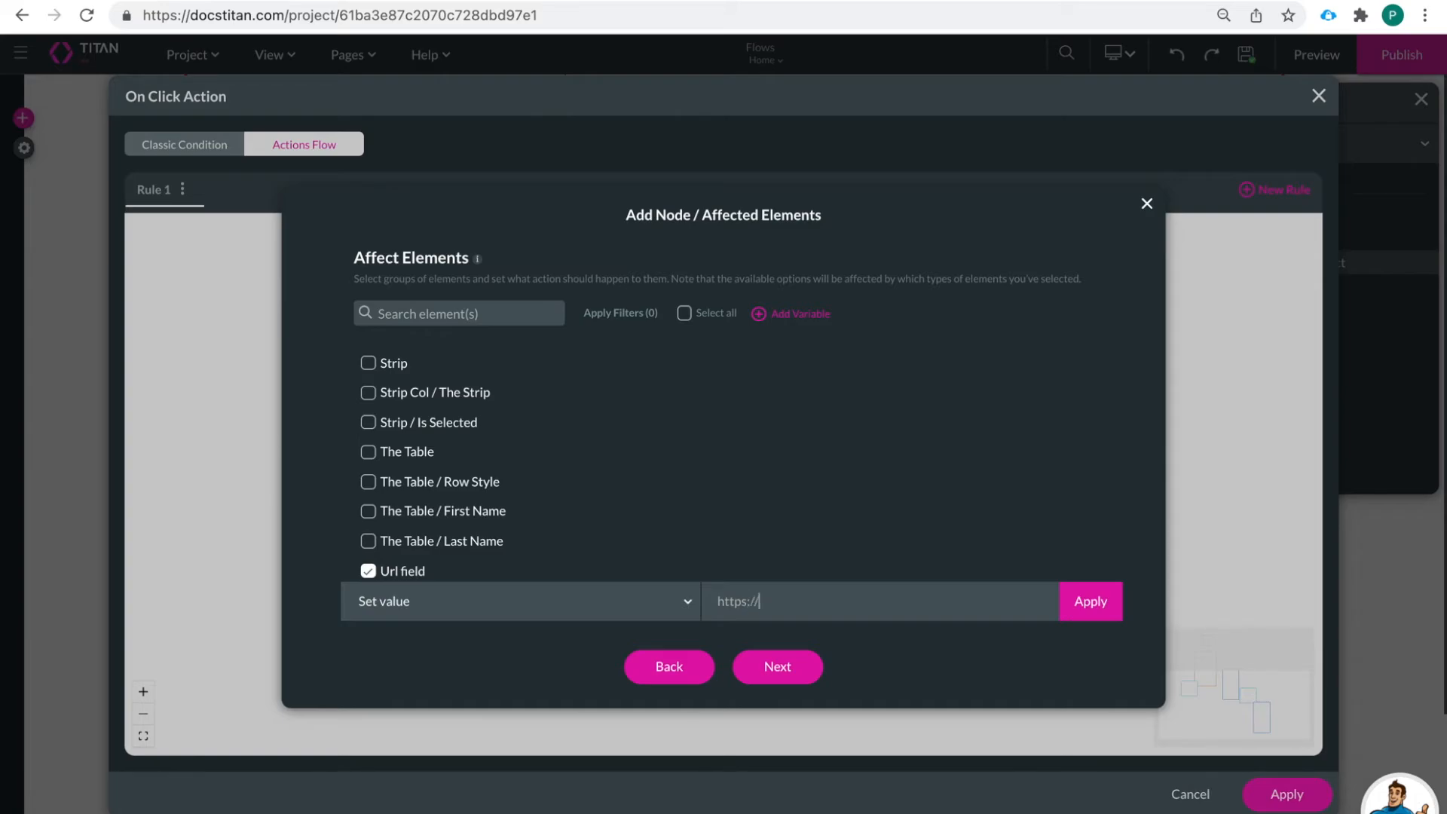
type("www/")
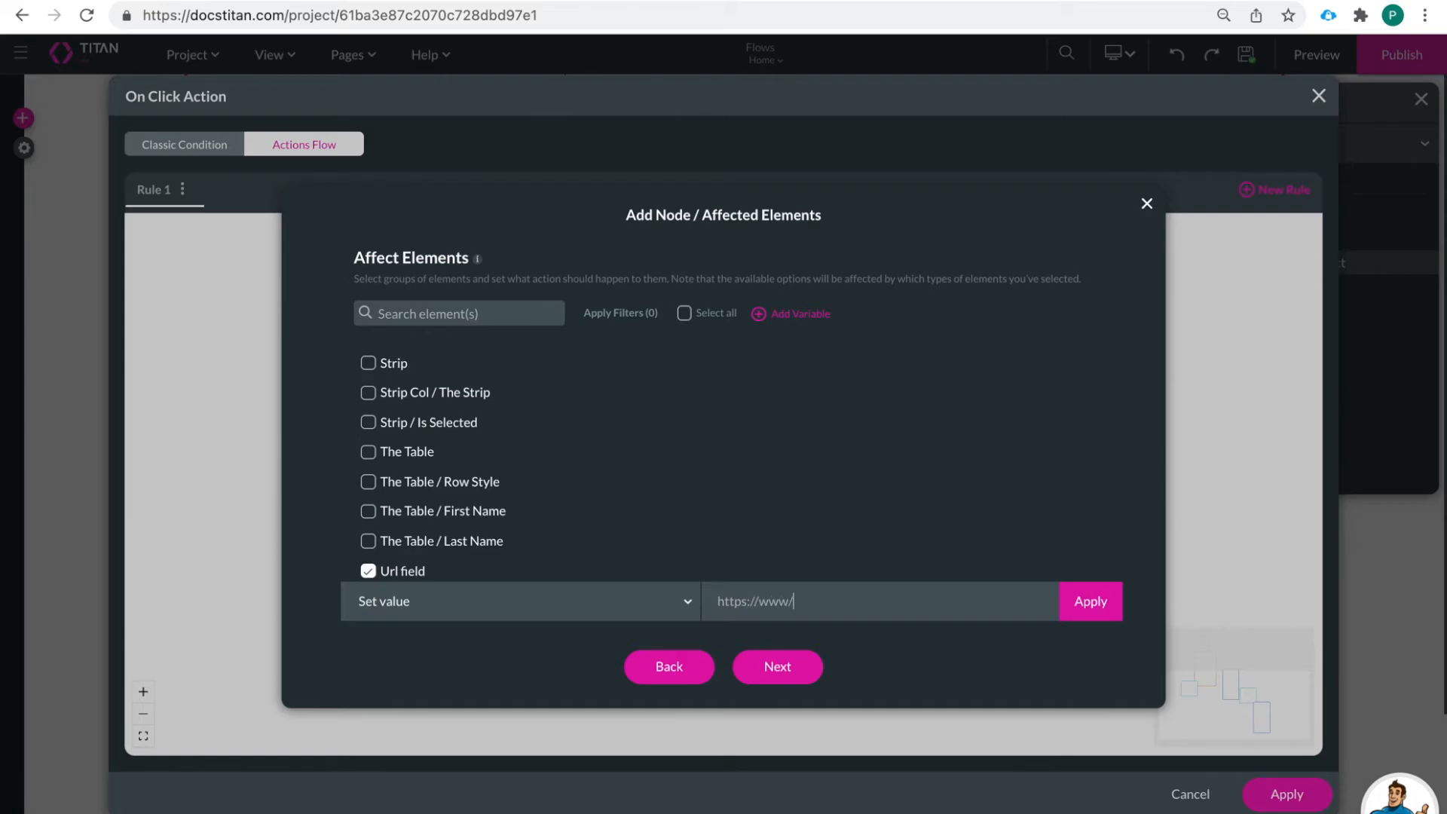
type("formtitan")
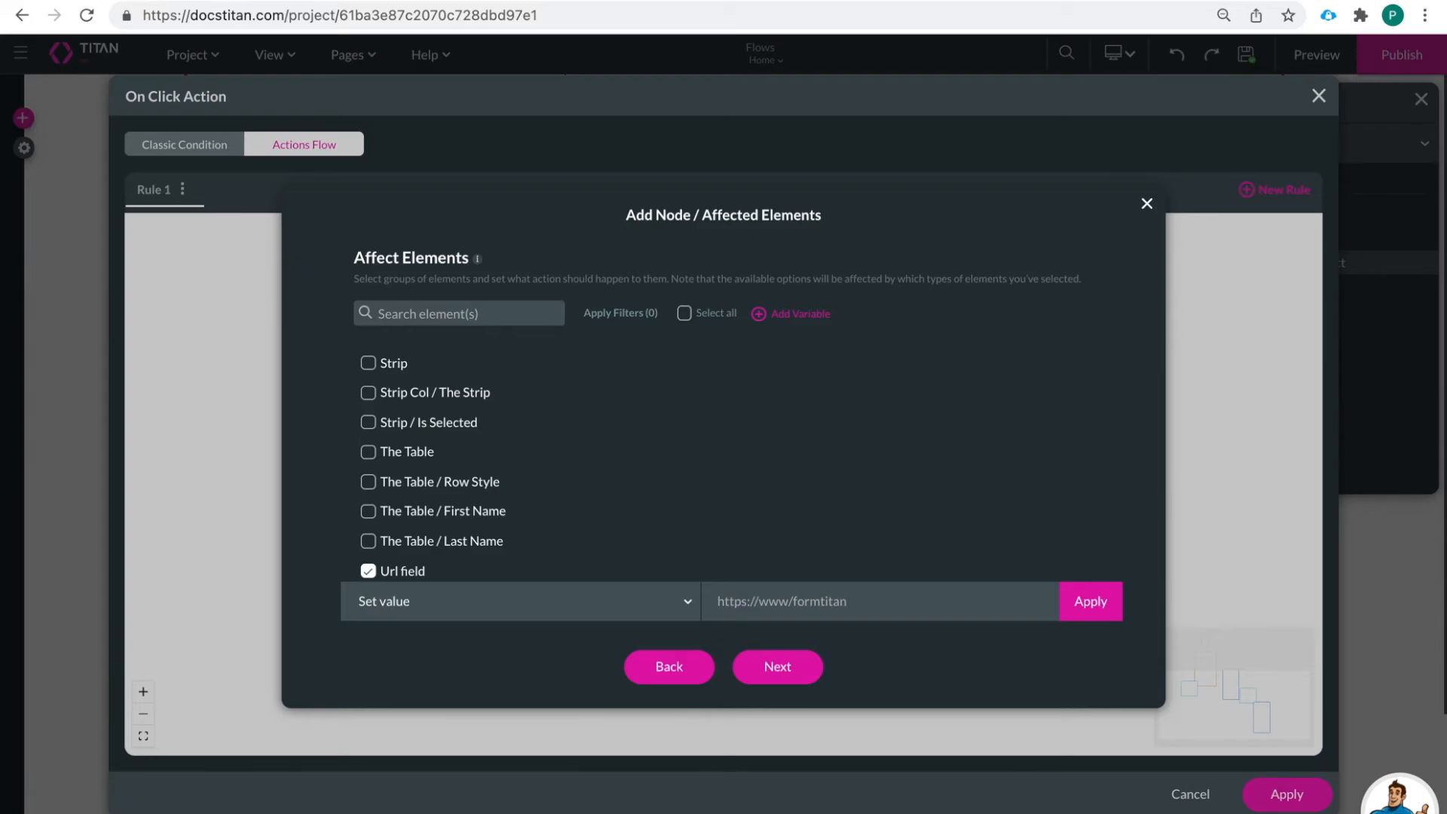
type(".com")
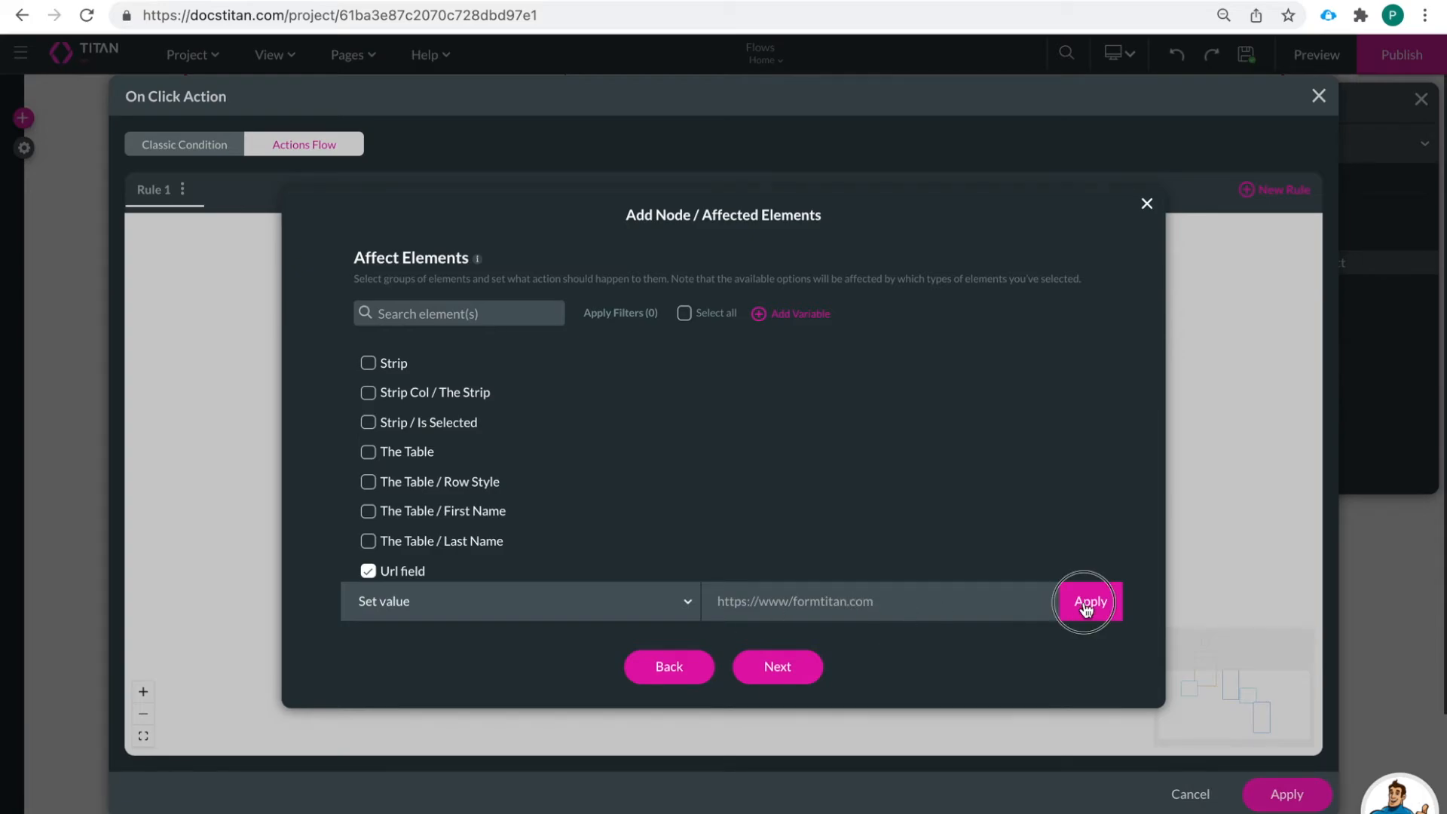
left_click(777, 666)
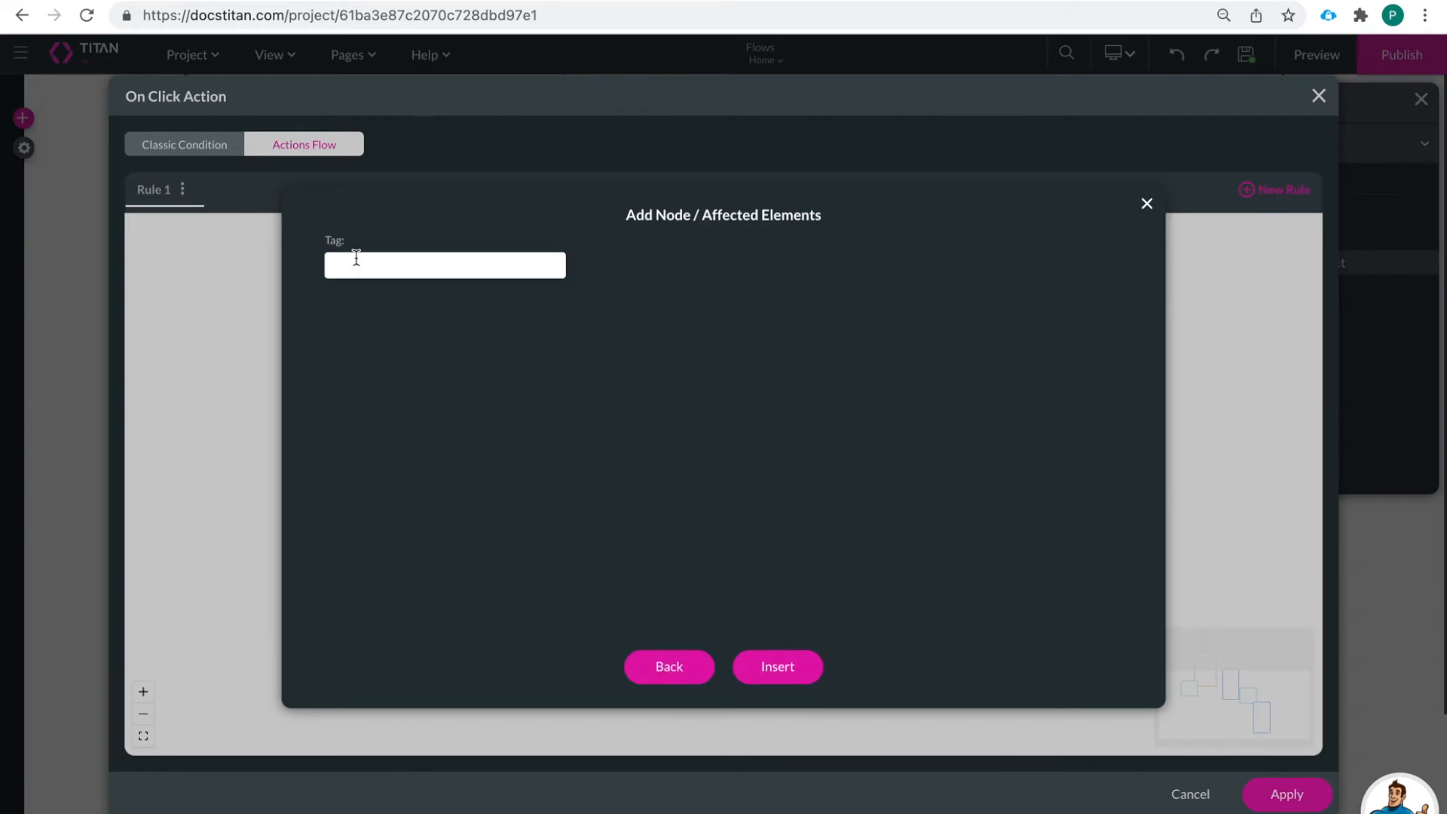
Tag the step 'Fill URL' and insert it into the flow
type("Fill URL")
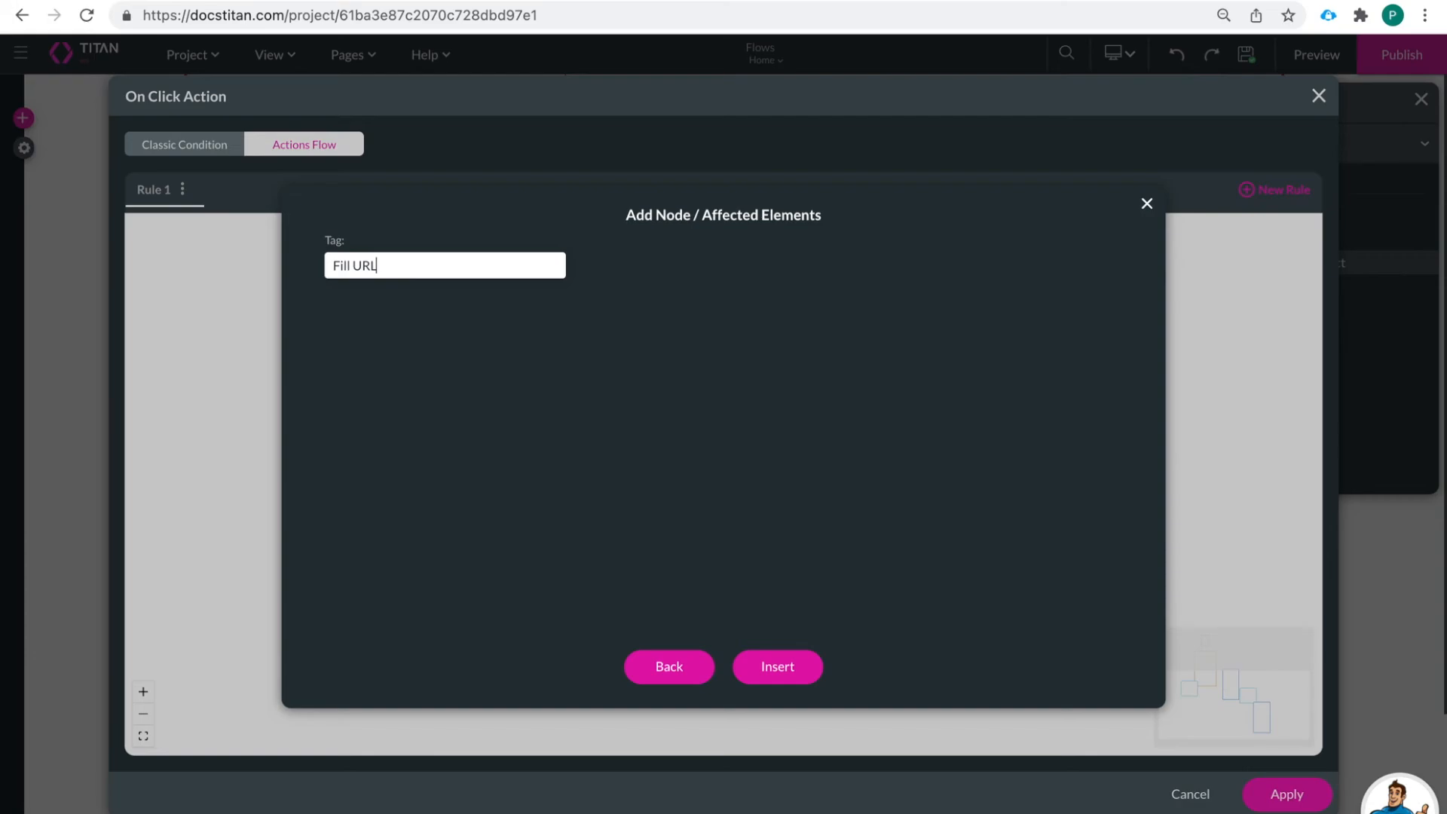
left_click(777, 667)
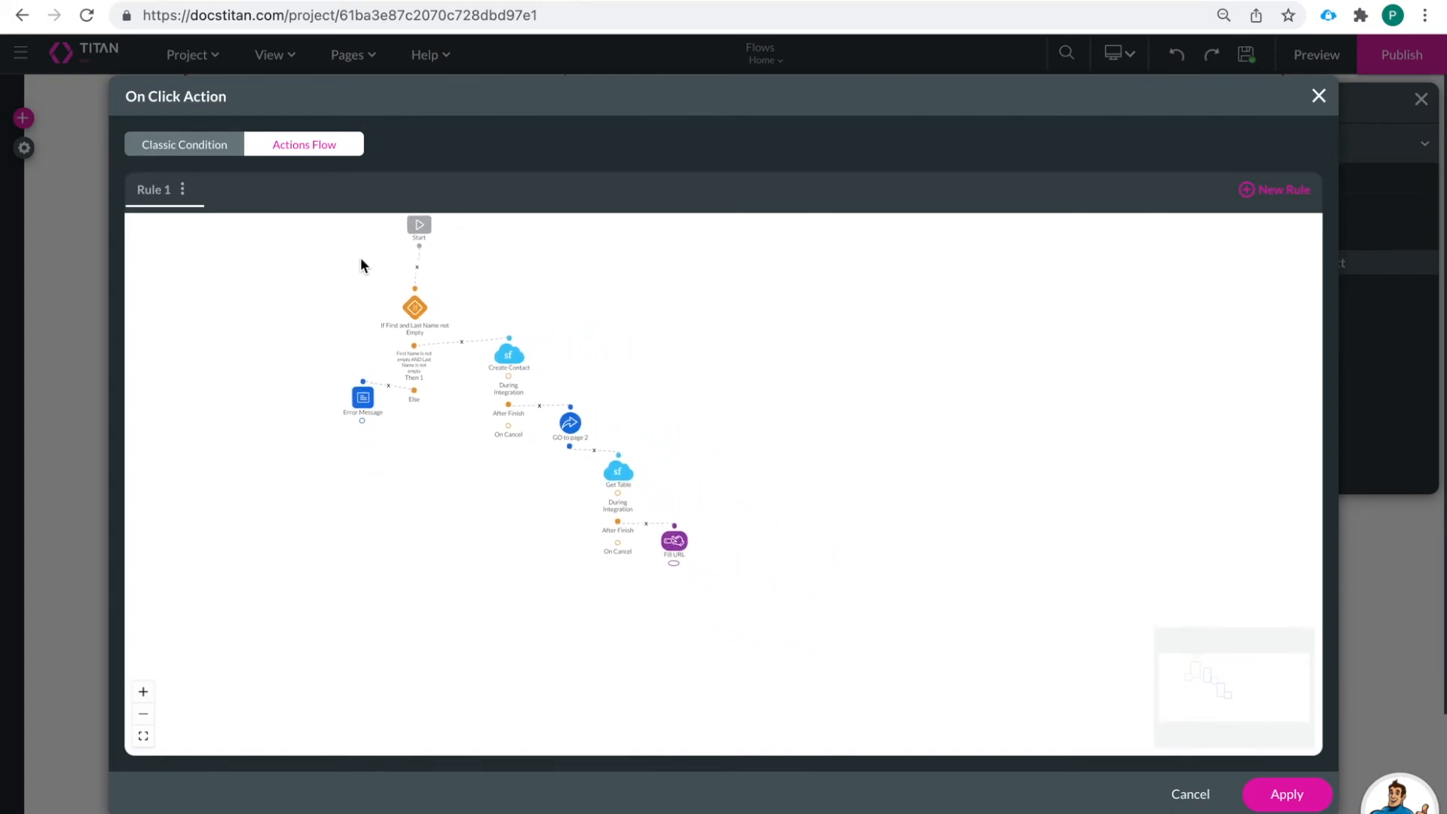
Close the On Click Action dialog with Apply, keeping the full flow from Start to Fill URL
left_click(142, 713)
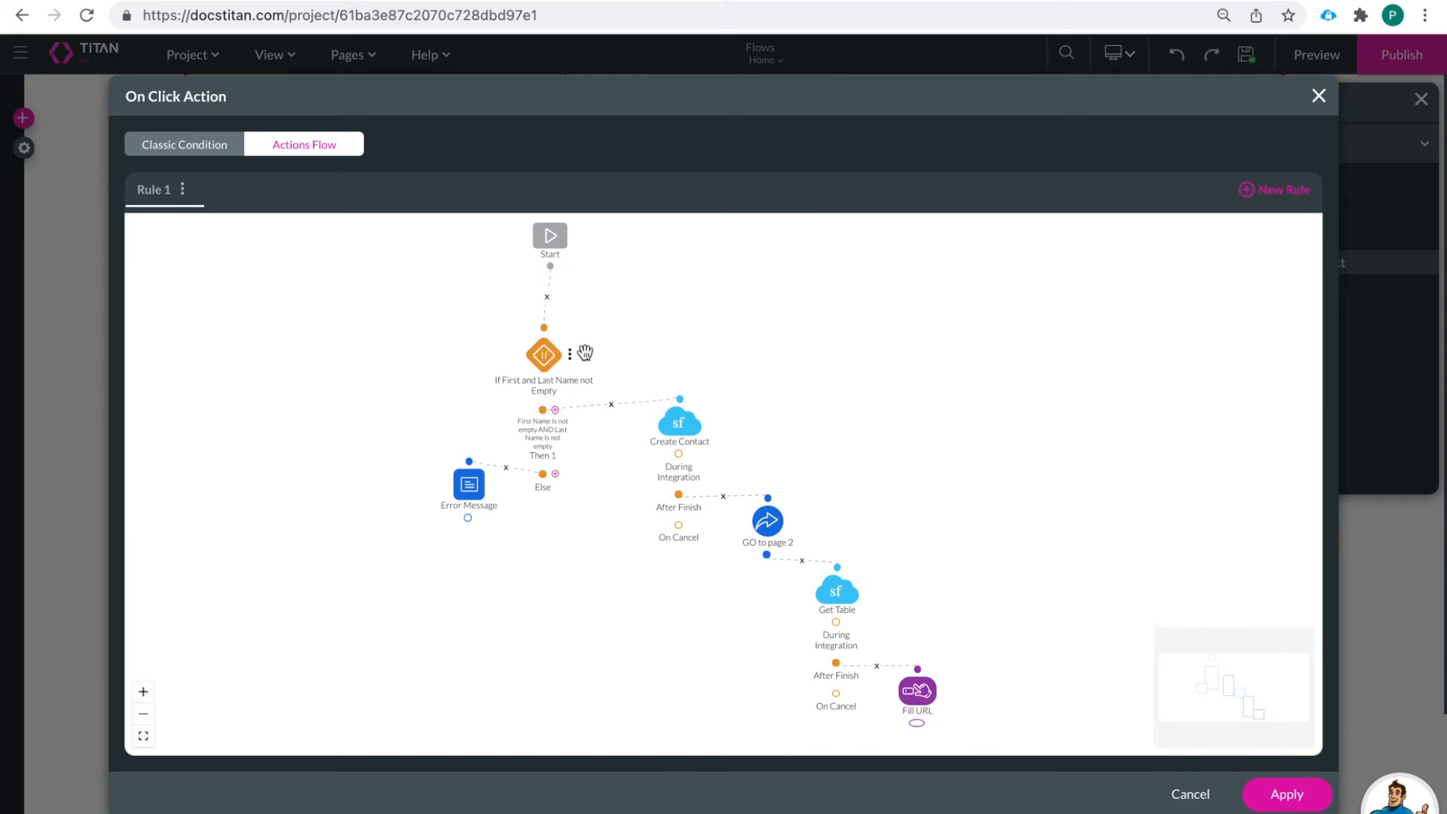
mouse_move(710, 398)
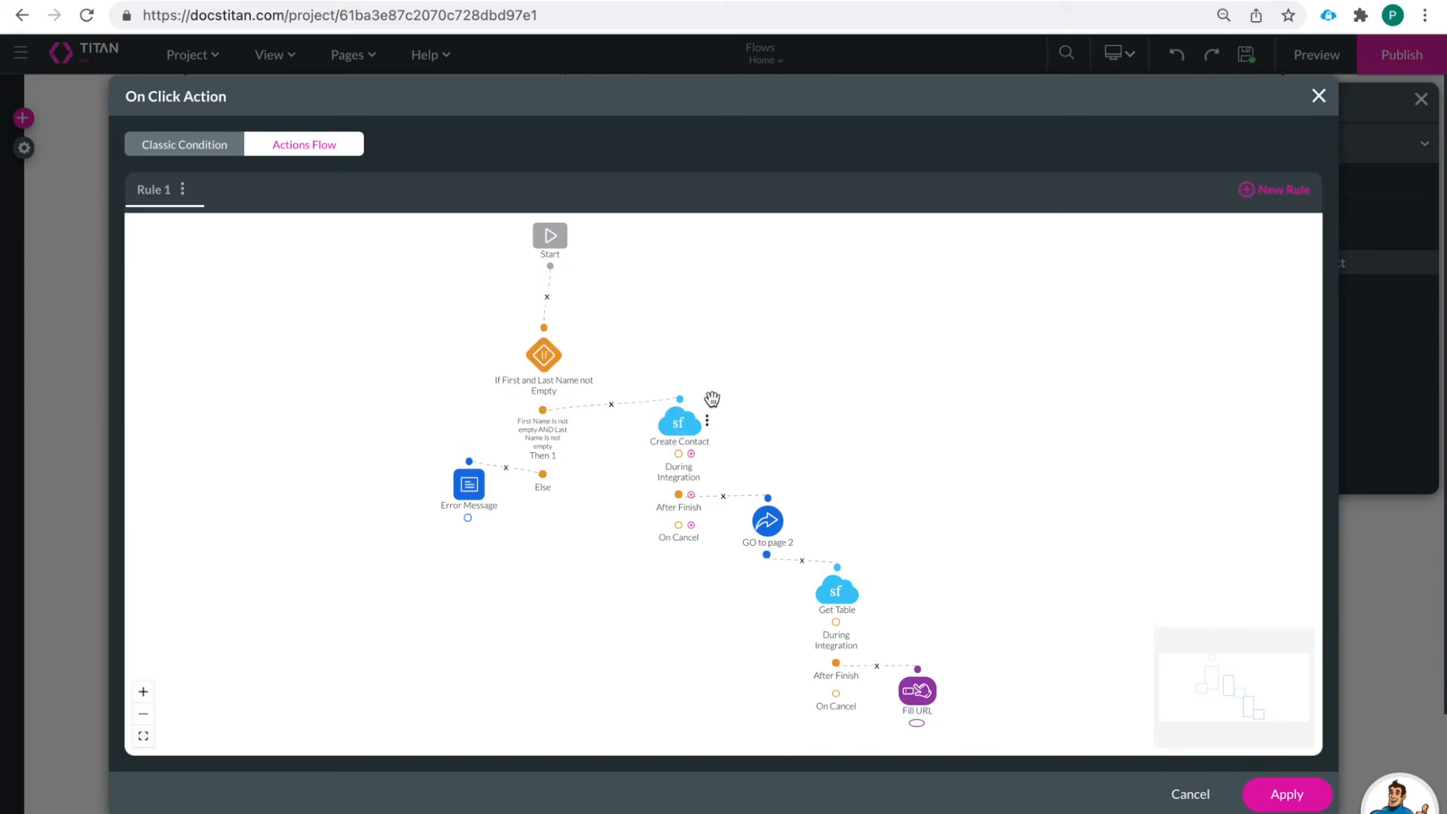
mouse_move(492, 392)
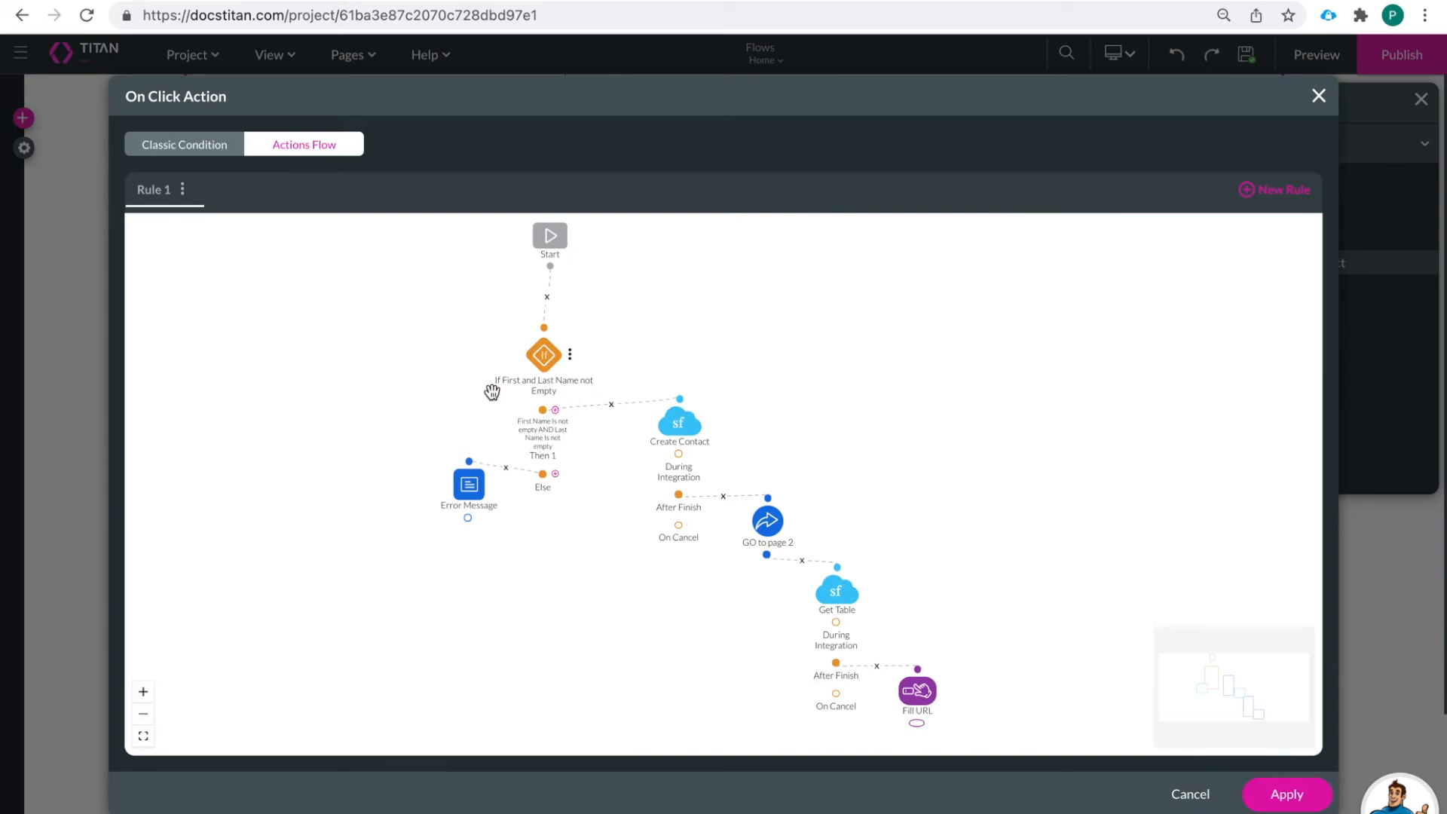
mouse_move(507, 444)
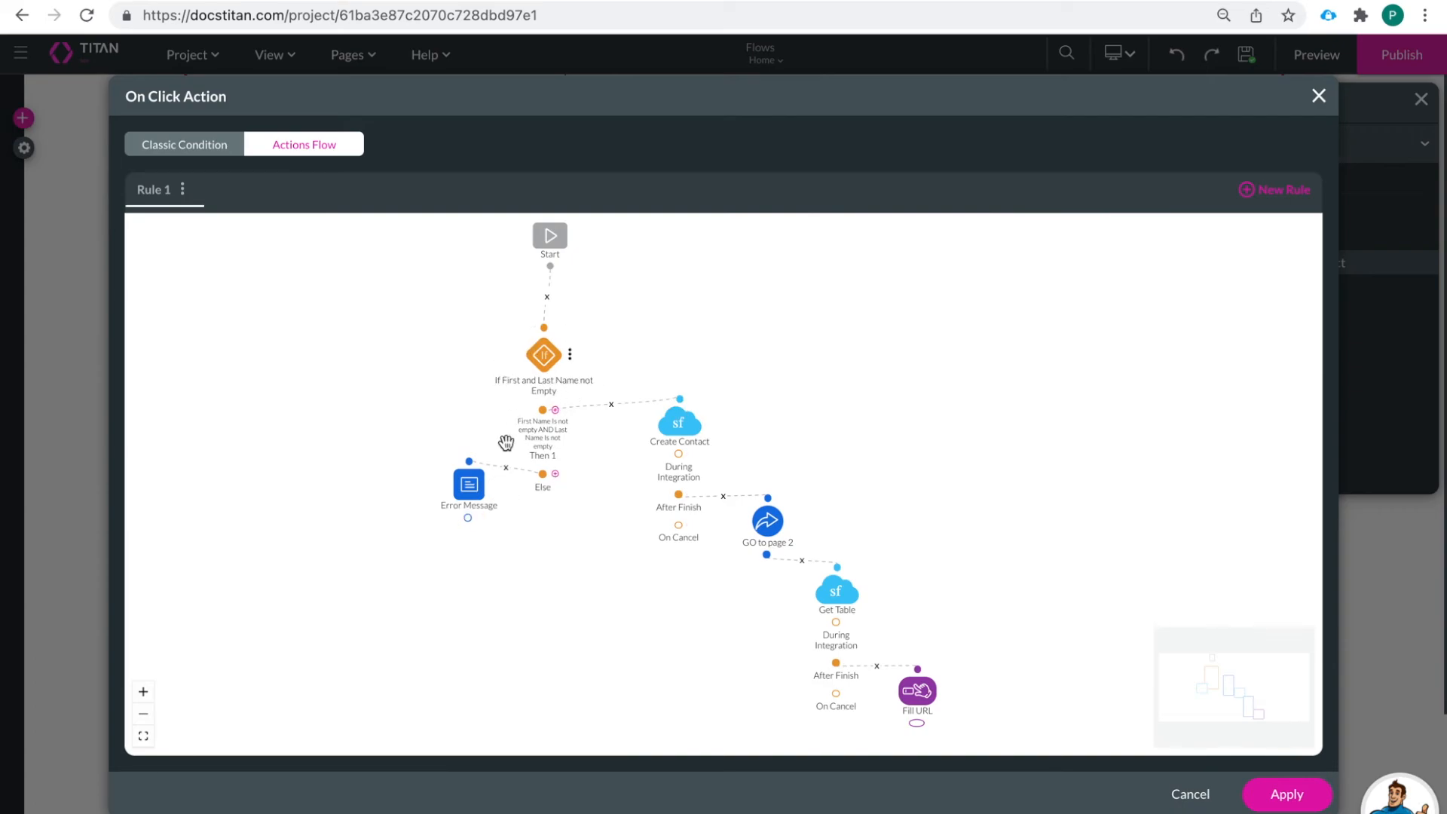
mouse_move(670, 398)
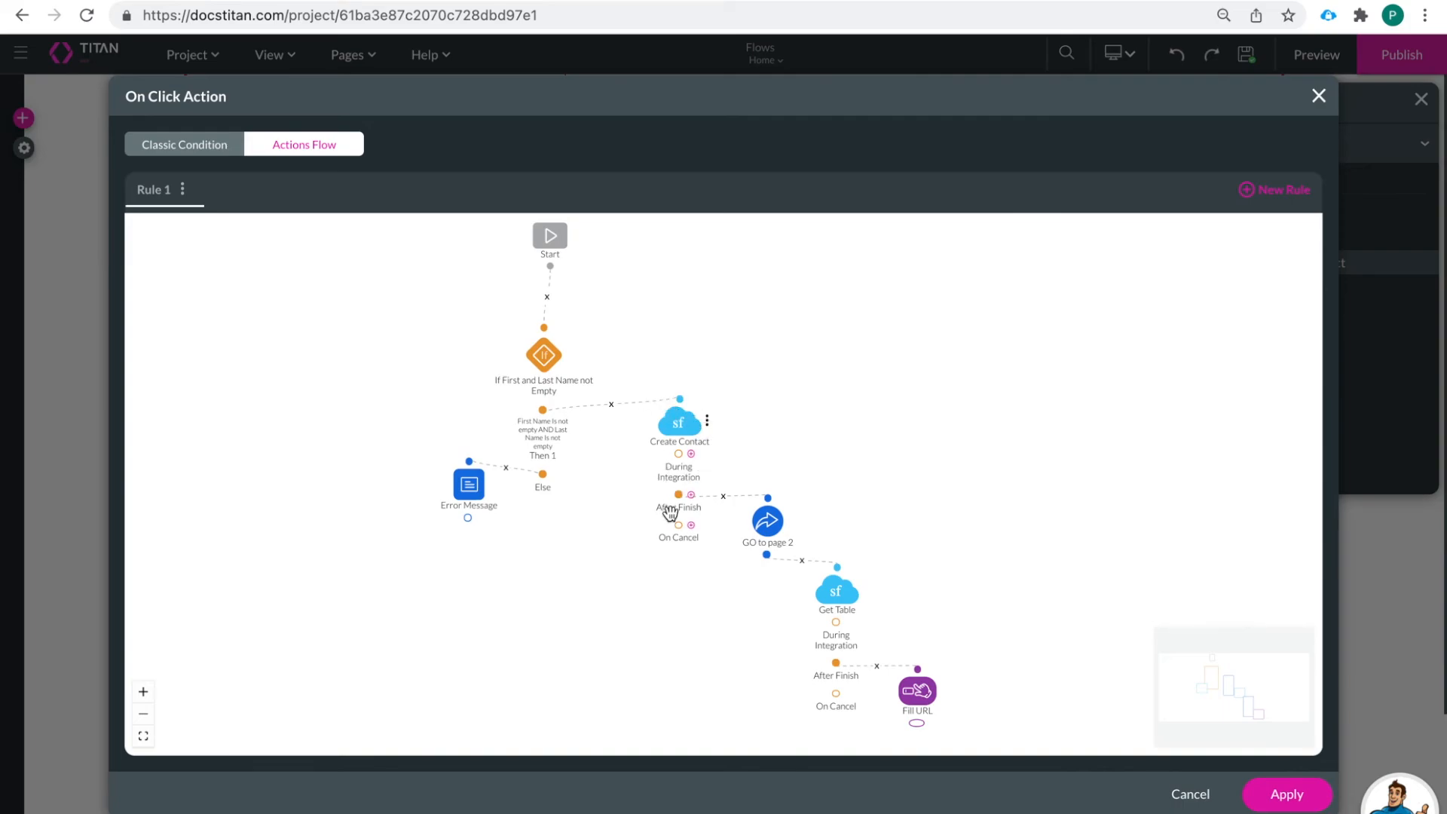
mouse_move(756, 465)
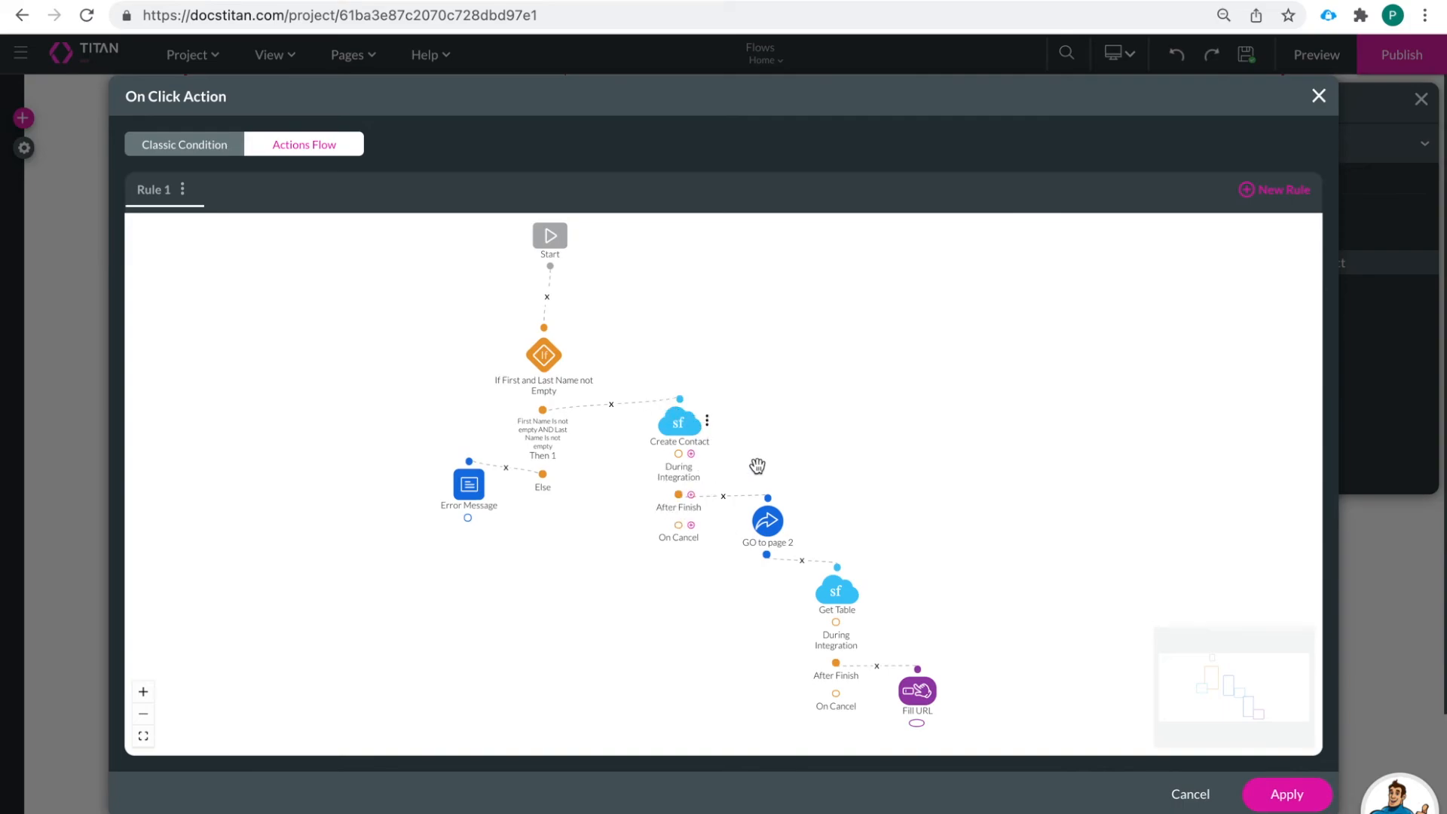
mouse_move(722, 546)
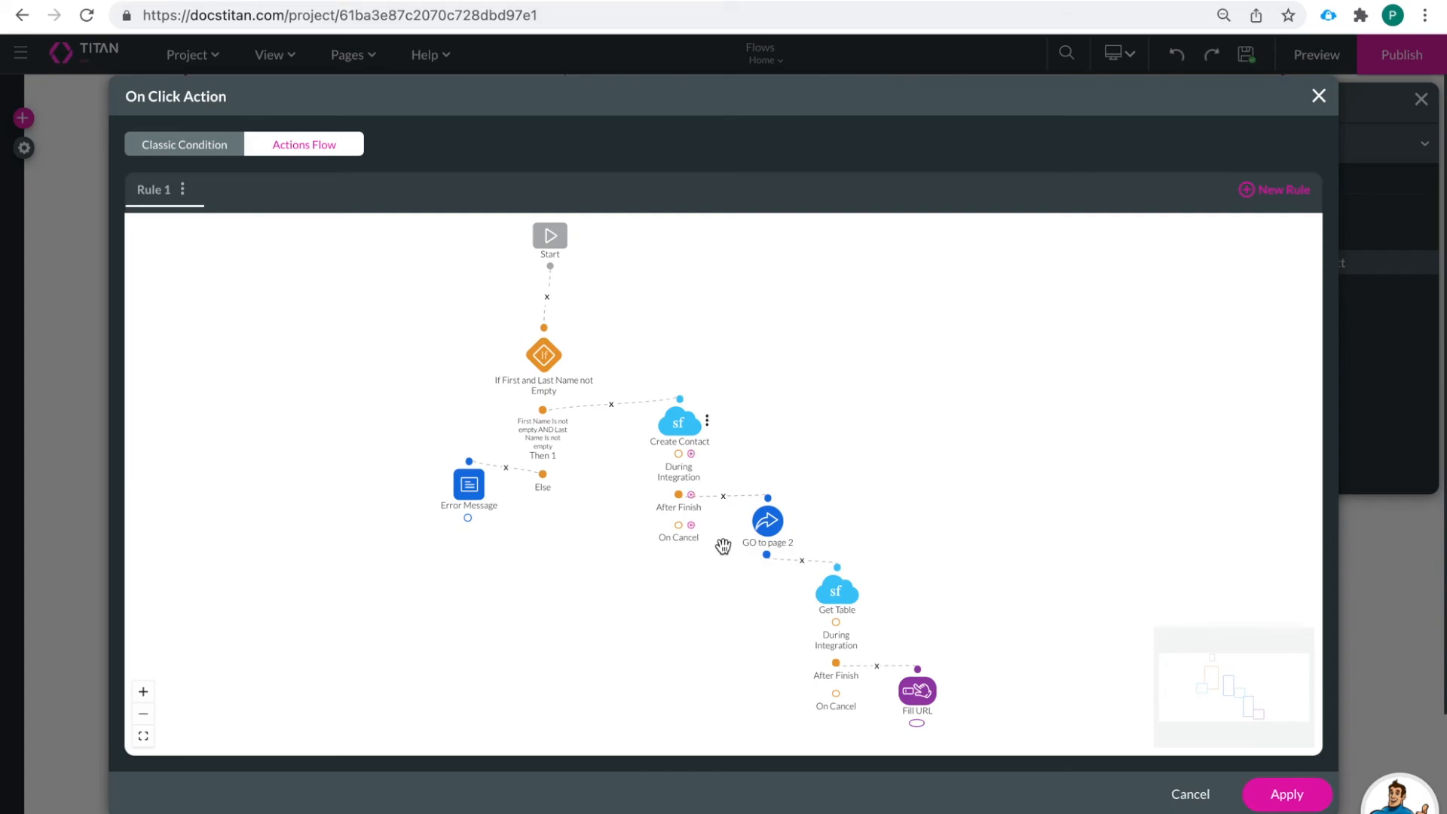
mouse_move(894, 595)
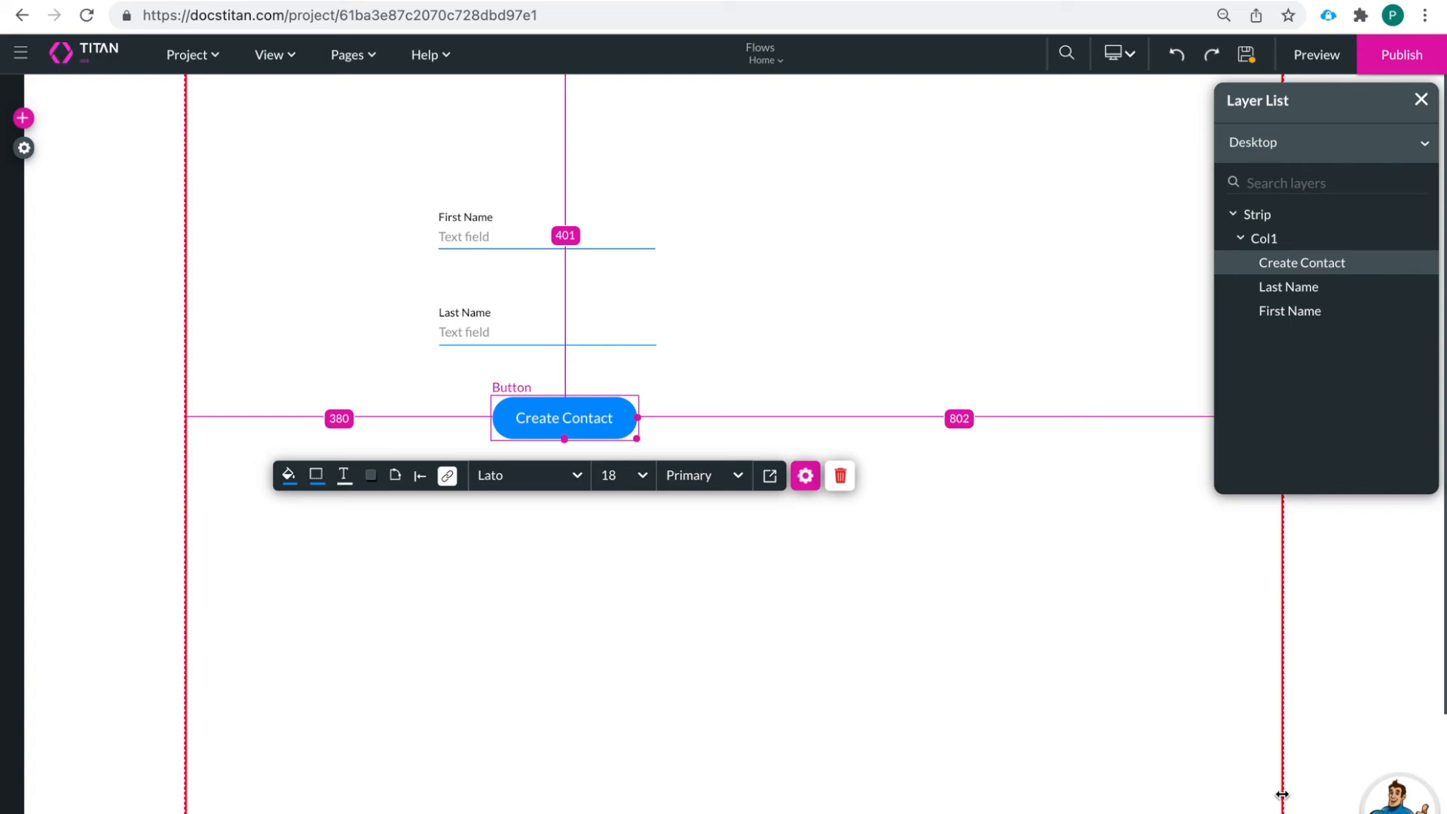
Save the project and launch the form in preview mode
left_click(1245, 55)
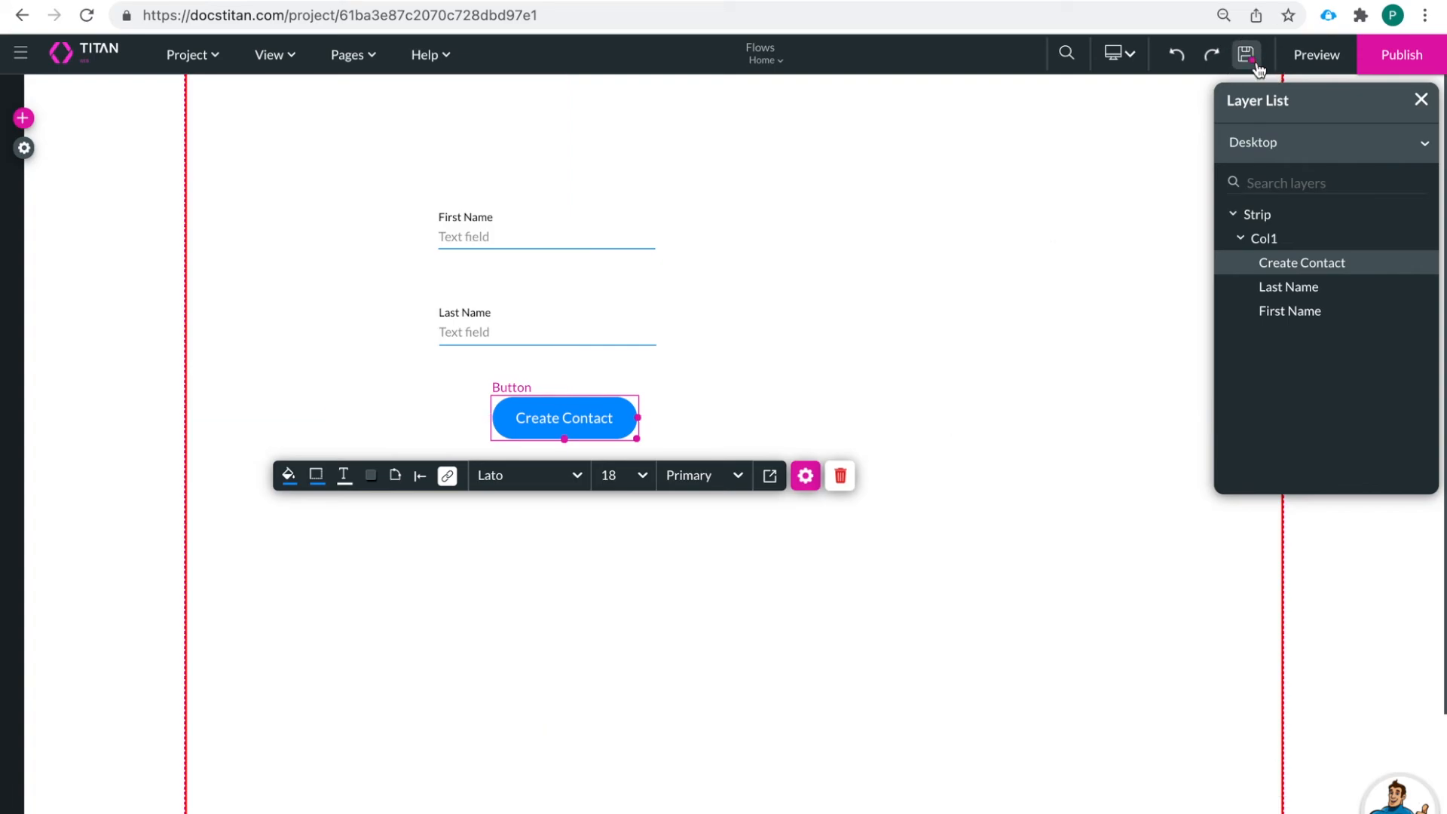
left_click(1314, 54)
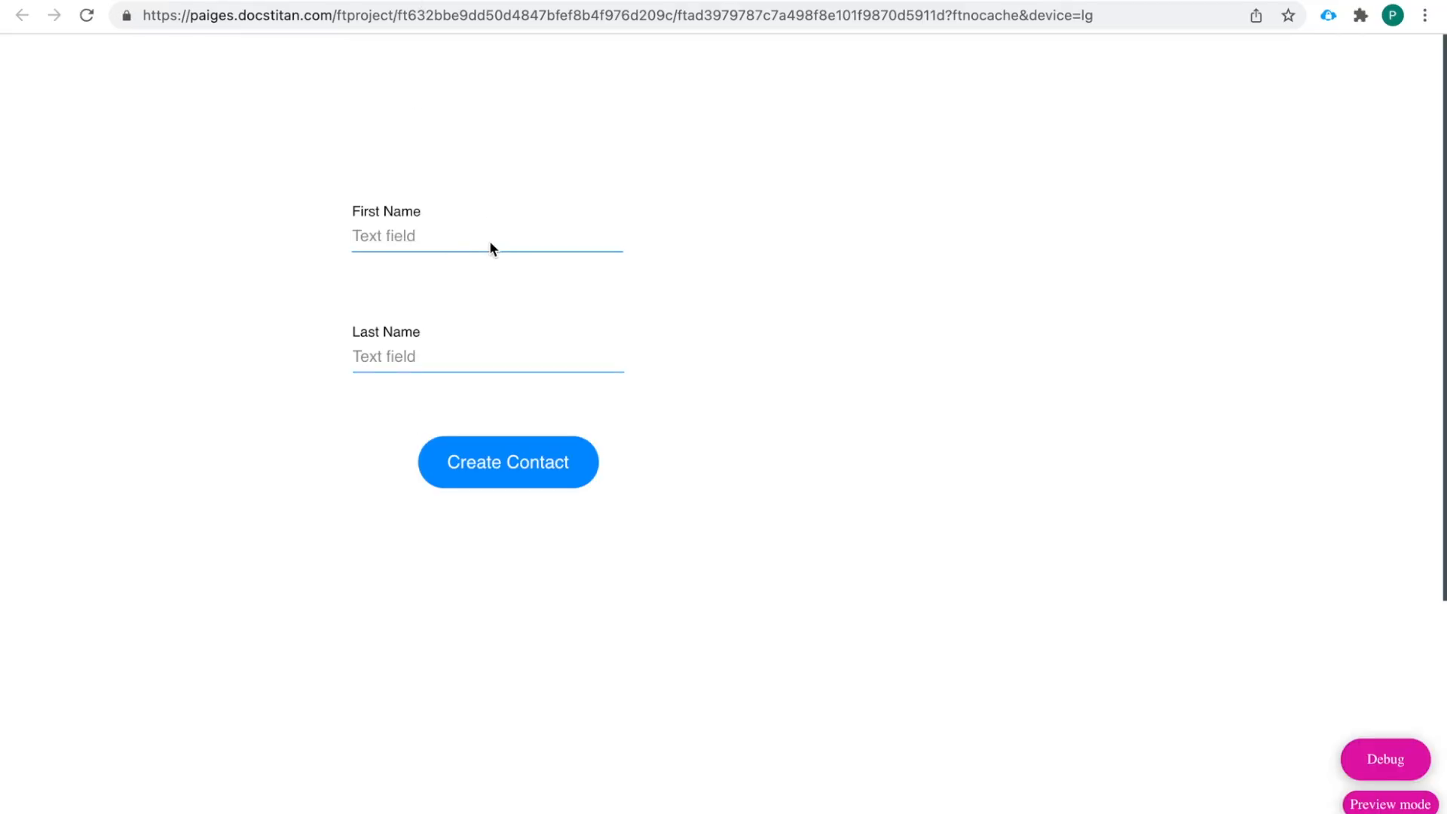
Enter only first name G, attempt Create Contact, and dismiss the missing-names error
left_click(487, 235)
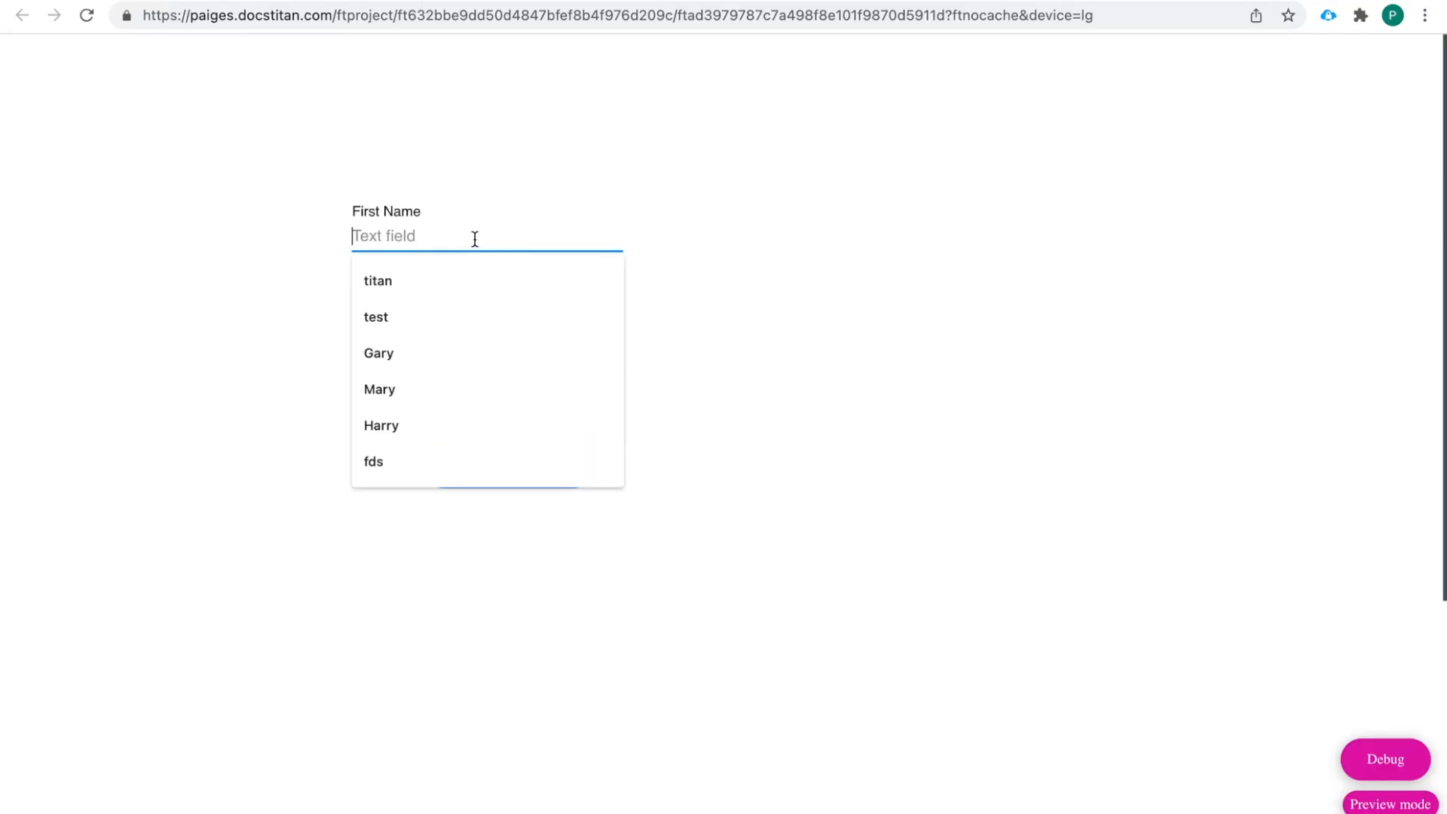
type("G")
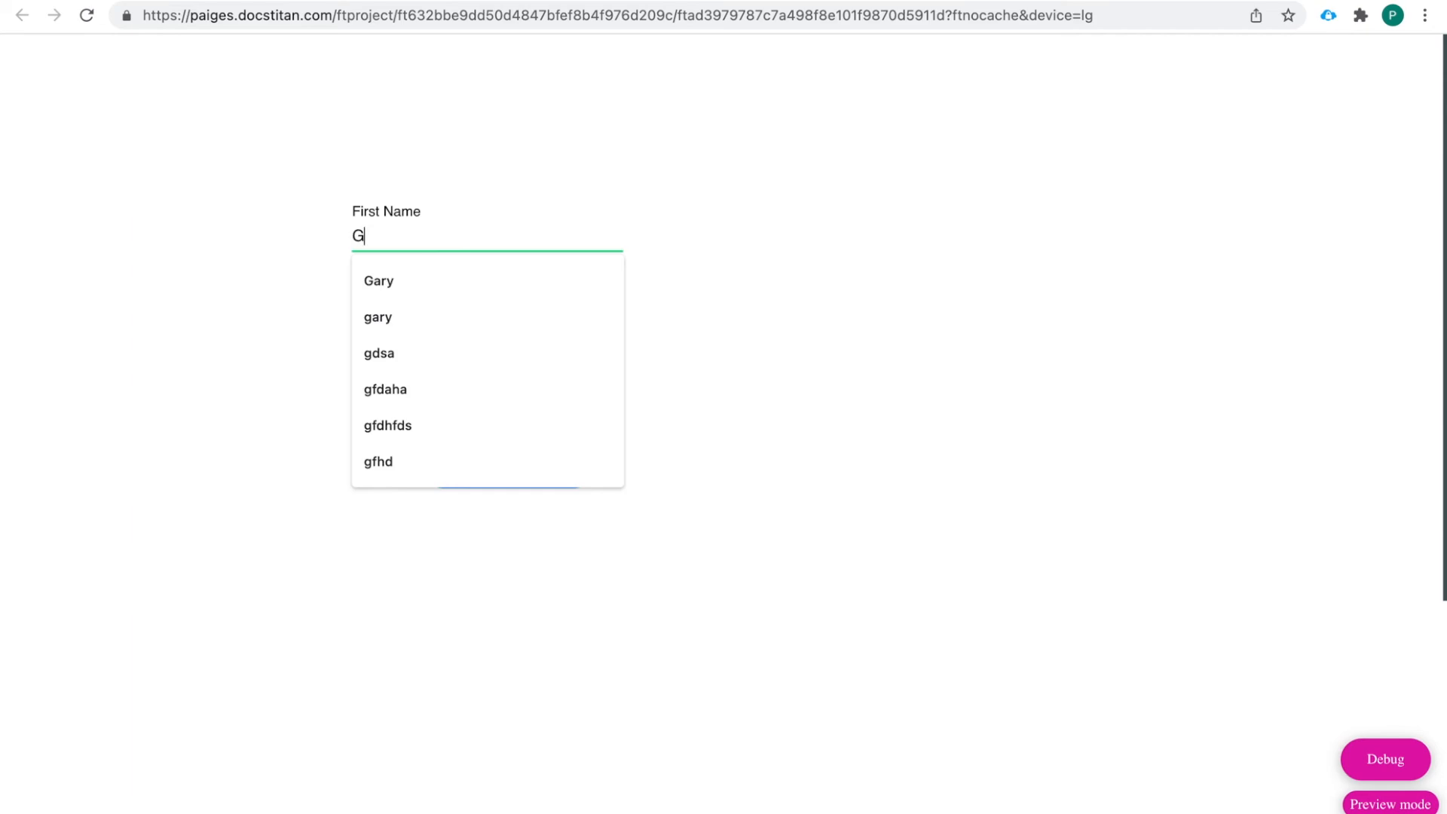
left_click(487, 356)
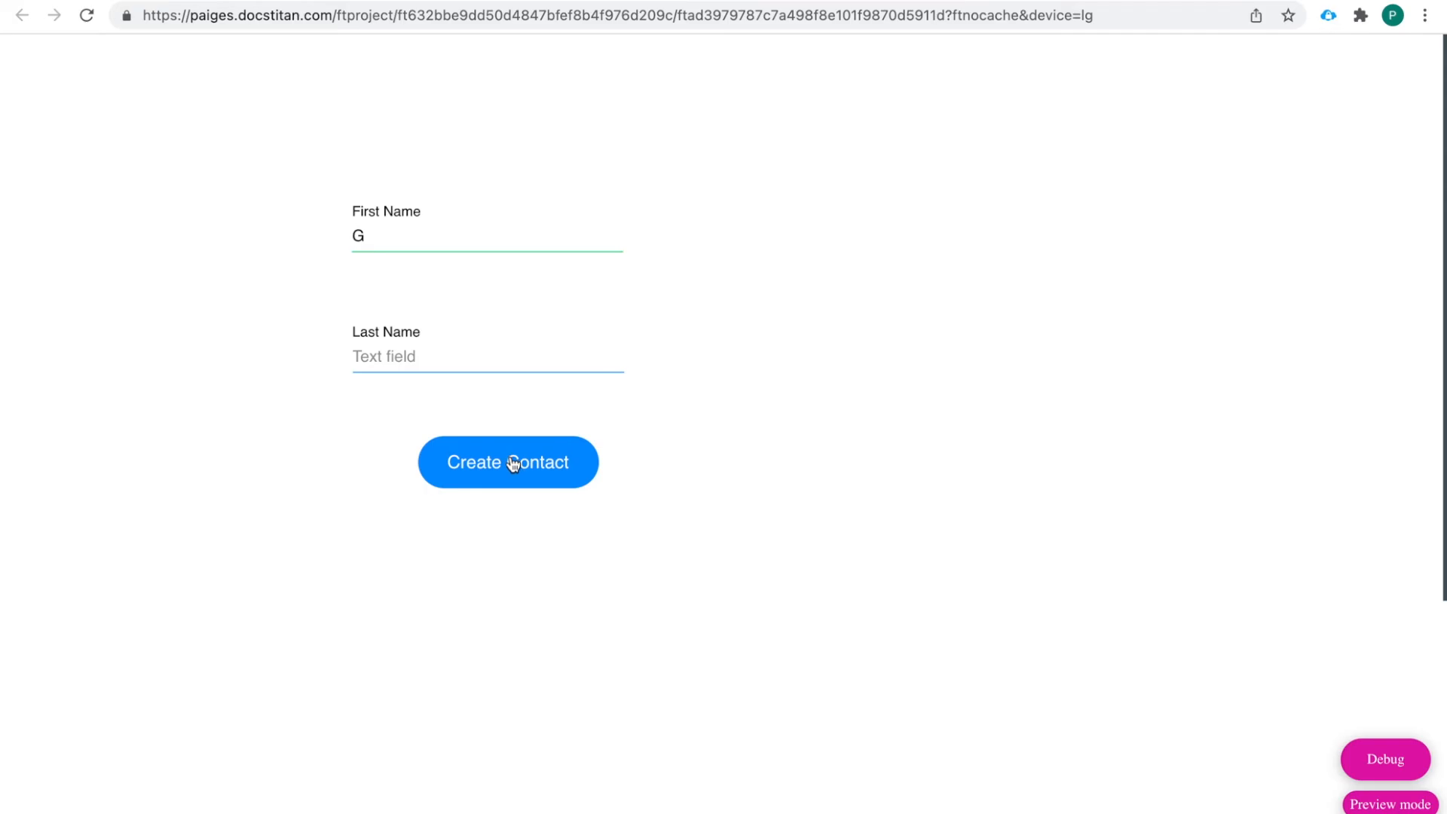
left_click(508, 461)
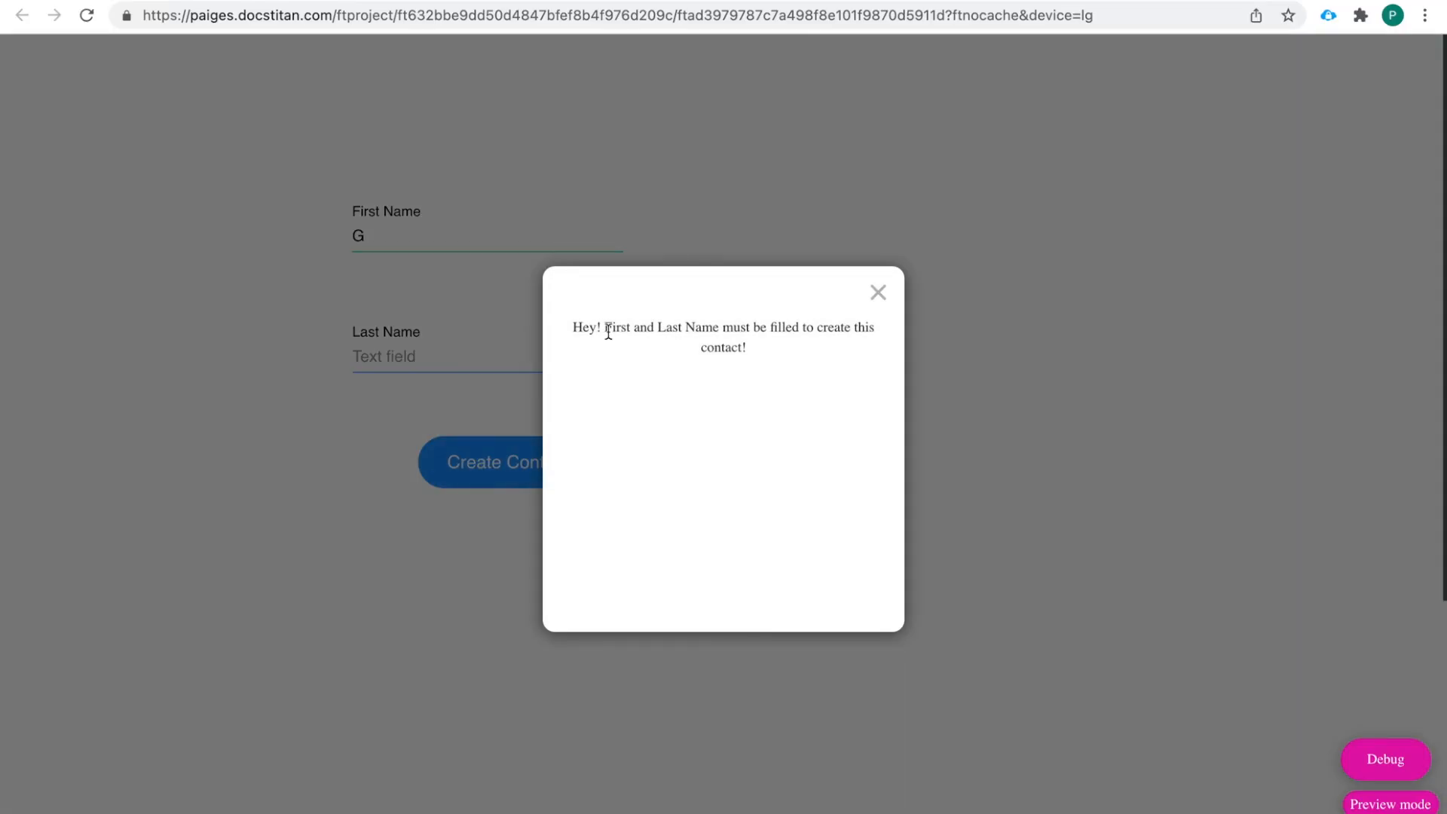
mouse_move(864, 318)
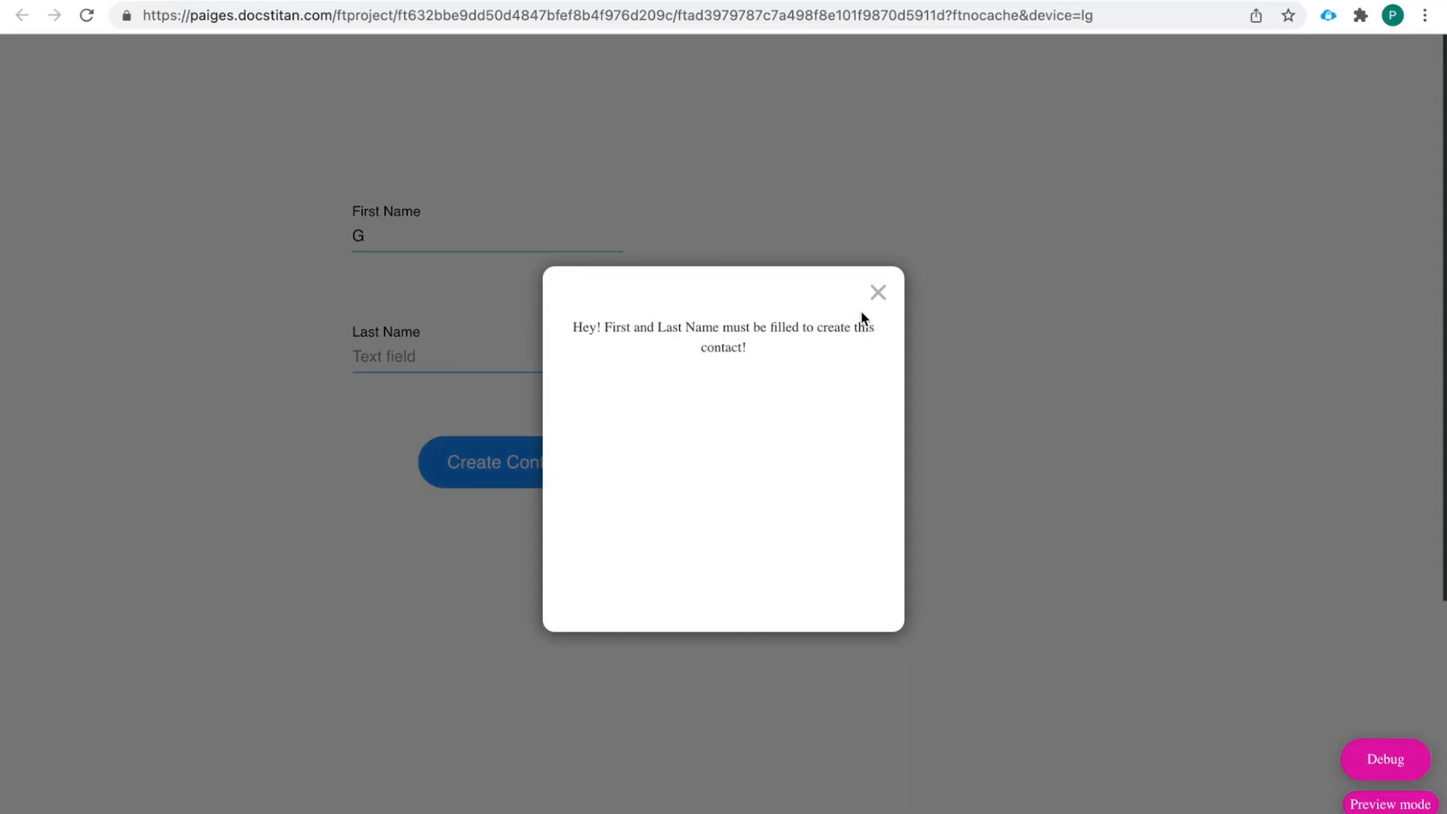
left_click(878, 292)
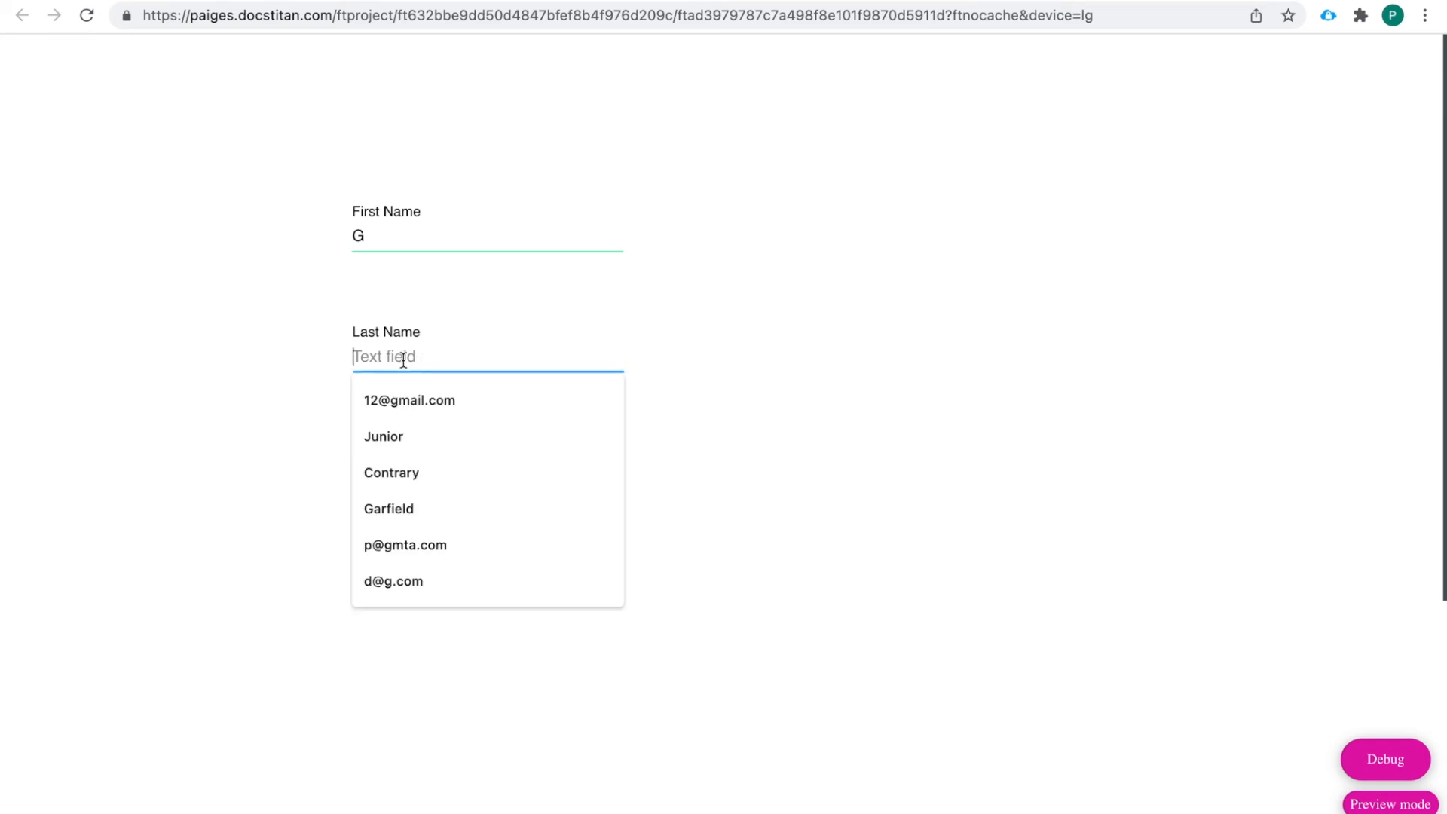
Enter last name Harry and create the contact with both names filled
type("Harr")
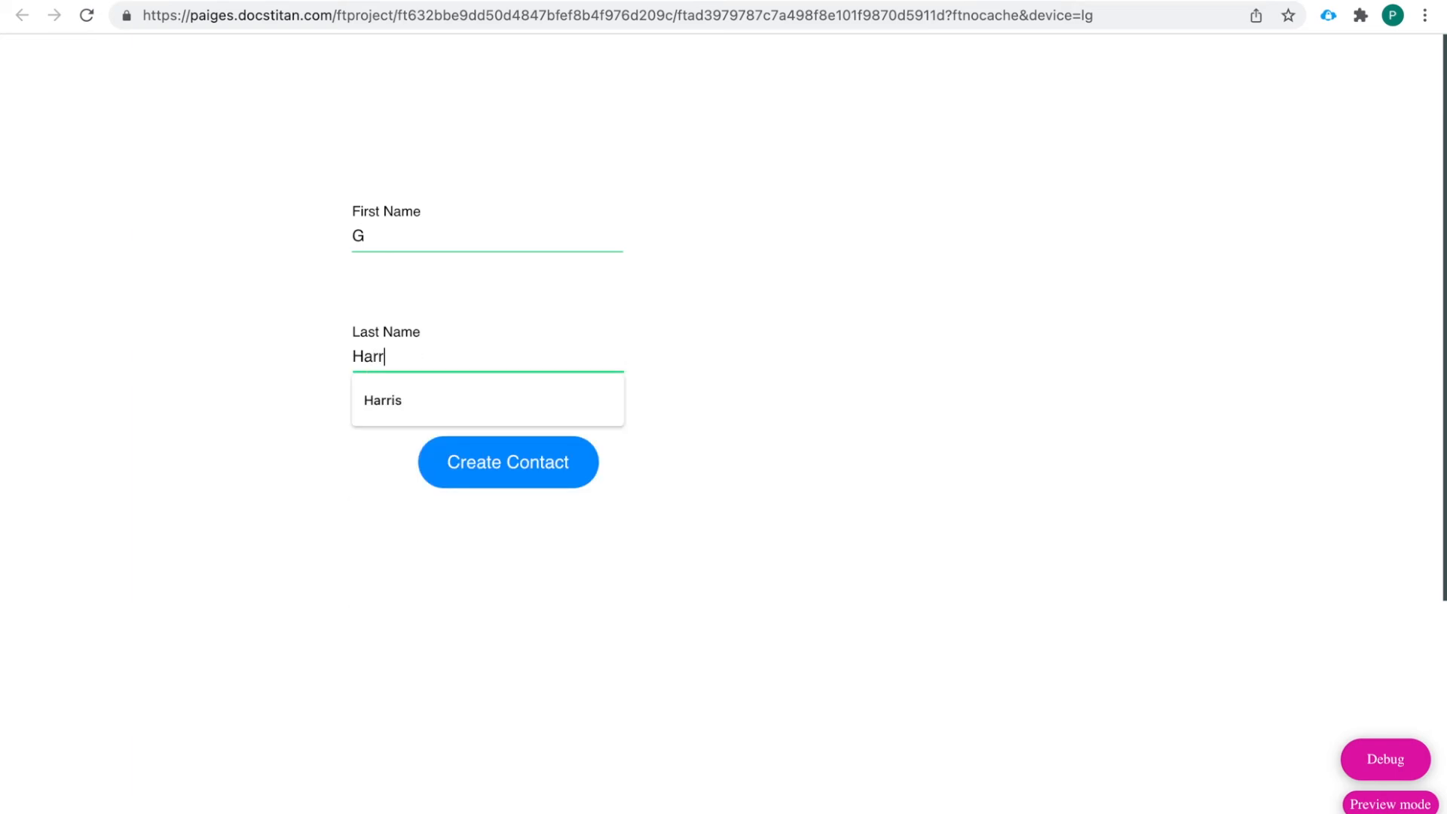
type("y")
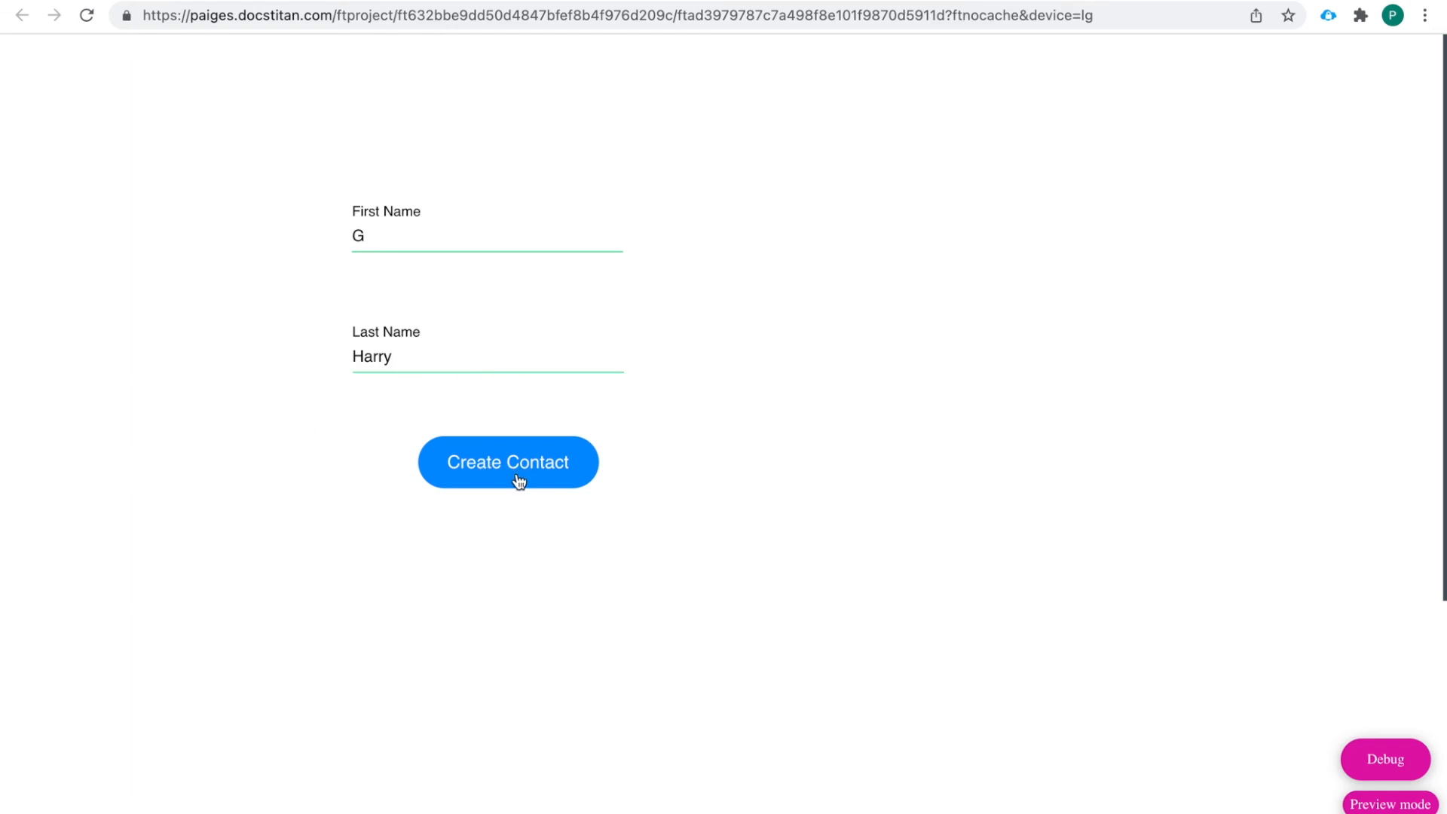
mouse_move(360, 336)
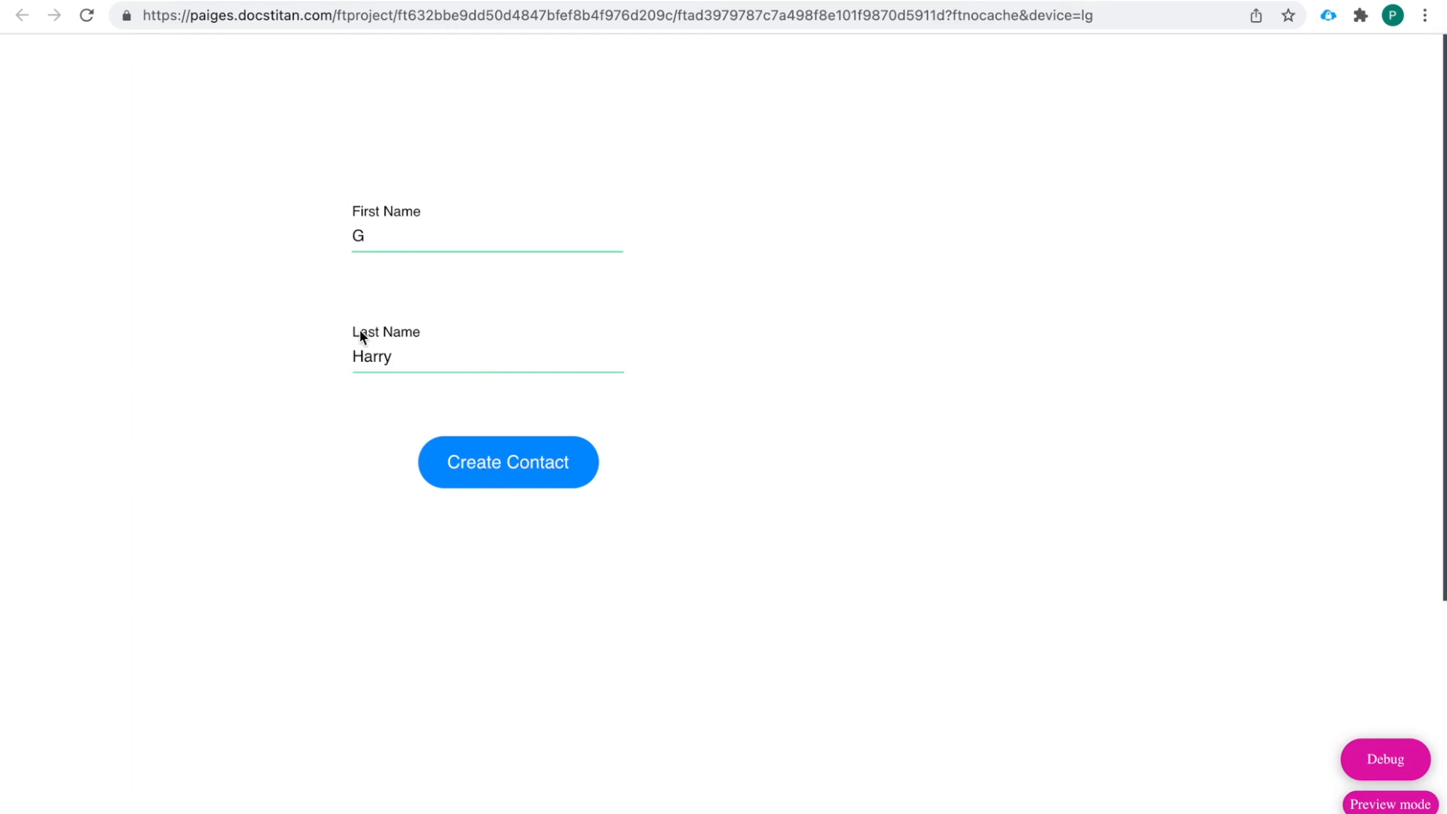
mouse_move(489, 427)
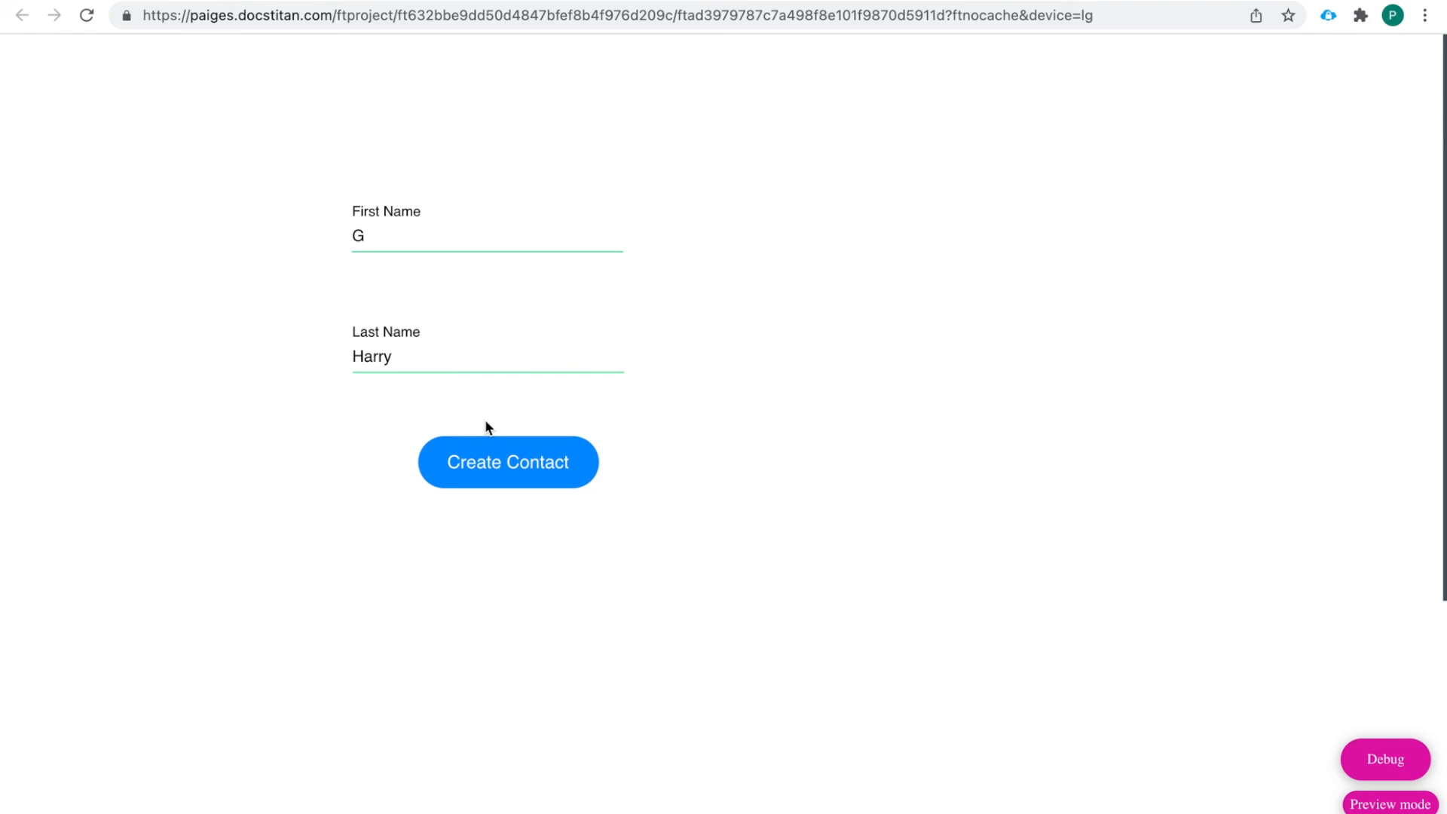
mouse_move(749, 466)
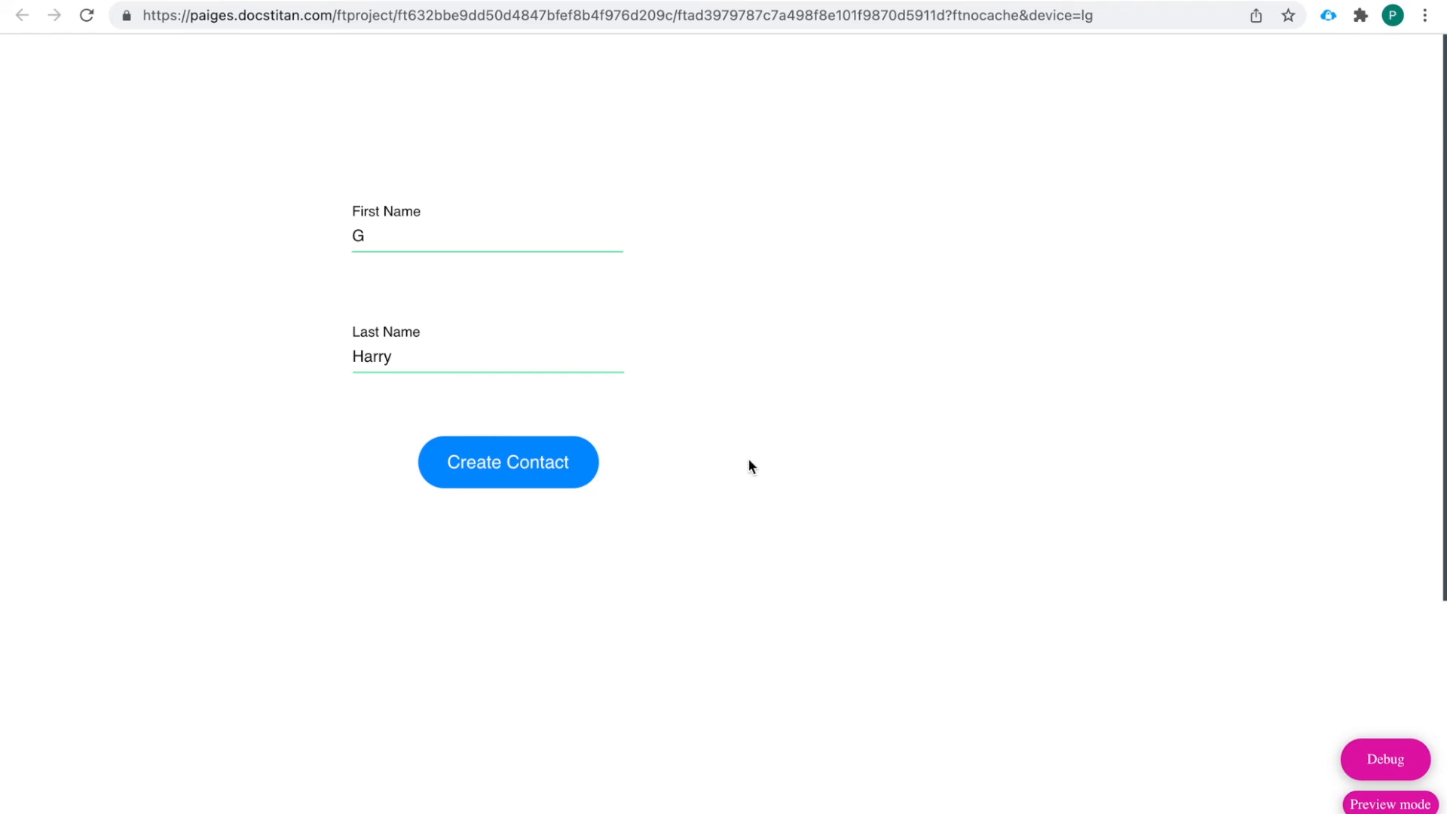
mouse_move(969, 393)
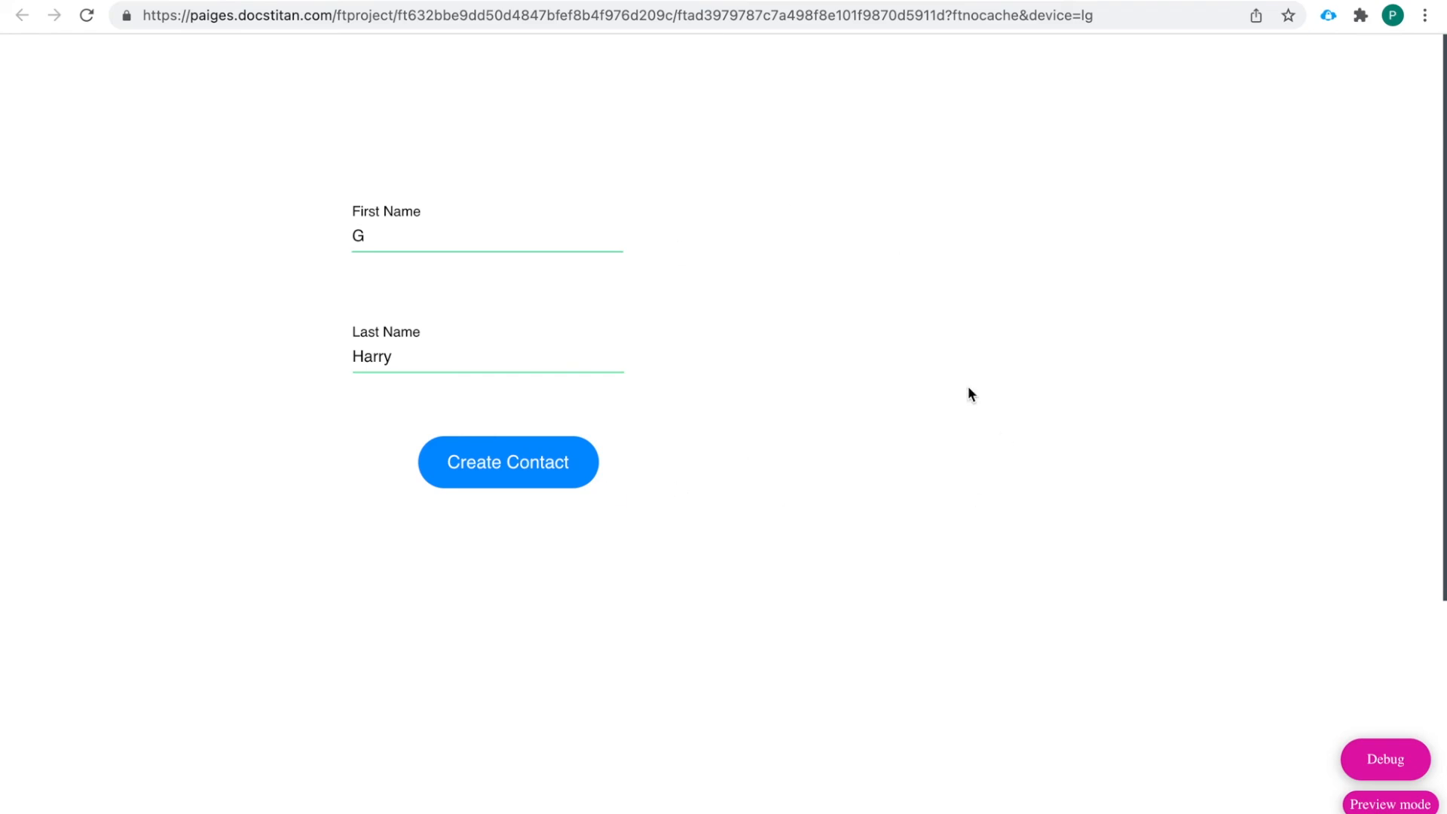
mouse_move(918, 509)
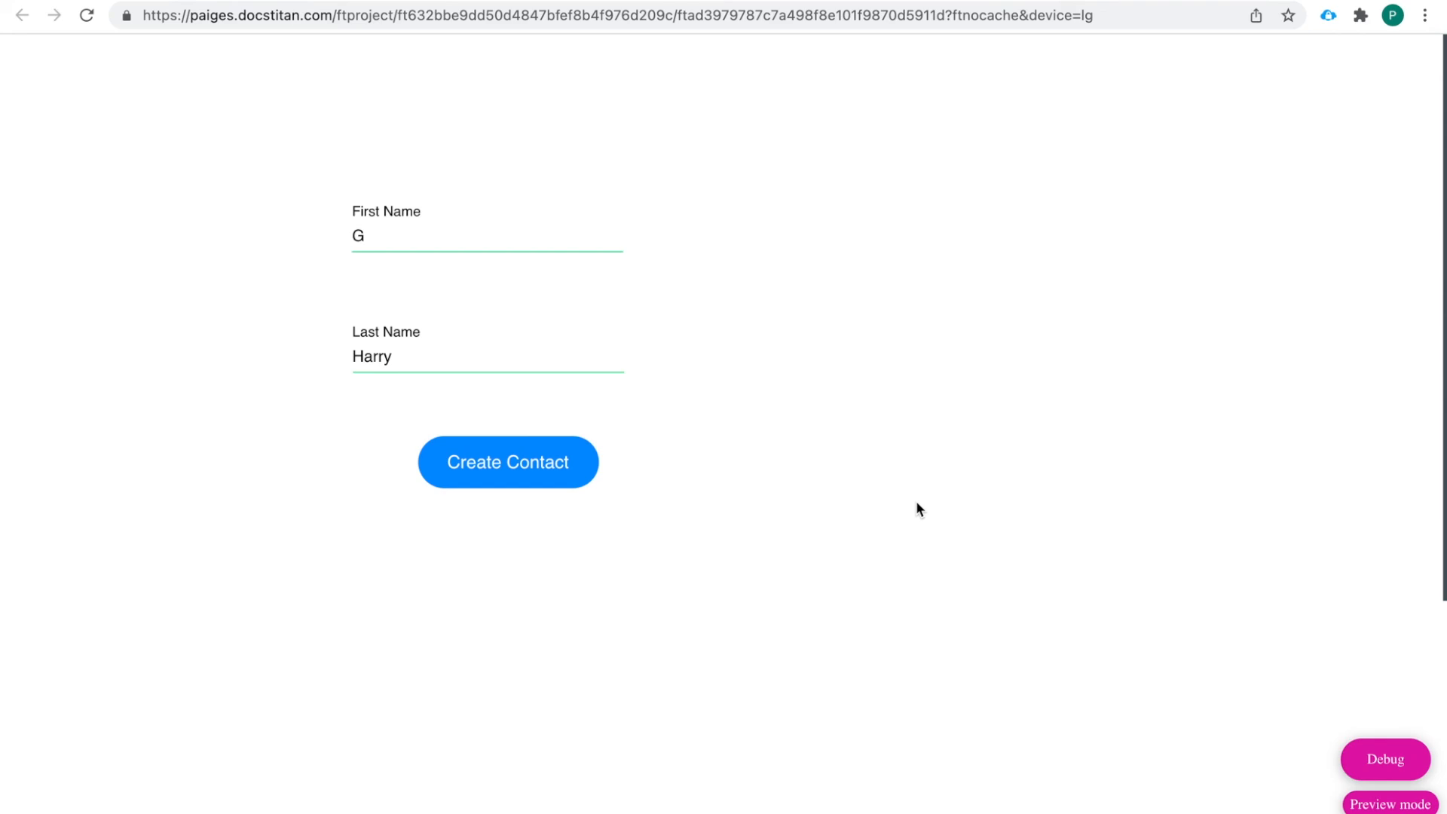
mouse_move(520, 470)
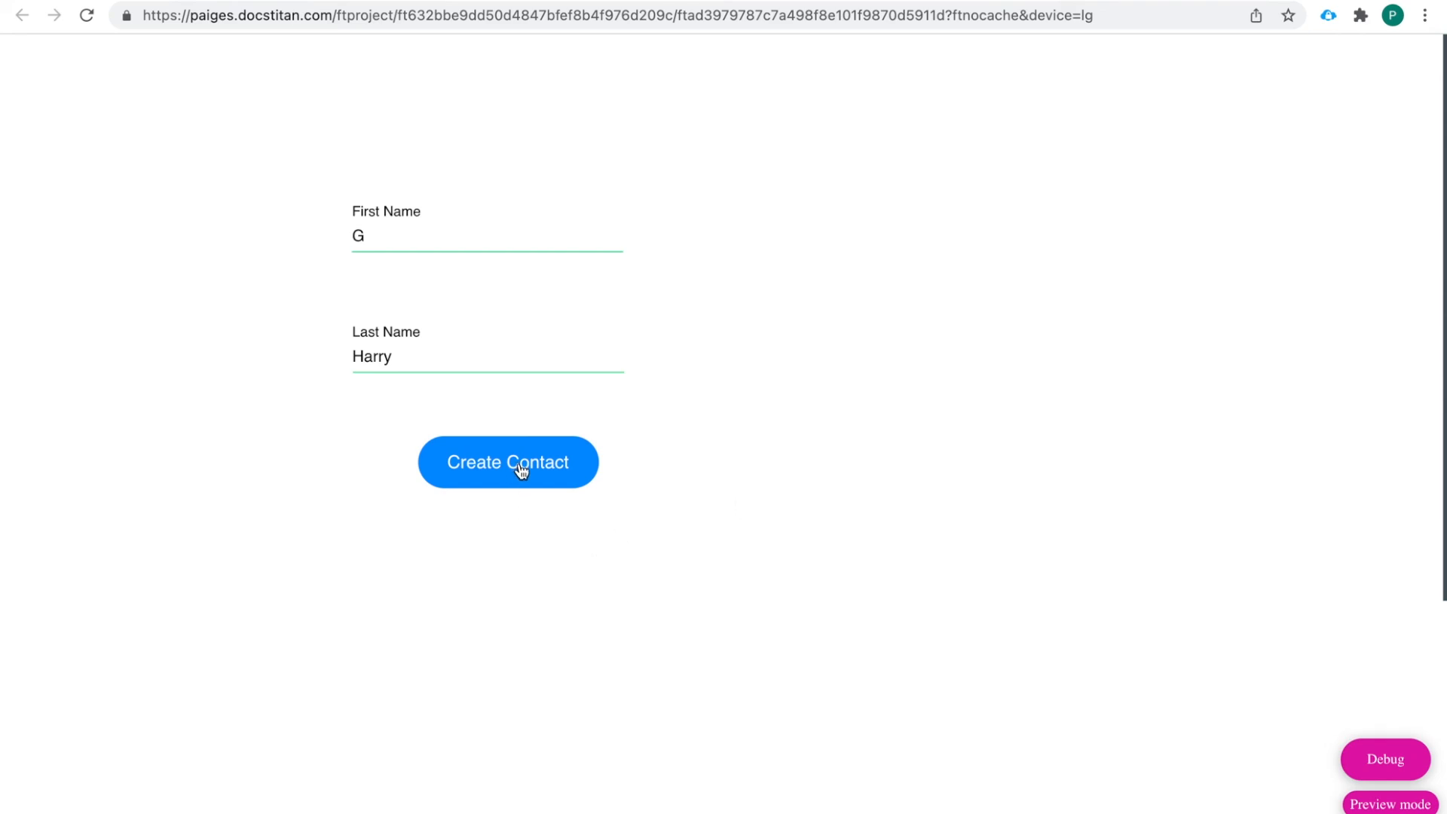
left_click(508, 463)
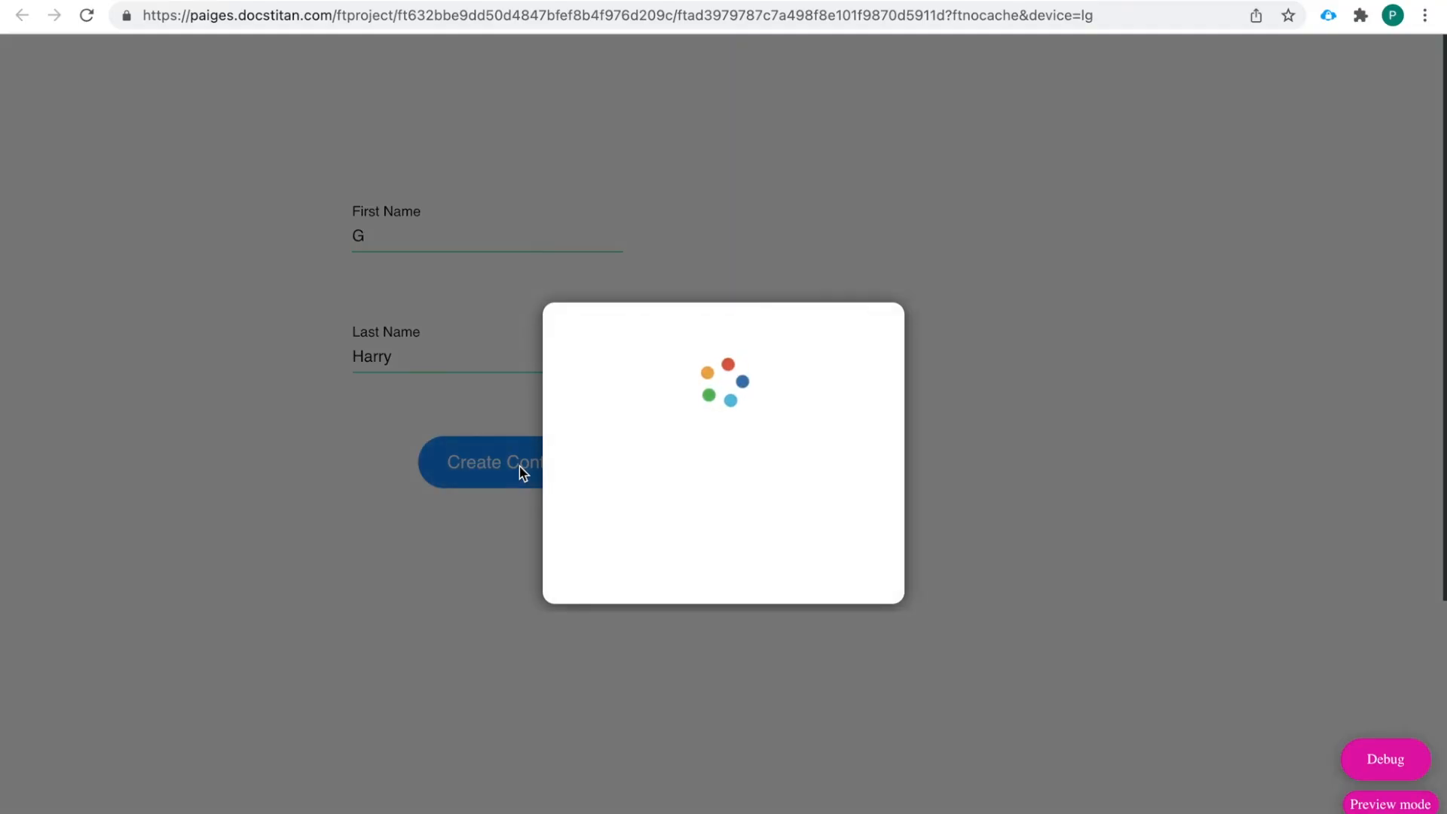